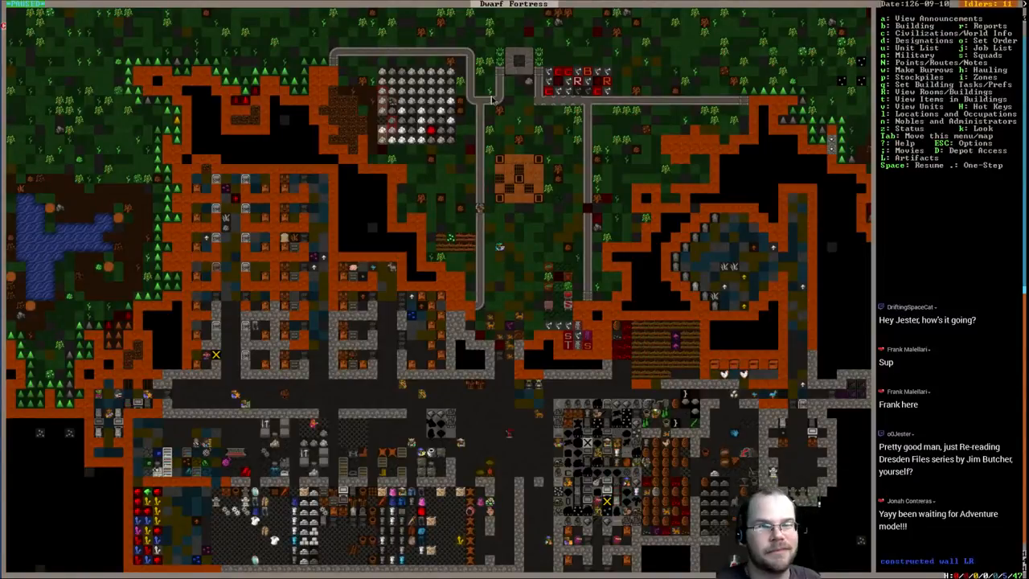
mouse_move(703, 159)
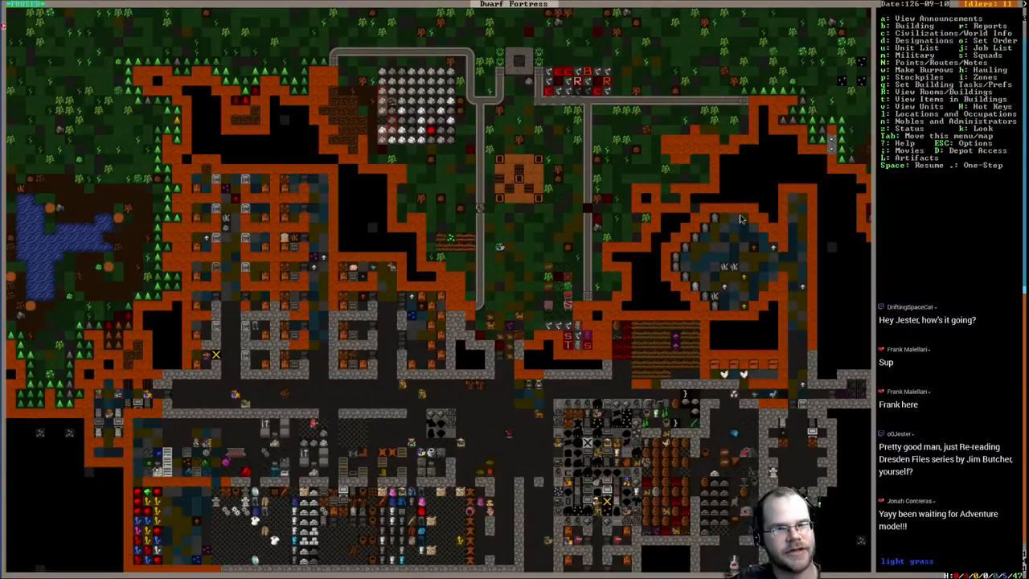
mouse_move(683, 217)
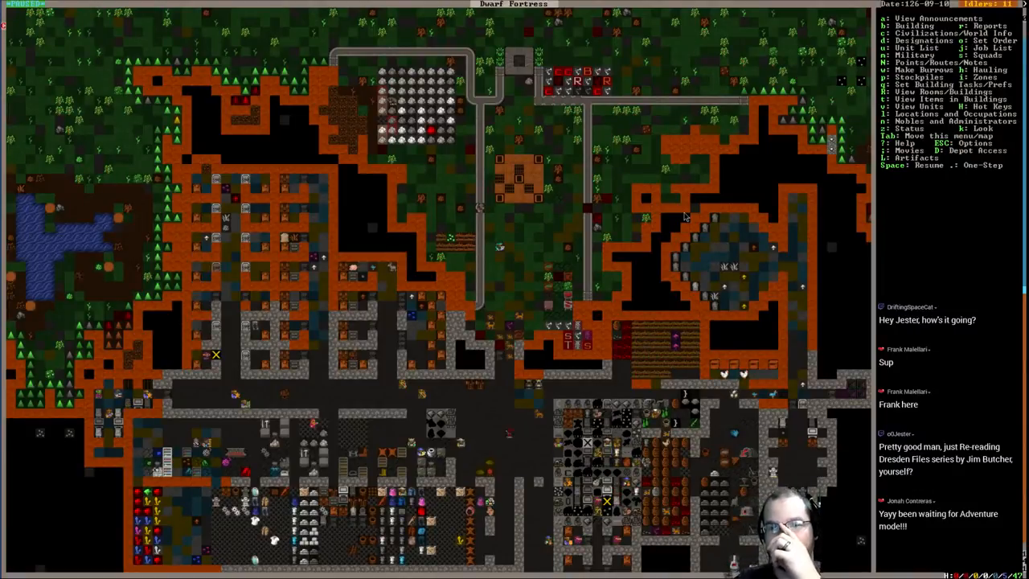
mouse_move(671, 89)
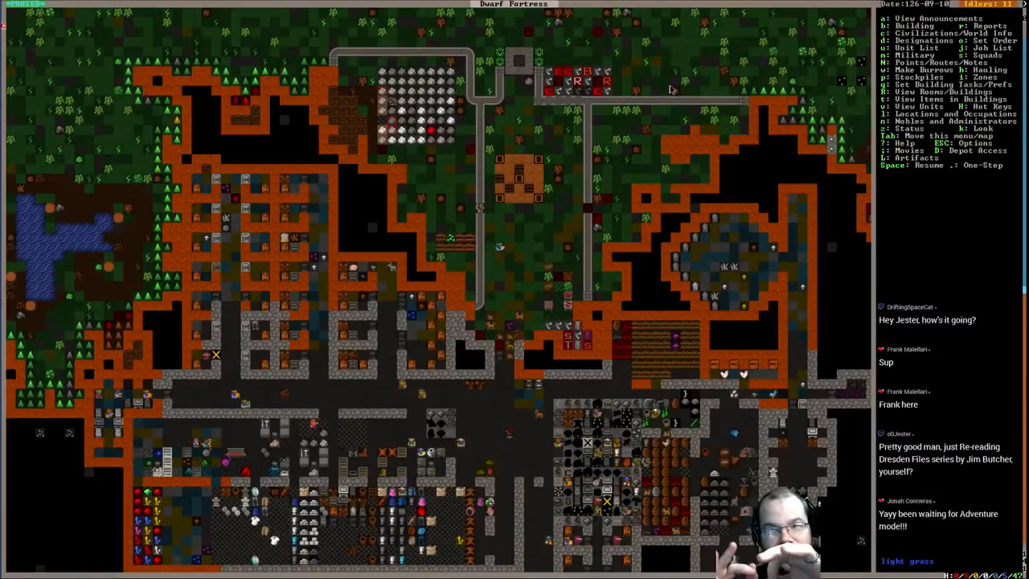
mouse_move(671, 14)
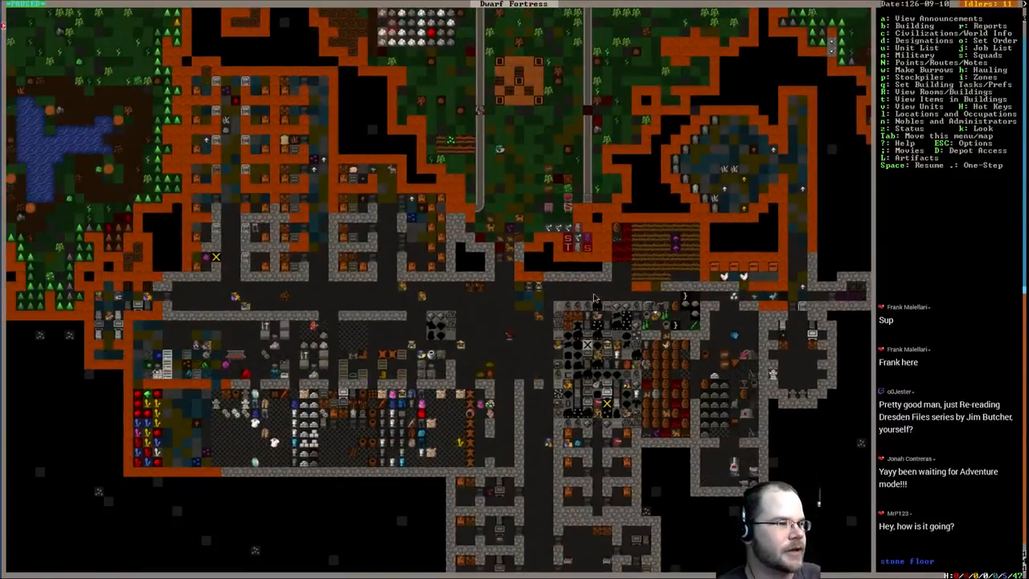
Leave the current screen and enter 'opem -l' at the DFHack console prompt
key(Escape)
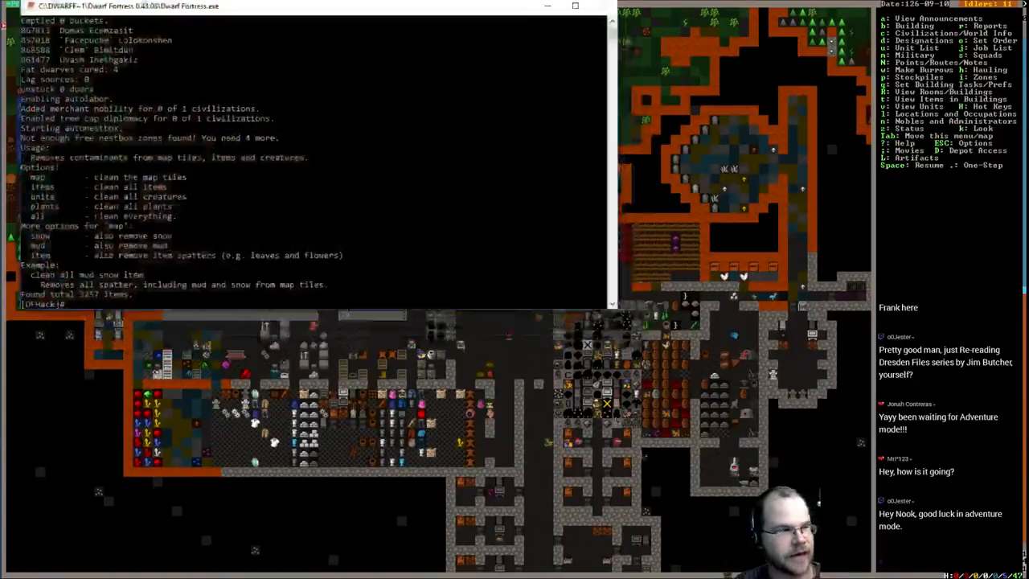
text(opem)
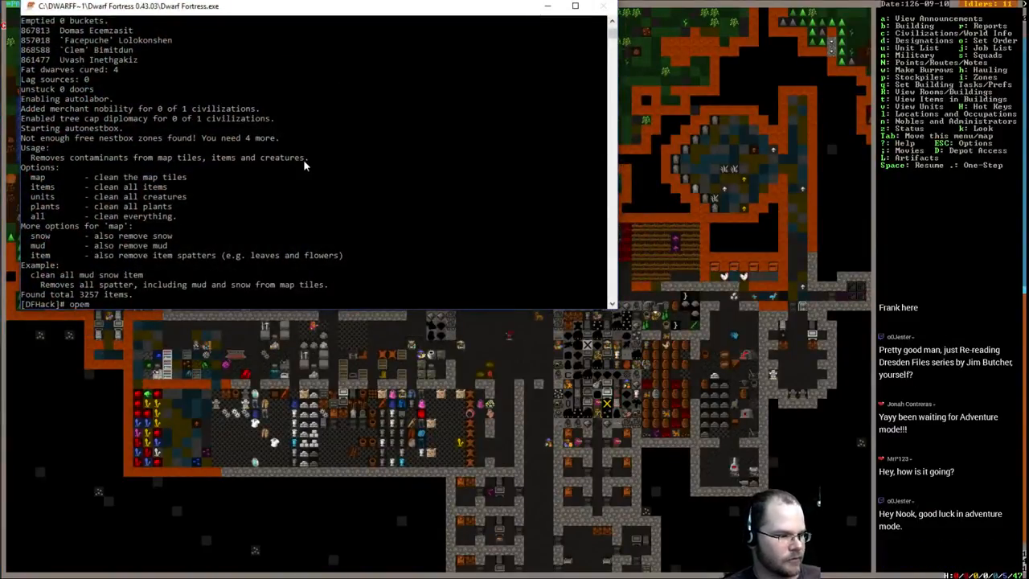
text(-l)
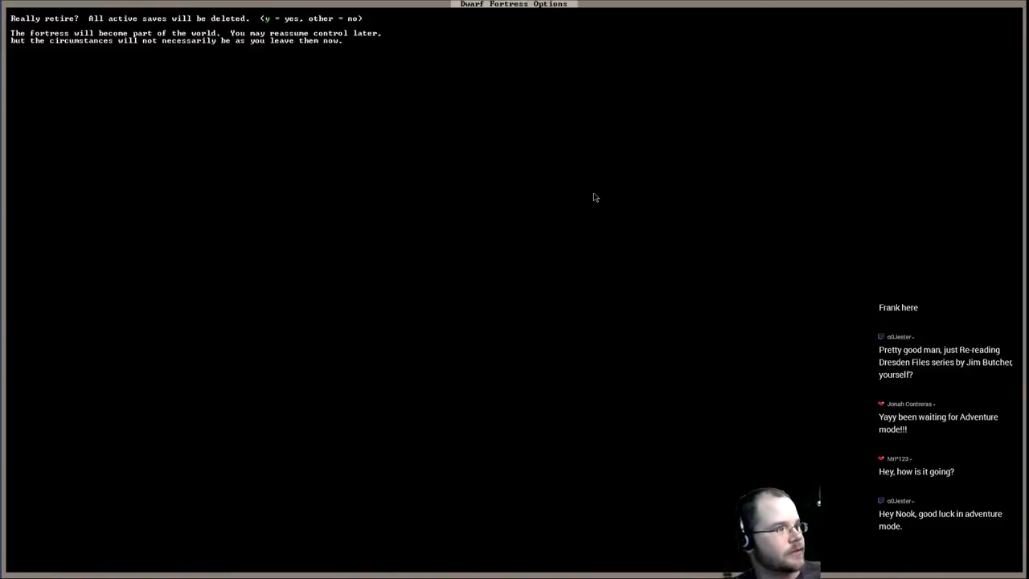
mouse_move(474, 230)
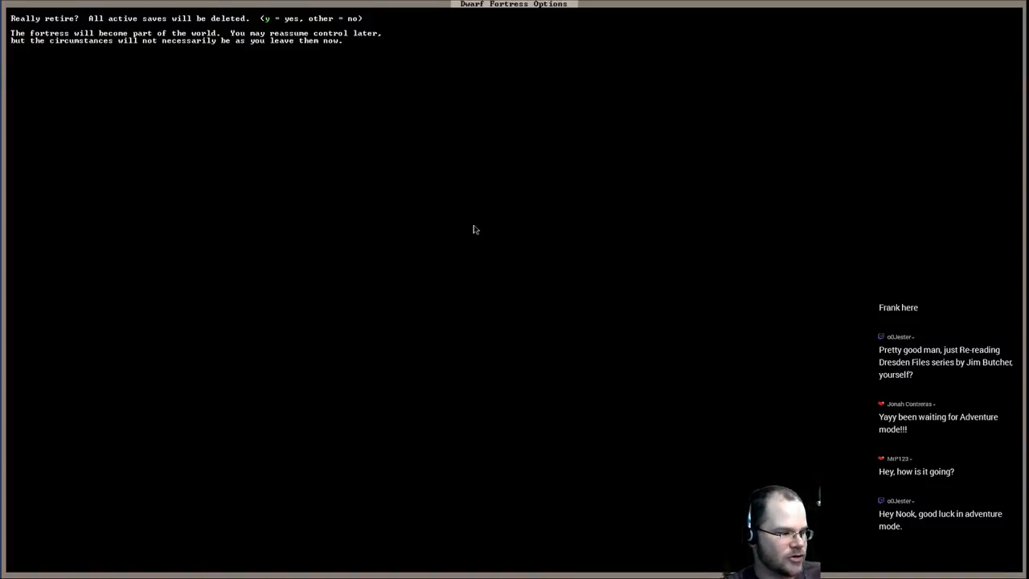
Confirm retiring the fortress with 'y' so the game returns to the title menu
key(y)
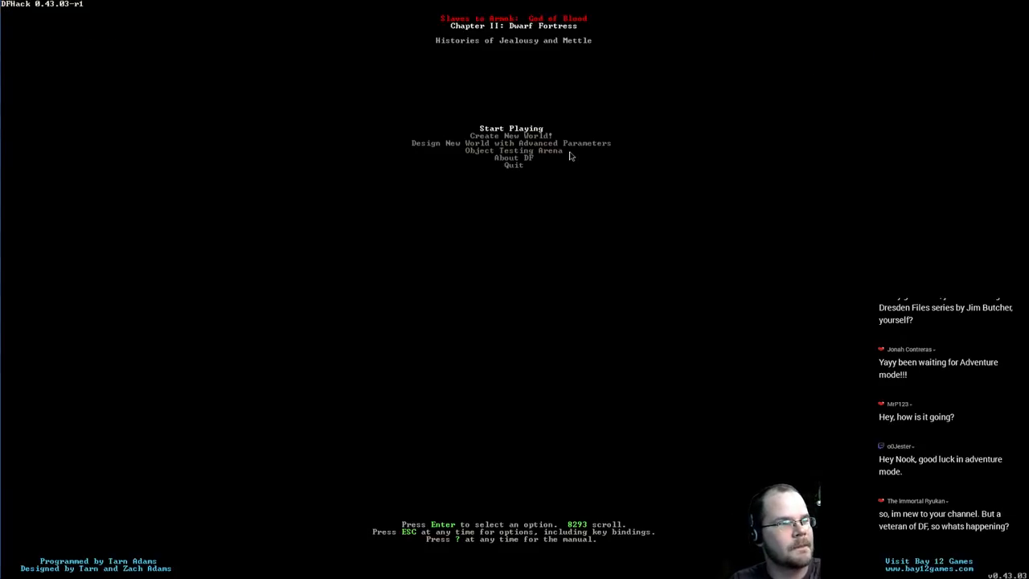
Choose to continue with the existing Ushul Kodor world in region1
click(511, 127)
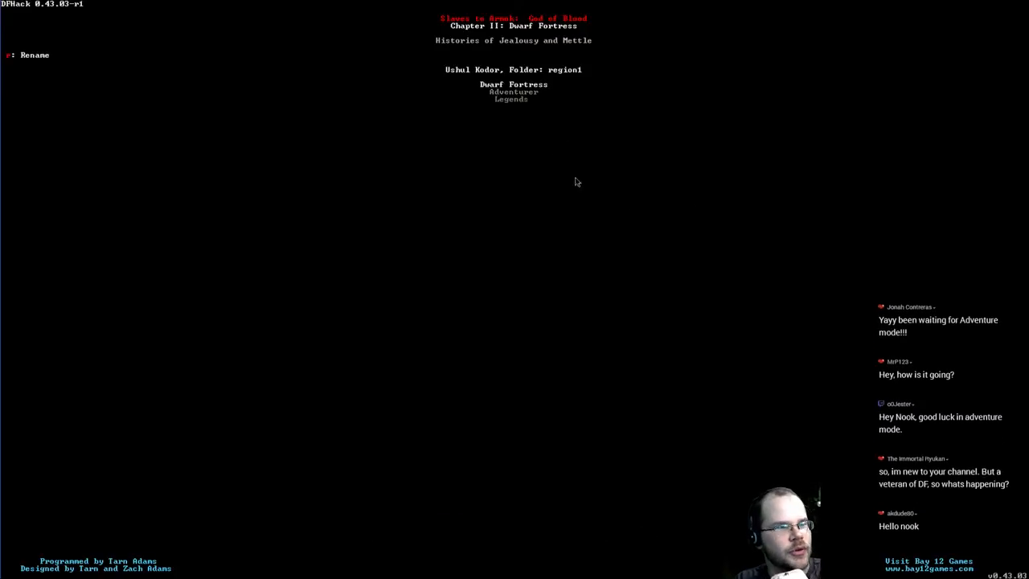
mouse_move(756, 167)
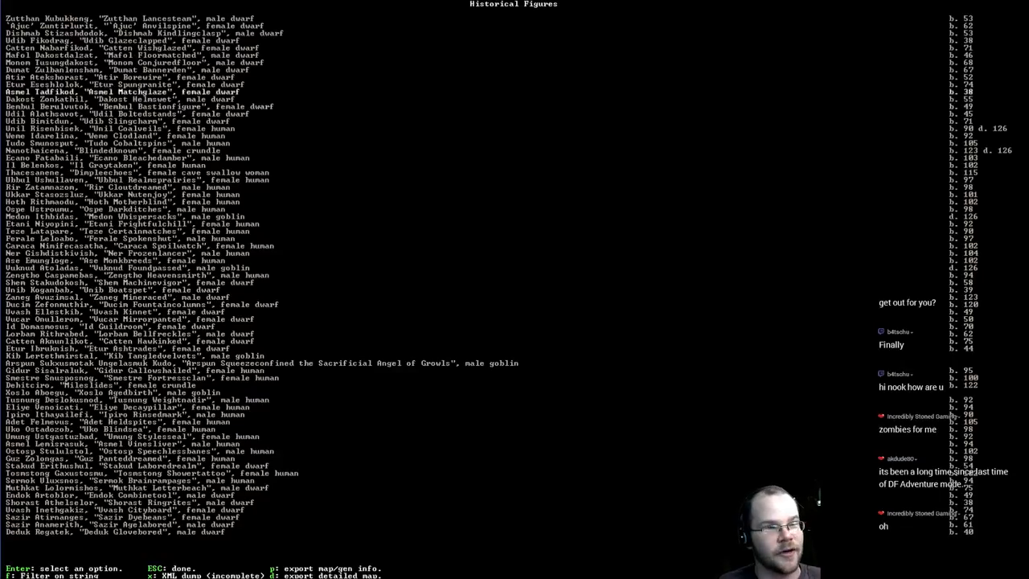
Scroll down through the Historical Figures list and their birth and death years
scroll(down, 3)
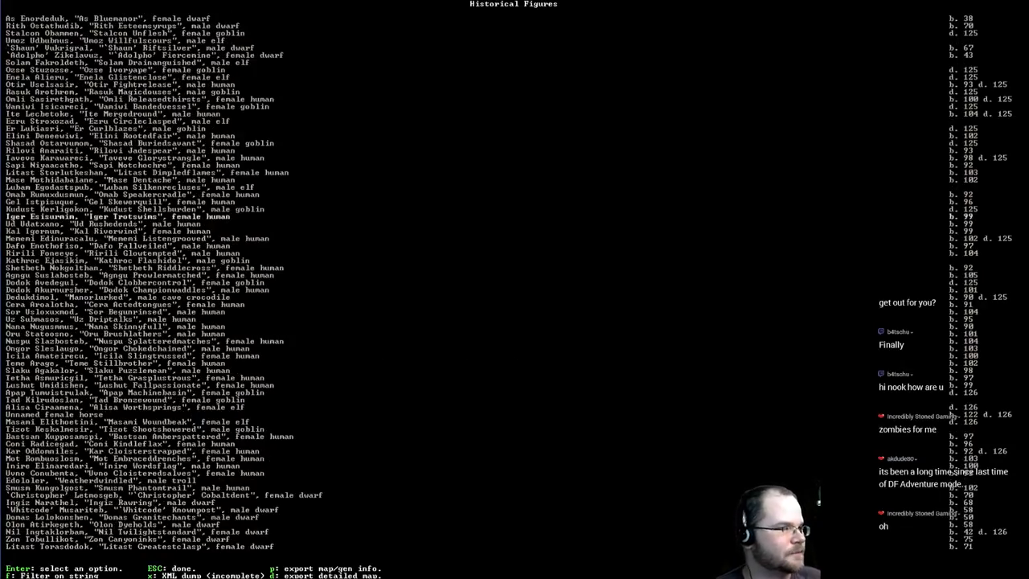
Return to the Legends menu, browse the Sites list, then back out toward Artifacts
key(Escape)
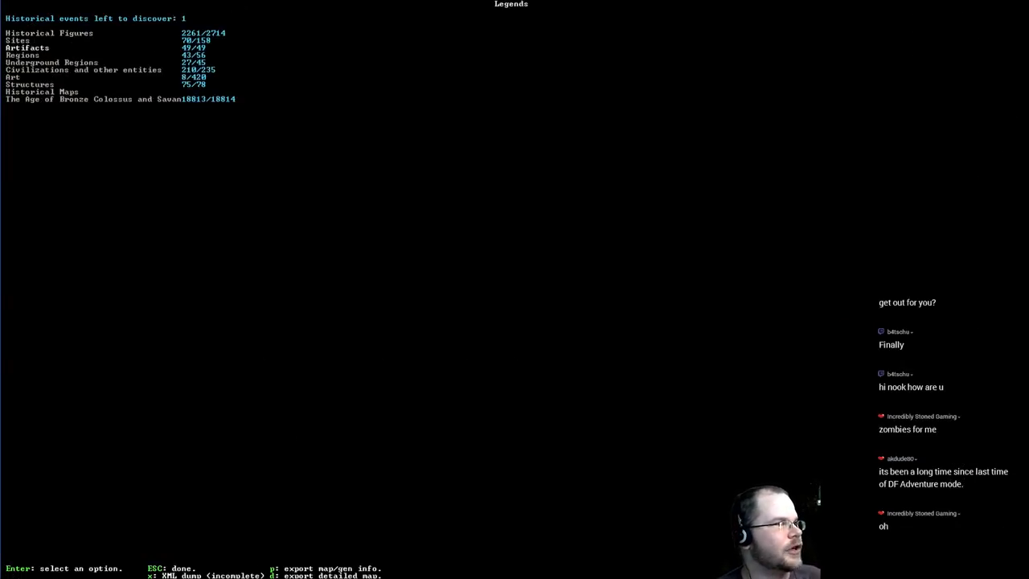
key(Enter)
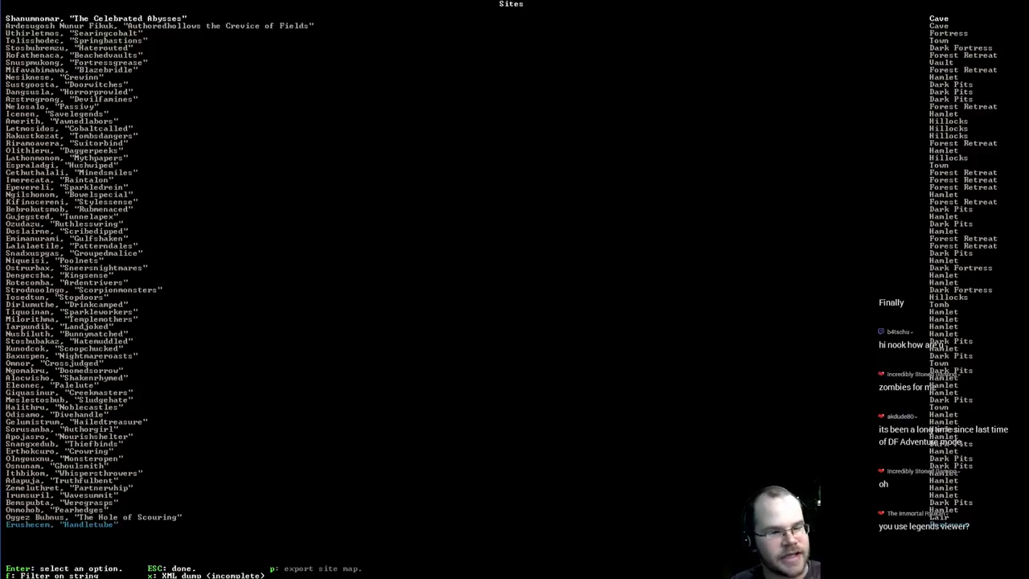
key(Down)
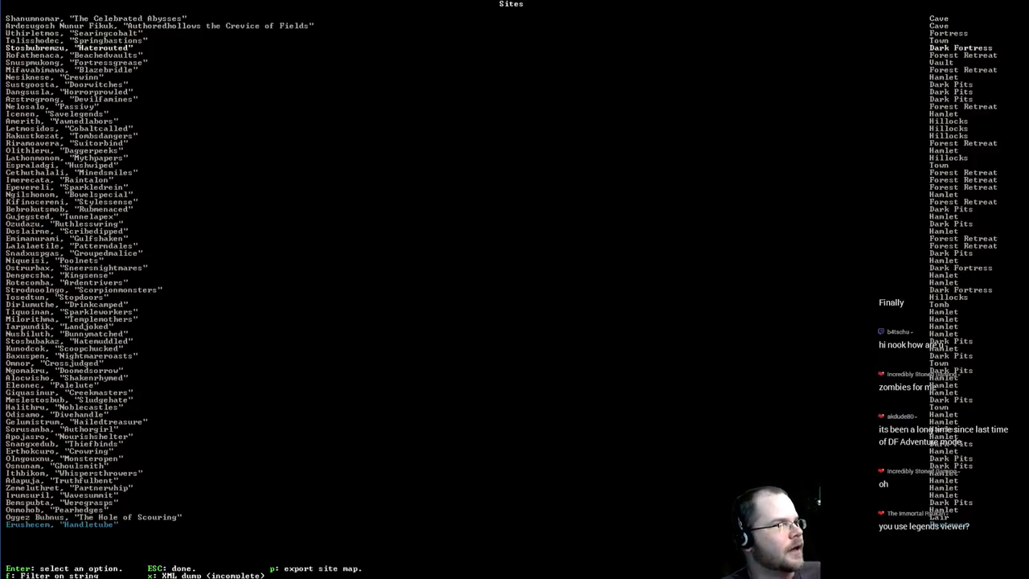
key(Escape)
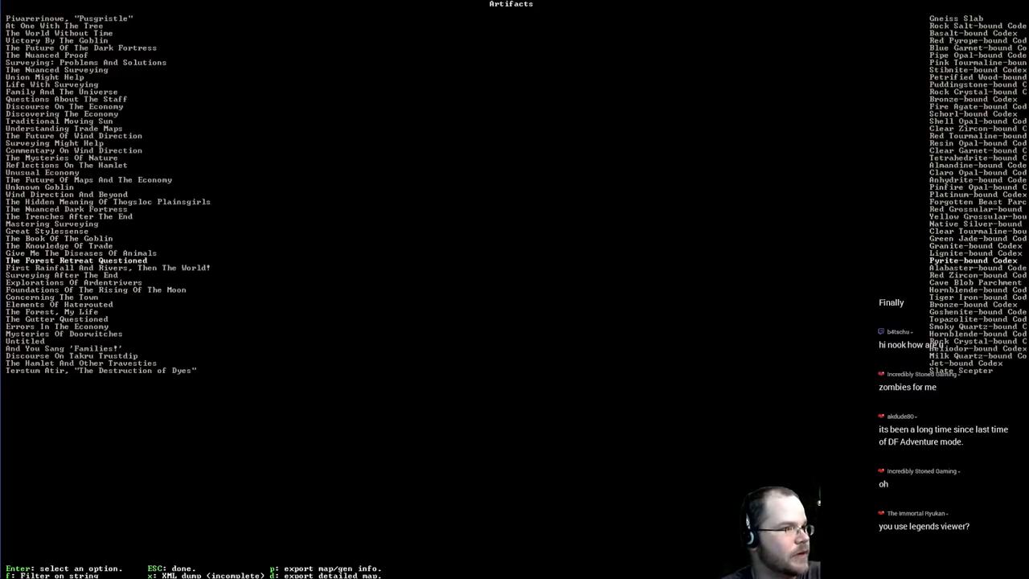
Move down through the artifact titles and leave toward Underground Regions
key(Down)
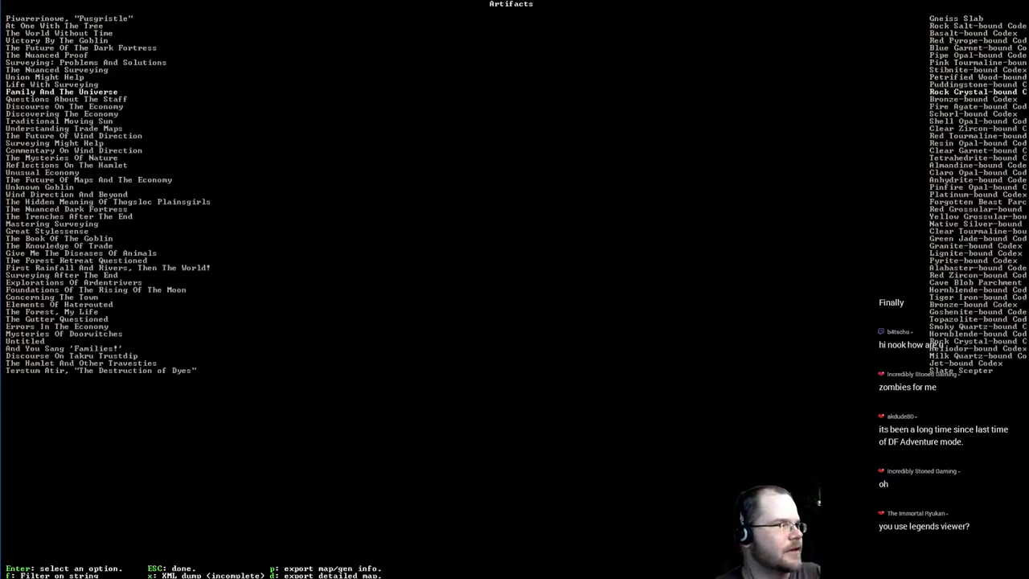
key(down)
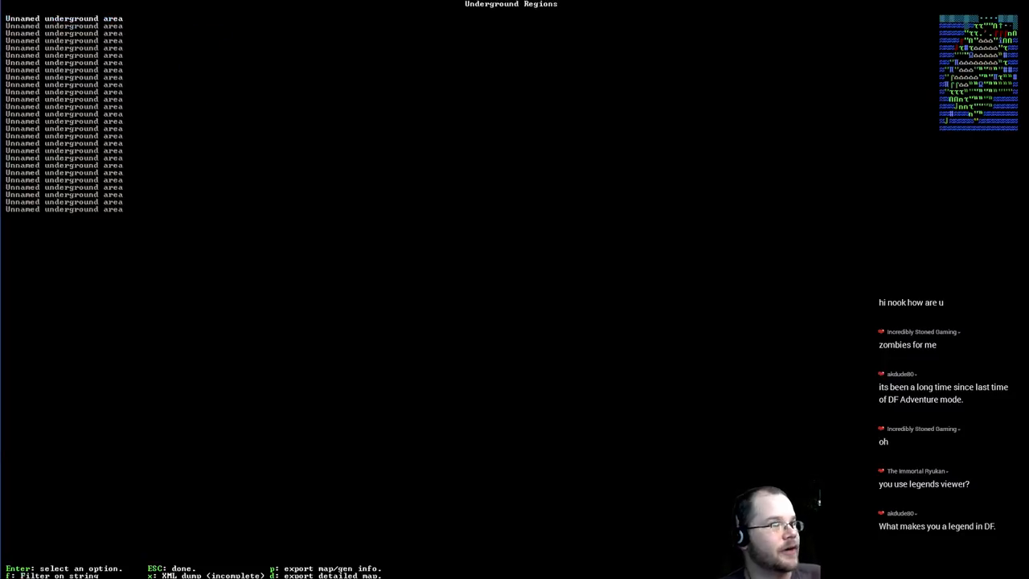
Leave the underground regions list for the Civilizations and other entities list
key(Escape)
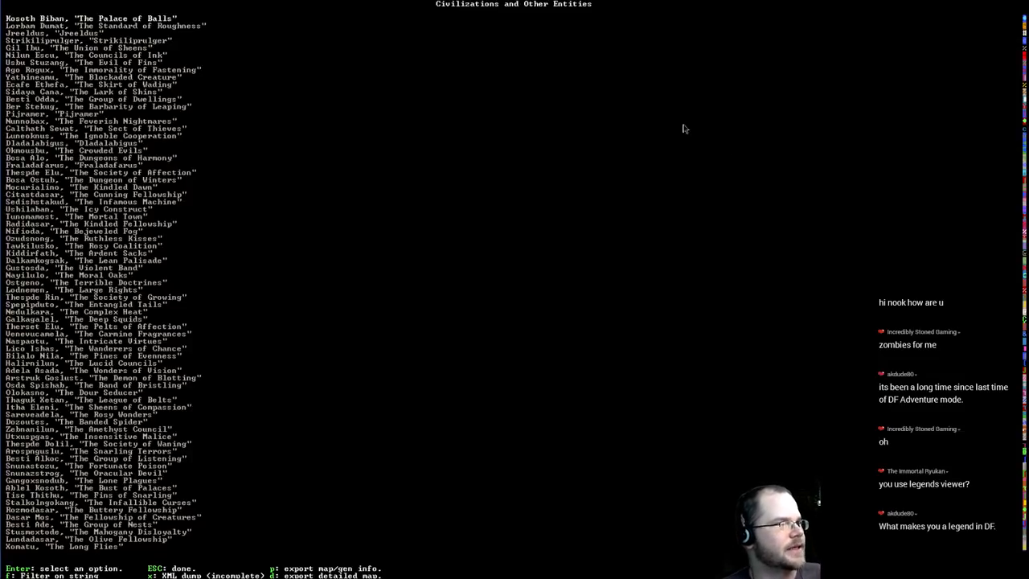
mouse_move(479, 240)
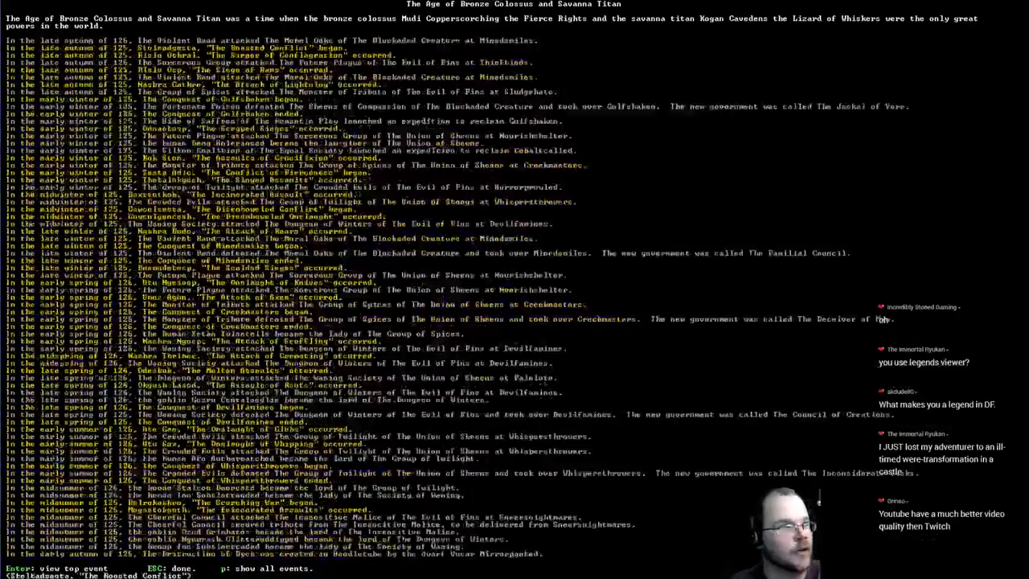
Filter the age's chronicle to major events, then return to the Legends overview
key(Return)
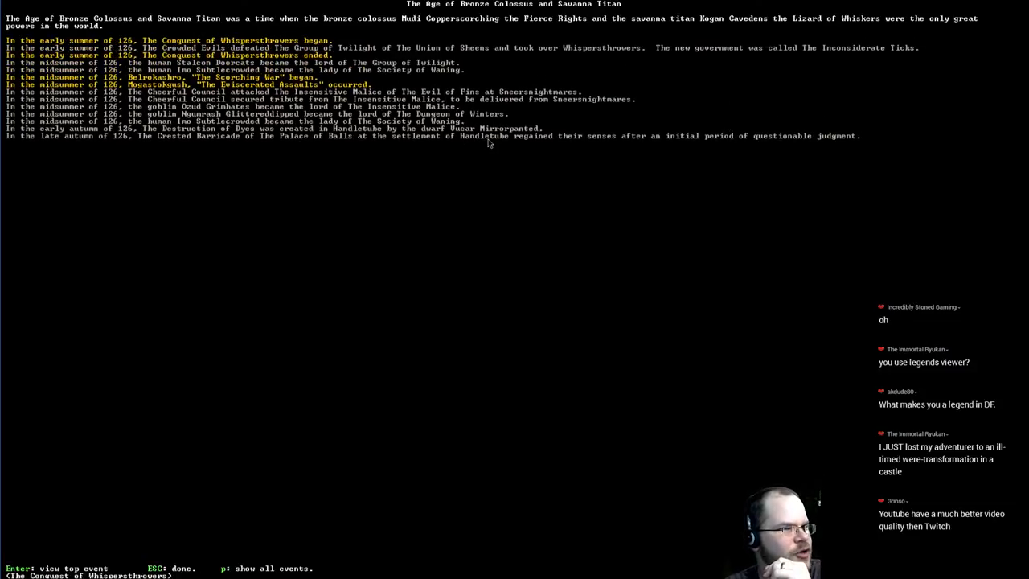
mouse_move(513, 146)
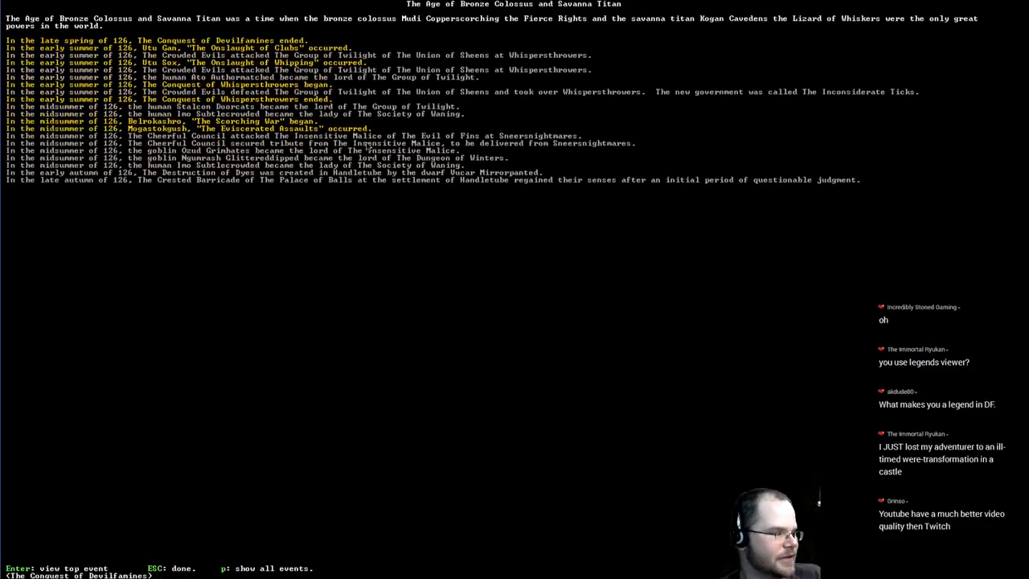
key(Escape)
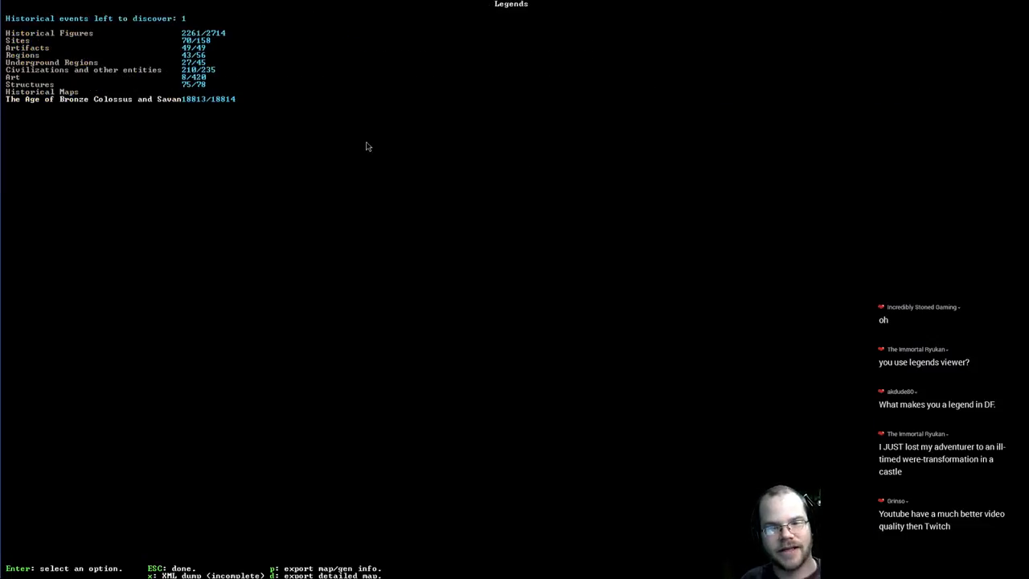
mouse_move(303, 467)
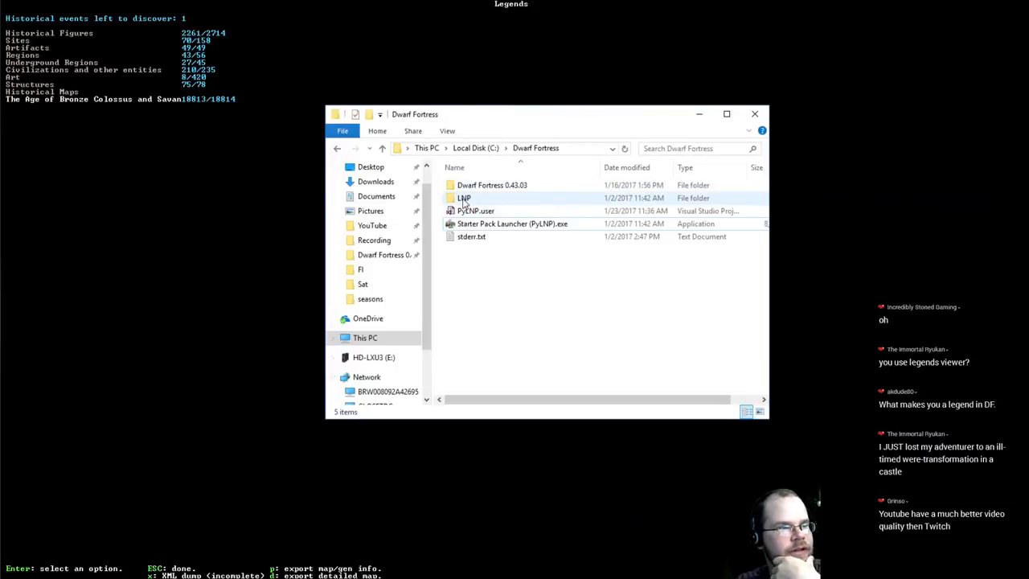
Navigate through the LNP folders into Dwarf Fortress 0.43.03 and scroll to the region1 legends XML
double_click(463, 197)
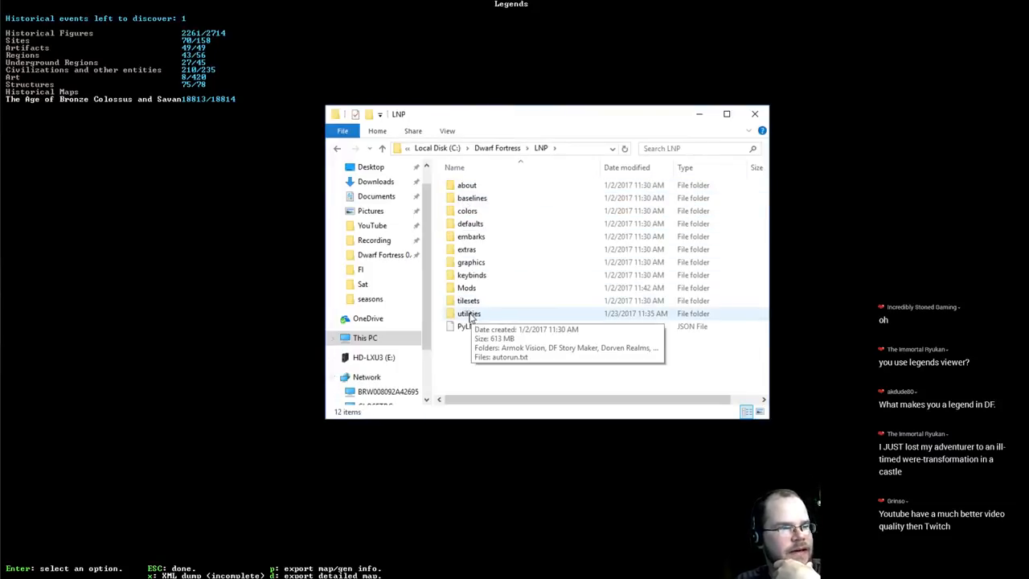
double_click(467, 314)
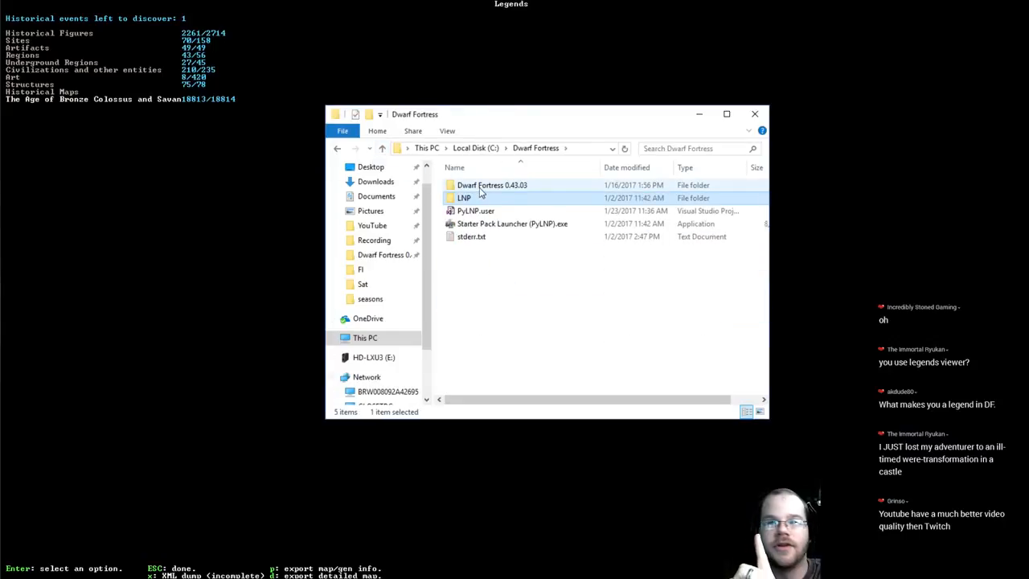
double_click(491, 185)
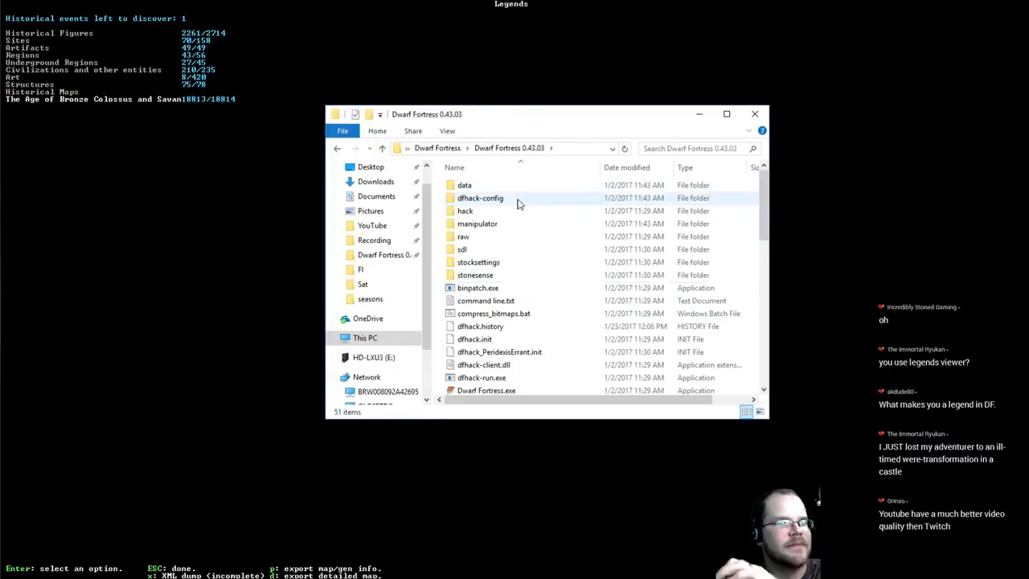
scroll(down, 3)
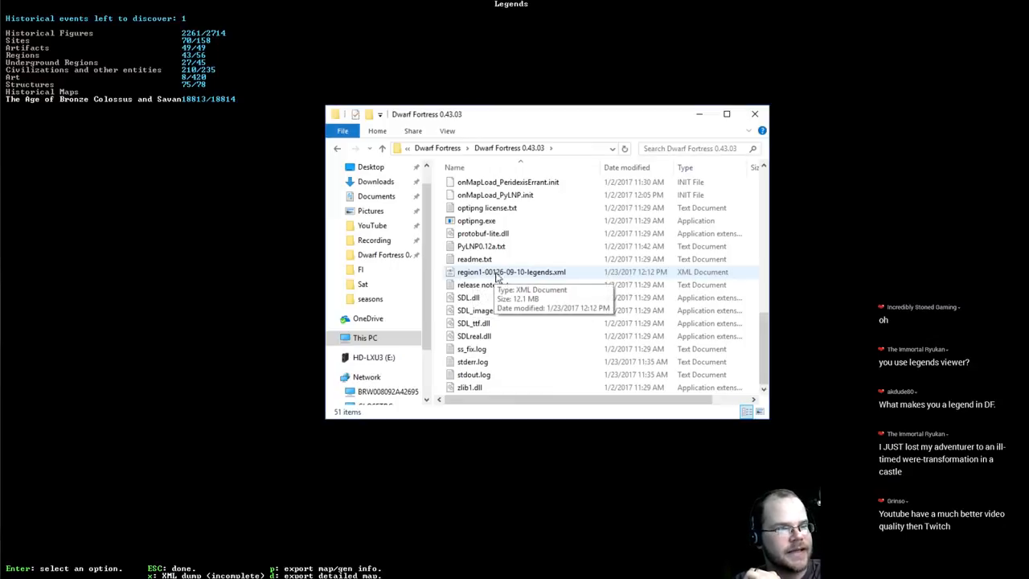
mouse_move(522, 277)
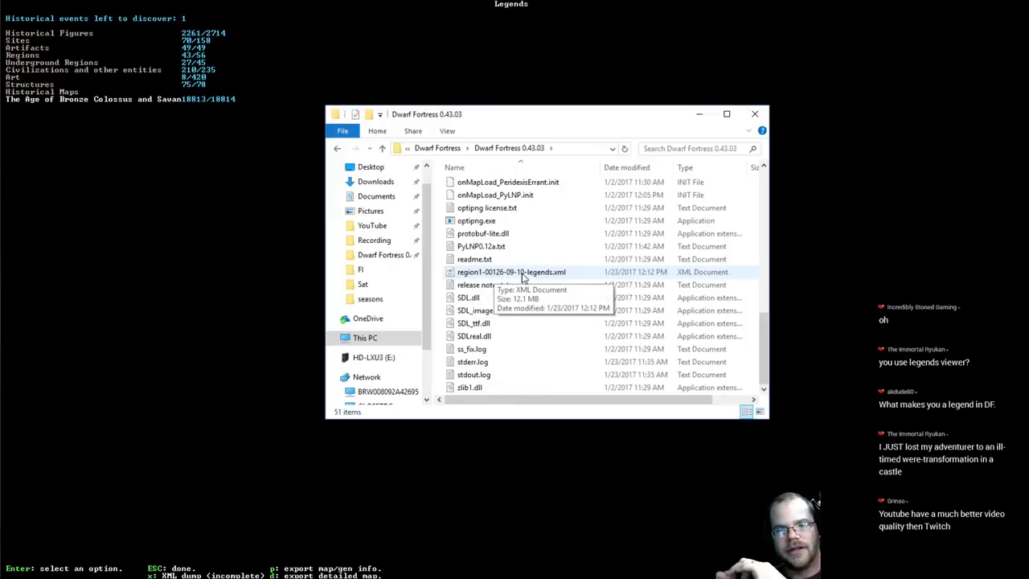
mouse_move(634, 461)
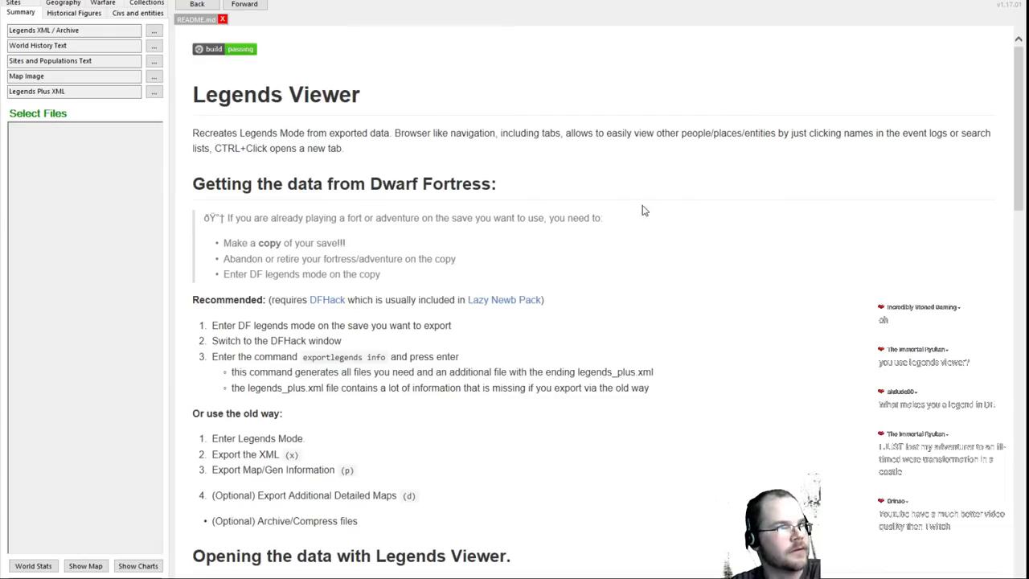
mouse_move(582, 278)
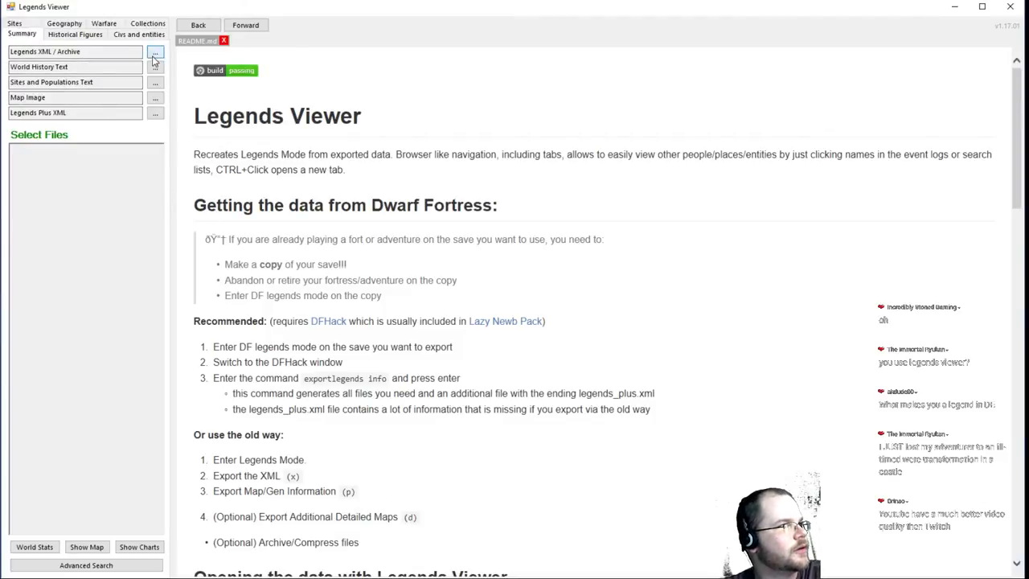
Bring up the Legends XML / Archive file picker and cancel it, leaving the README showing
click(154, 52)
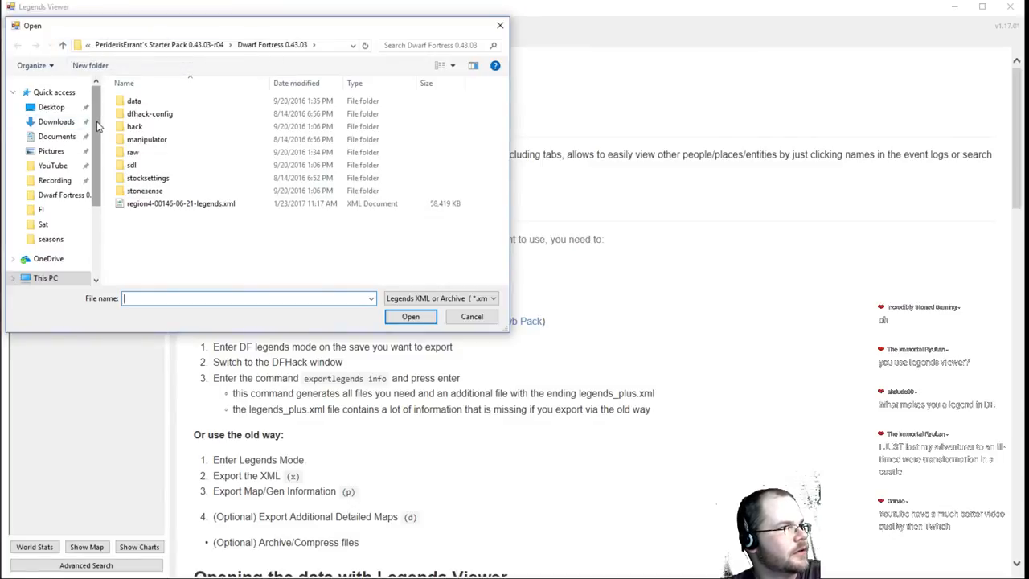
click(472, 316)
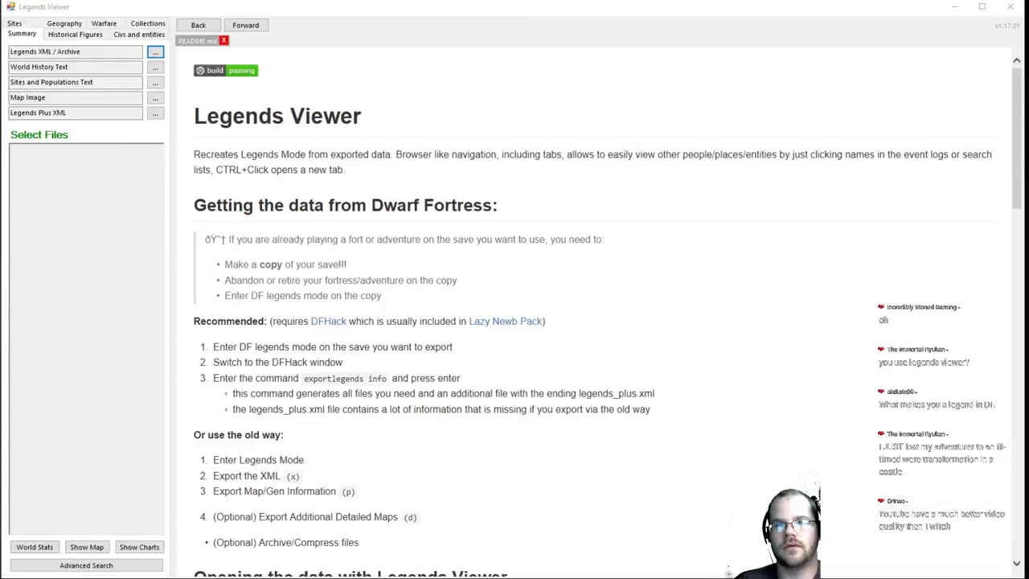
Select the exported legends XML from the Dwarf Fortress 0.43.03 folder and attempt Show Map
click(154, 51)
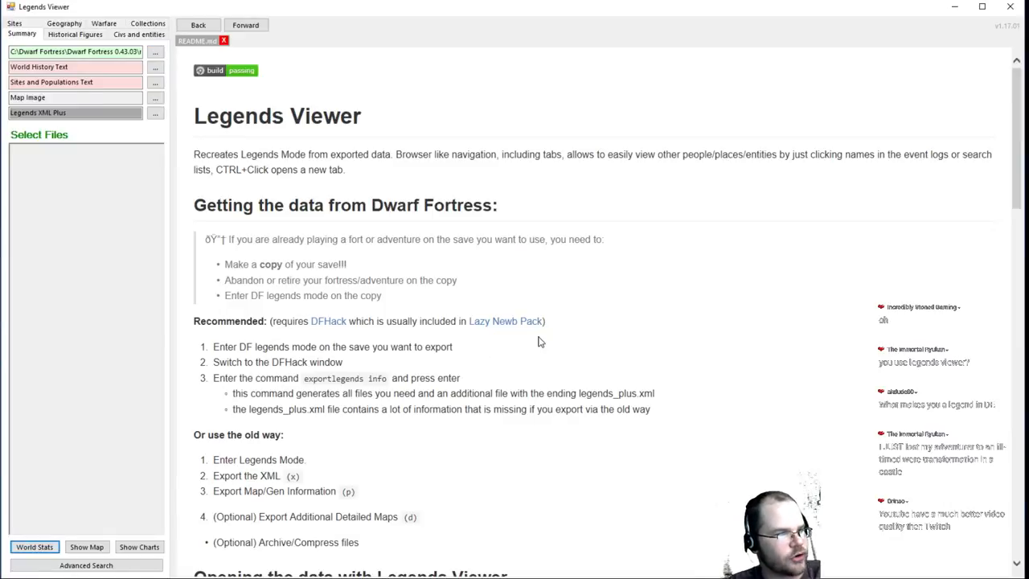
mouse_move(170, 387)
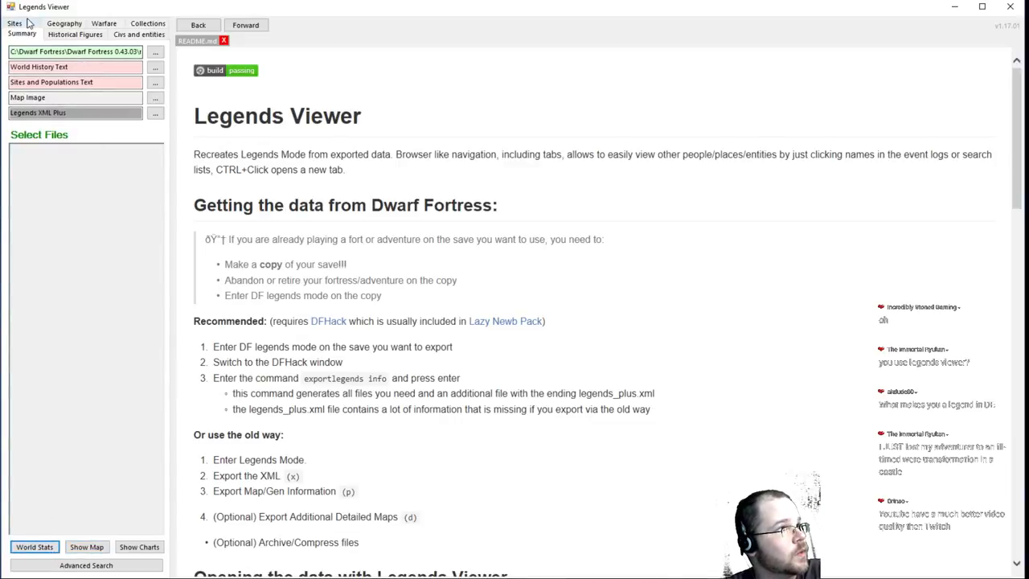
mouse_move(245, 53)
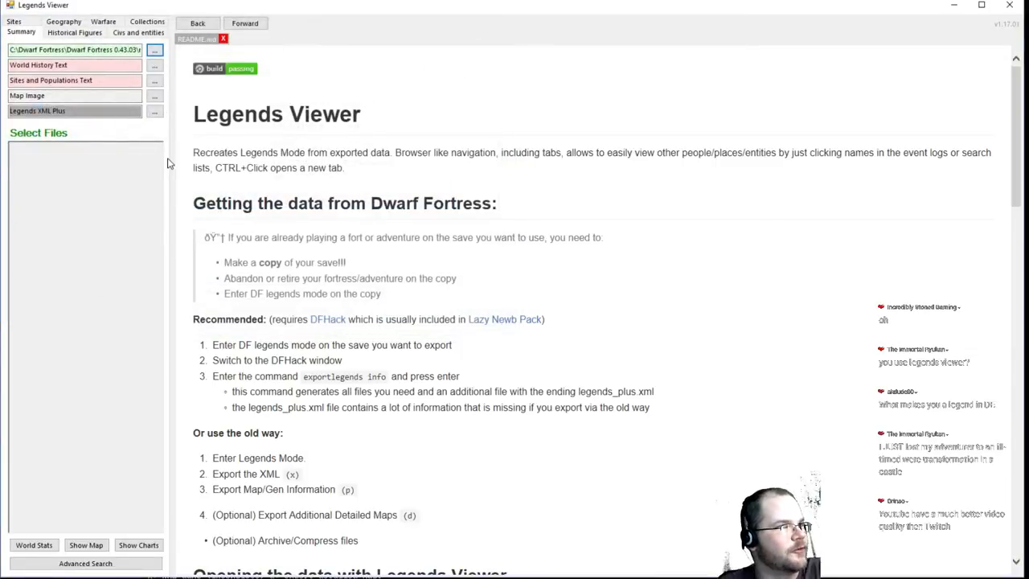
click(75, 95)
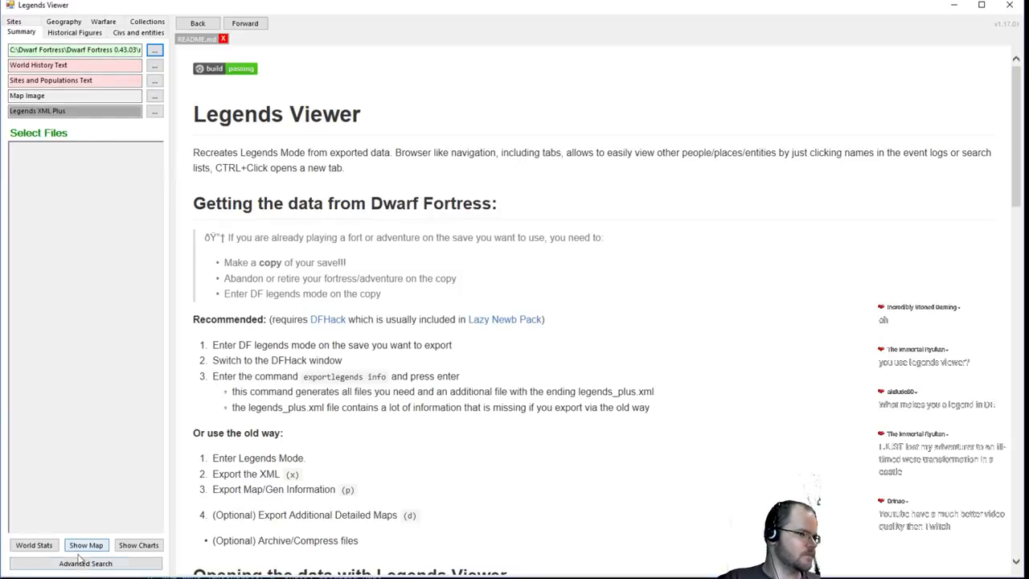
click(138, 545)
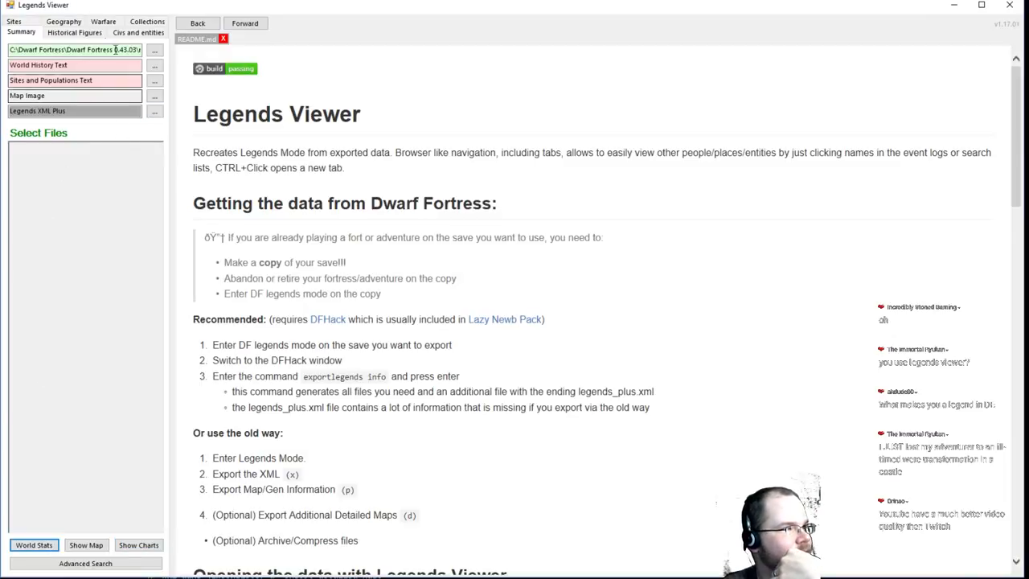
click(244, 23)
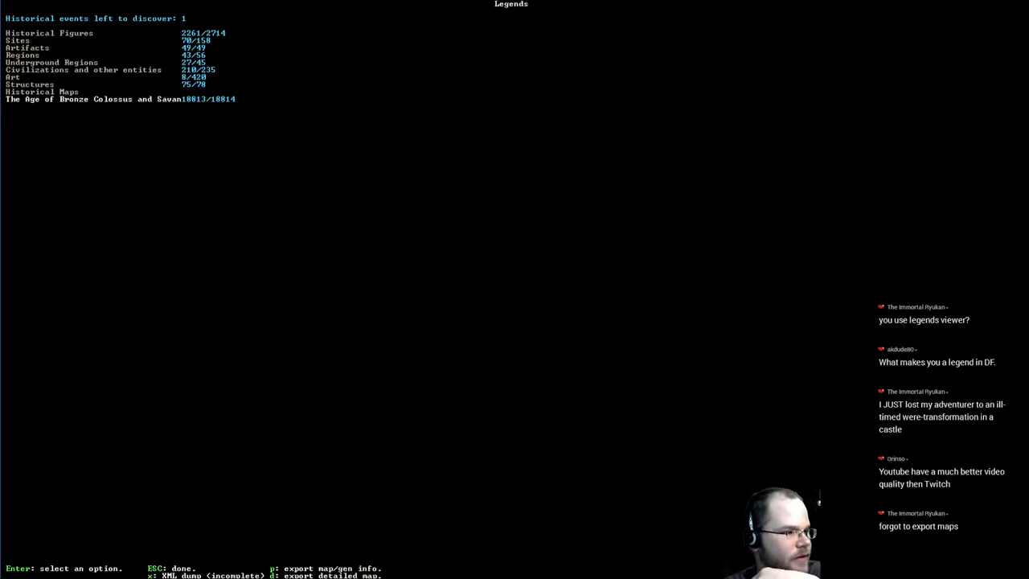
mouse_move(479, 412)
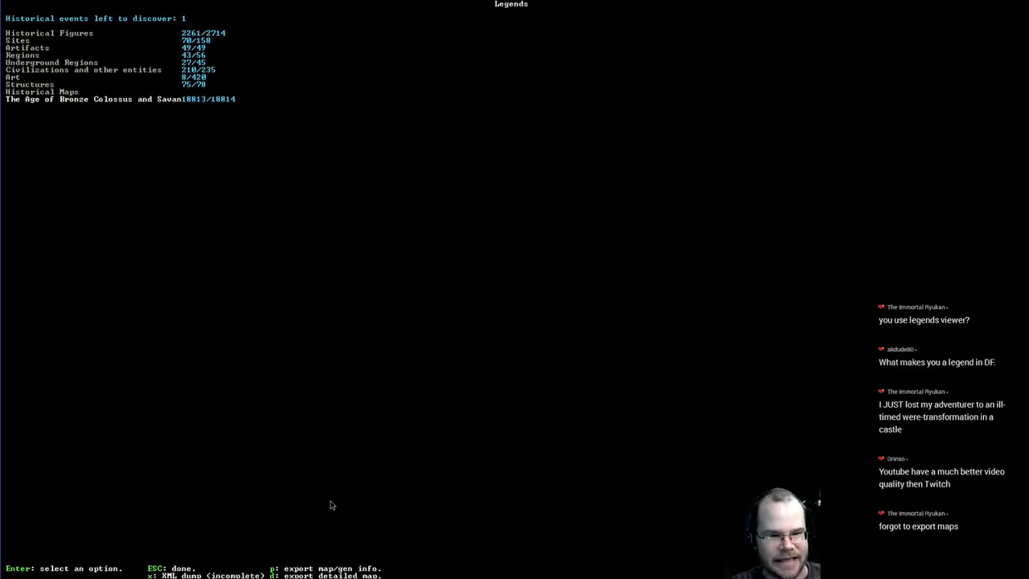
mouse_move(471, 153)
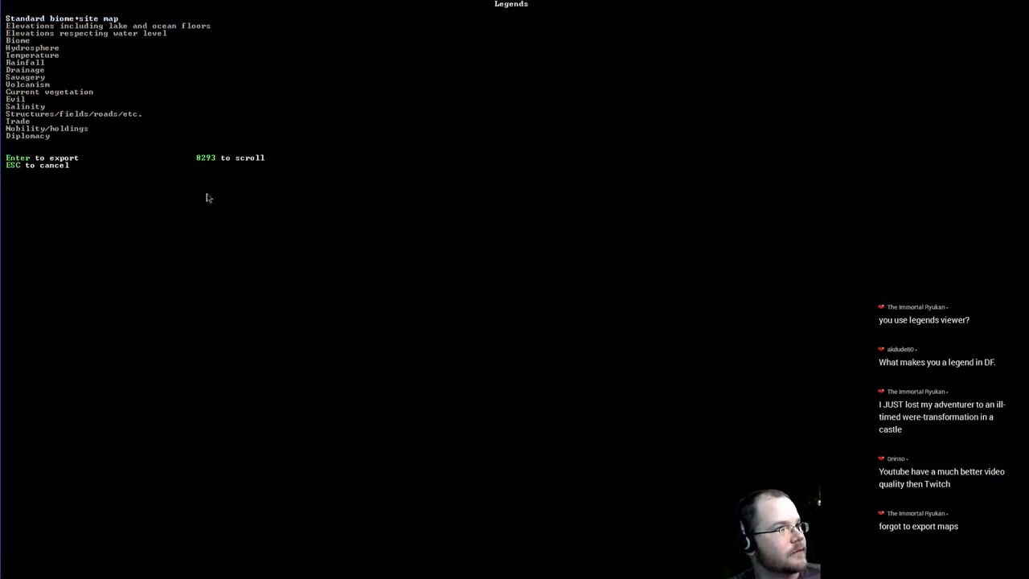
mouse_move(388, 441)
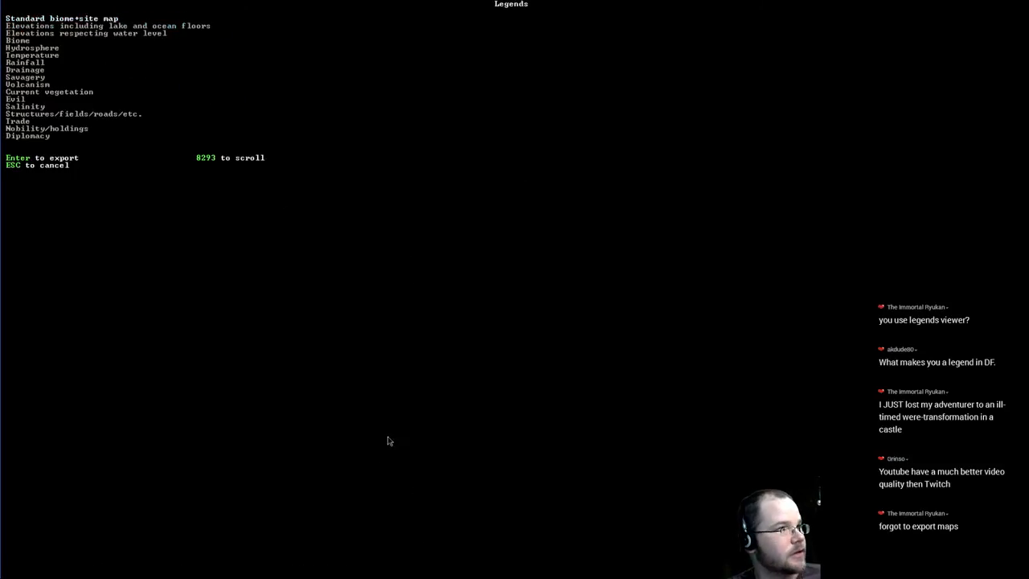
mouse_move(294, 234)
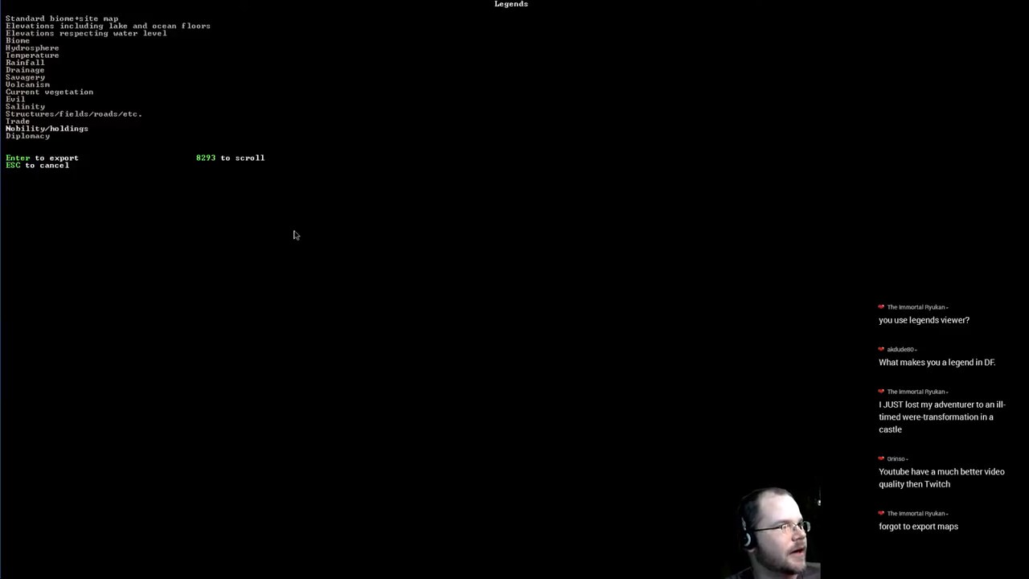
Pick a layer in the detailed map export list and export it
key(Down)
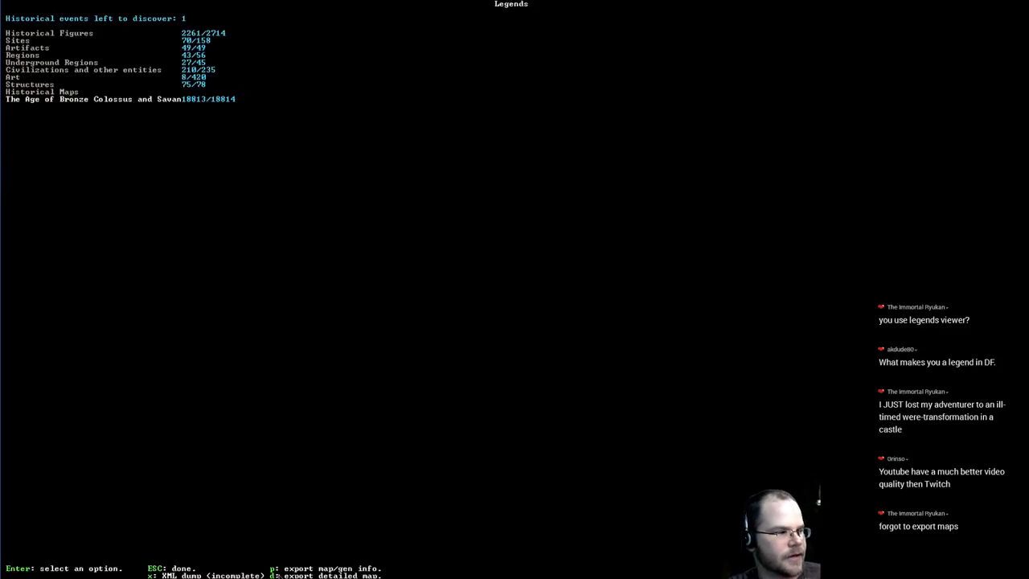
mouse_move(414, 513)
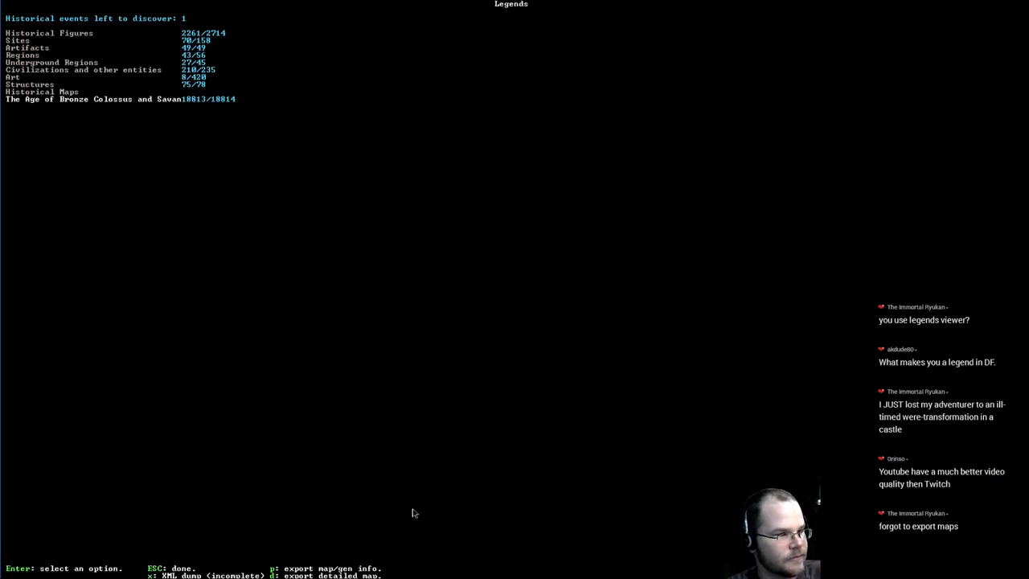
mouse_move(548, 345)
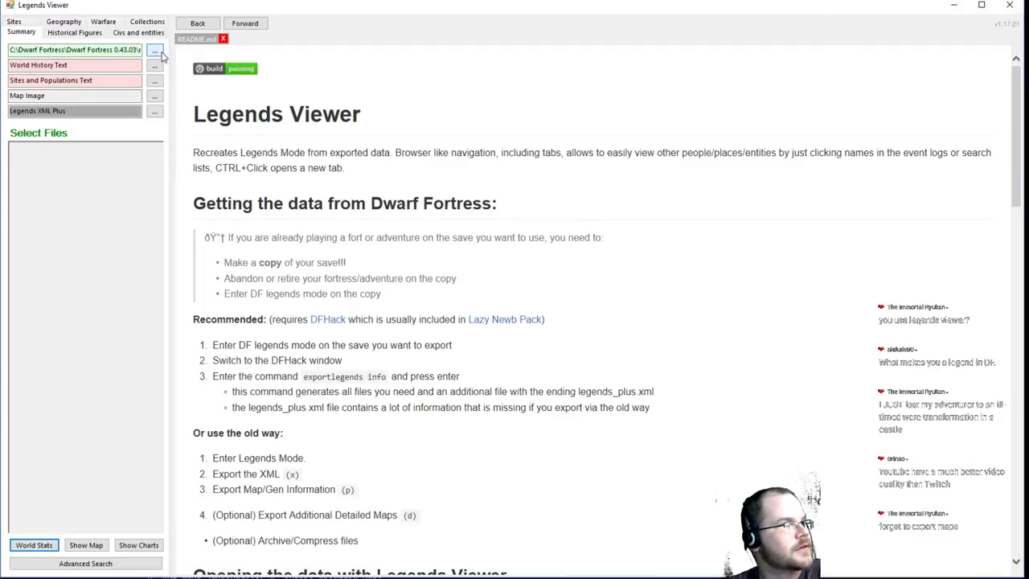
click(153, 50)
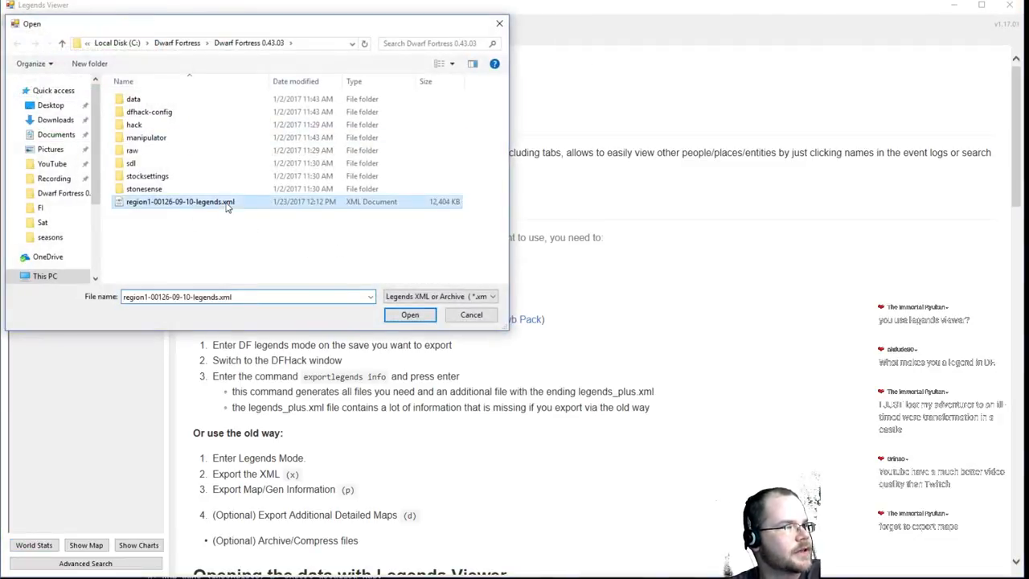
click(409, 314)
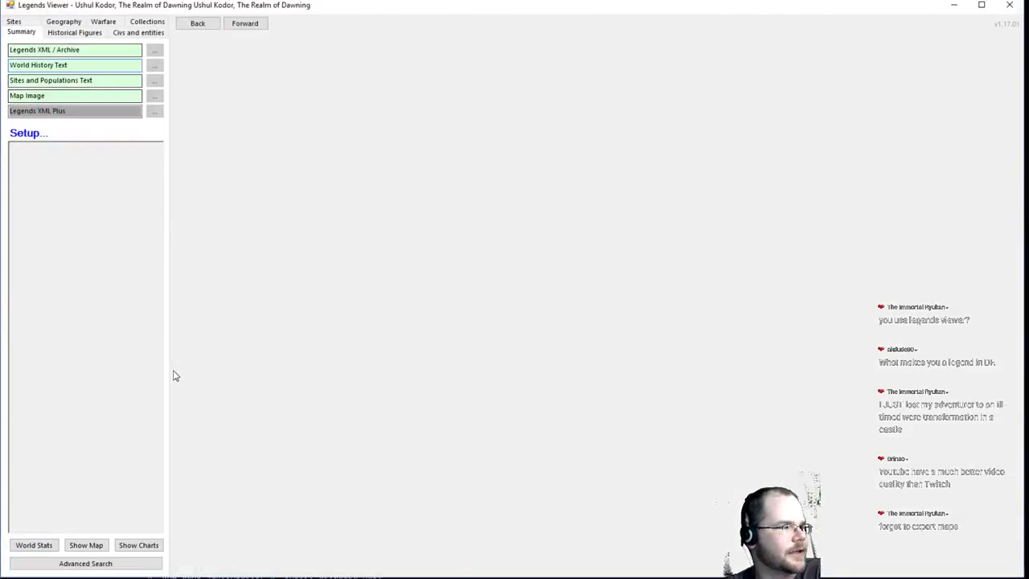
click(34, 545)
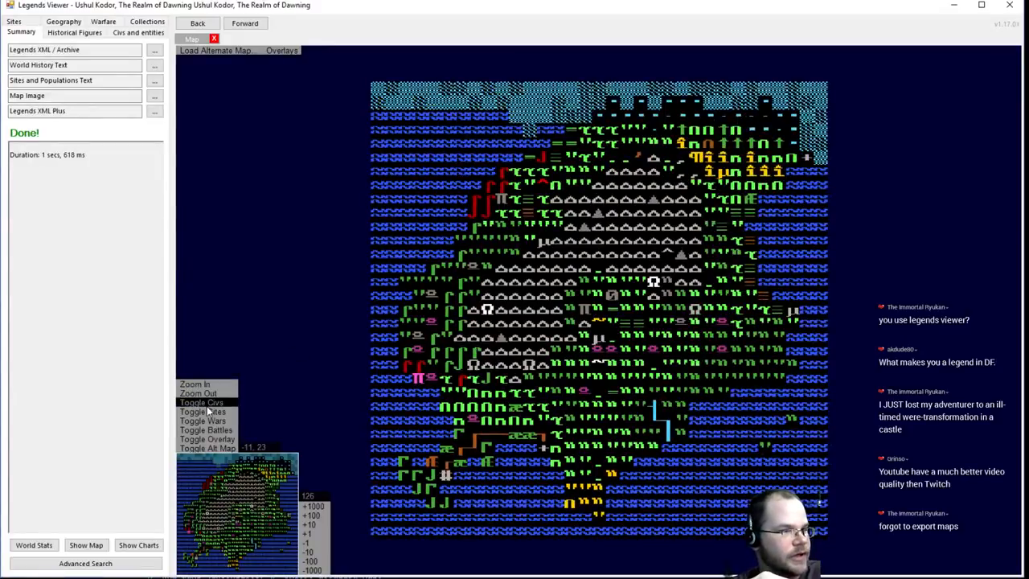
Overlay civilization territories on the Ushul Kodor world map
click(201, 402)
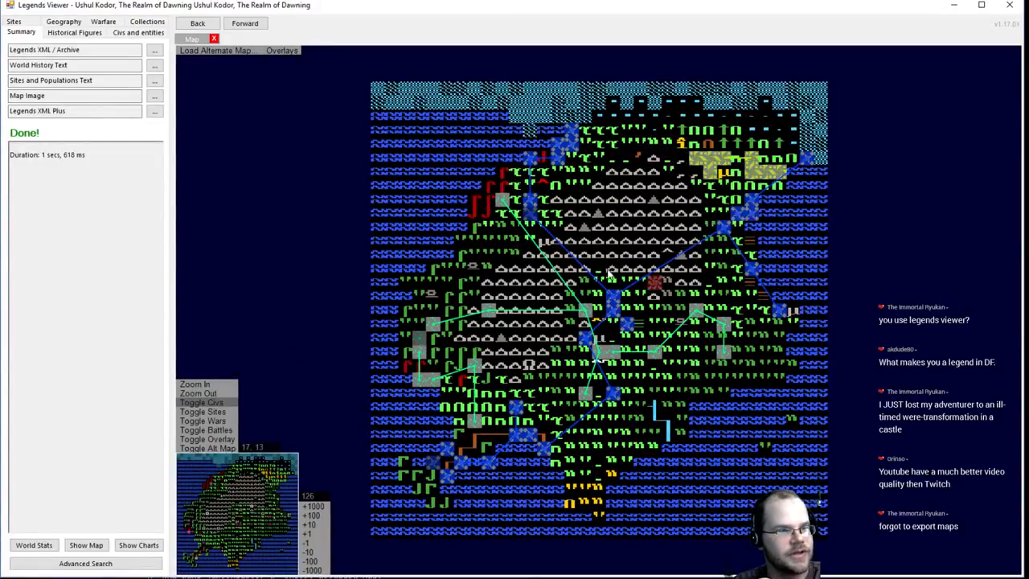
mouse_move(586, 342)
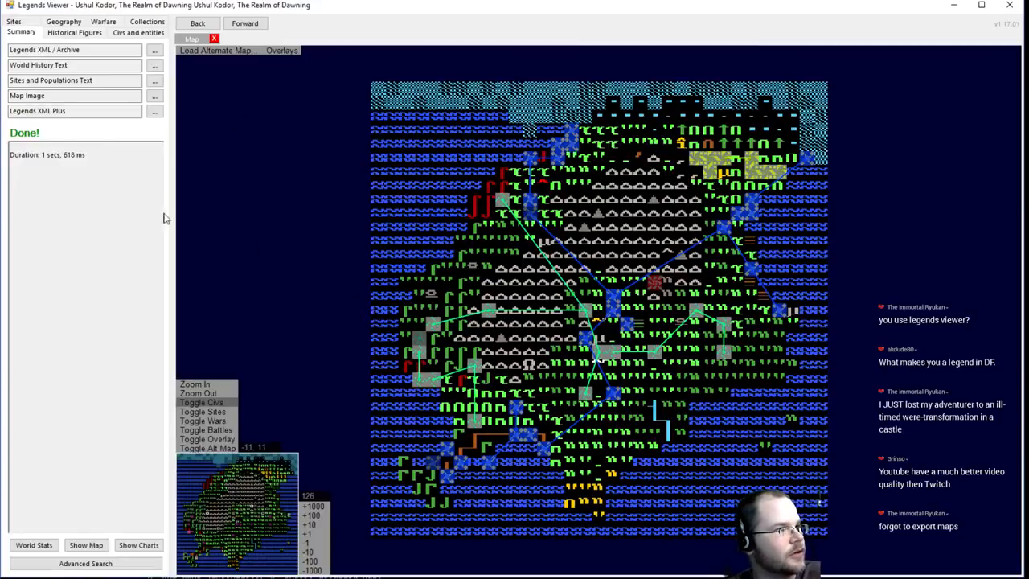
mouse_move(315, 464)
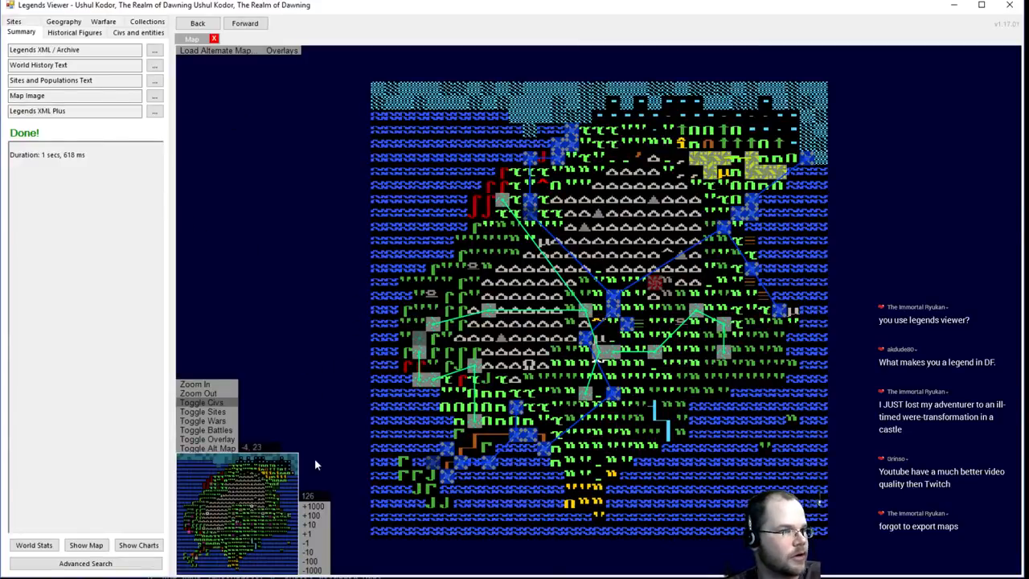
mouse_move(315, 495)
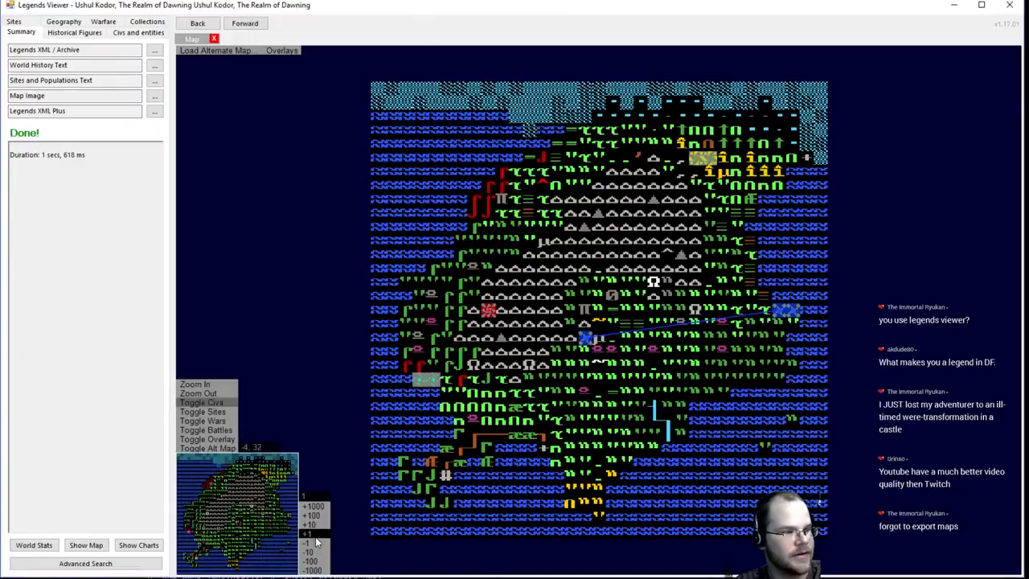
mouse_move(498, 322)
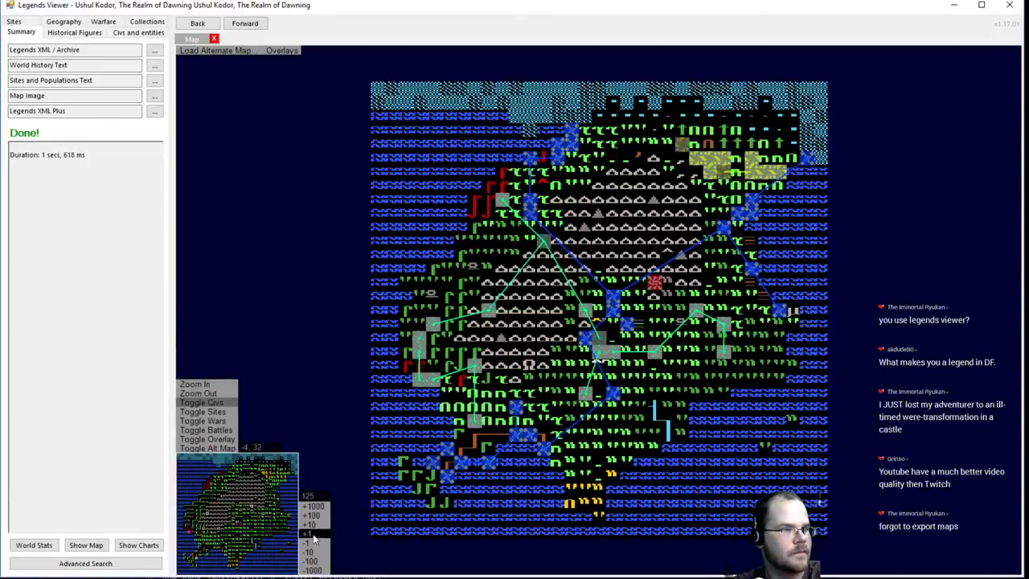
mouse_move(545, 249)
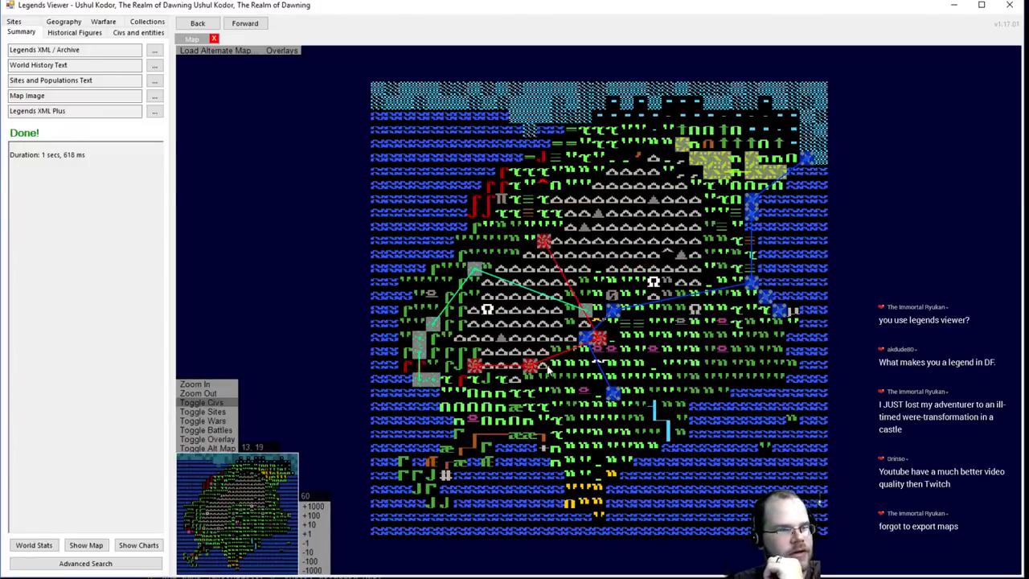
mouse_move(486, 366)
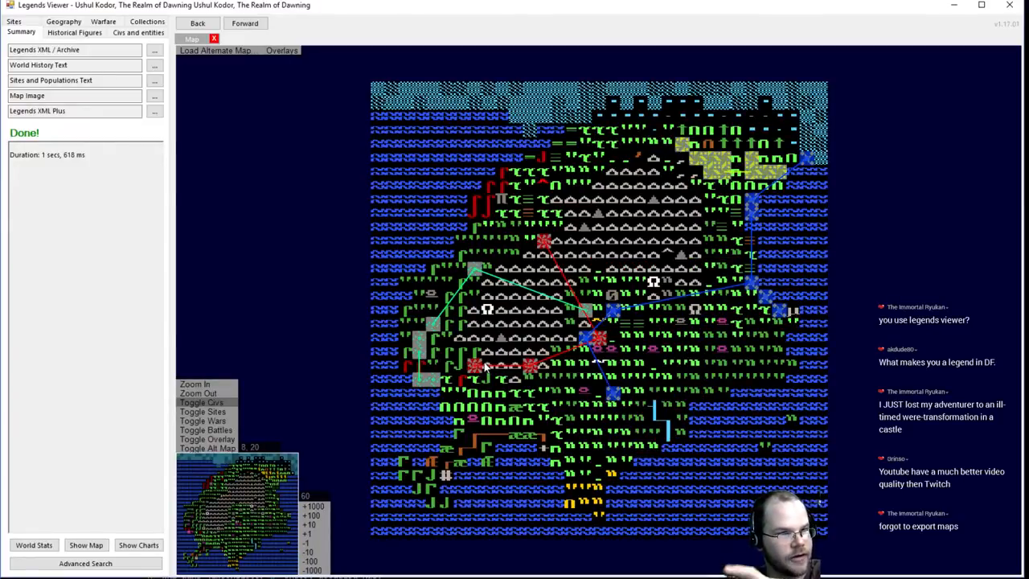
mouse_move(472, 376)
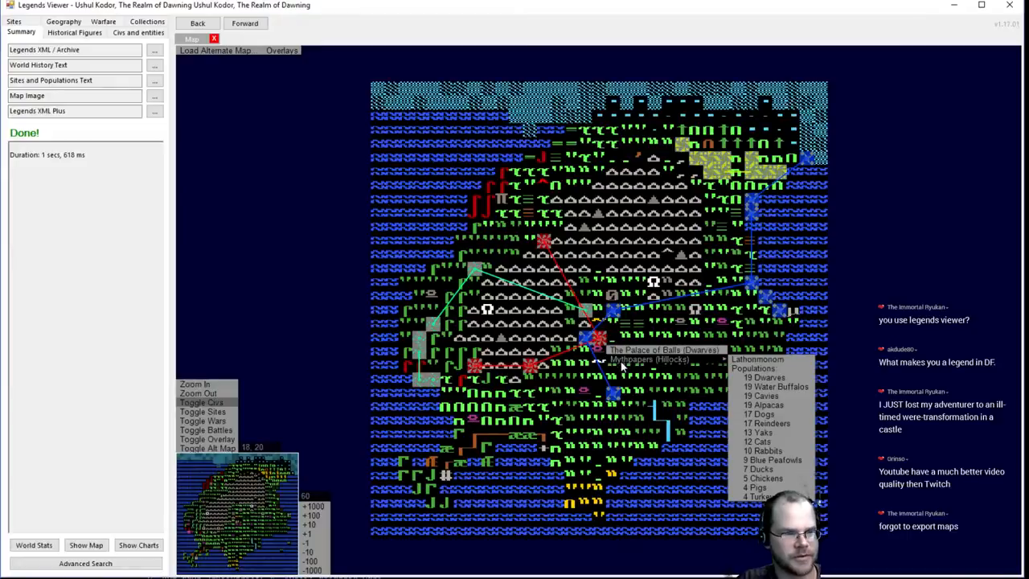
mouse_move(344, 289)
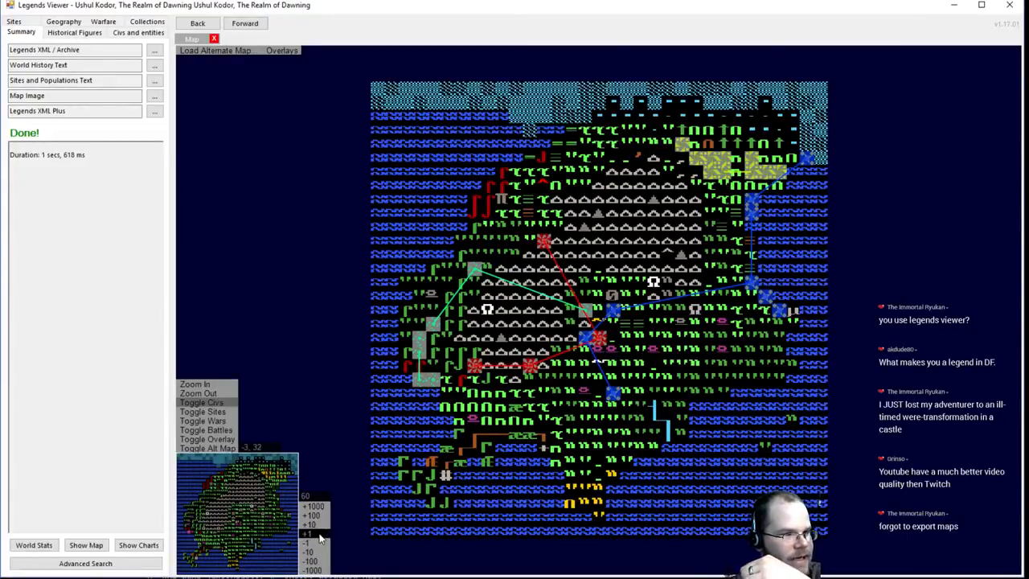
mouse_move(474, 365)
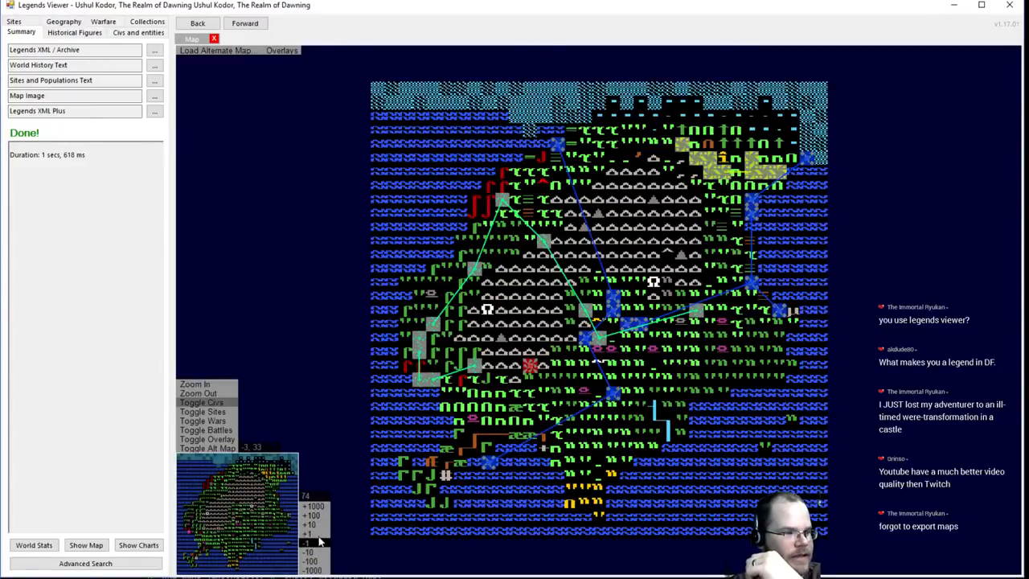
mouse_move(654, 283)
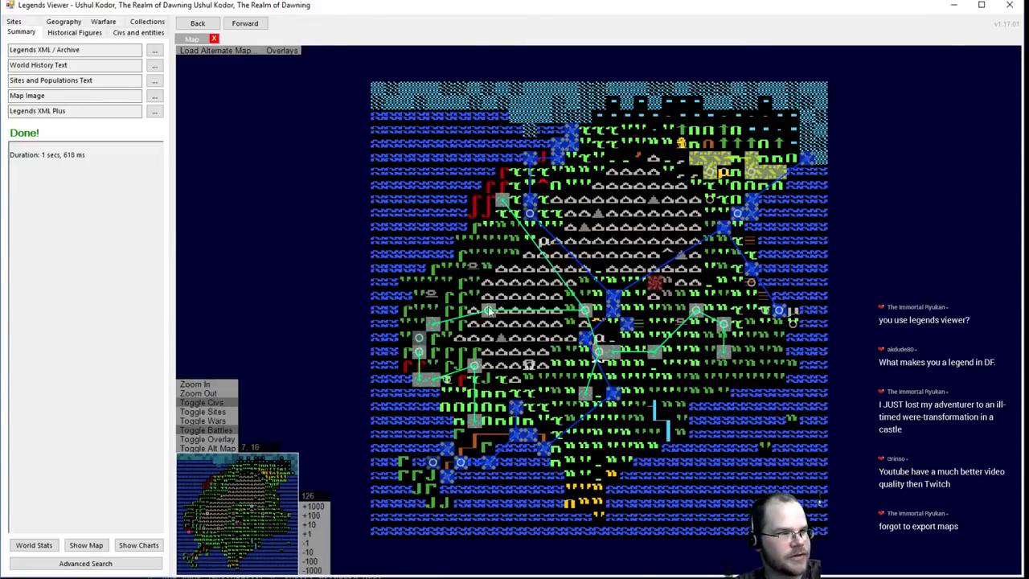
mouse_move(490, 313)
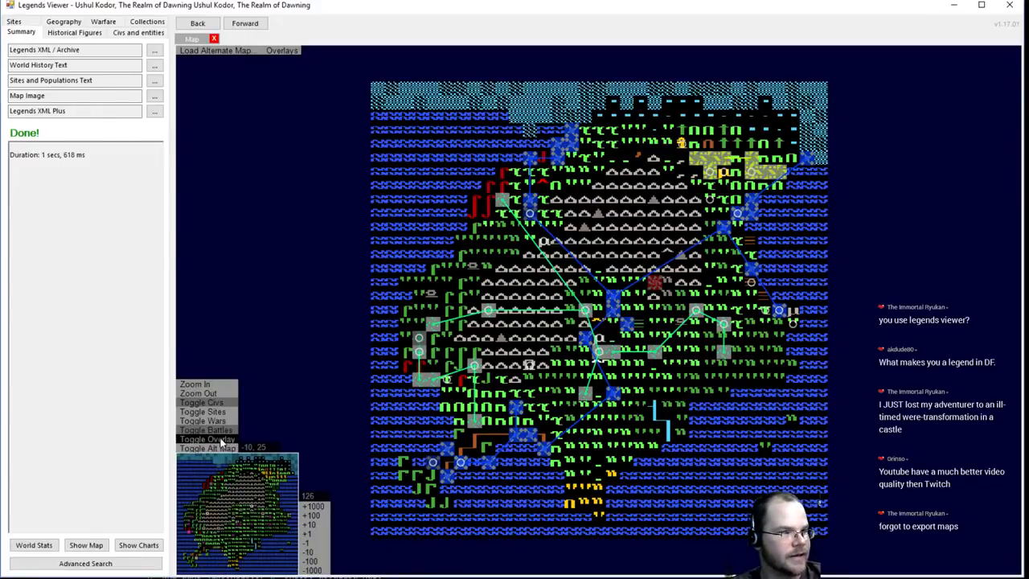
Draw site markers on the year-126 map alongside civilizations and battles
click(203, 411)
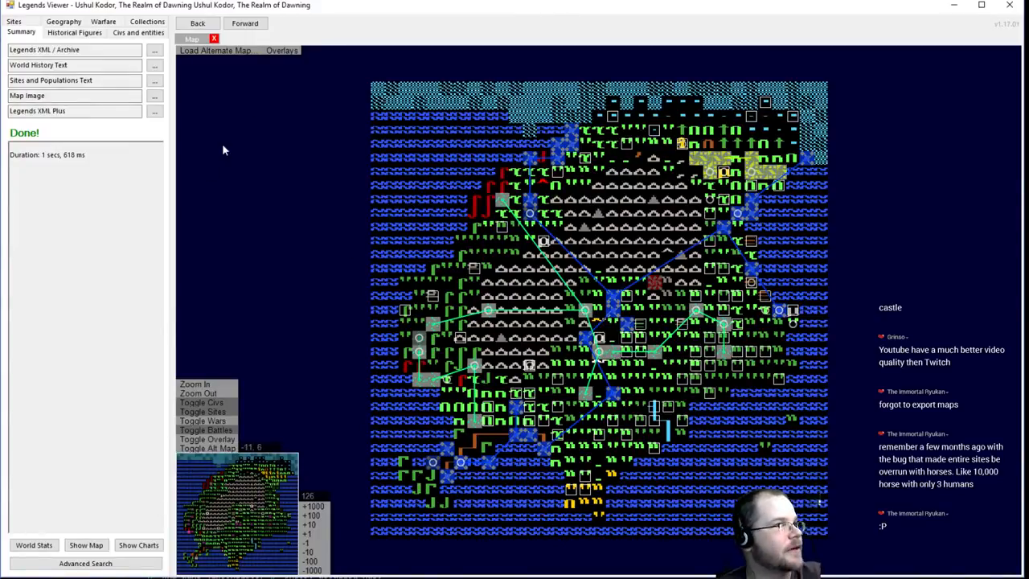
Show the World Stats overview with its population chart and current civilizations
click(197, 23)
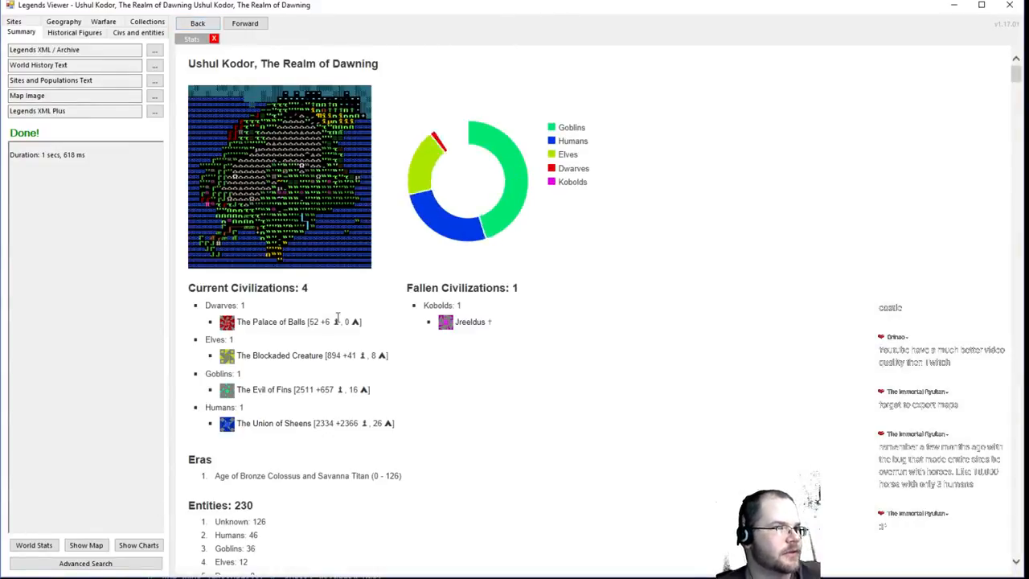
mouse_move(464, 128)
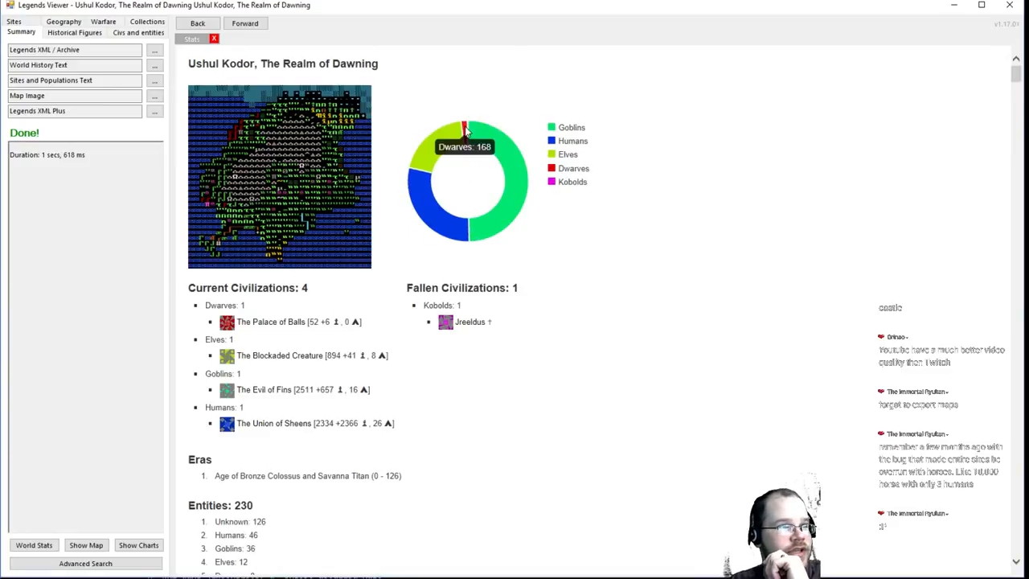
mouse_move(694, 195)
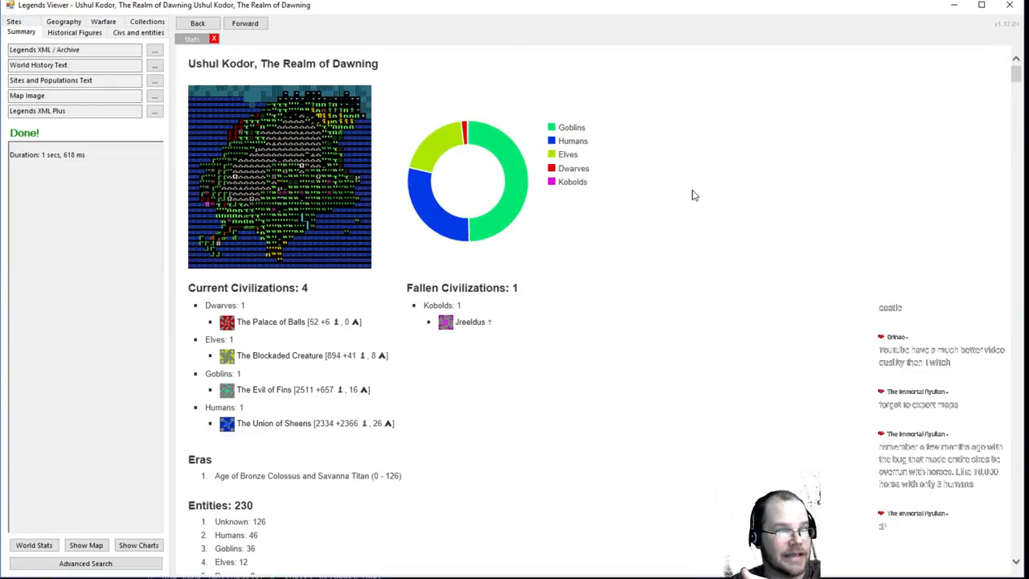
mouse_move(437, 213)
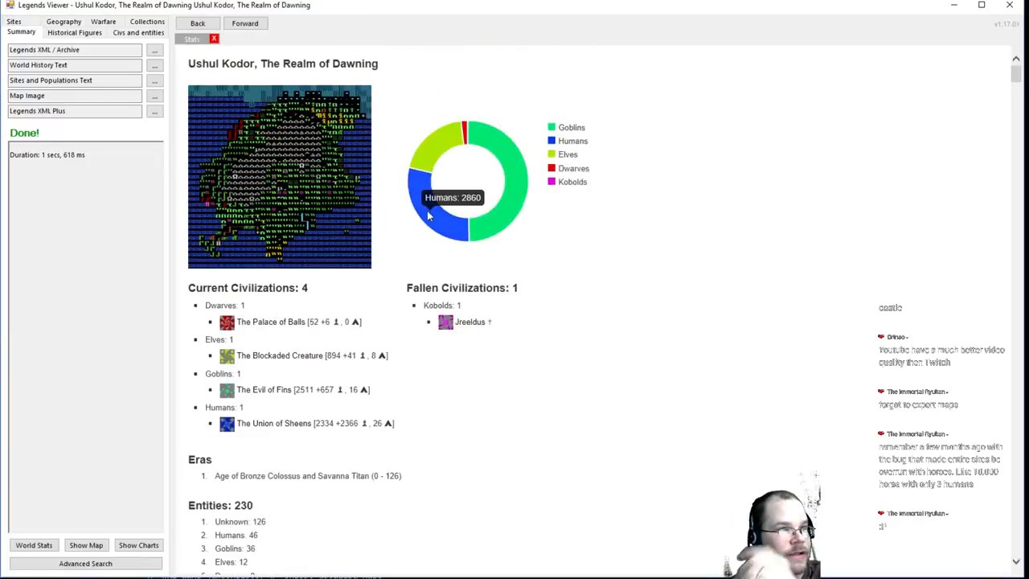
mouse_move(507, 154)
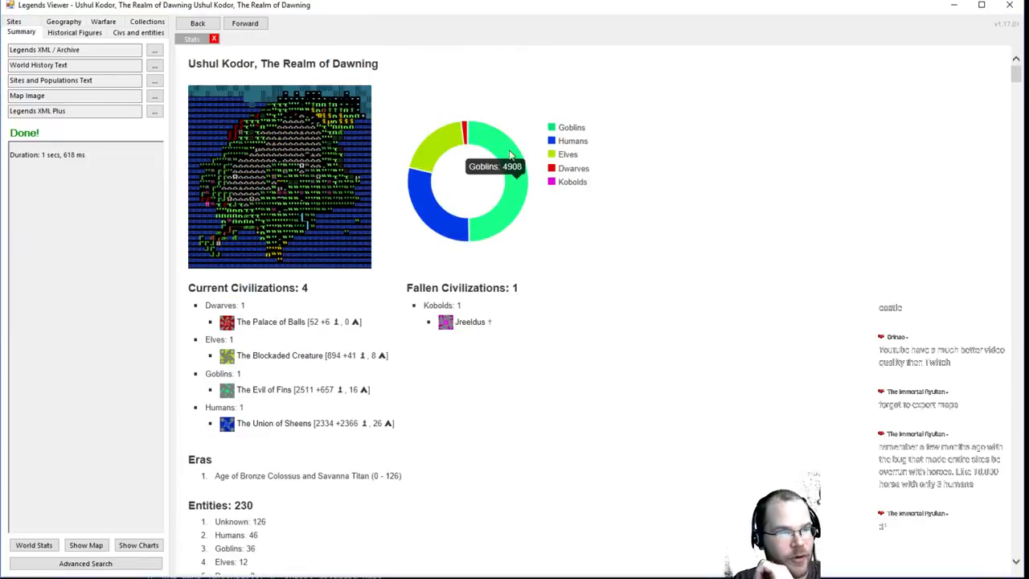
mouse_move(426, 223)
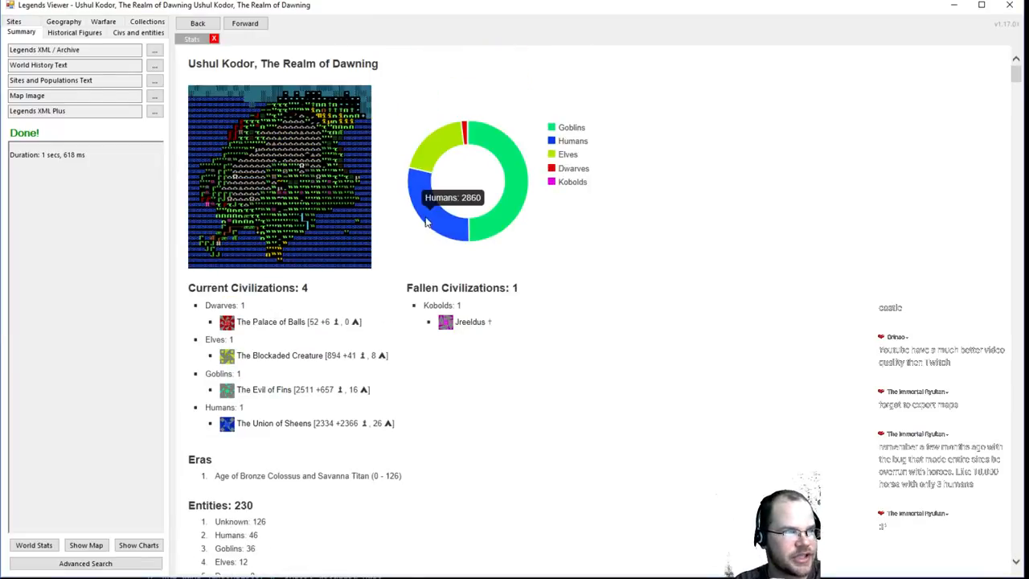
mouse_move(467, 129)
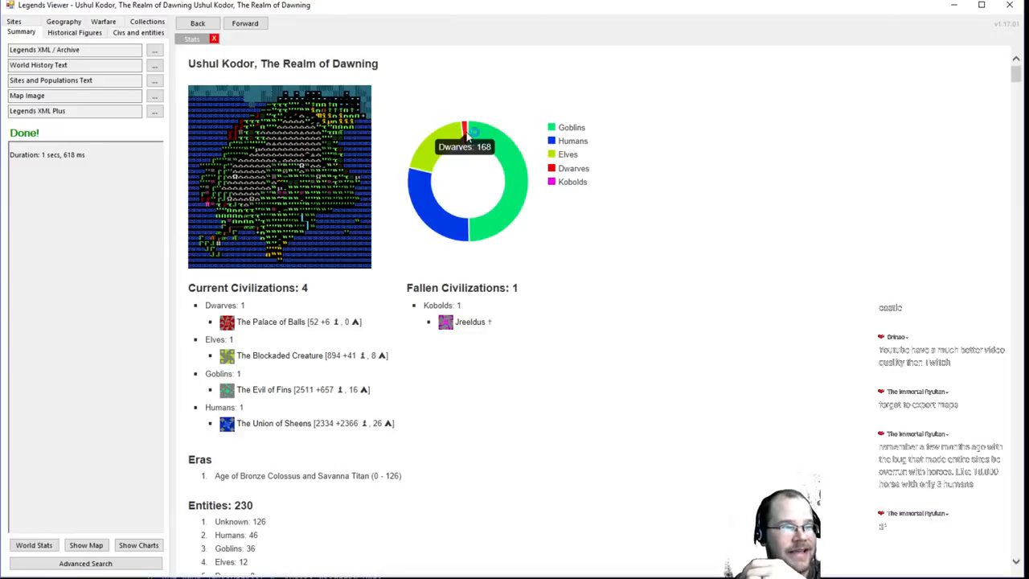
scroll(down, 3)
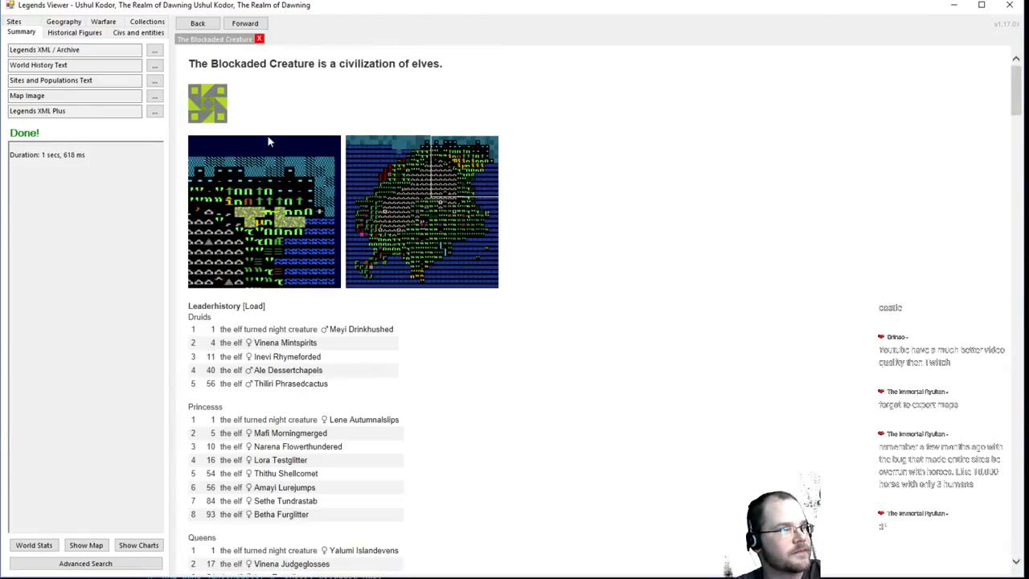
Reach the Wars list on the elves' page and open The Splattered Conflict
scroll(down, 3)
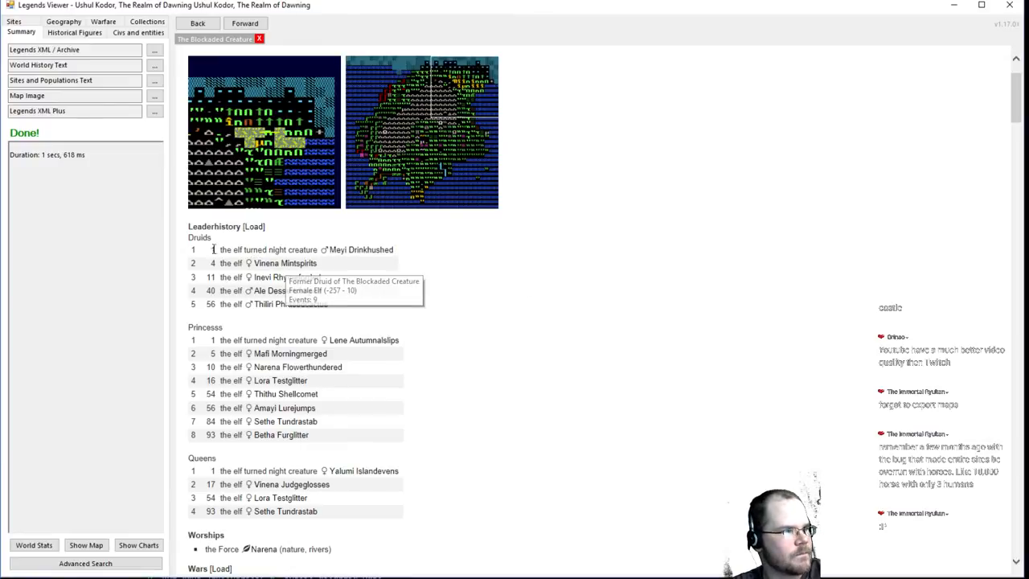
scroll(down, 3)
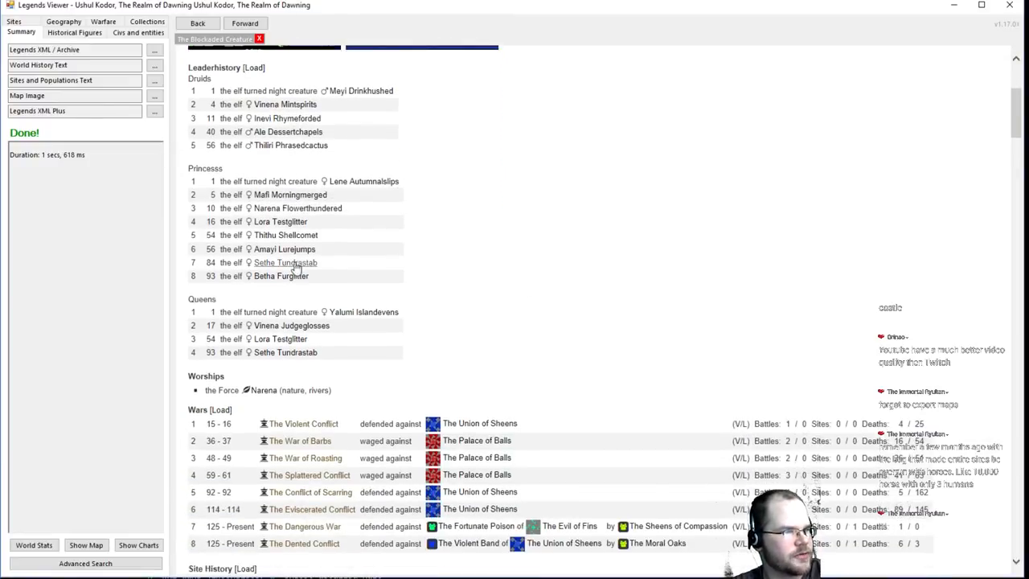
scroll(down, 3)
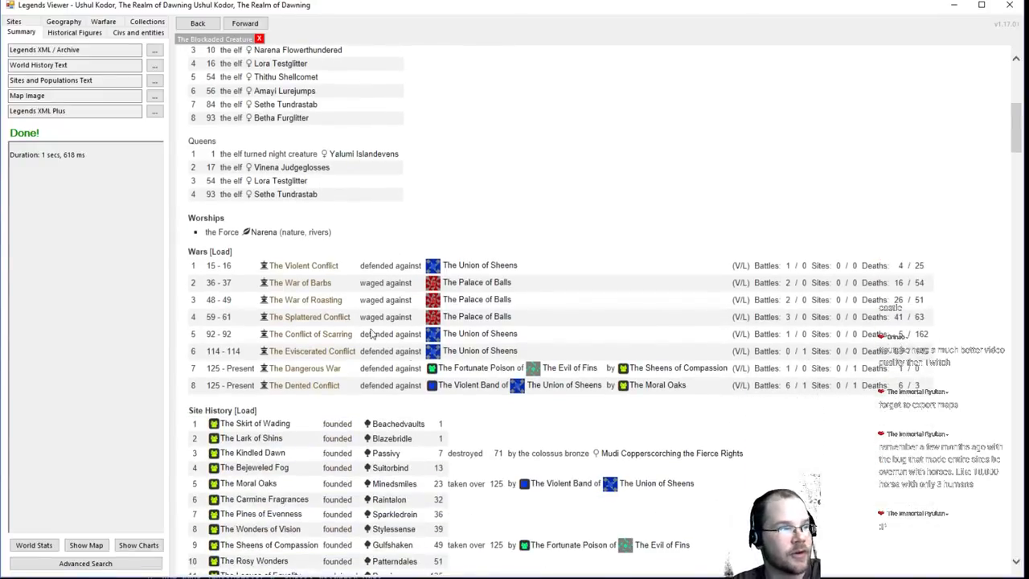
scroll(down, 3)
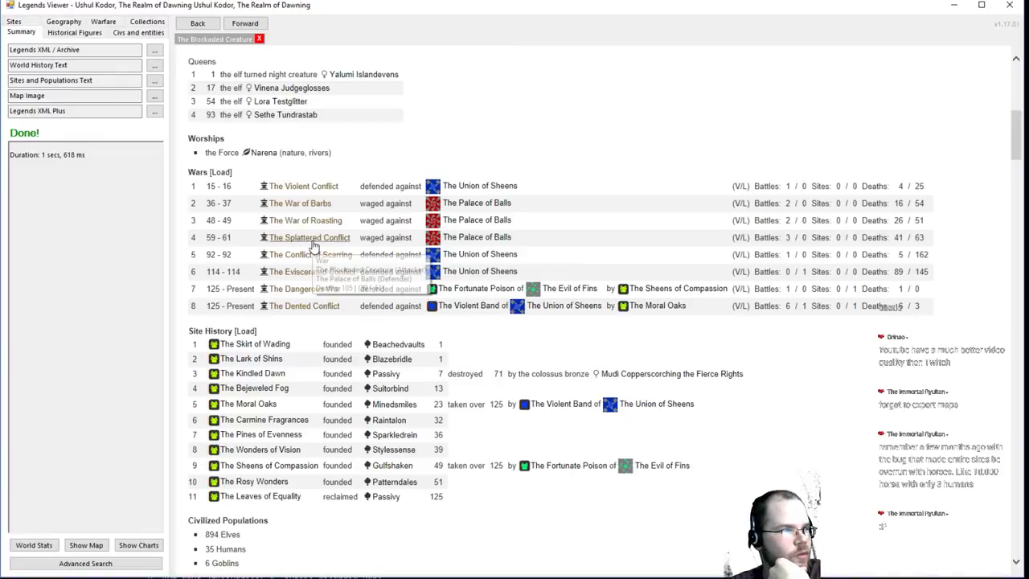
click(309, 237)
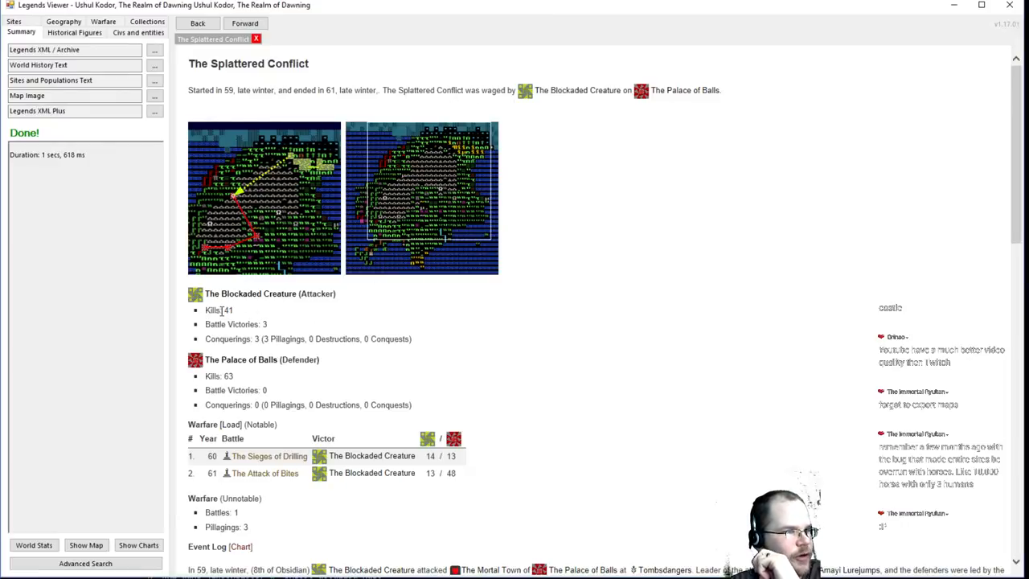
mouse_move(275, 334)
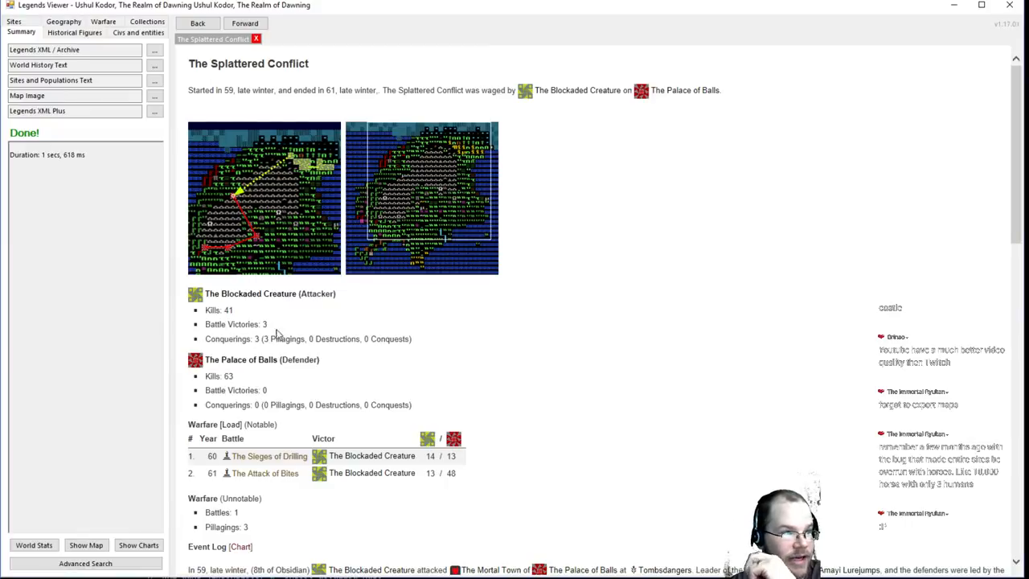
Scroll through The Splattered Conflict's event log down to year 61
scroll(down, 3)
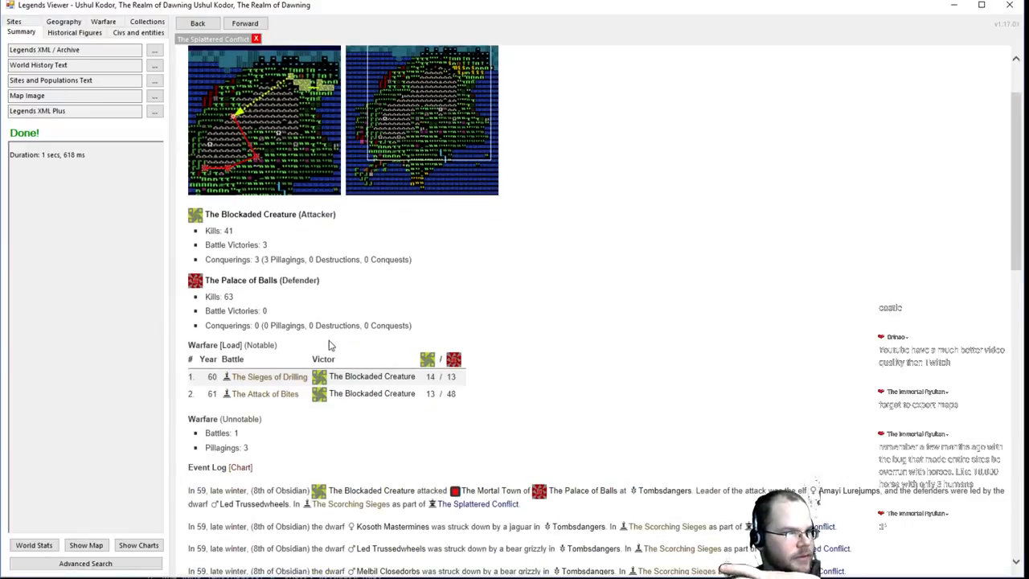
scroll(down, 3)
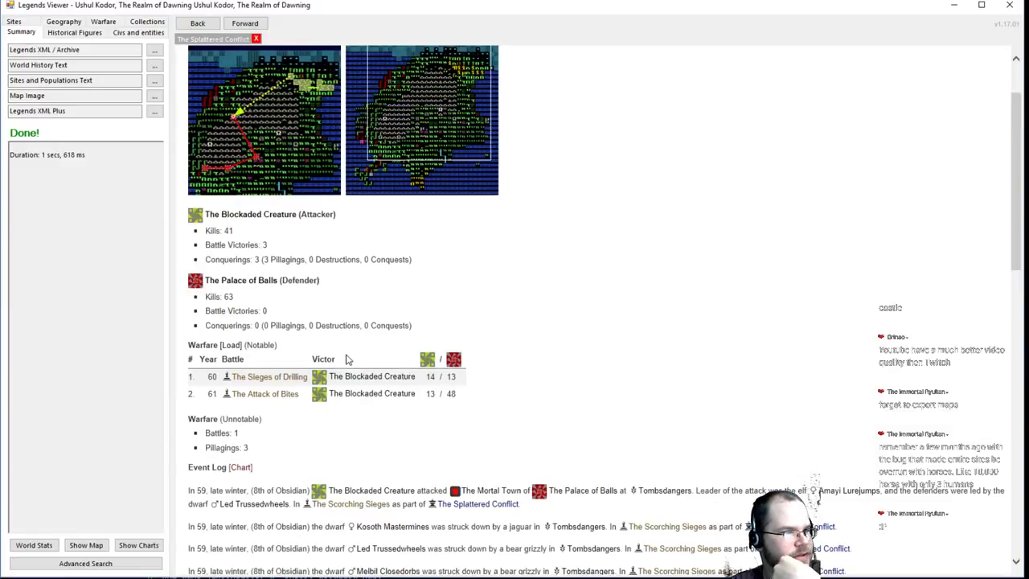
scroll(down, 3)
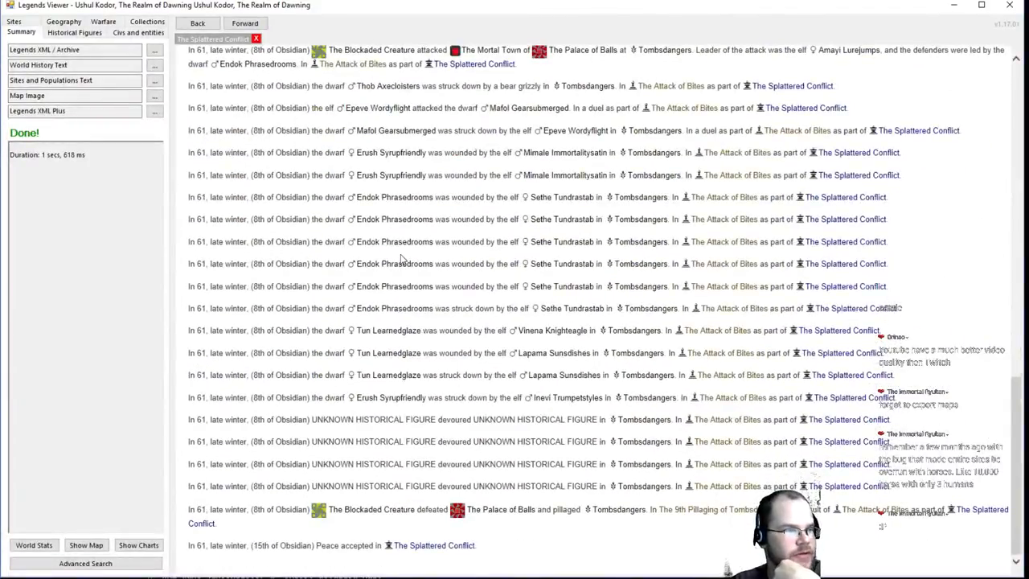
mouse_move(433, 416)
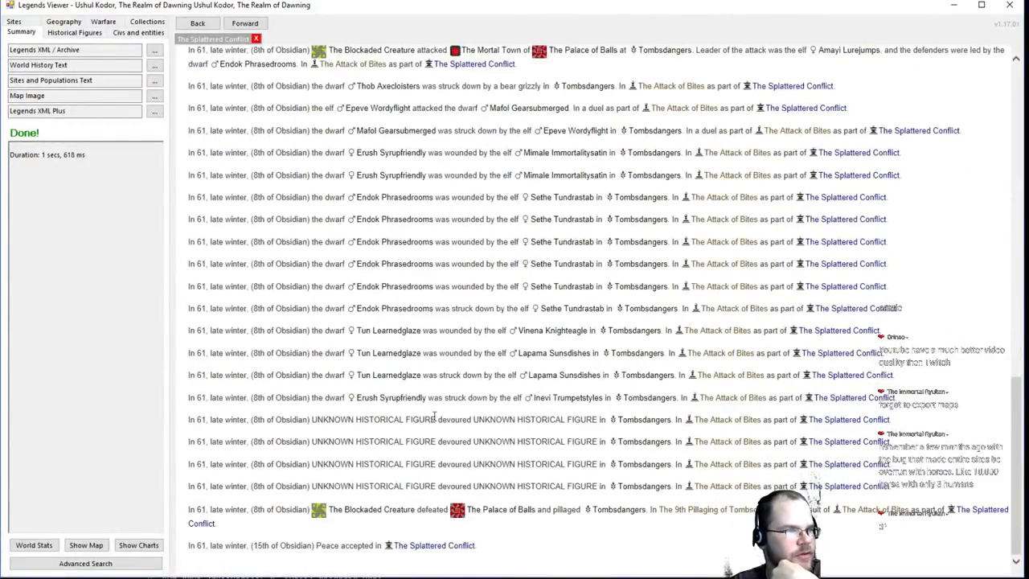
mouse_move(577, 405)
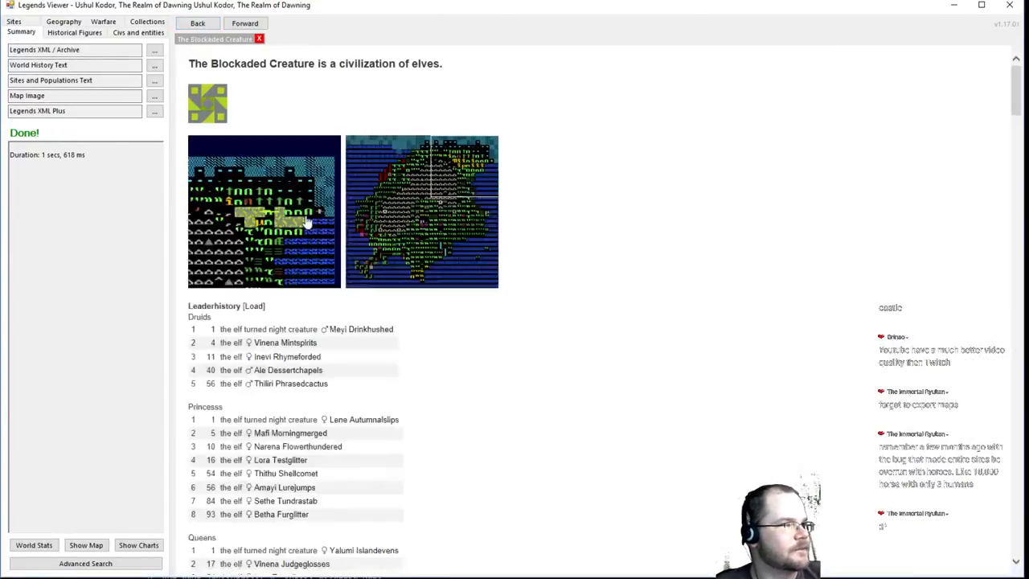
click(197, 22)
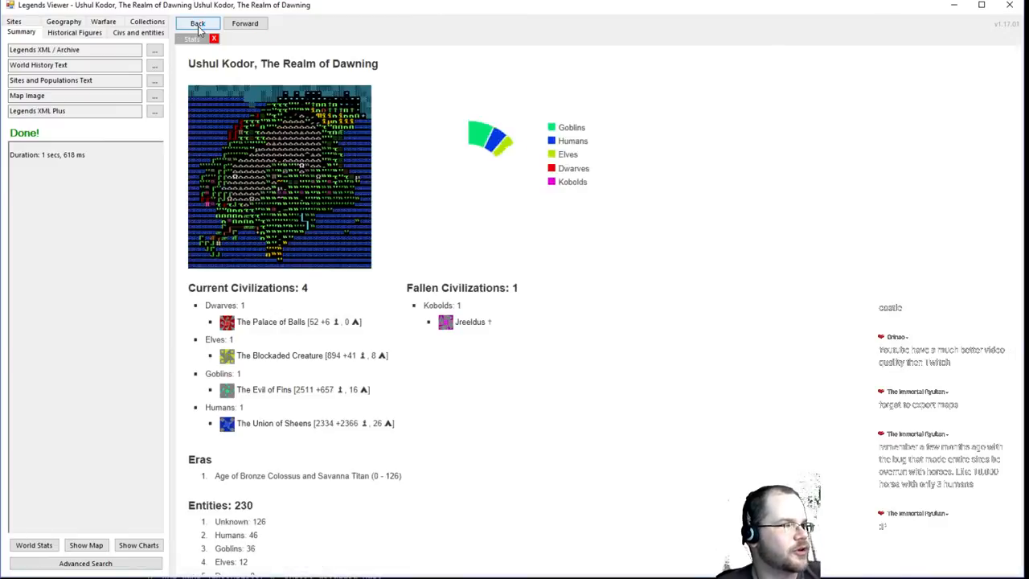
scroll(down, 3)
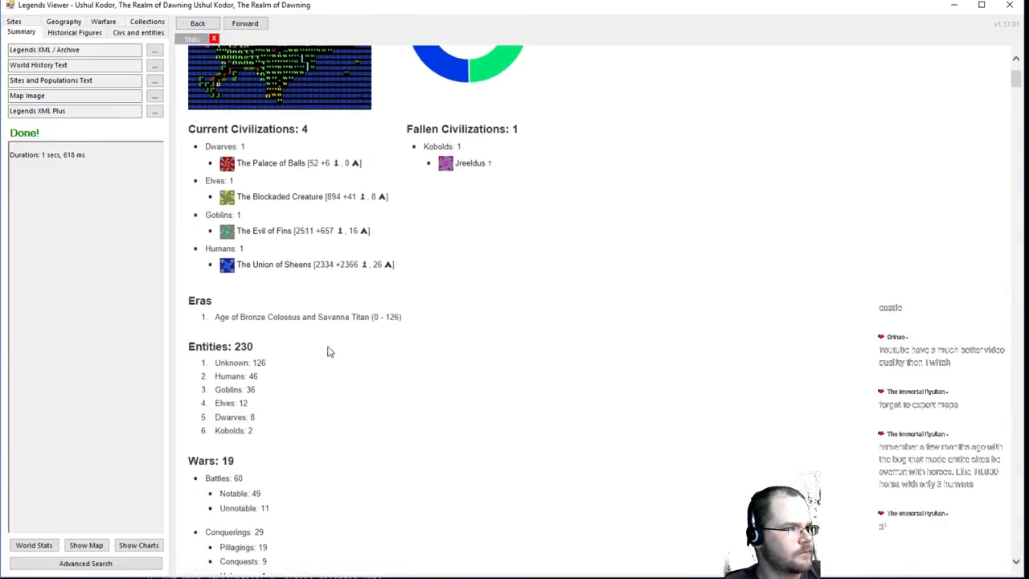
scroll(down, 3)
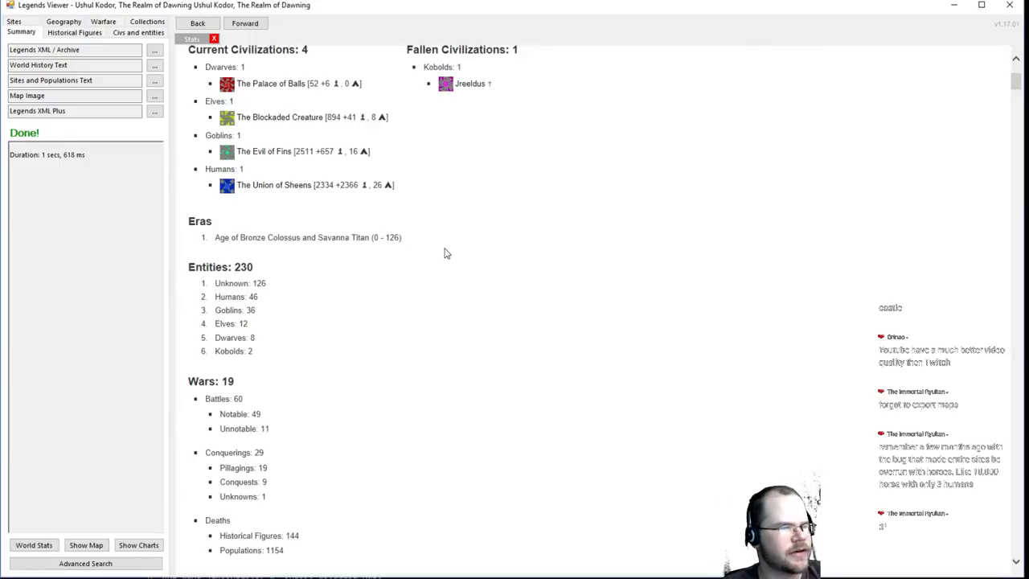
mouse_move(478, 210)
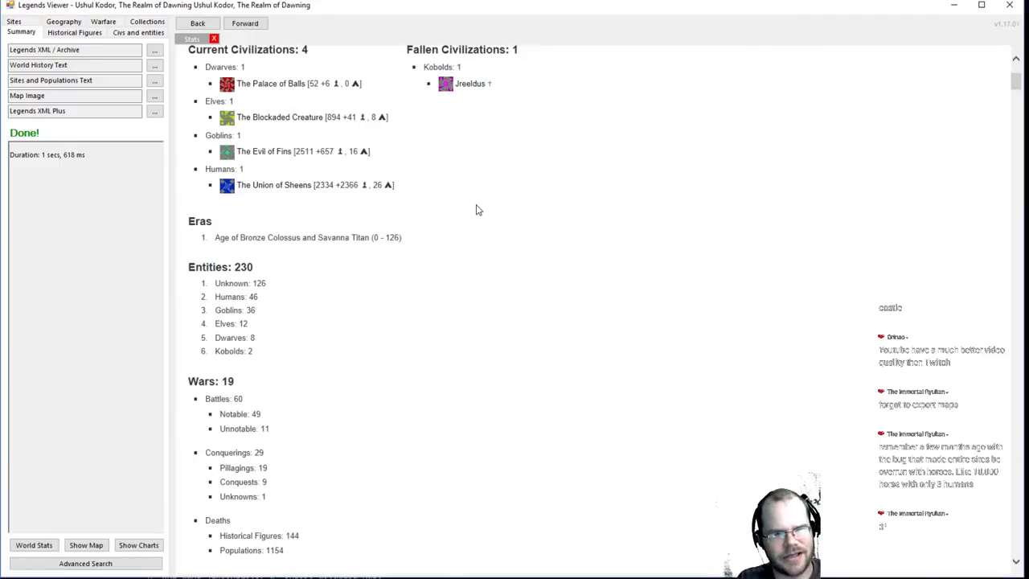
mouse_move(390, 256)
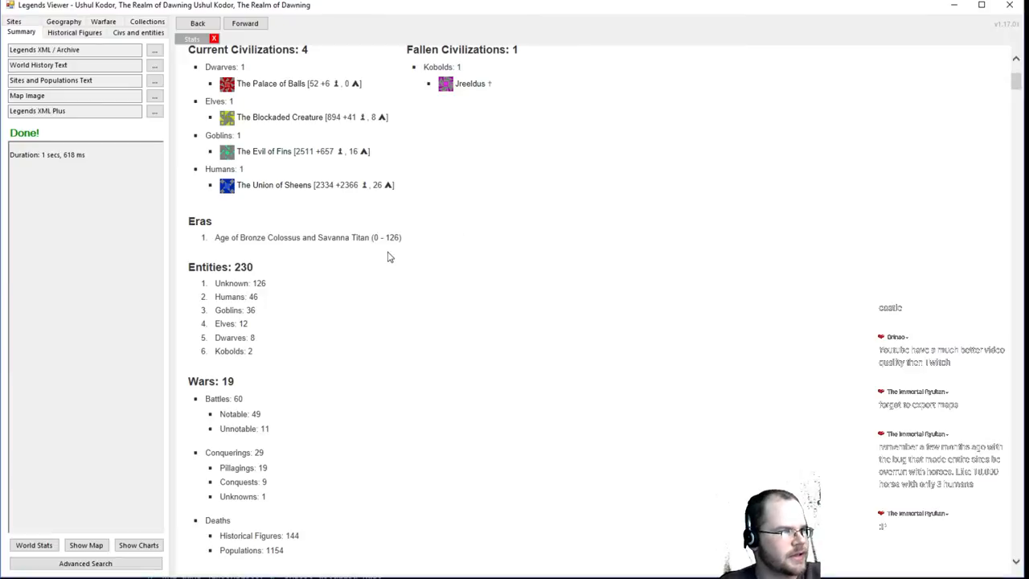
scroll(down, 3)
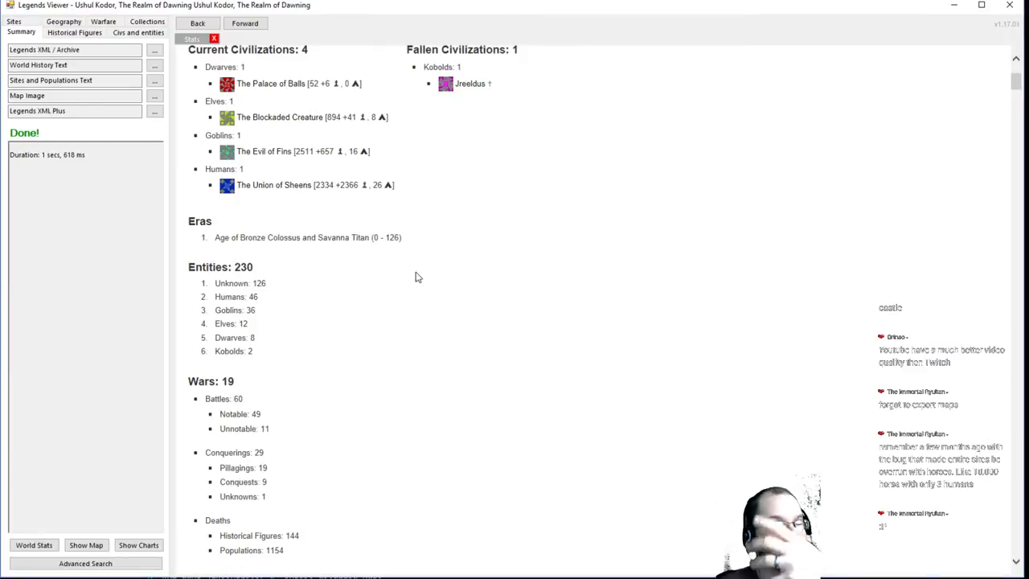
scroll(down, 3)
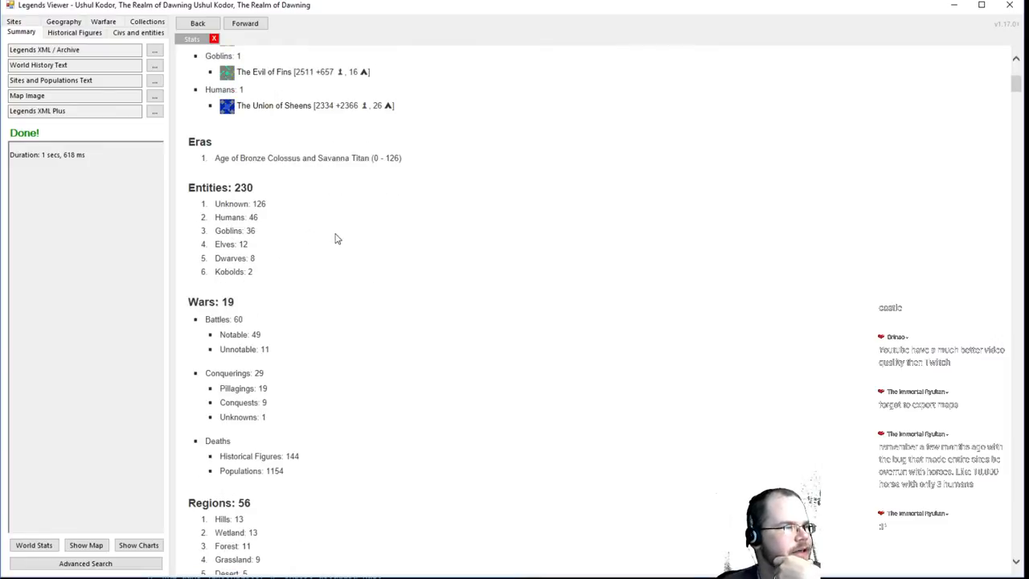
scroll(up, 3)
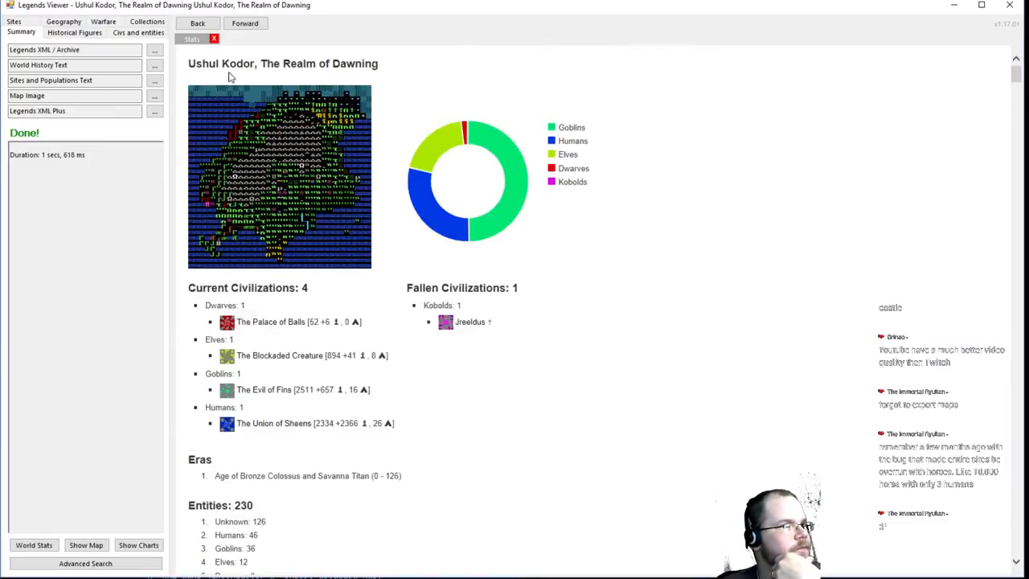
scroll(down, 3)
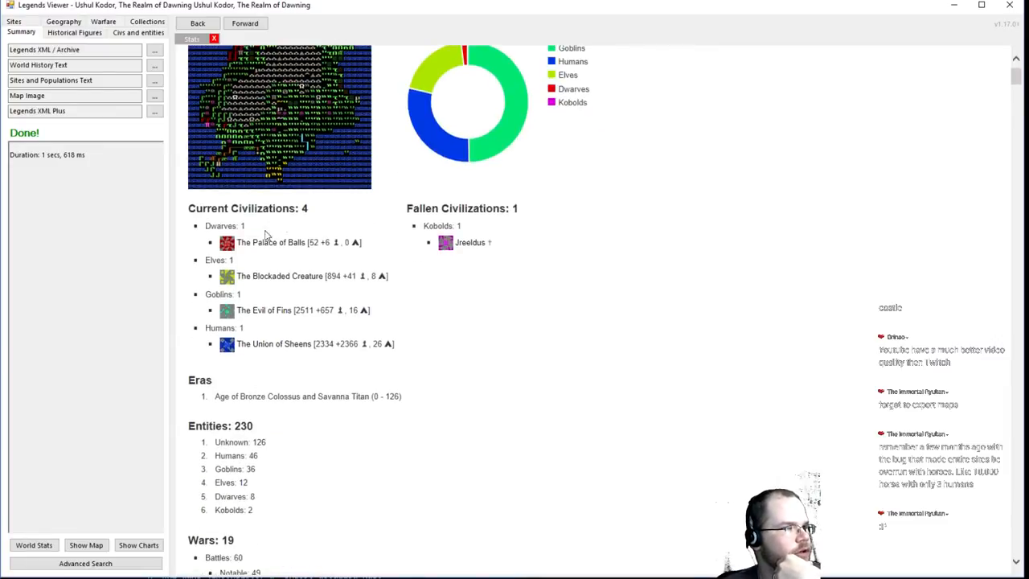
Open The Palace of Balls page and scroll through leader history, wars, site history and populations
click(271, 242)
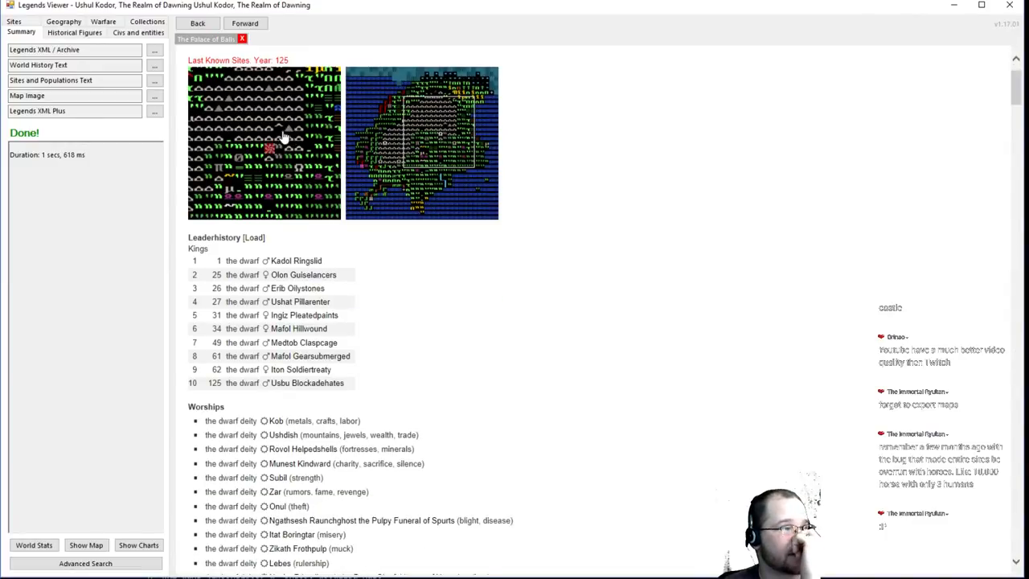
scroll(down, 3)
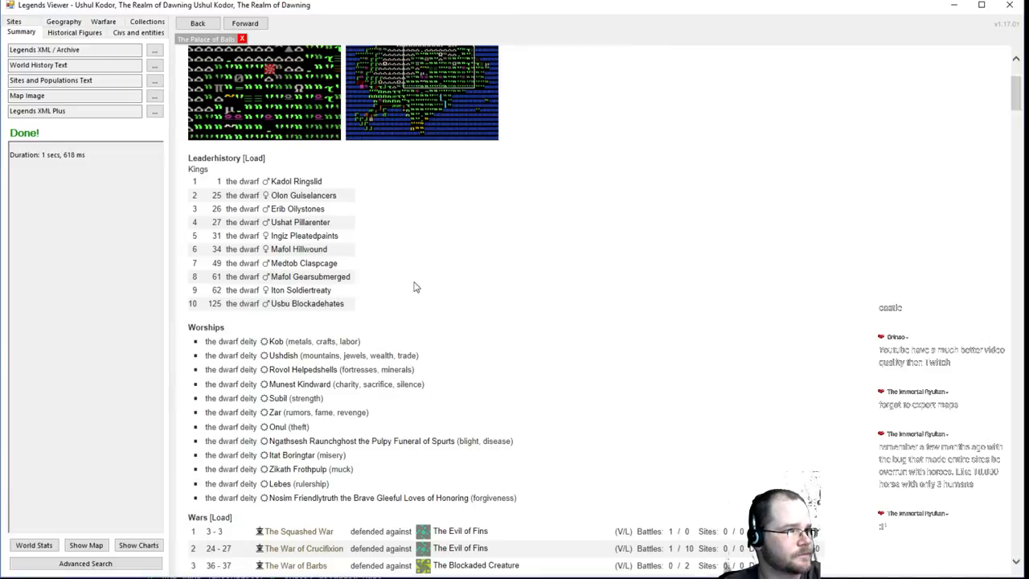
scroll(down, 3)
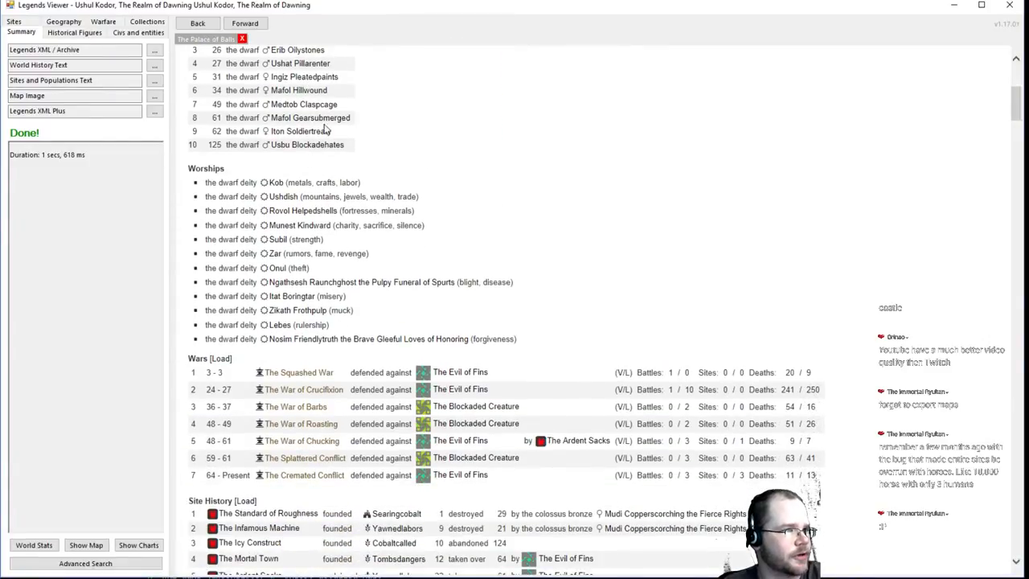
scroll(down, 3)
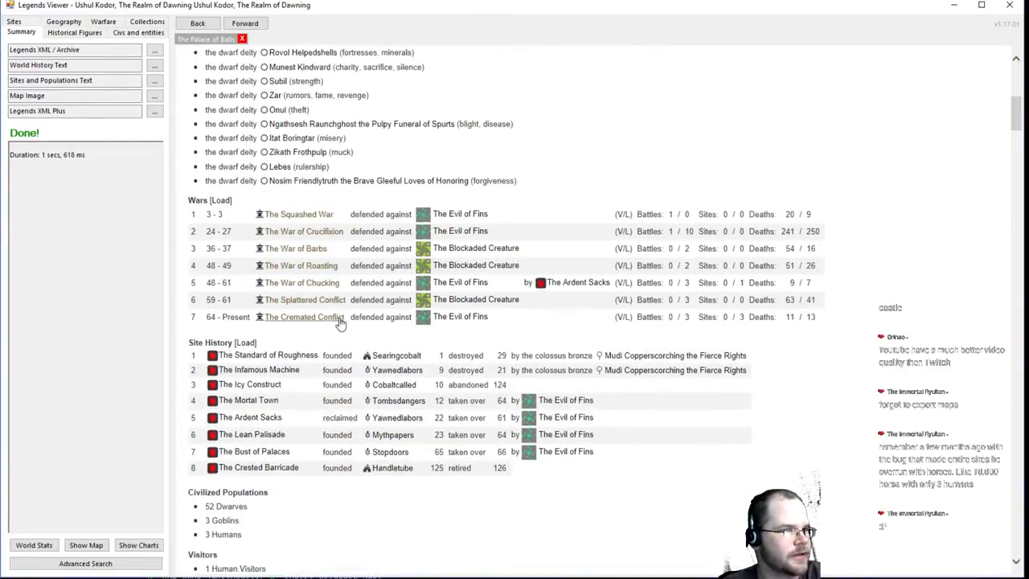
mouse_move(337, 321)
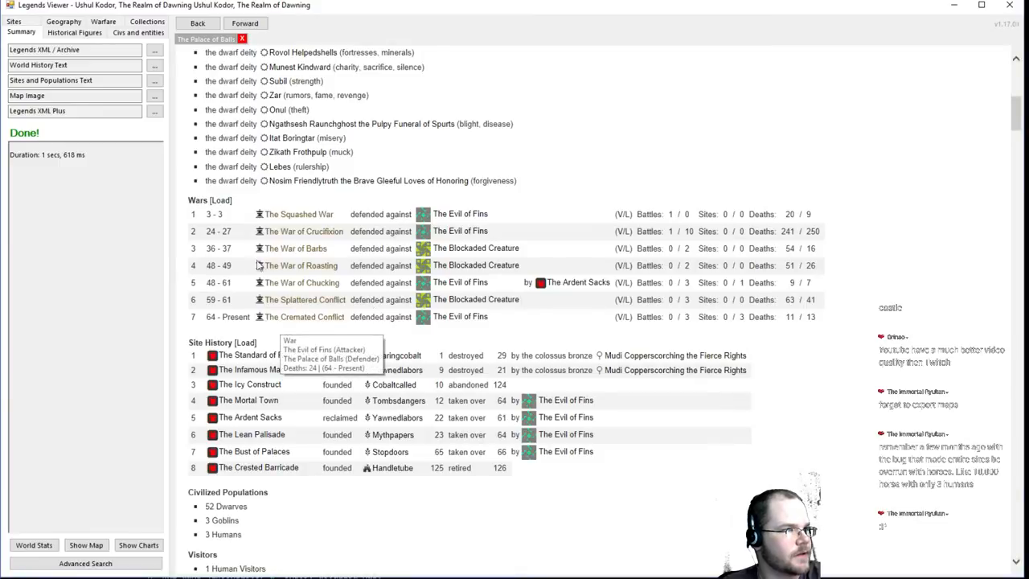
mouse_move(303, 322)
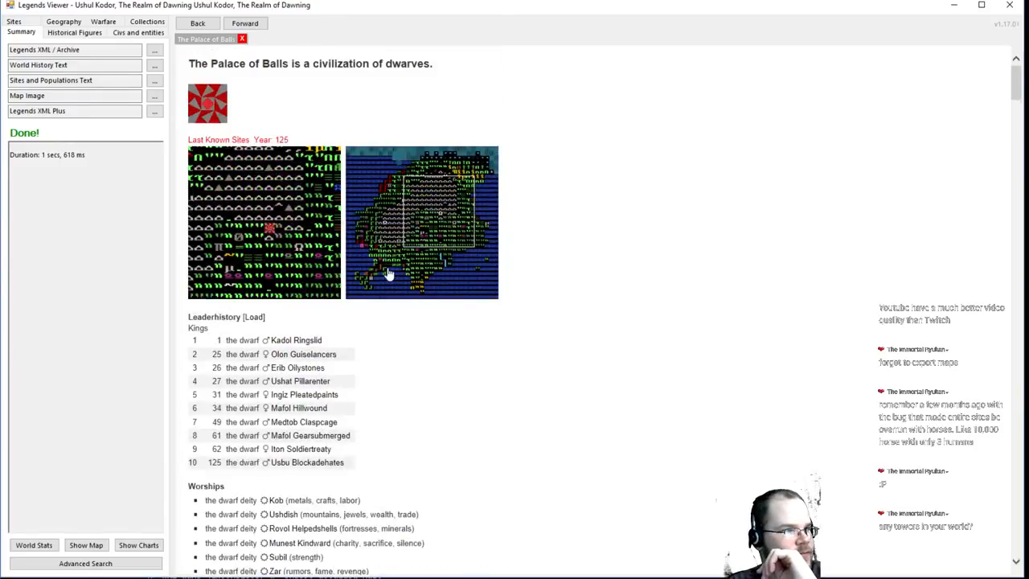
mouse_move(417, 314)
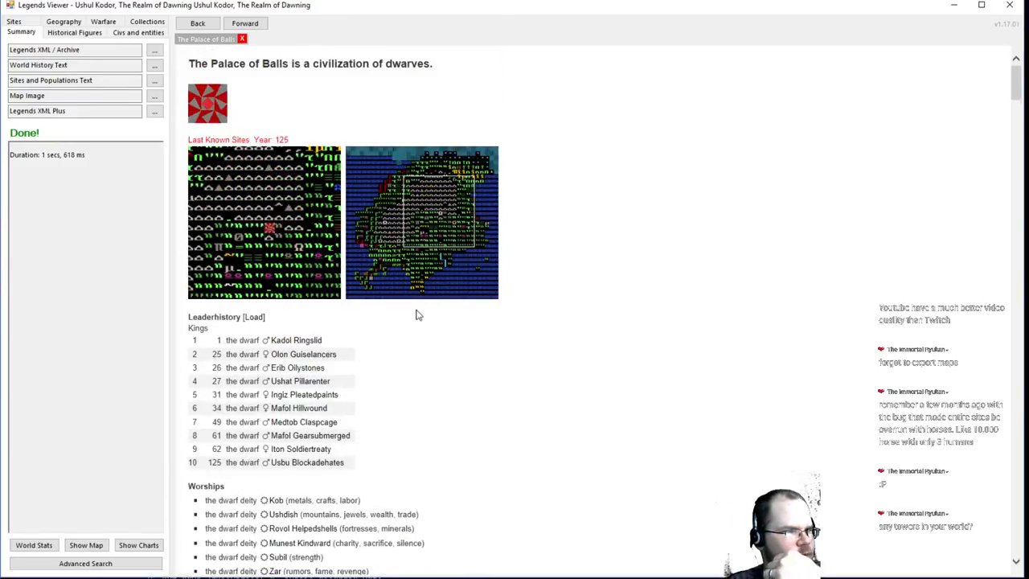
scroll(down, 3)
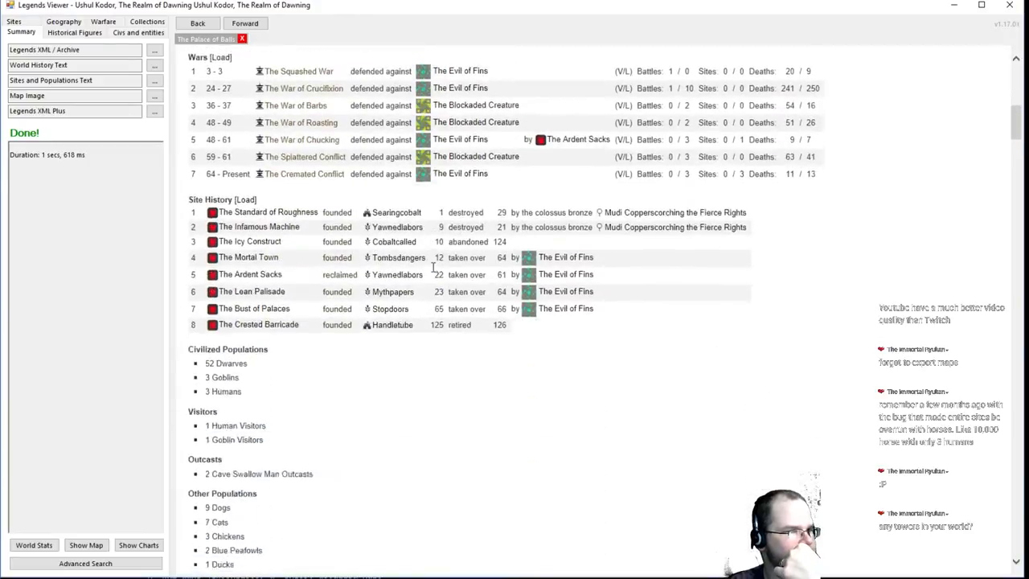
scroll(down, 3)
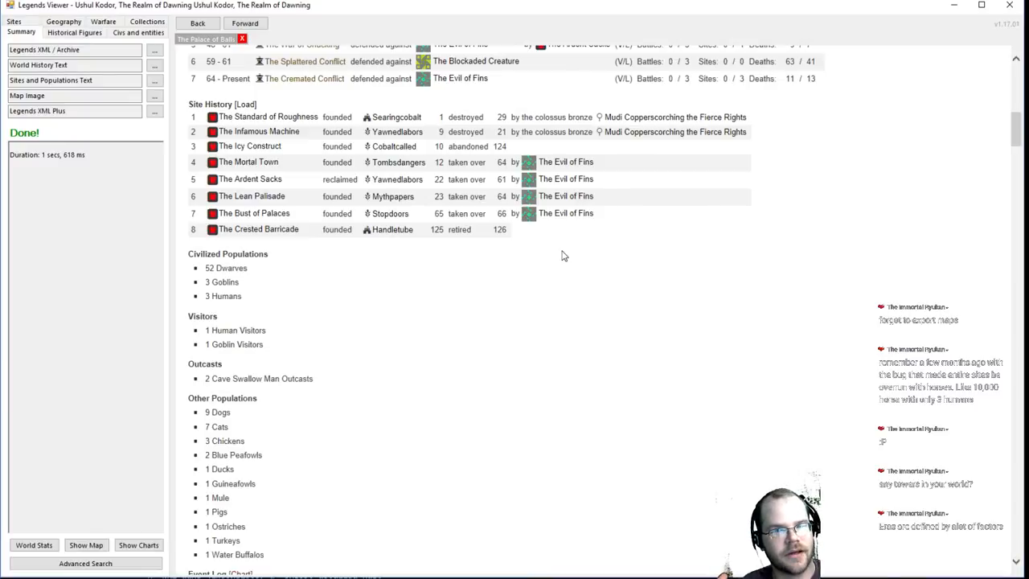
mouse_move(573, 321)
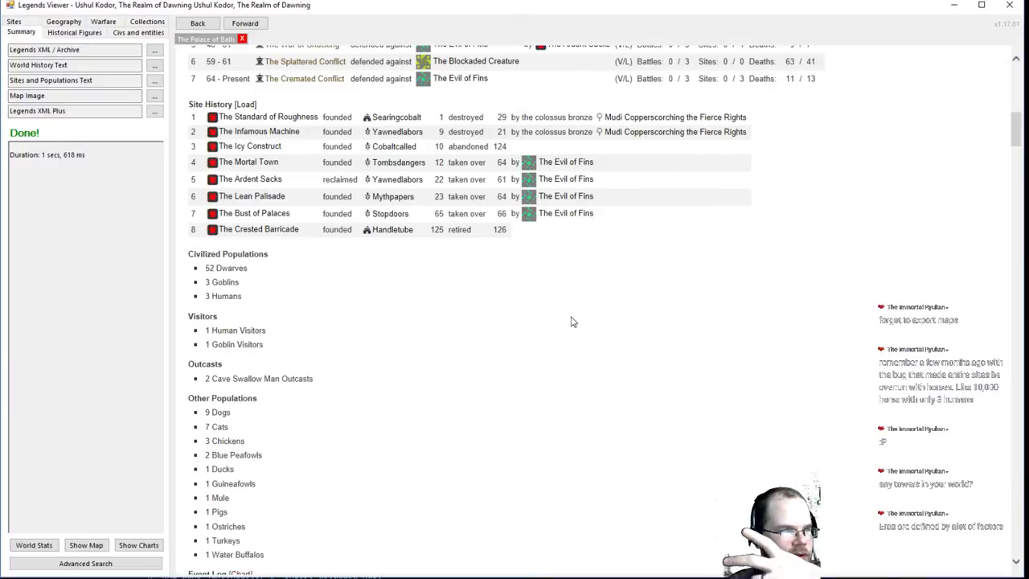
scroll(down, 3)
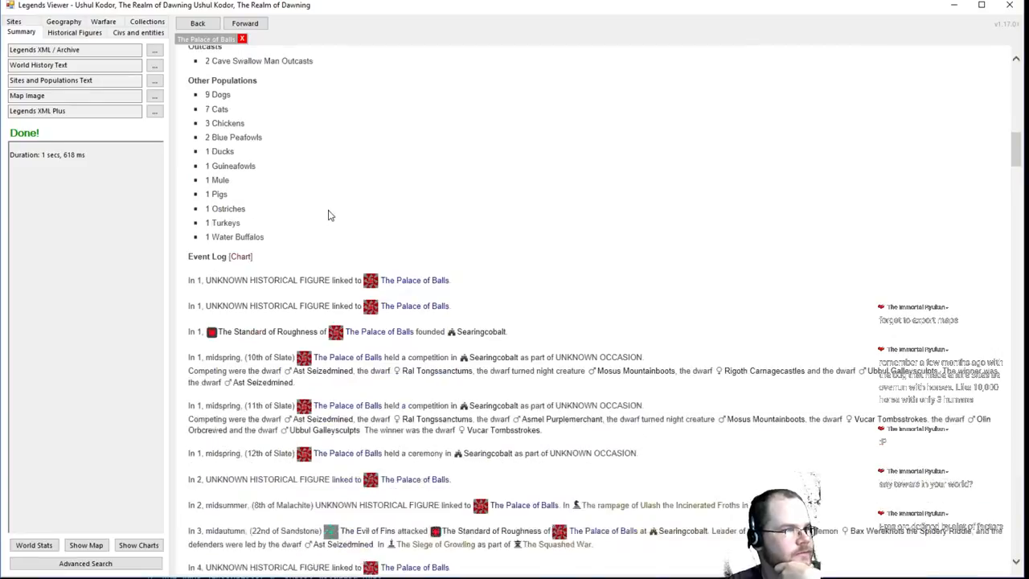
scroll(down, 3)
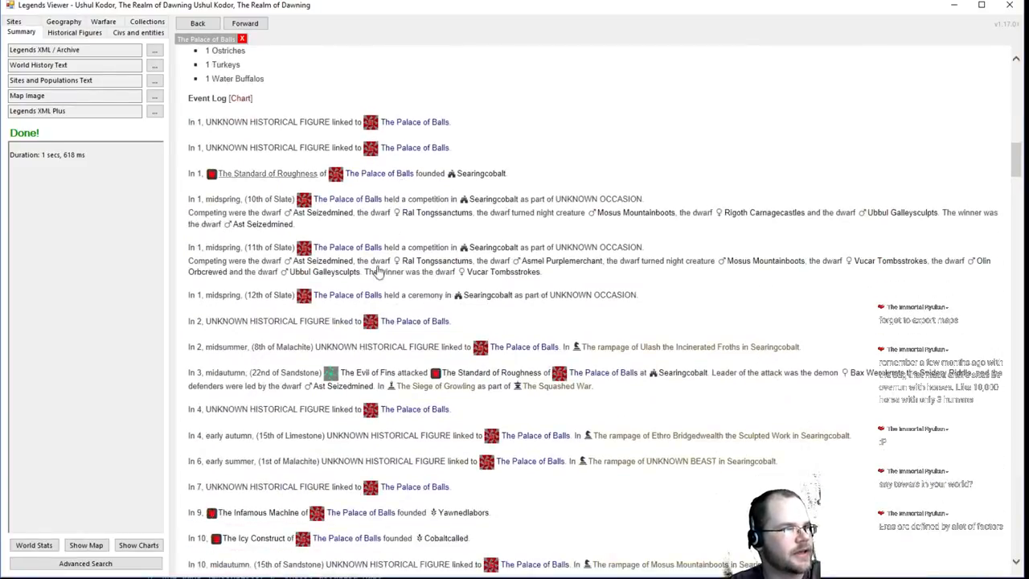
scroll(down, 3)
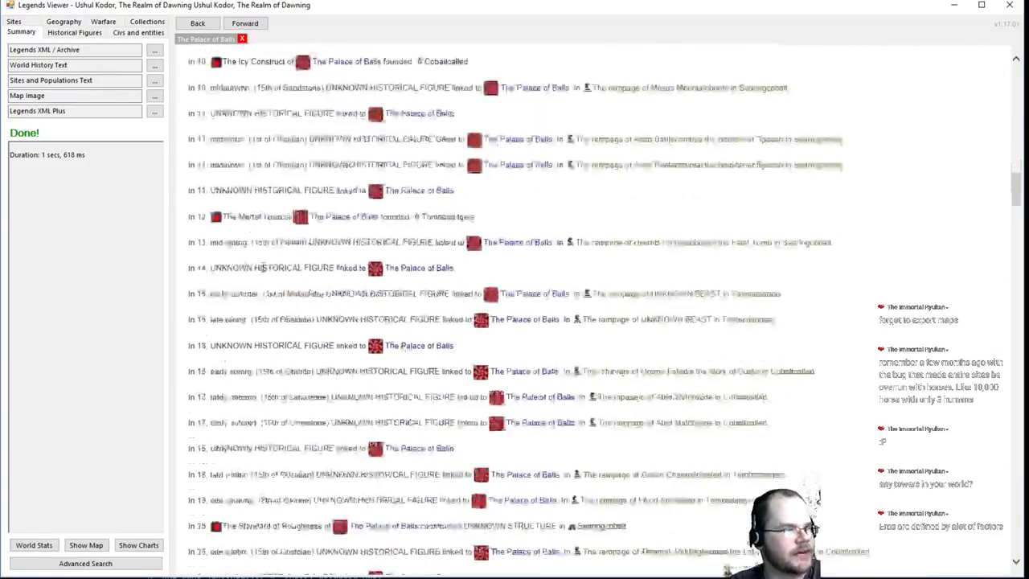
scroll(down, 3)
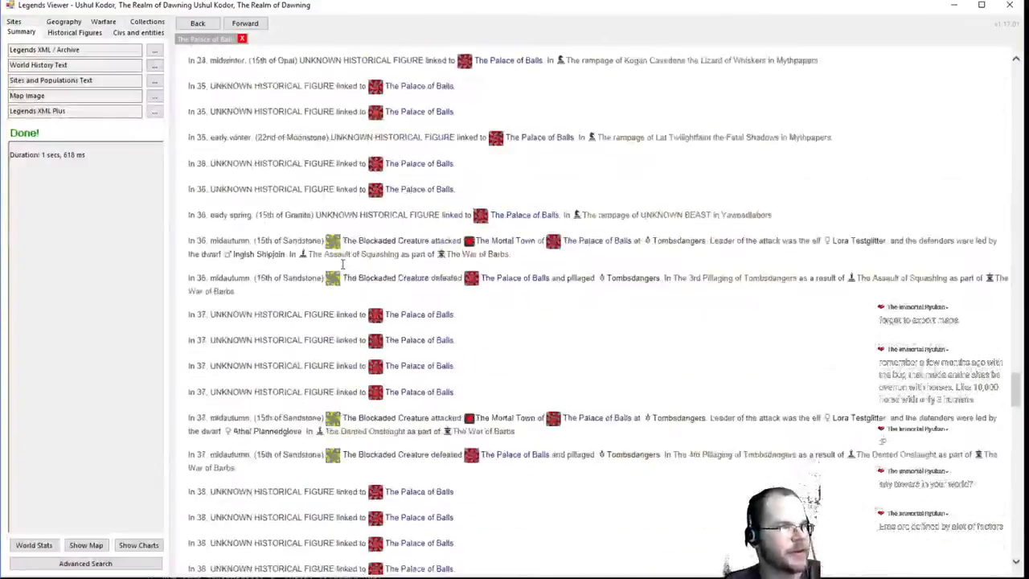
scroll(down, 3)
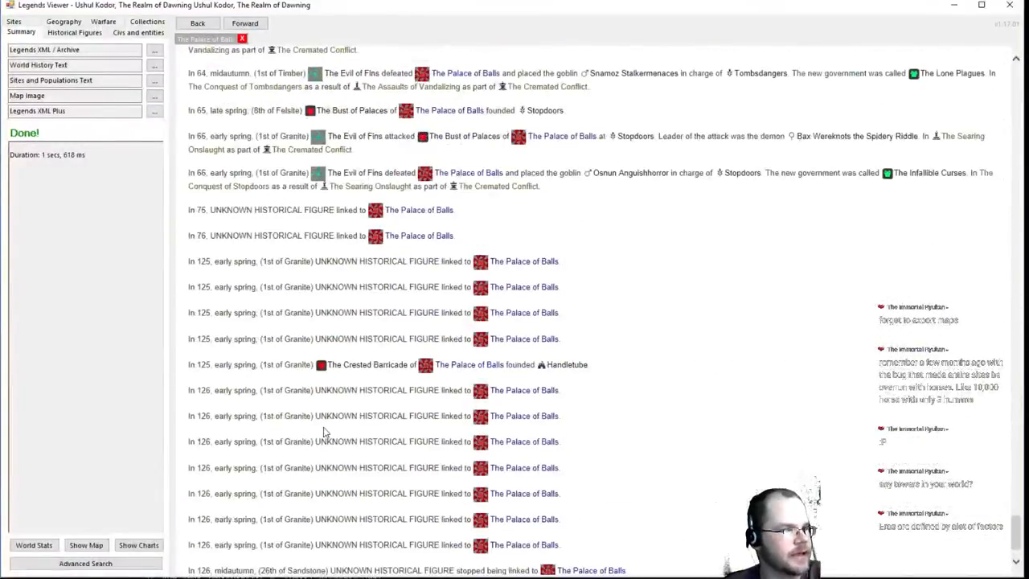
scroll(down, 3)
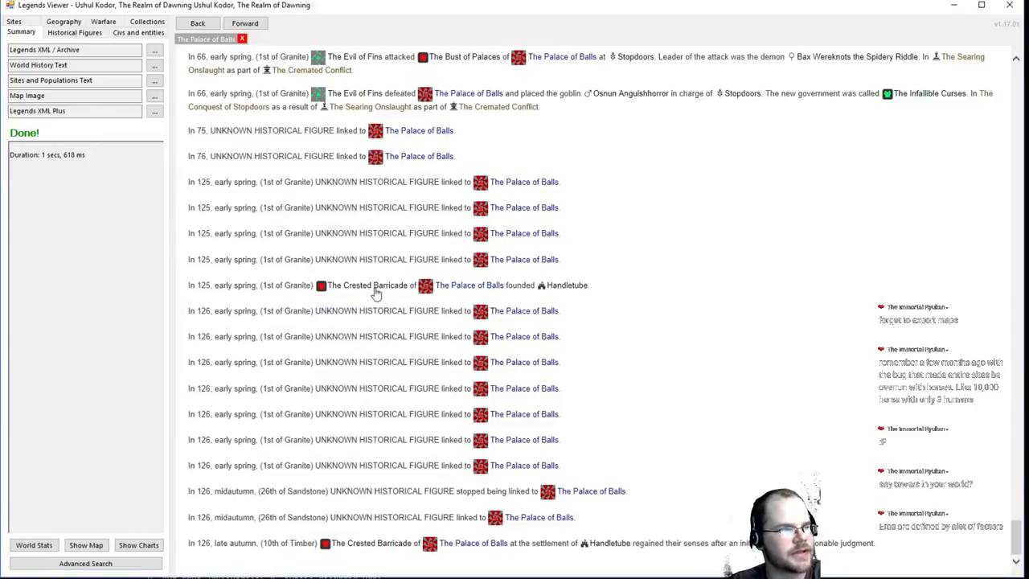
mouse_move(402, 316)
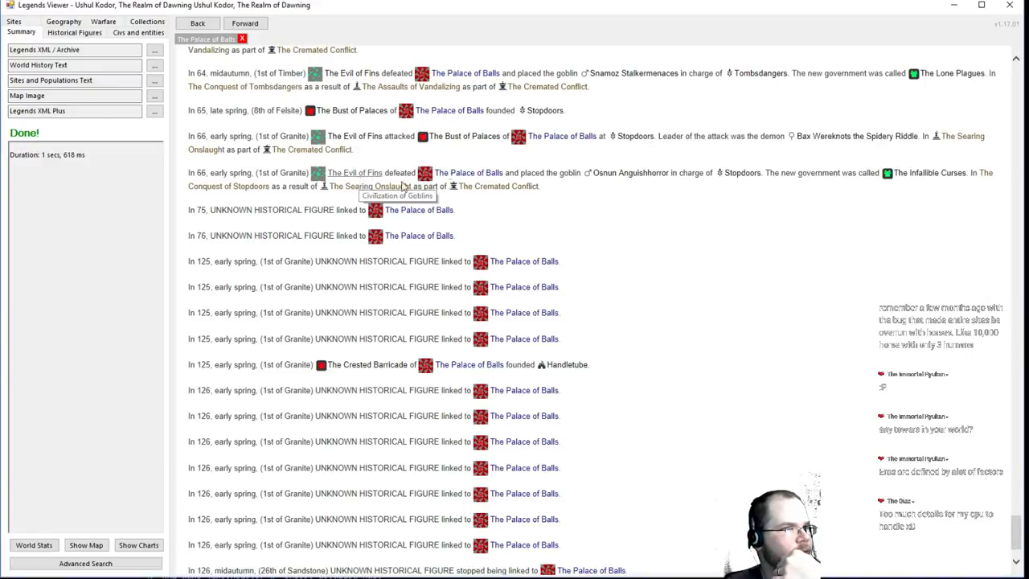
mouse_move(297, 183)
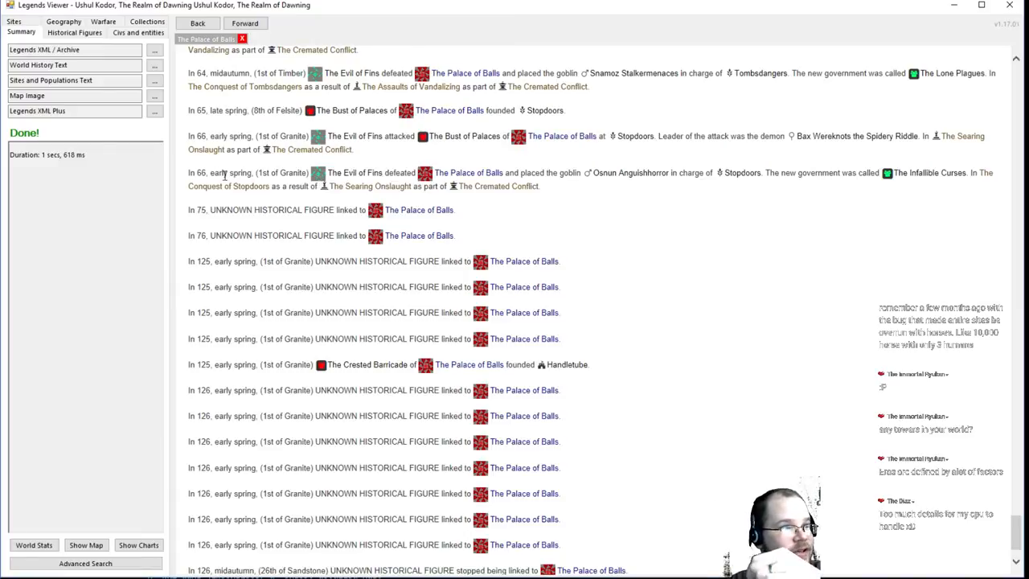
mouse_move(586, 281)
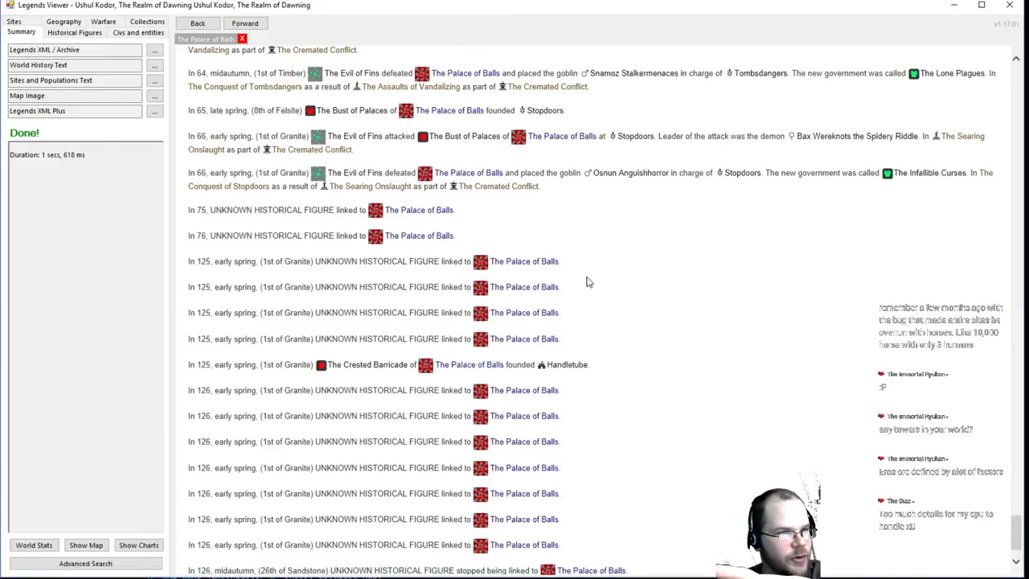
mouse_move(683, 276)
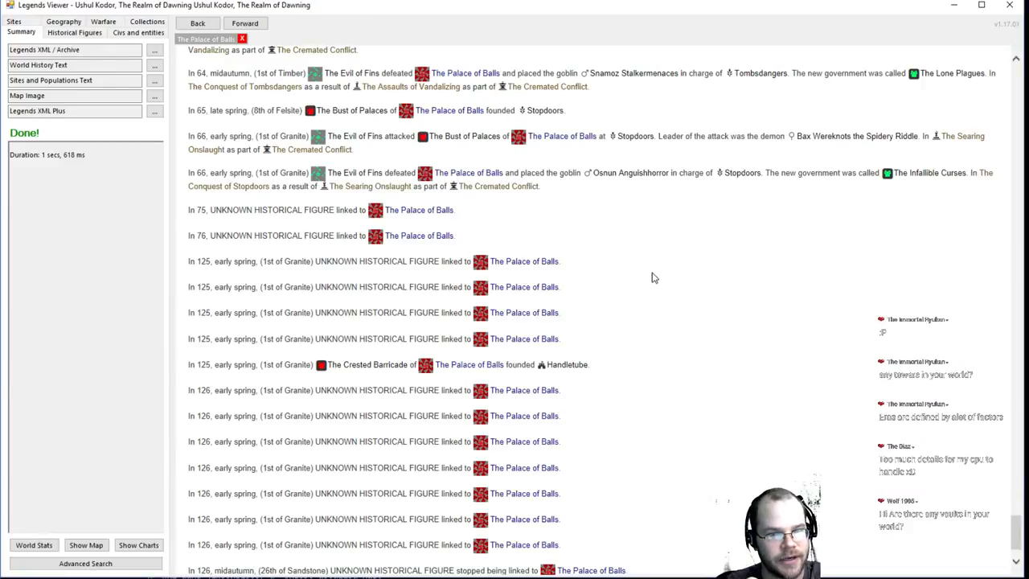
scroll(down, 3)
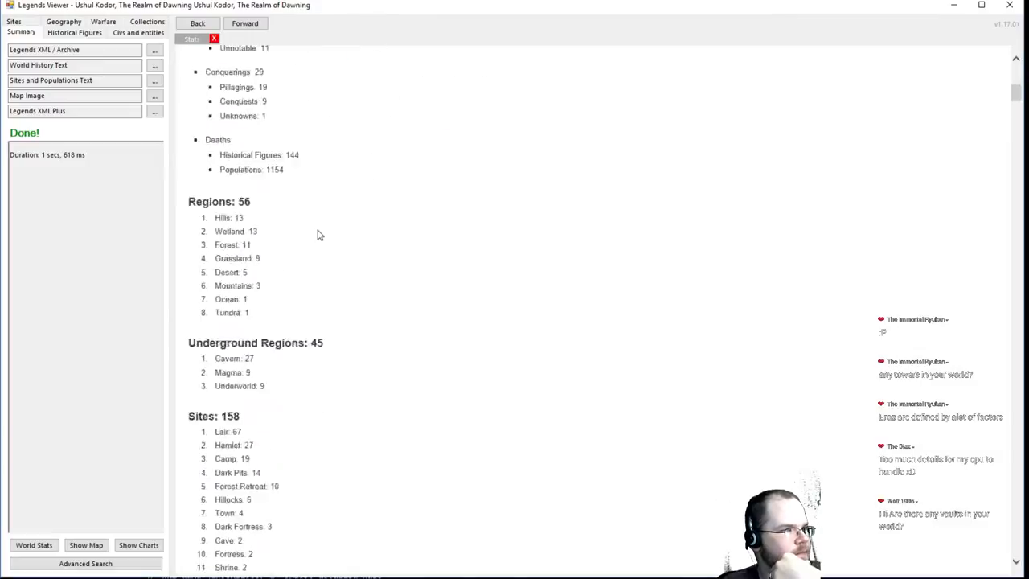
Scroll further down the current civilization page to its end
scroll(down, 3)
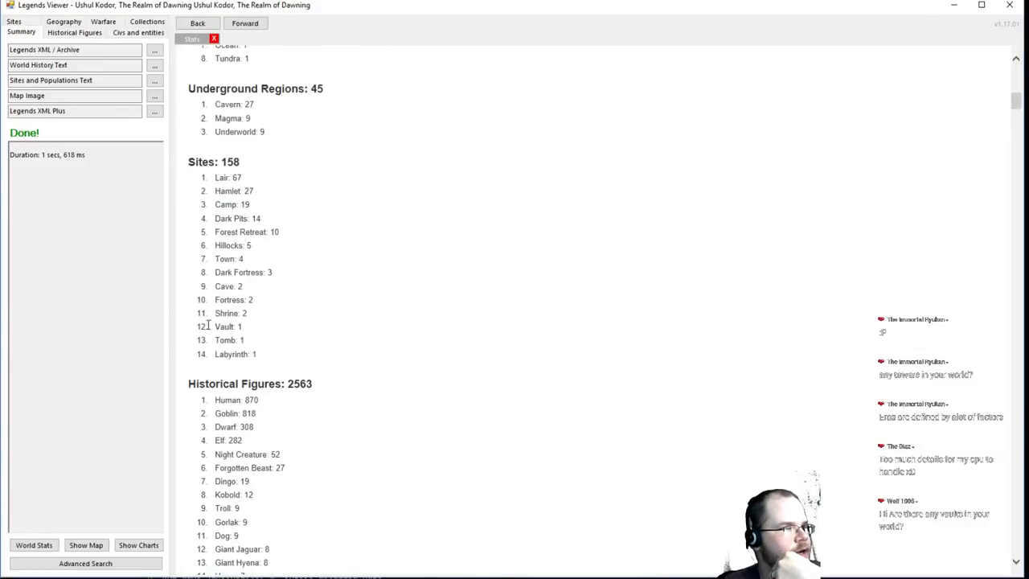
scroll(down, 3)
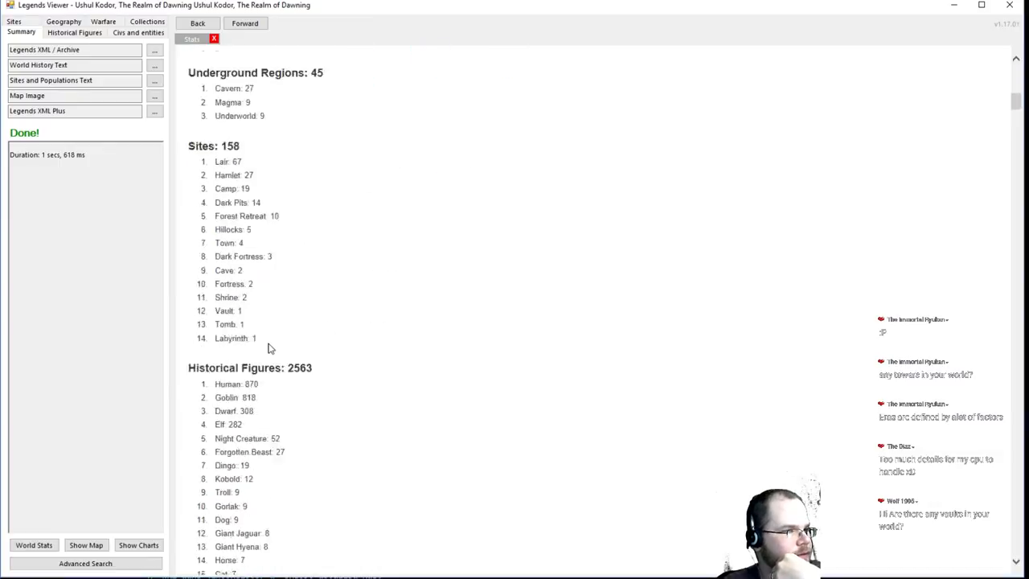
scroll(down, 3)
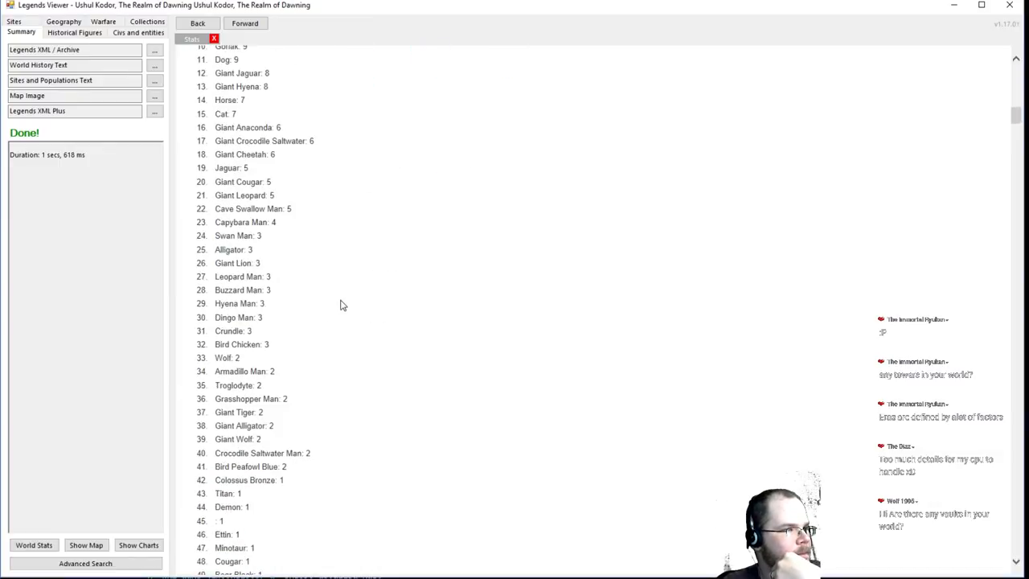
scroll(down, 3)
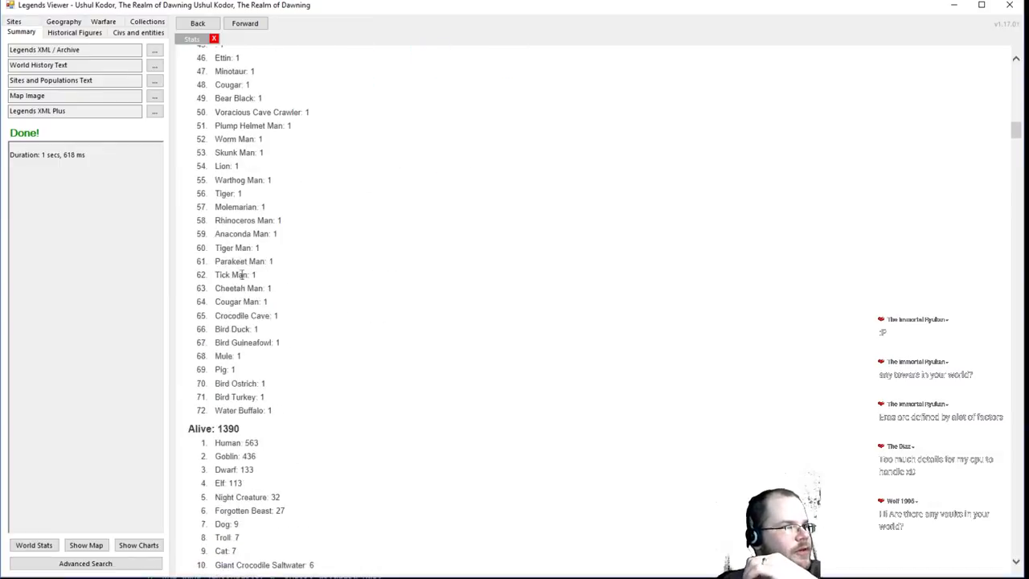
scroll(down, 3)
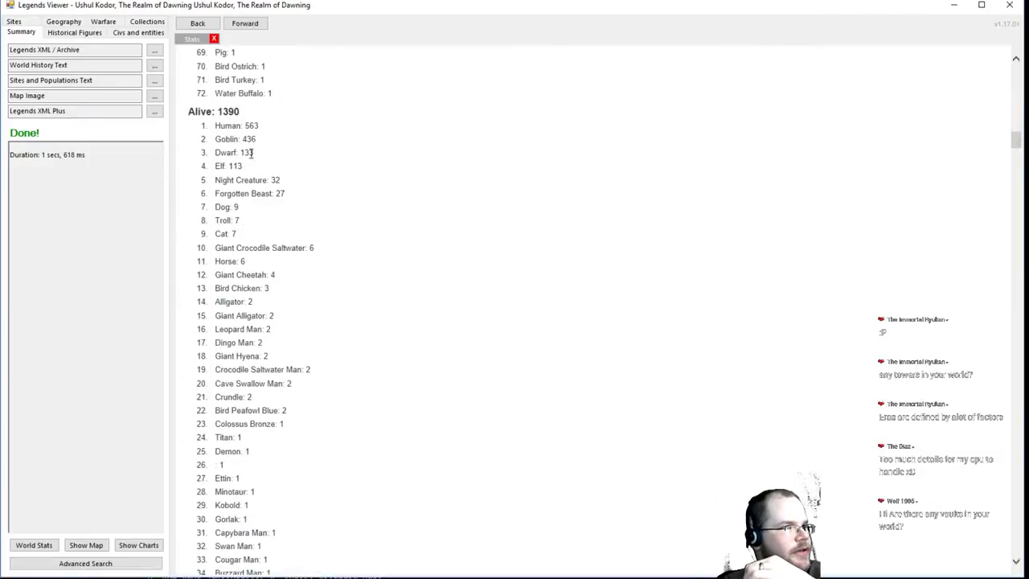
scroll(down, 3)
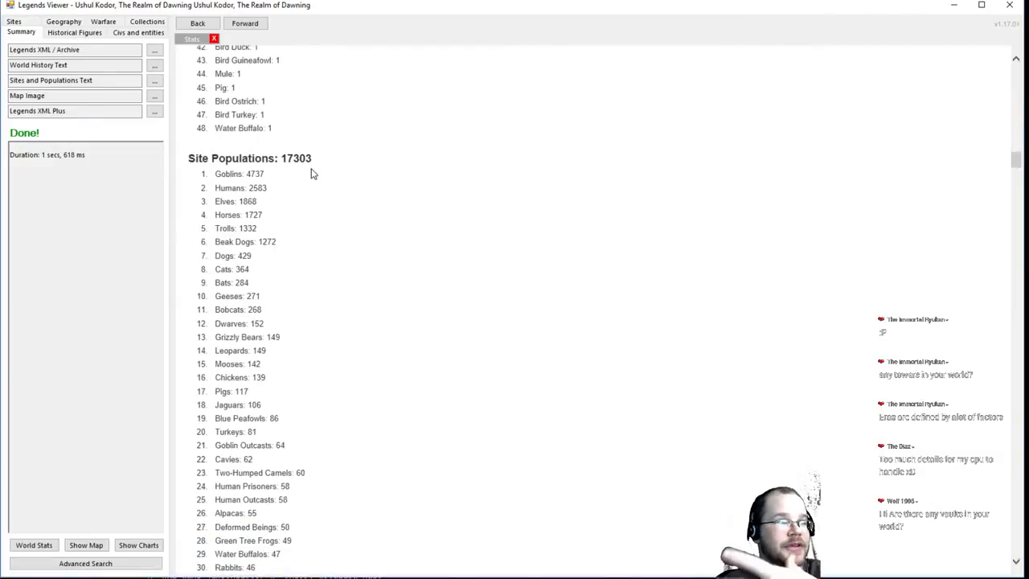
scroll(down, 3)
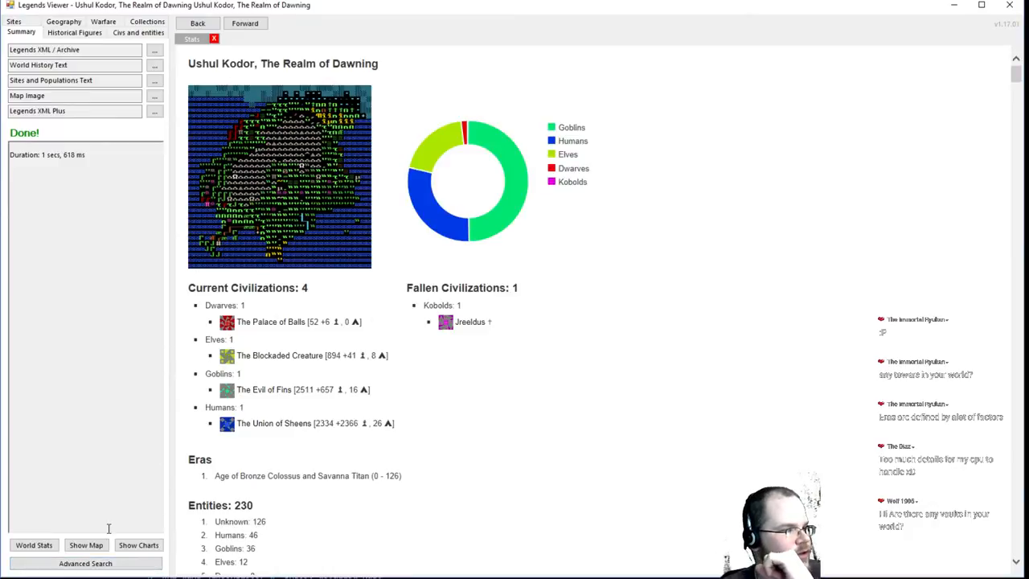
Show the world history chart, return to World Stats and switch to the Sites browser
click(138, 545)
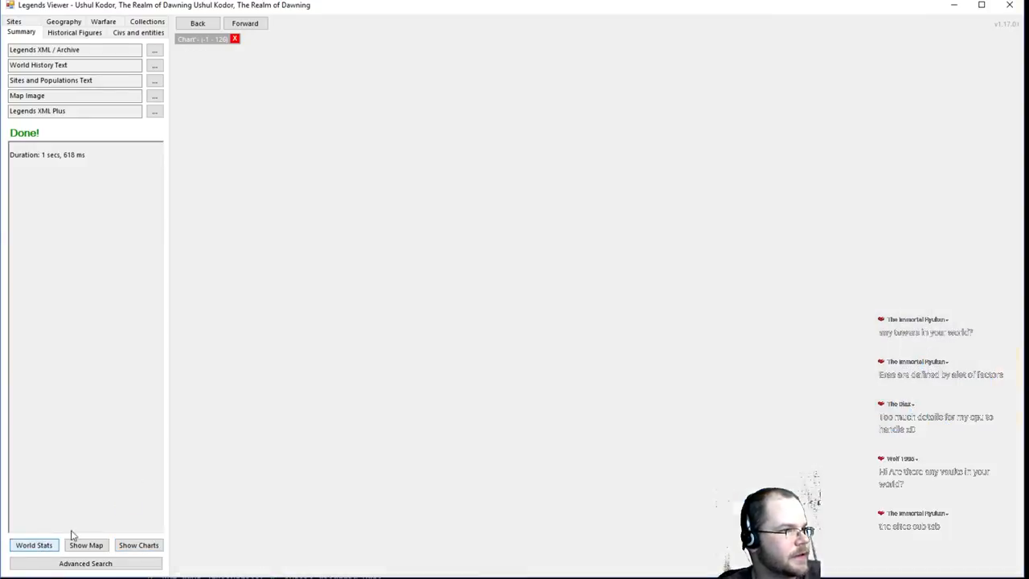
click(34, 544)
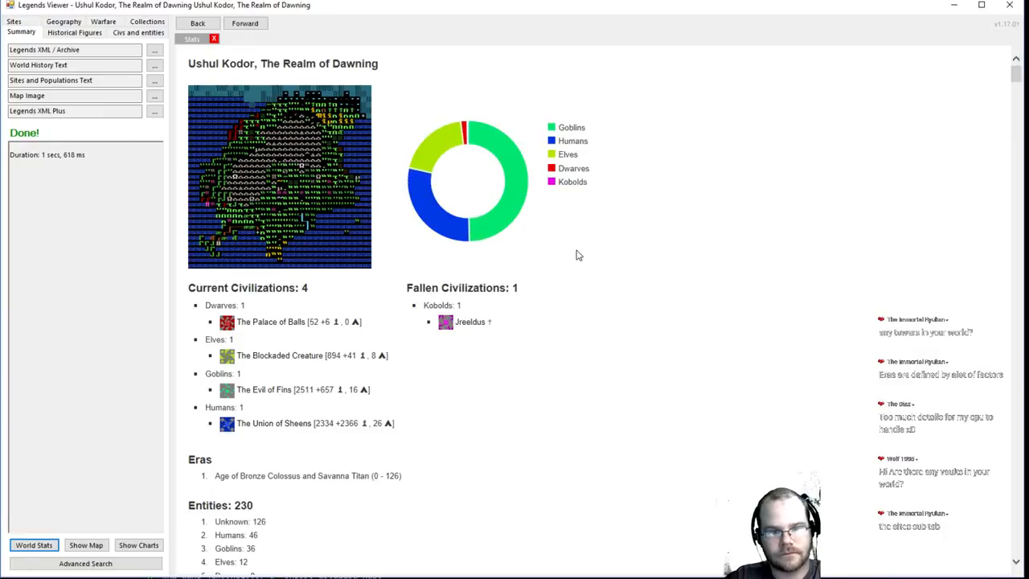
mouse_move(186, 152)
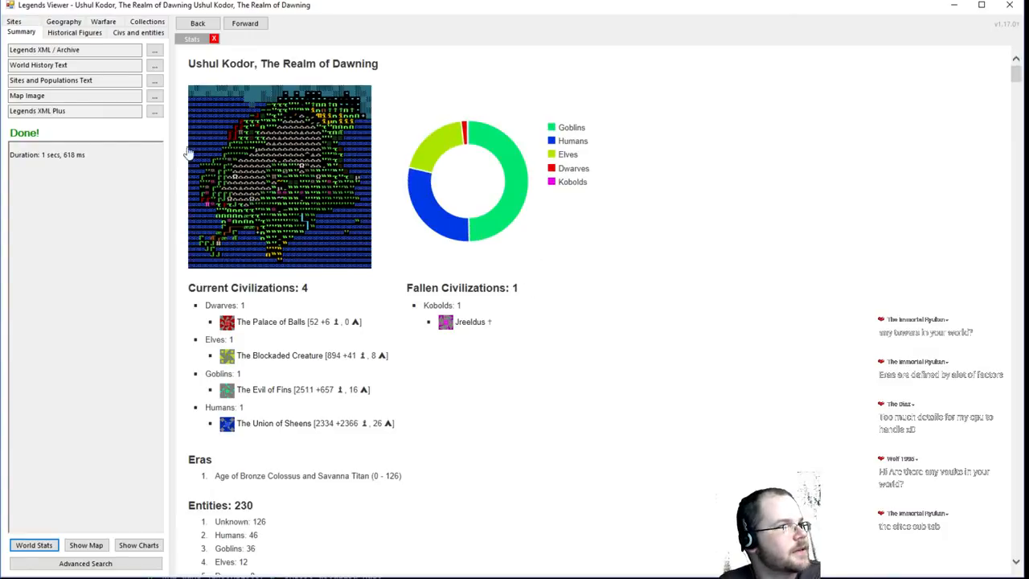
click(54, 45)
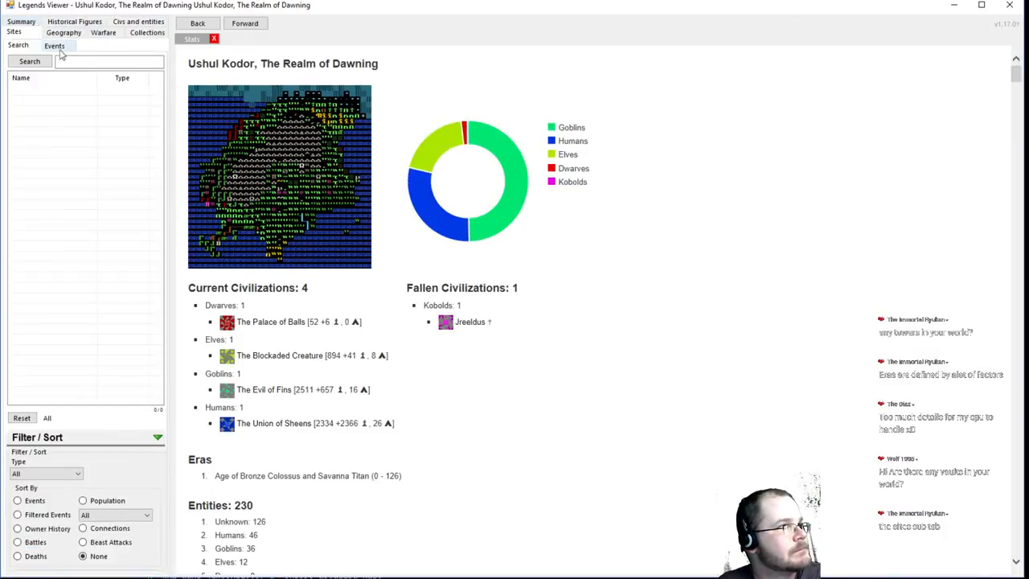
List every site in the world and locate the vault Fortressgrease
click(30, 61)
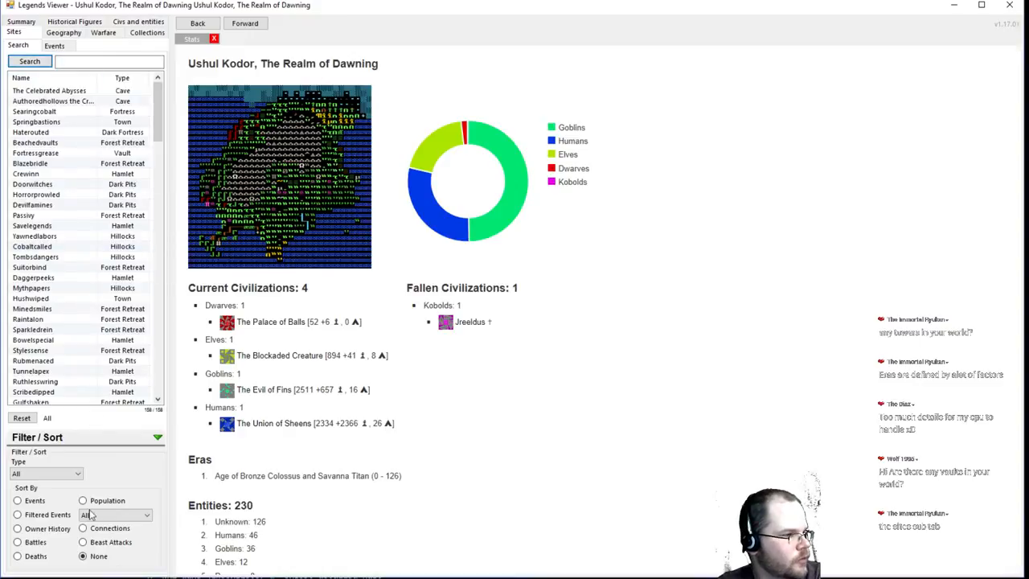
scroll(down, 3)
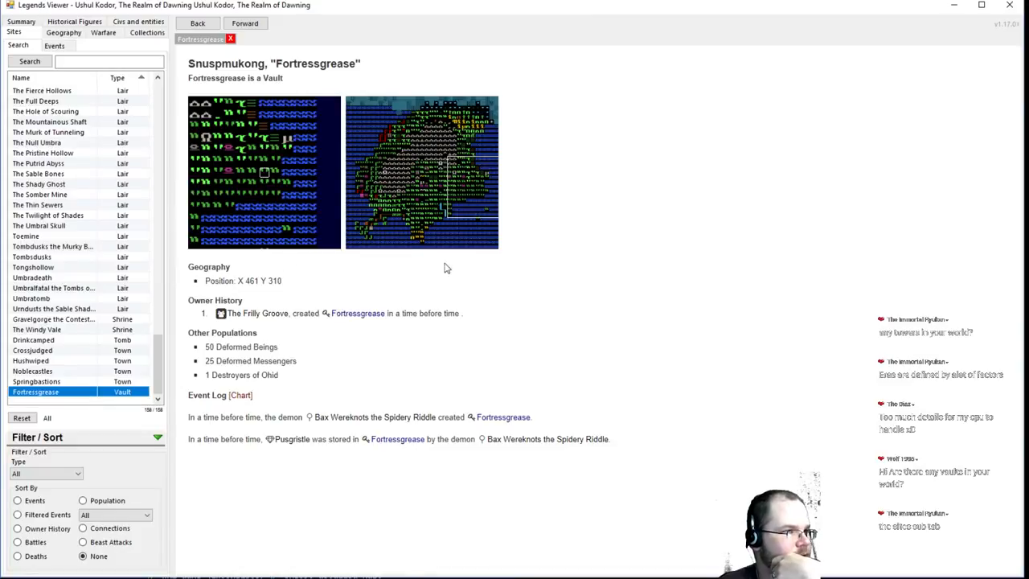
mouse_move(551, 288)
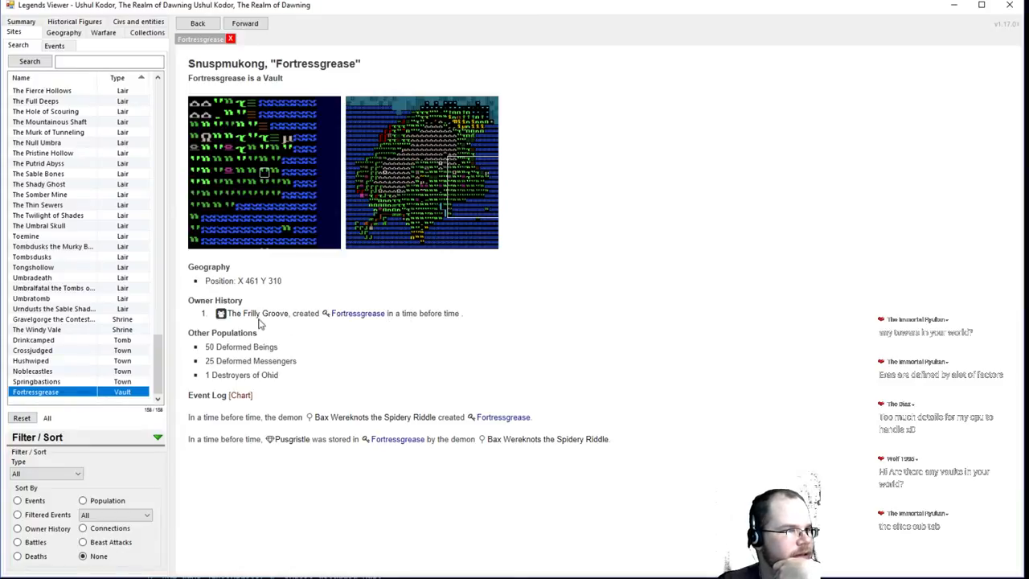
mouse_move(410, 263)
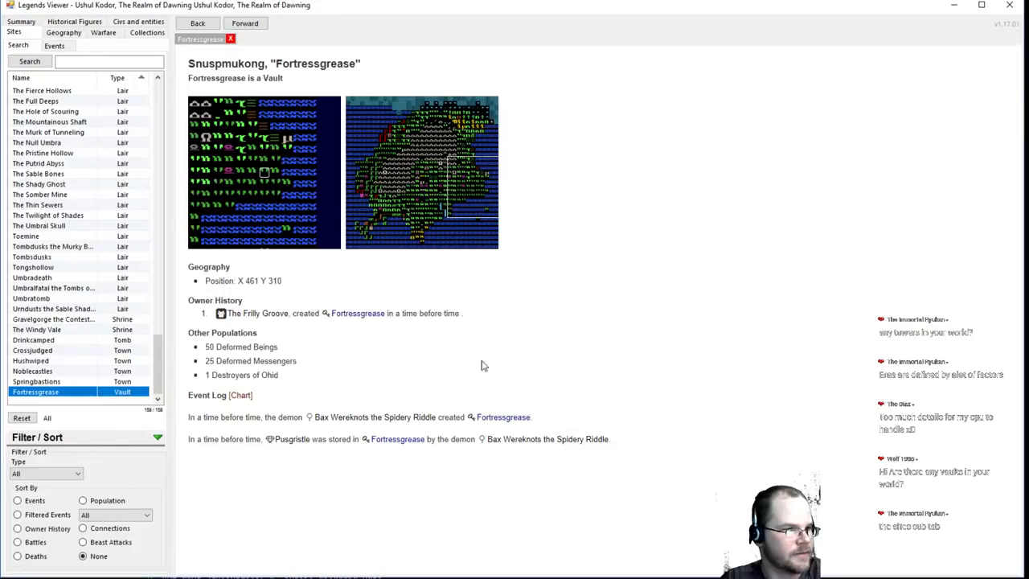
mouse_move(305, 450)
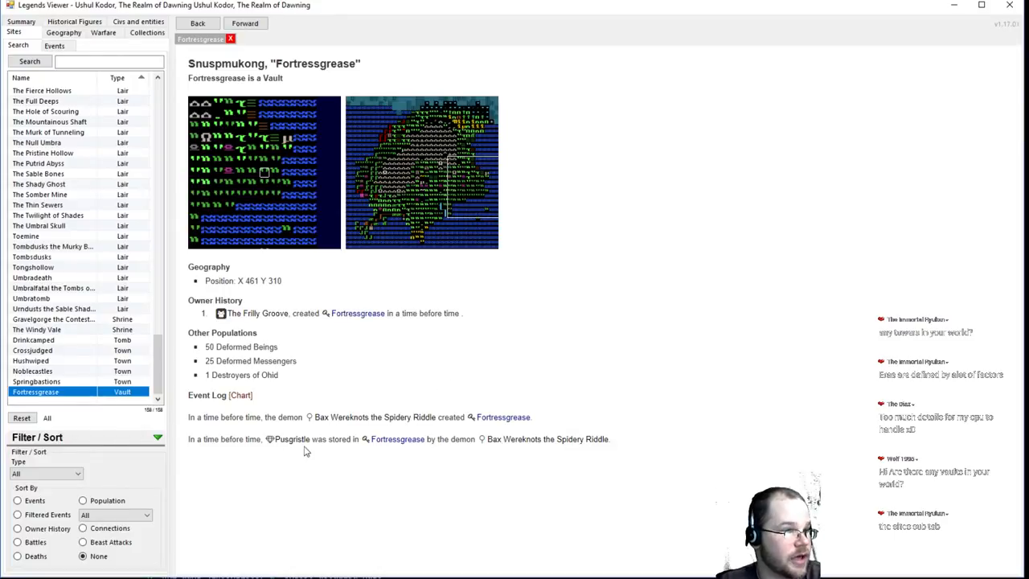
mouse_move(291, 439)
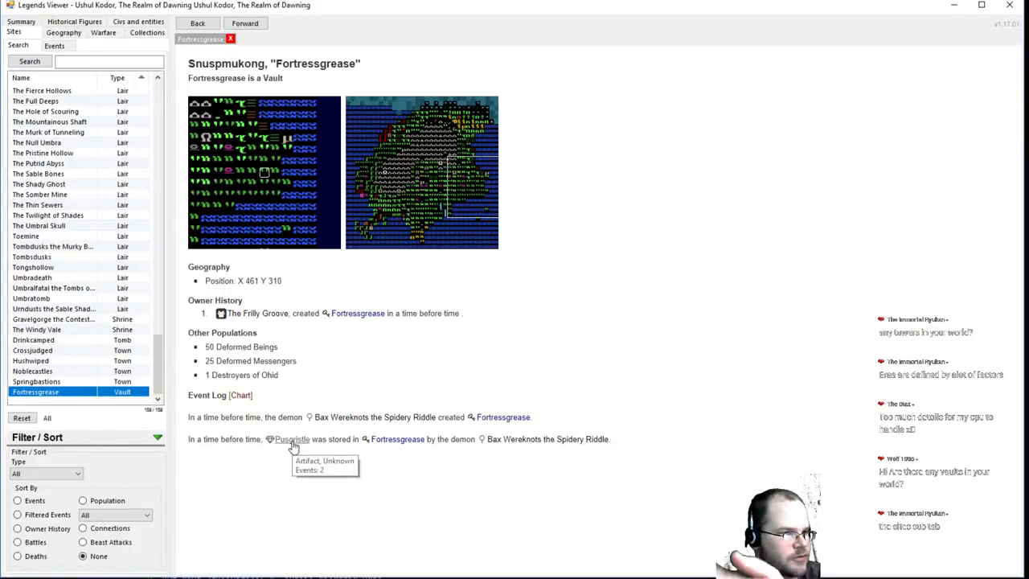
Check the vault's artifact Pusgristle and owning group The Frilly Groove, returning to Fortressgrease each time
click(230, 40)
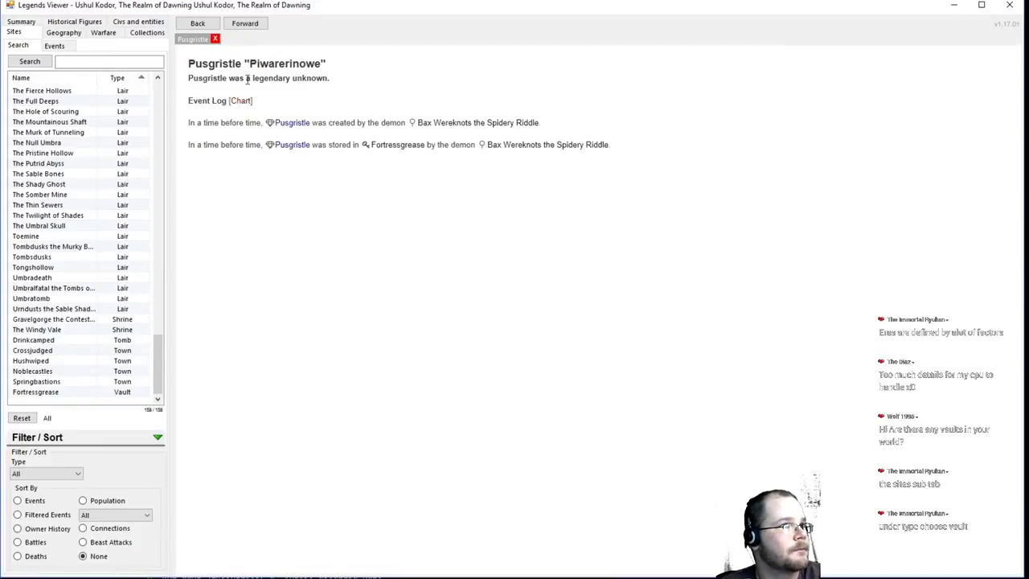
click(397, 144)
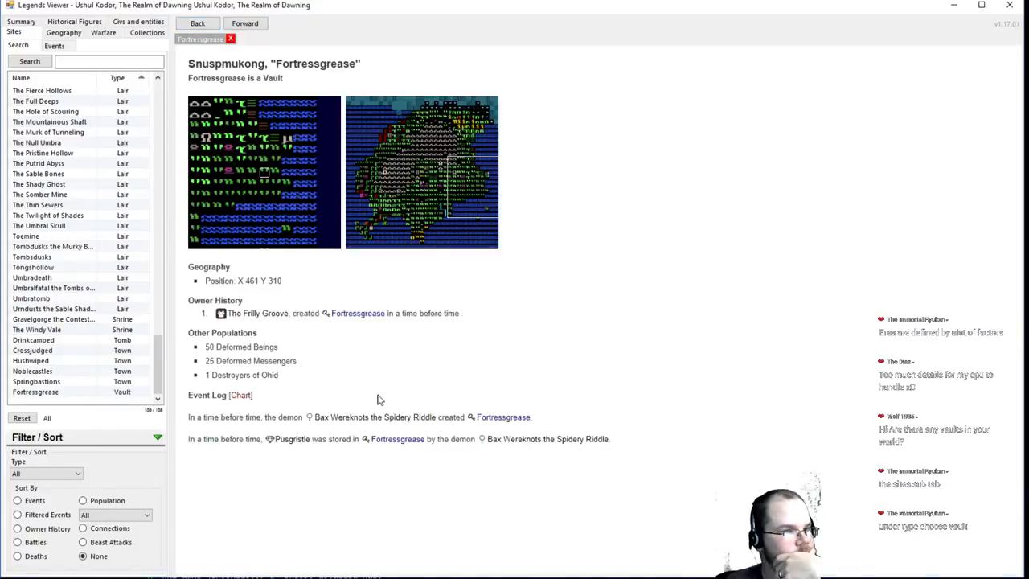
mouse_move(514, 406)
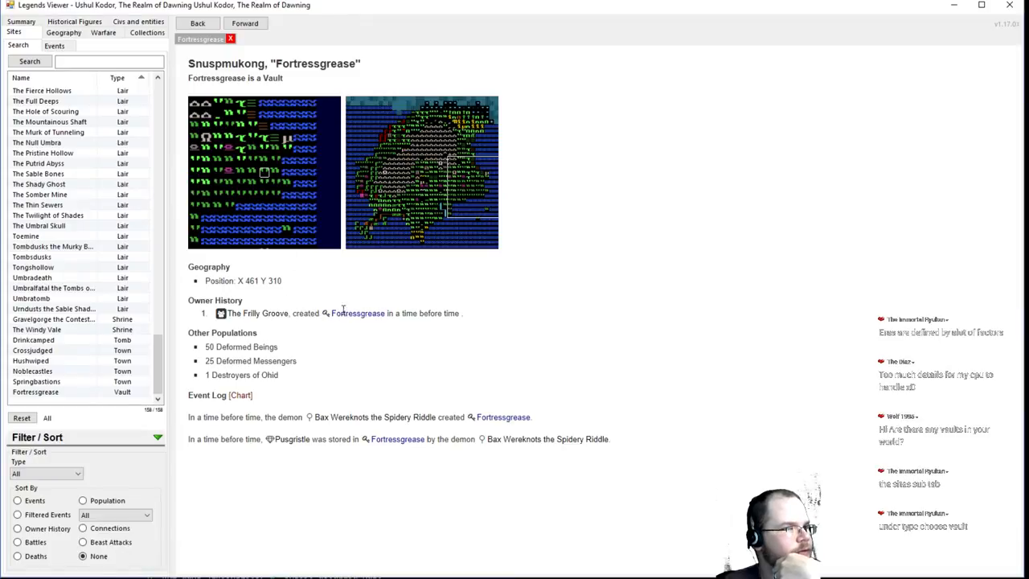
click(258, 313)
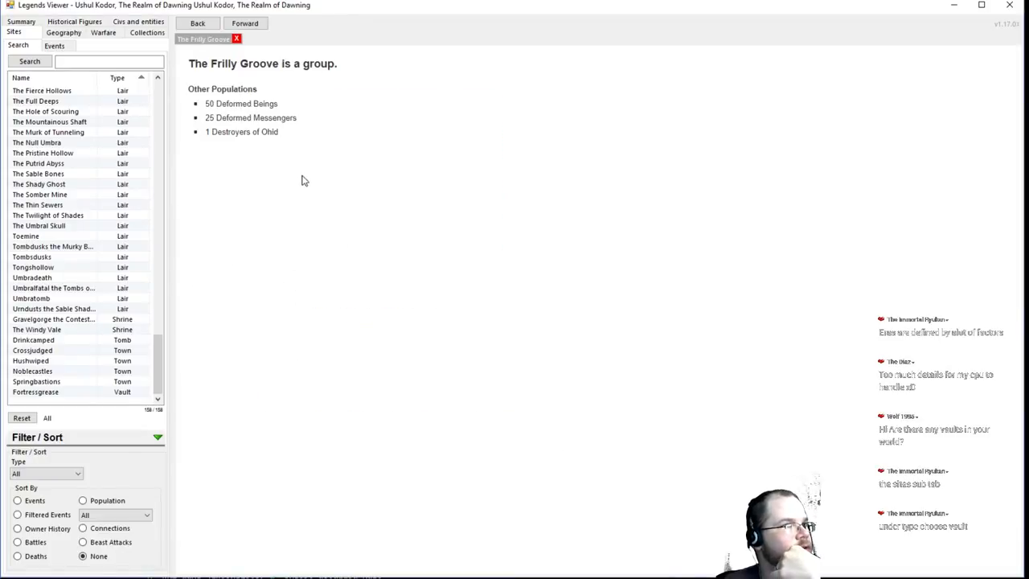
click(35, 391)
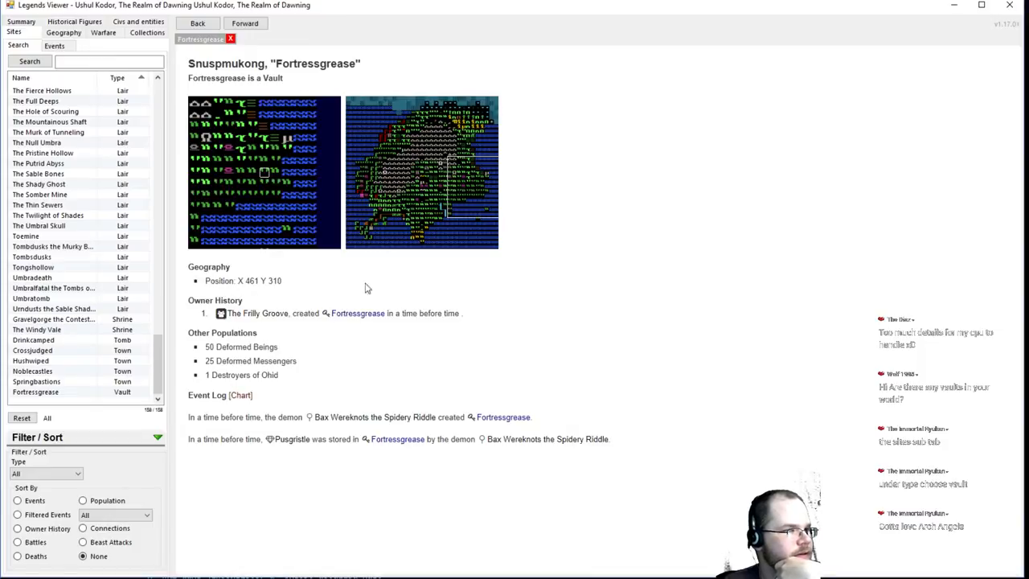
mouse_move(378, 234)
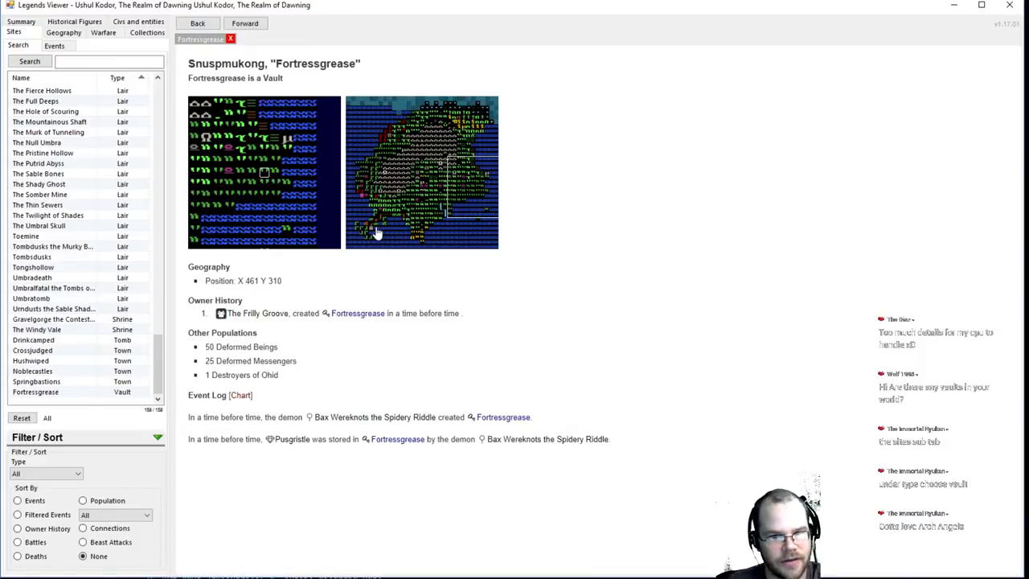
mouse_move(490, 413)
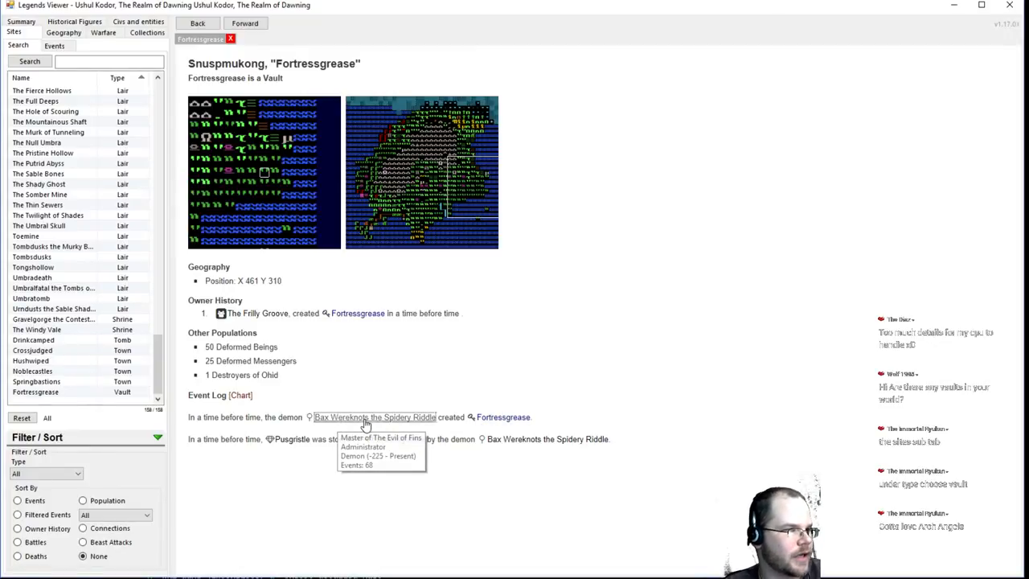
Go to the page of the vault's creator, the demon Bax Wereknots the Spidery Riddle
click(374, 417)
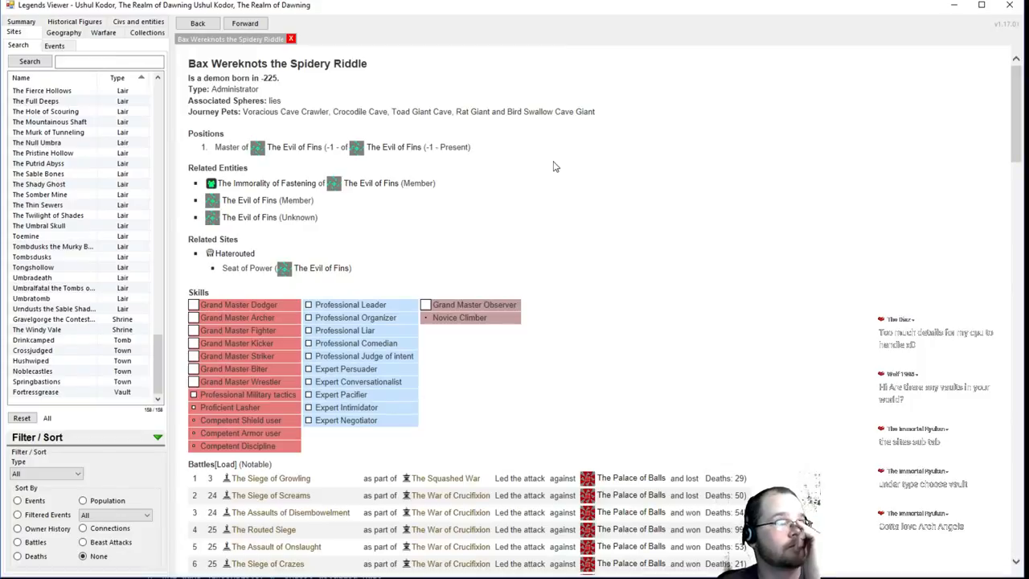
mouse_move(294, 146)
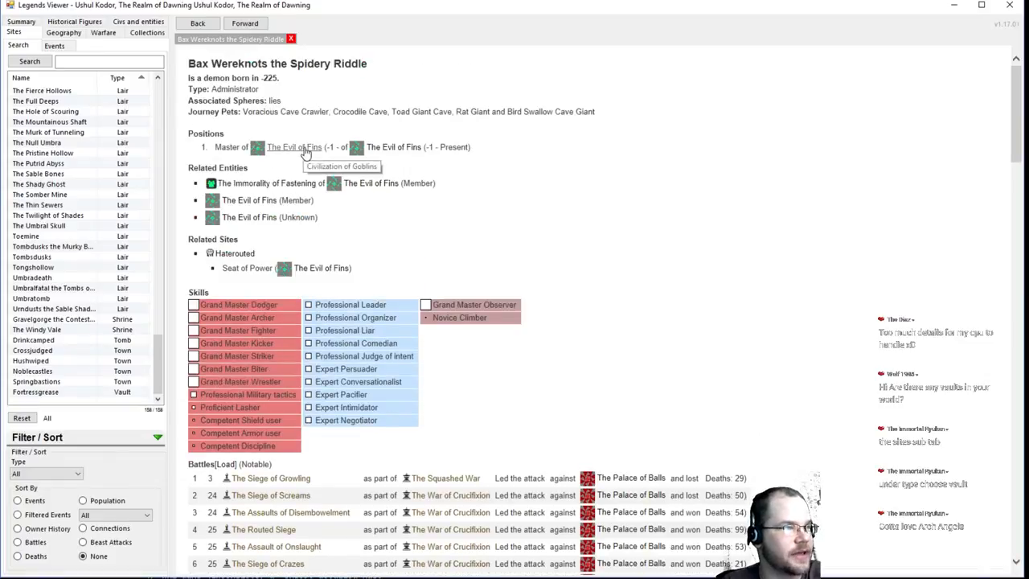
mouse_move(319, 208)
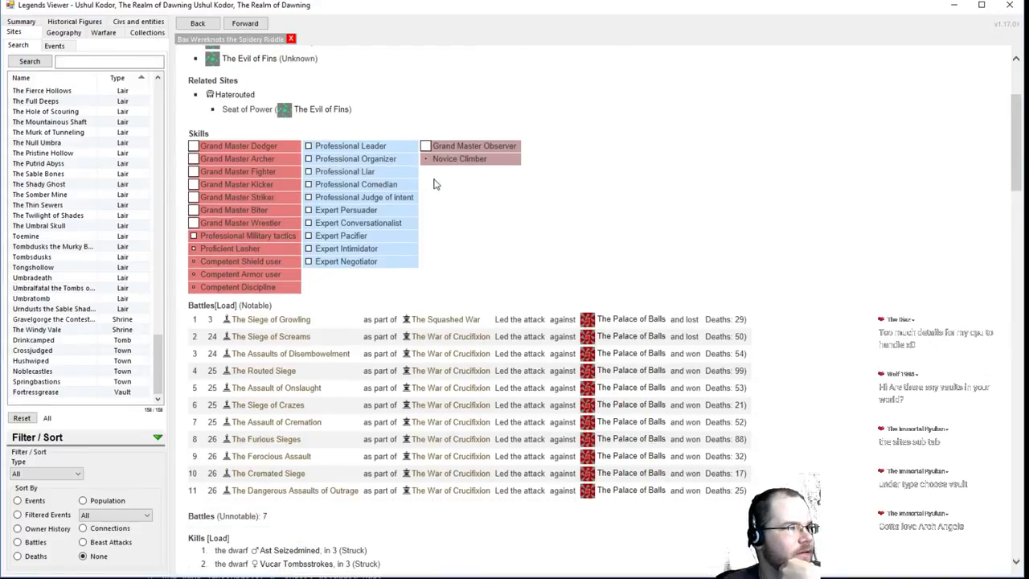
scroll(down, 3)
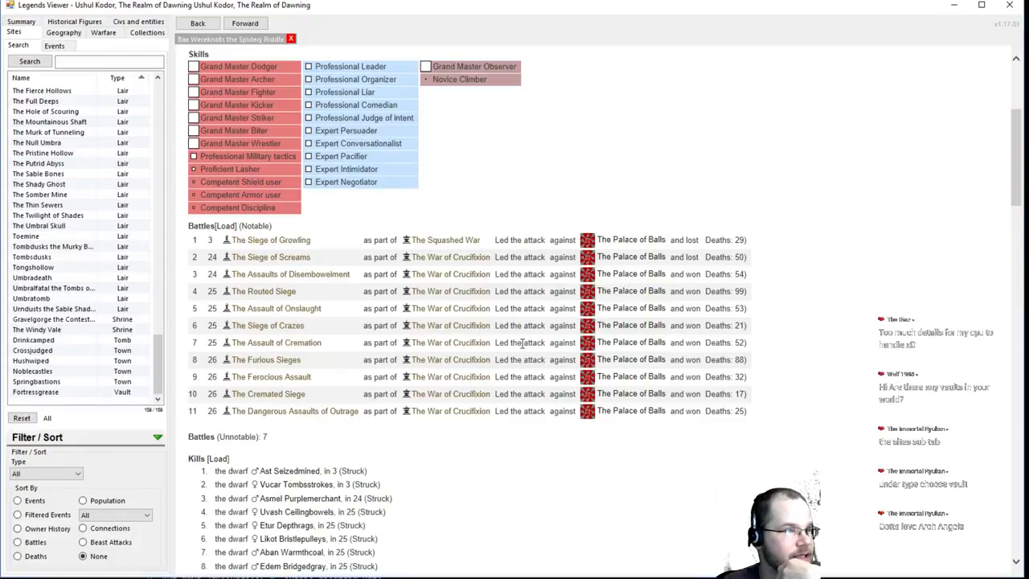
scroll(down, 3)
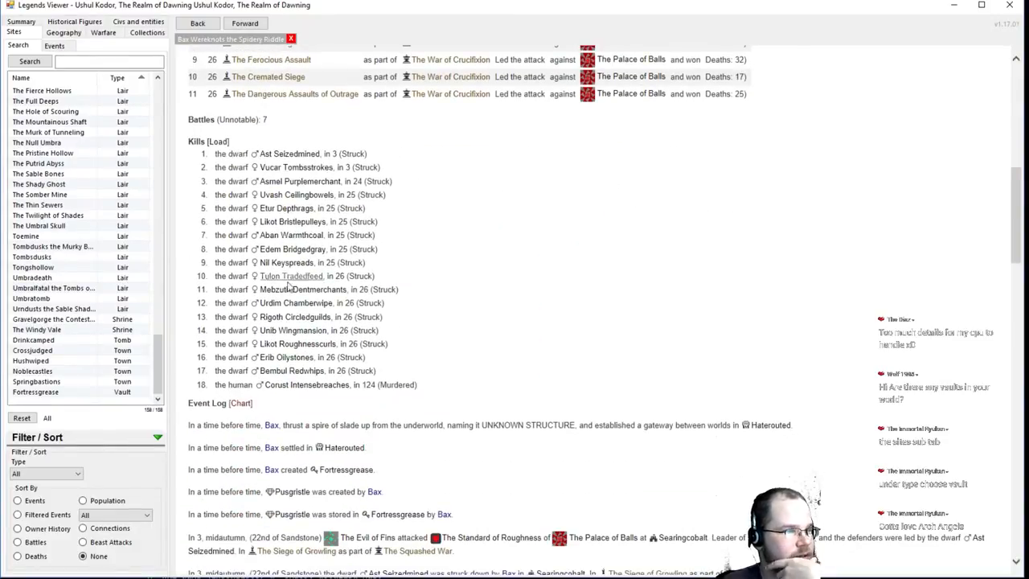
scroll(down, 3)
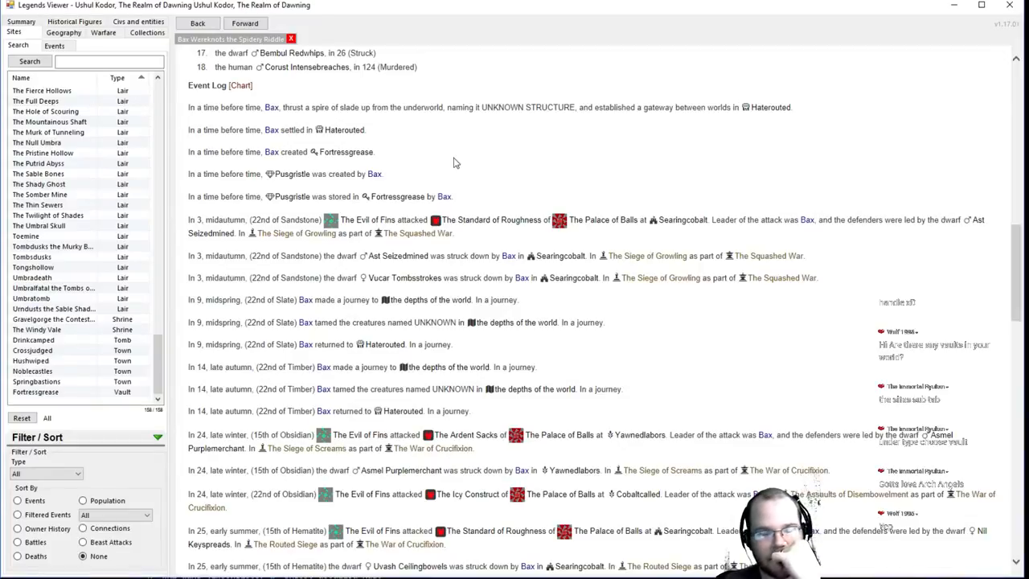
mouse_move(352, 130)
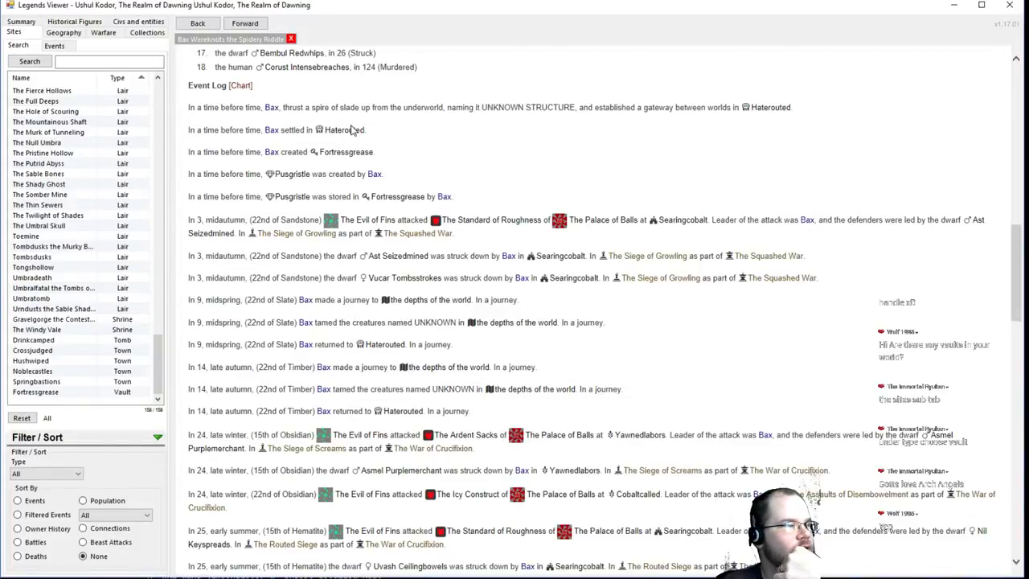
mouse_move(768, 106)
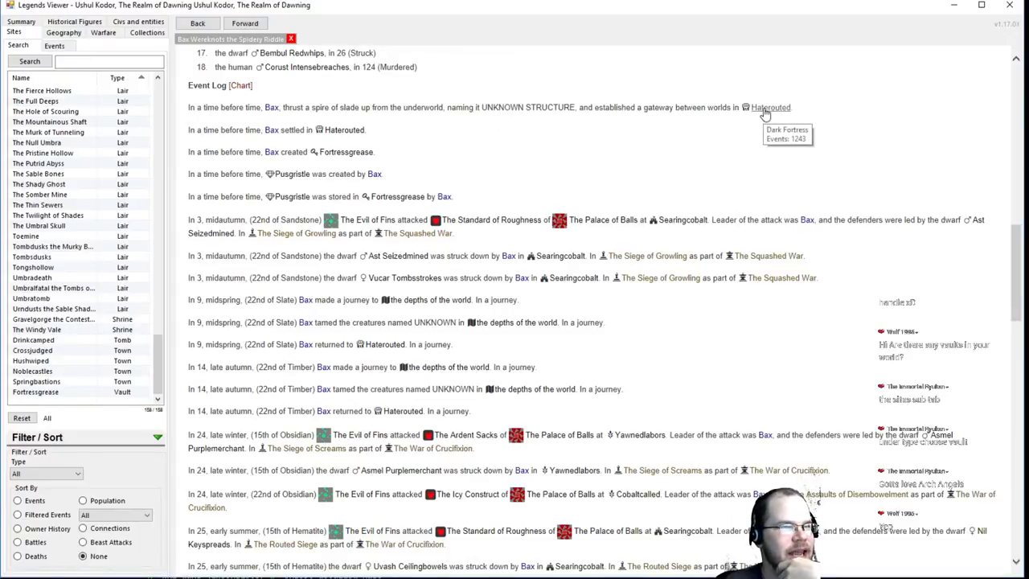
click(770, 107)
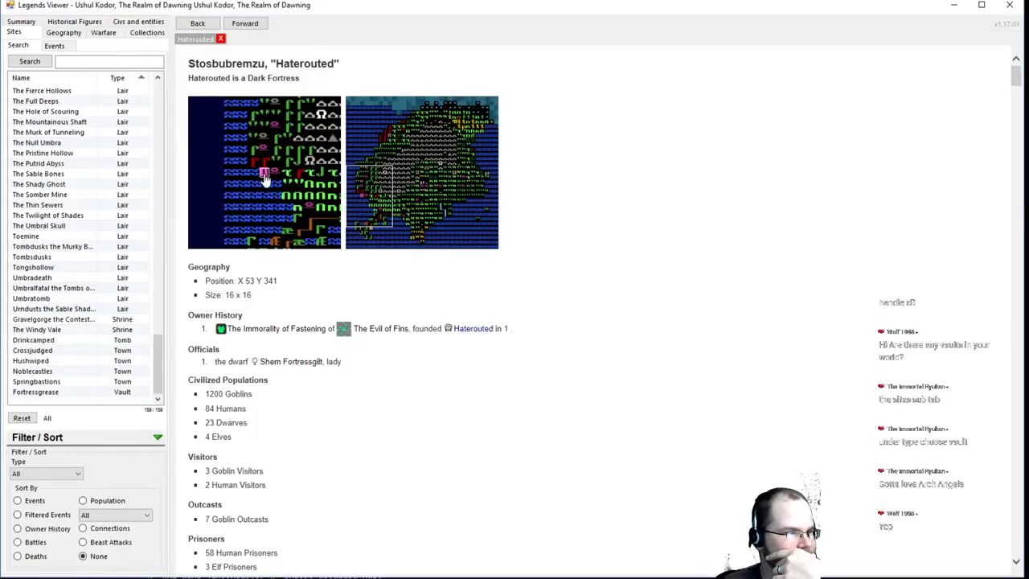
Return via Back to Bax Wereknots the Spidery Riddle's page with his battles and kills
scroll(down, 3)
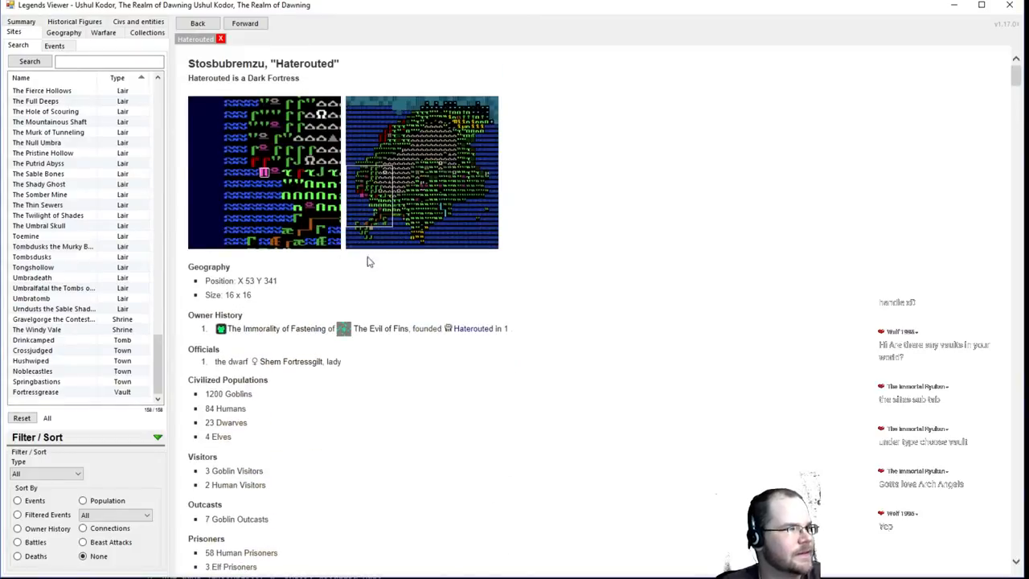
scroll(down, 3)
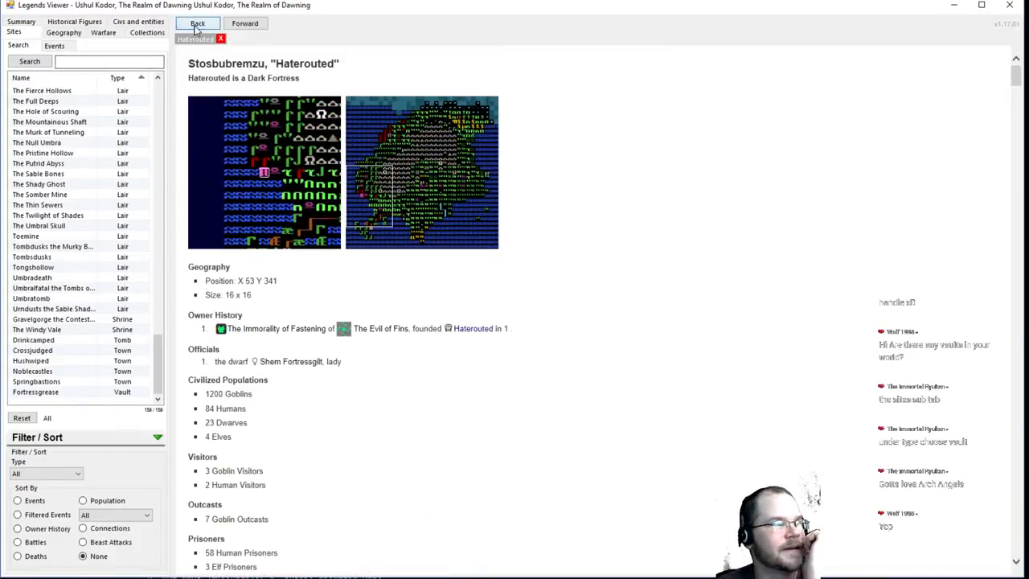
click(198, 23)
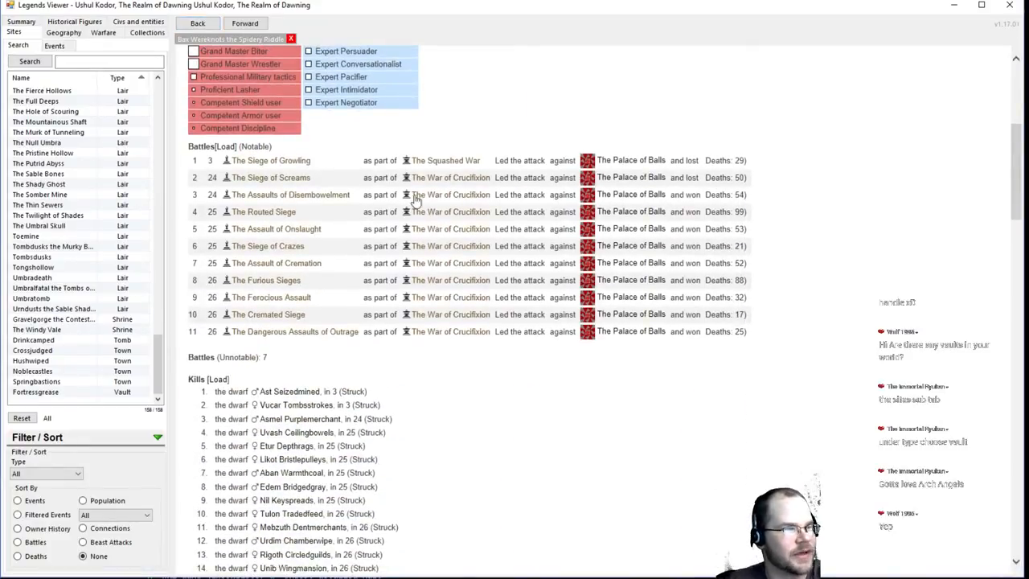
Read Bax's event log down to the year-124 murder in Haterouted, ending on Fortressgrease
click(198, 22)
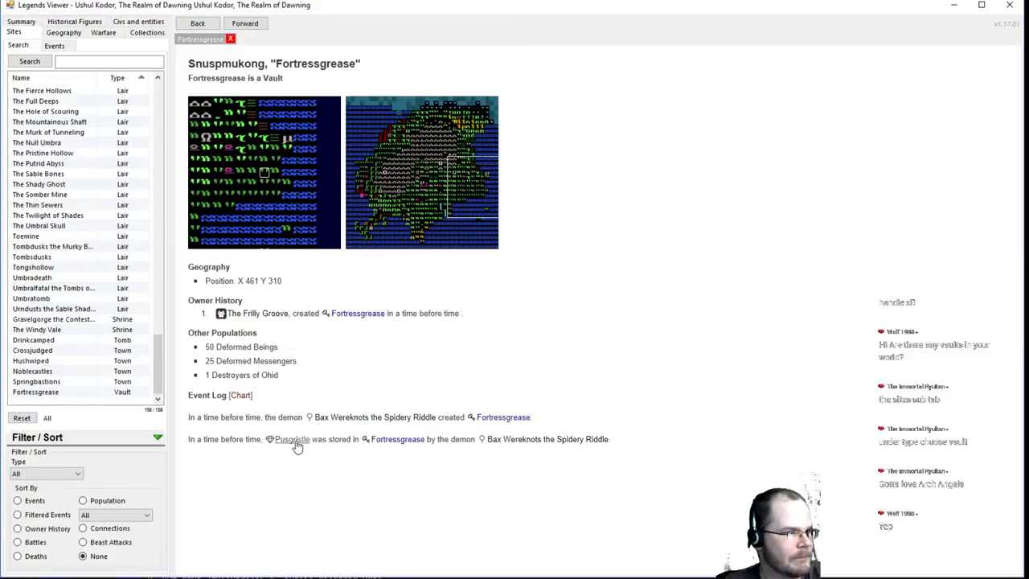
mouse_move(292, 439)
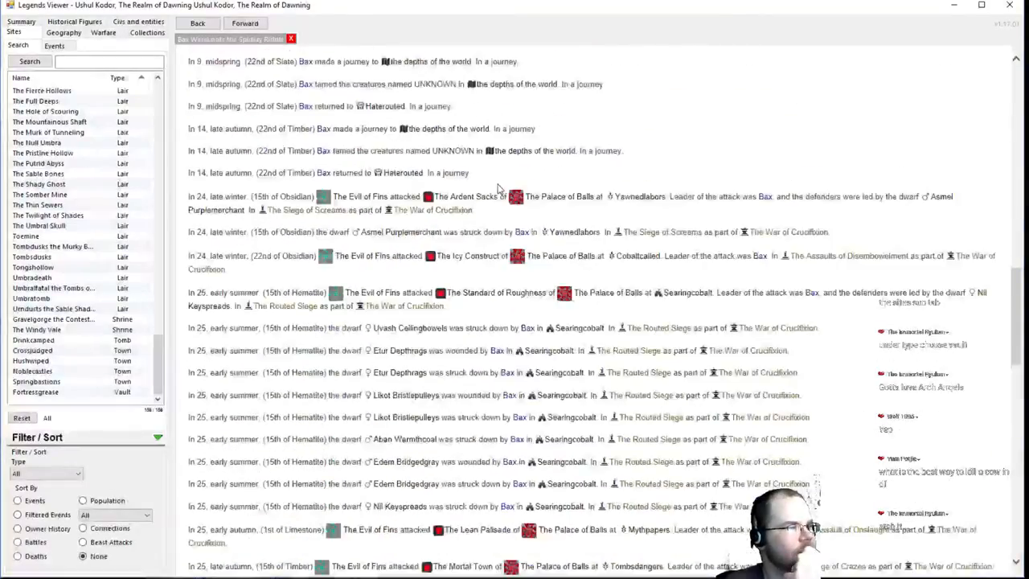
scroll(down, 3)
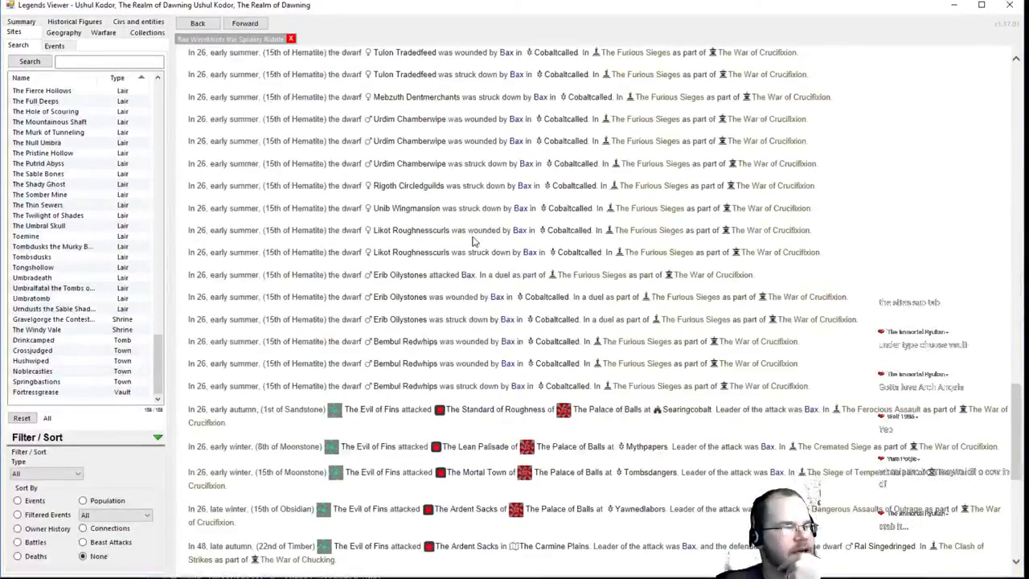
scroll(down, 3)
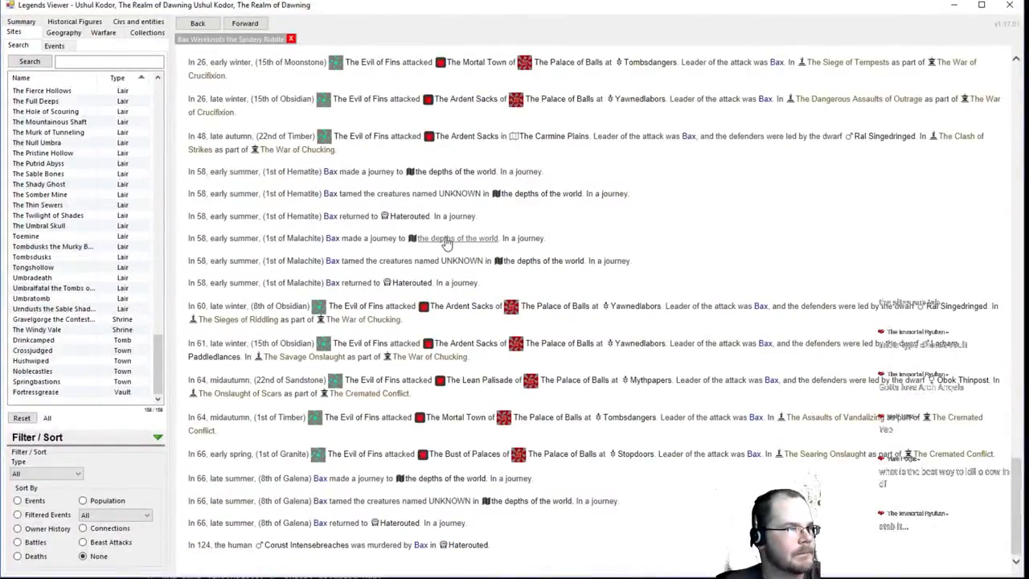
mouse_move(456, 238)
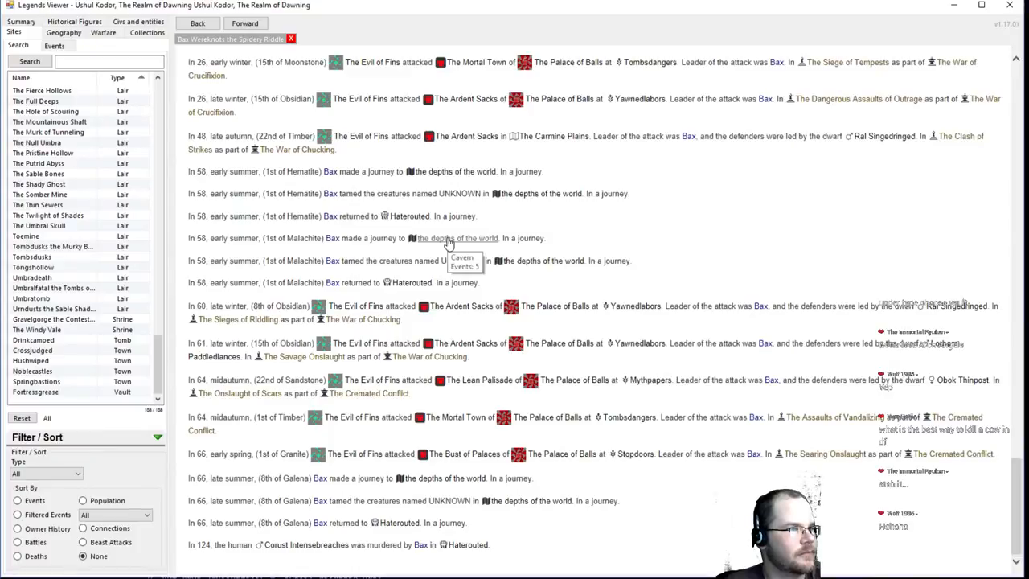
mouse_move(511, 263)
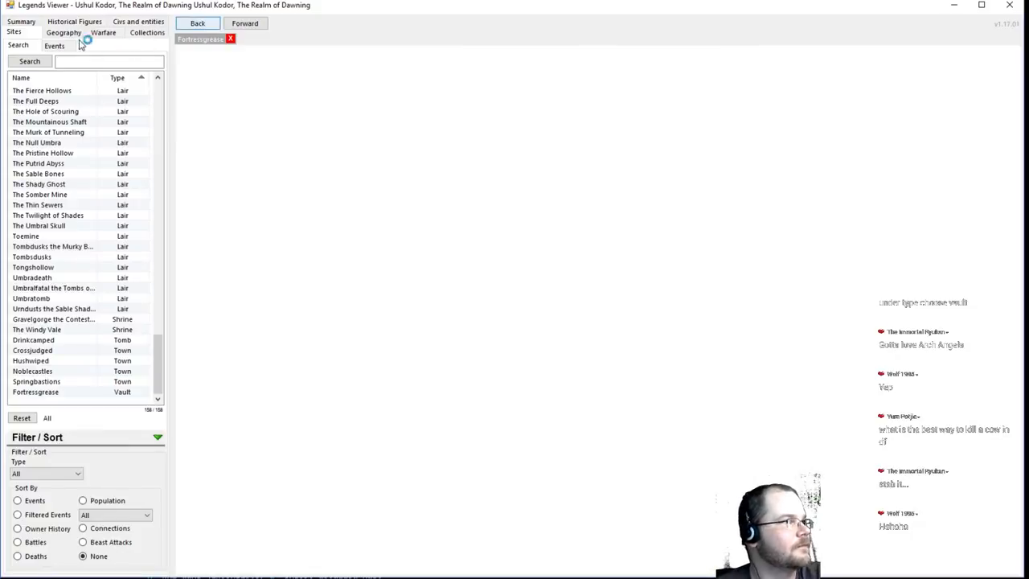
Browse Geography regions via the Summary, showing The Hairy Water ocean's deaths and events
click(21, 22)
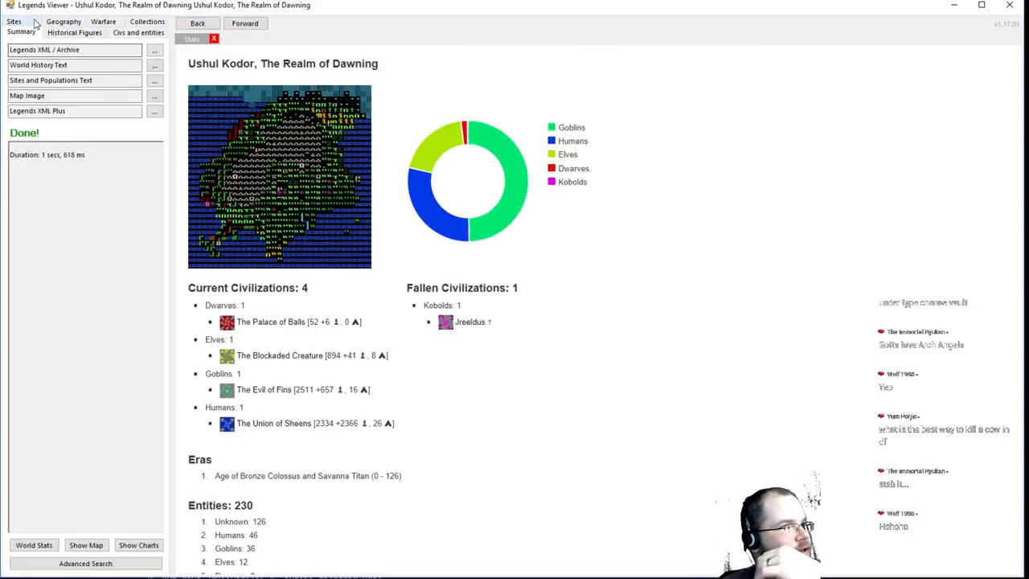
click(64, 32)
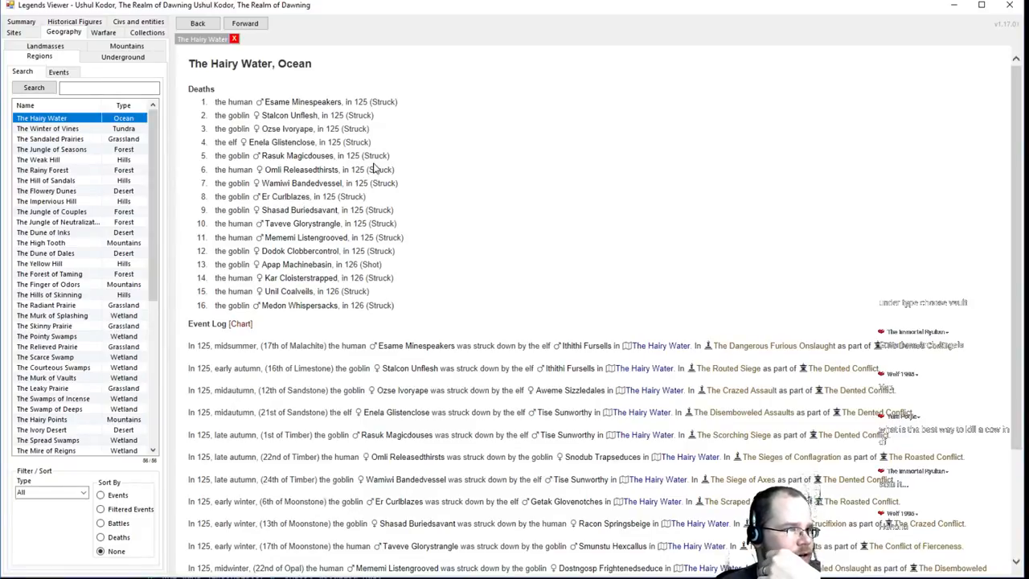
scroll(down, 3)
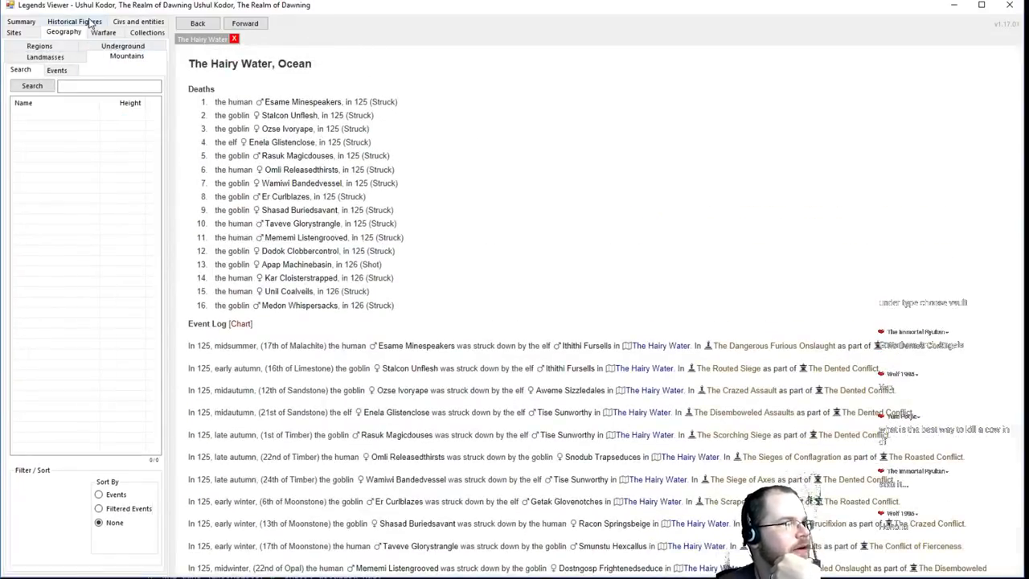
Show the Historical Figures list and filter its race to Dwarf, 308 of 2683 figures
click(74, 22)
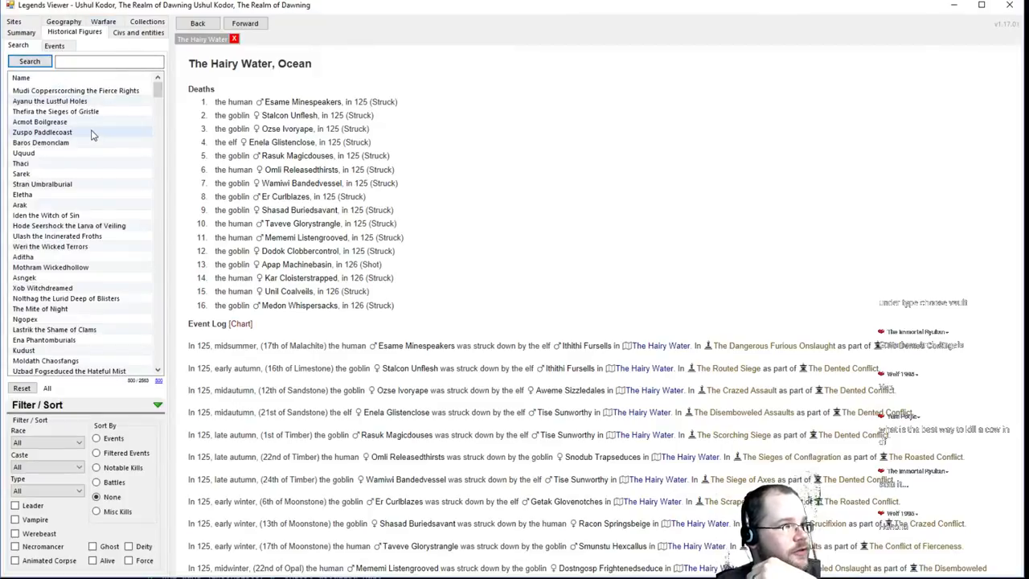
scroll(down, 3)
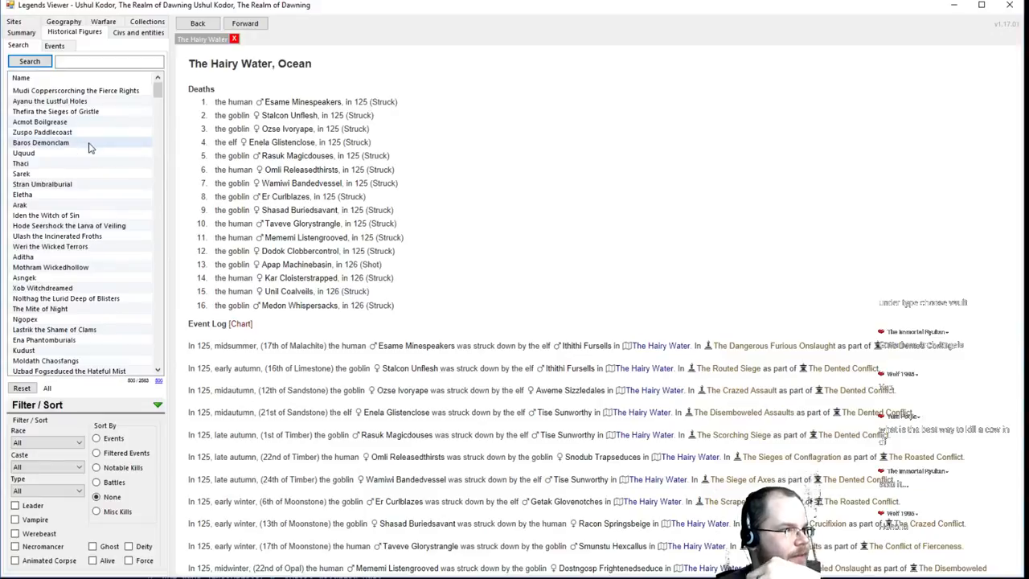
scroll(down, 3)
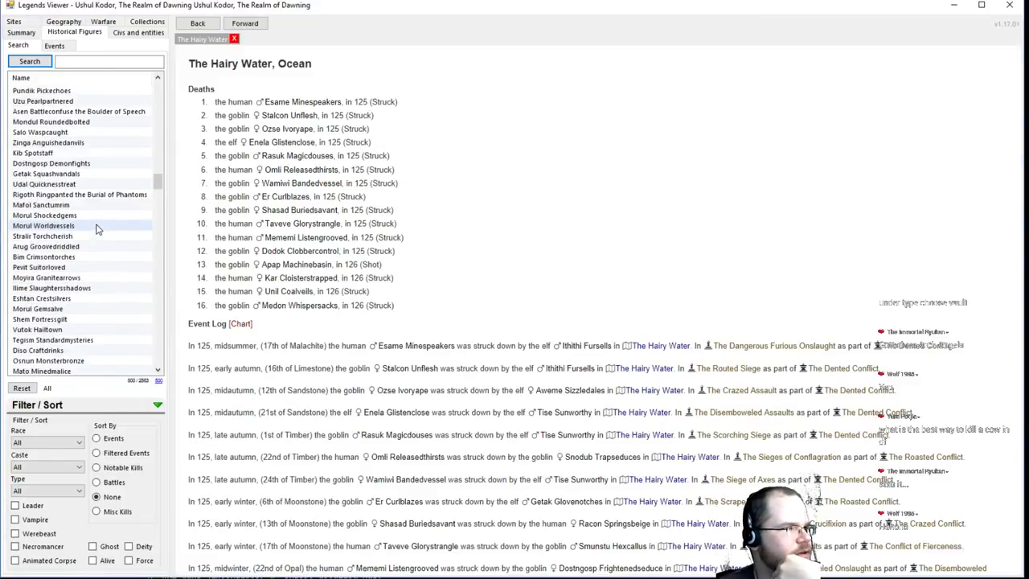
scroll(down, 3)
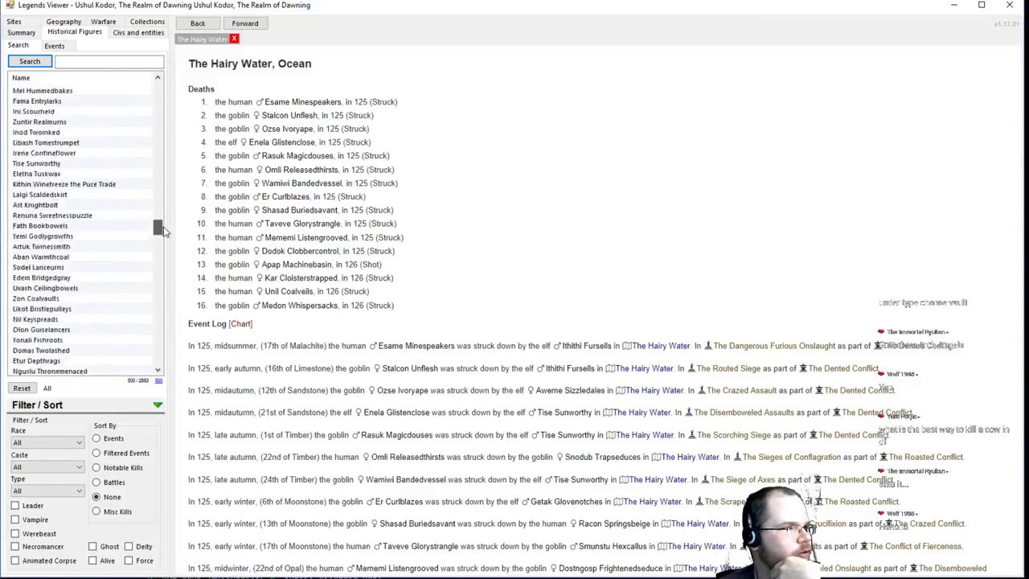
scroll(down, 3)
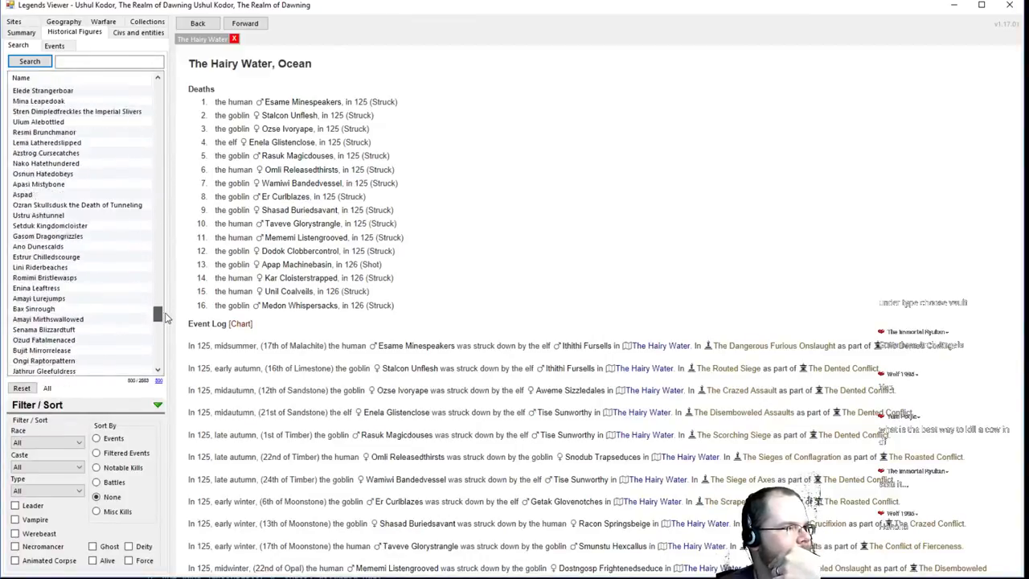
scroll(down, 3)
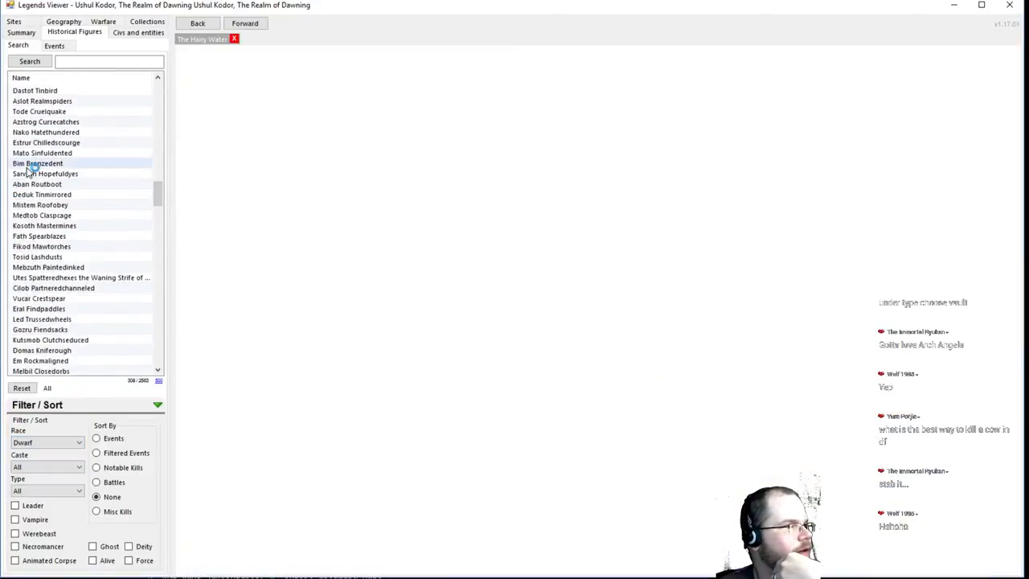
View Bim Bronzedent's record: skills, spouse, deity and death at The Scorching Assaults
click(37, 163)
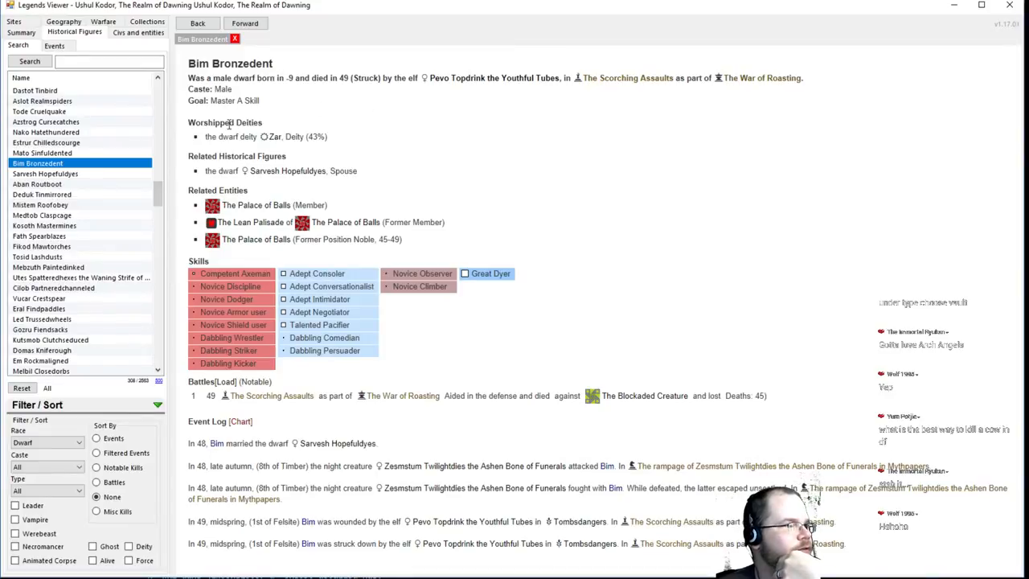
scroll(down, 3)
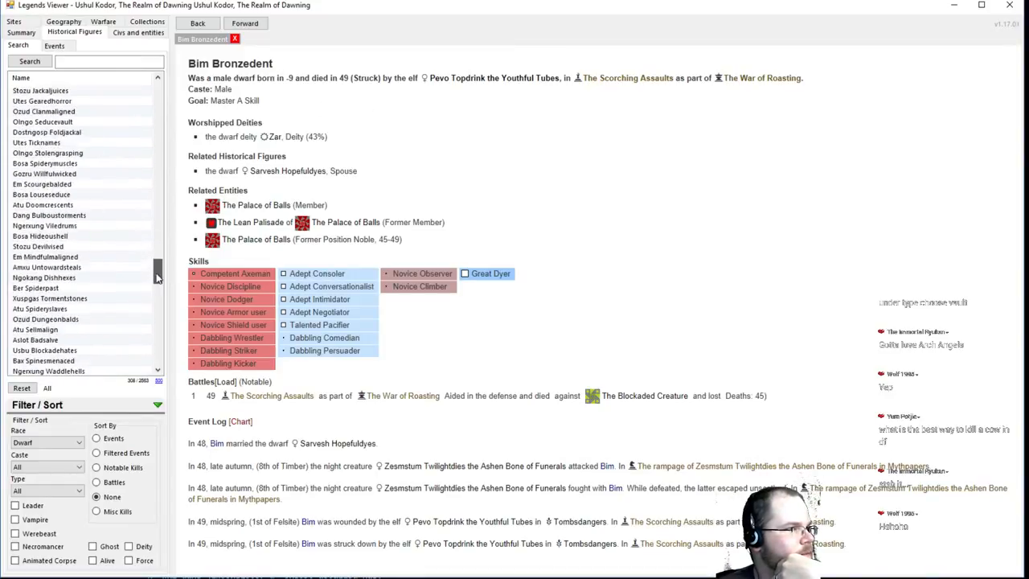
scroll(down, 3)
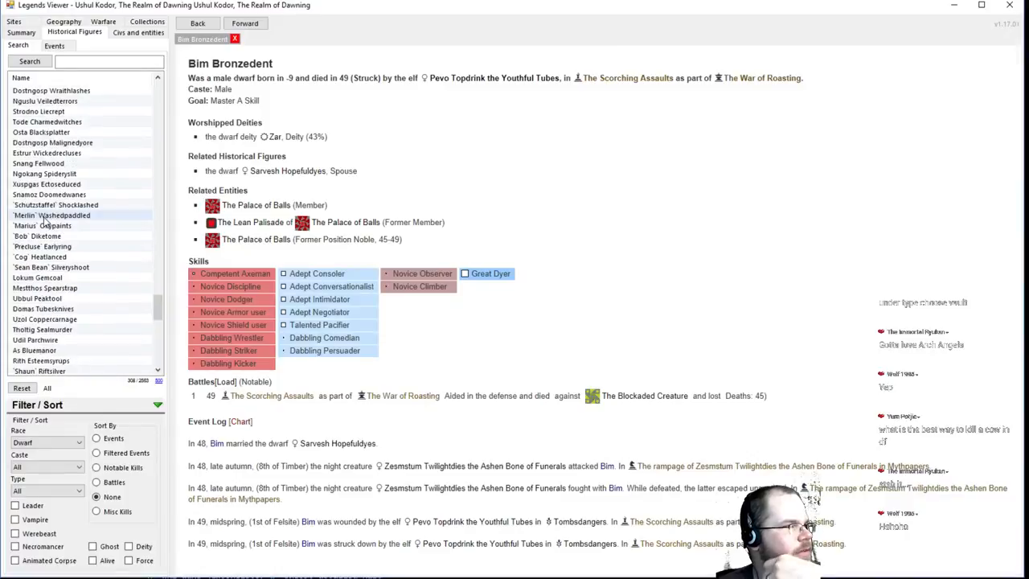
click(36, 235)
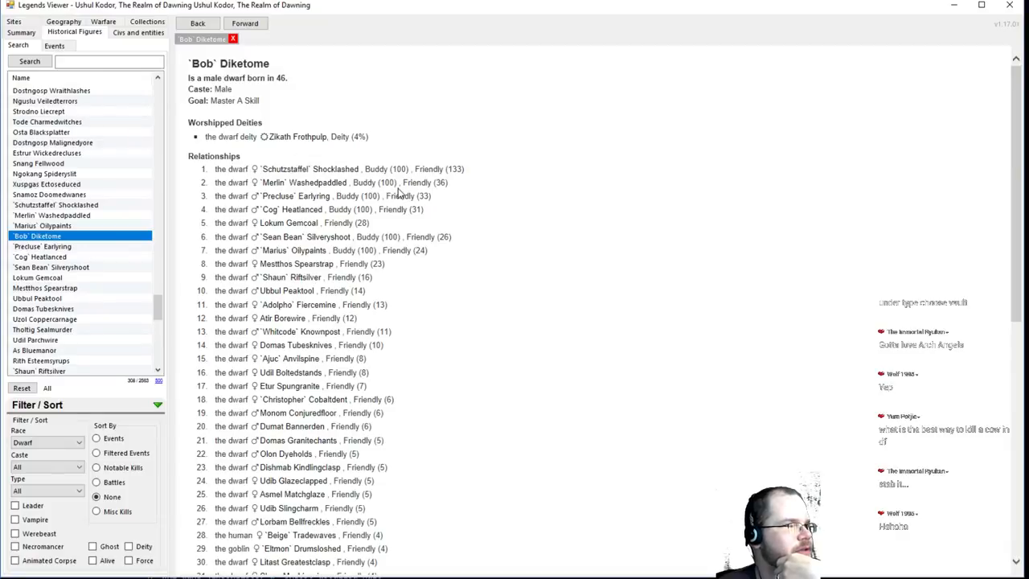
scroll(down, 3)
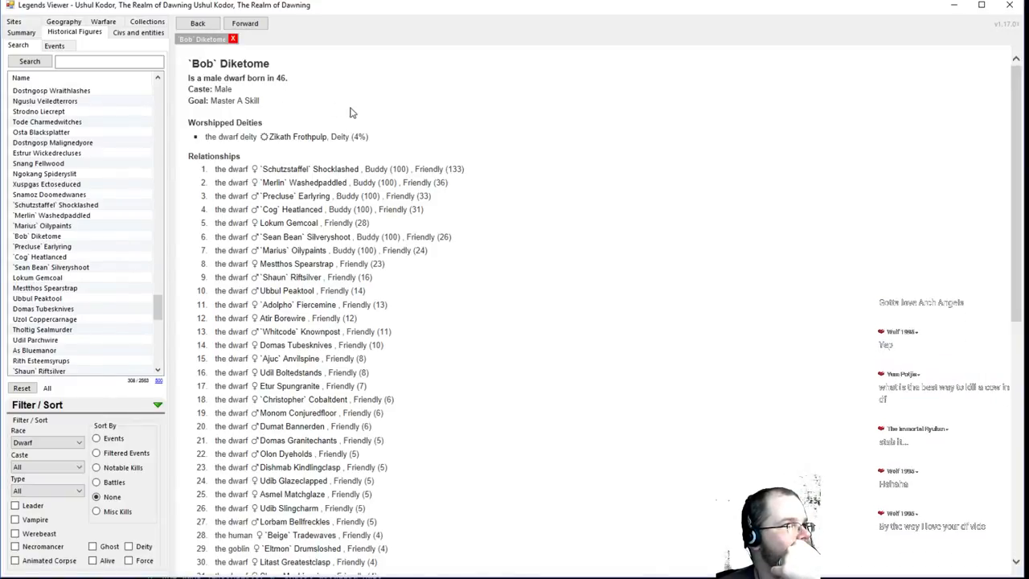
scroll(down, 3)
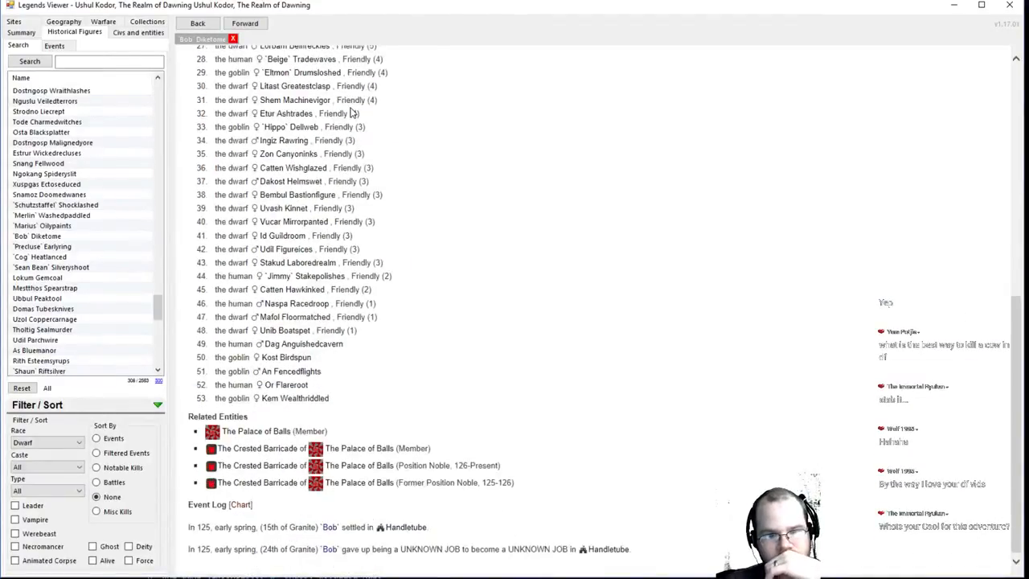
scroll(down, 3)
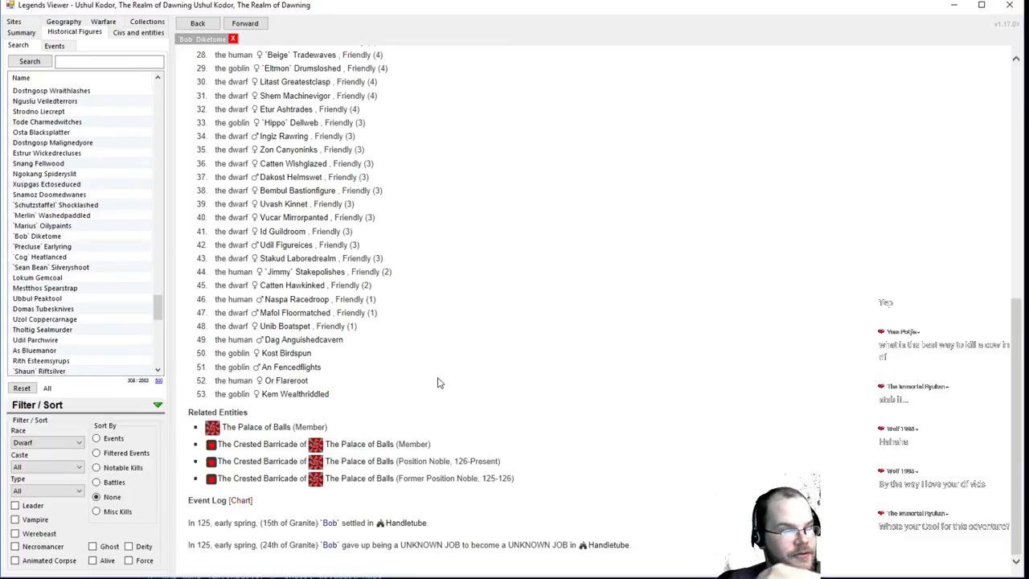
mouse_move(544, 452)
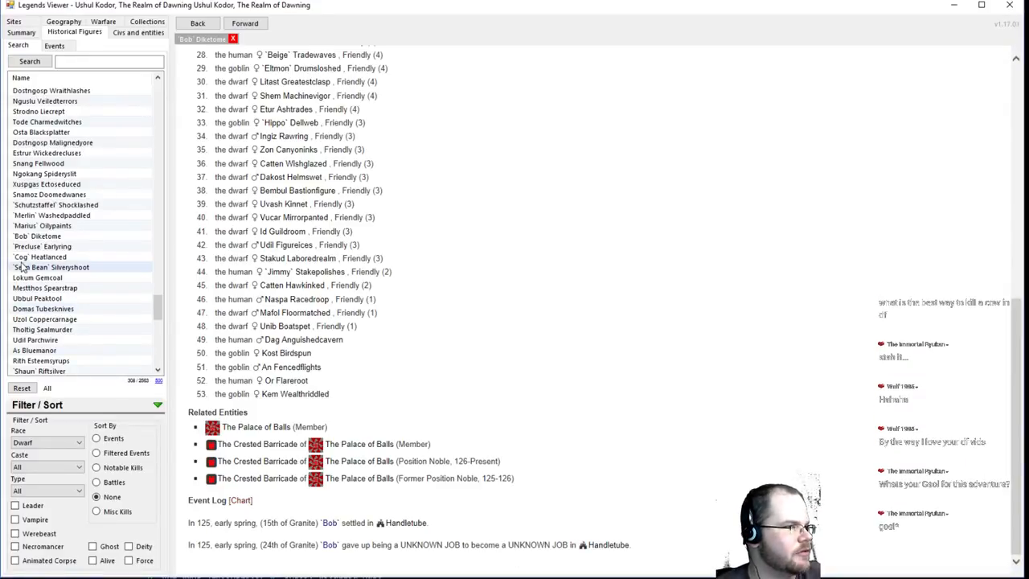
View the dwarf `Precluse` Earlyring's record and another figure from the list
click(42, 246)
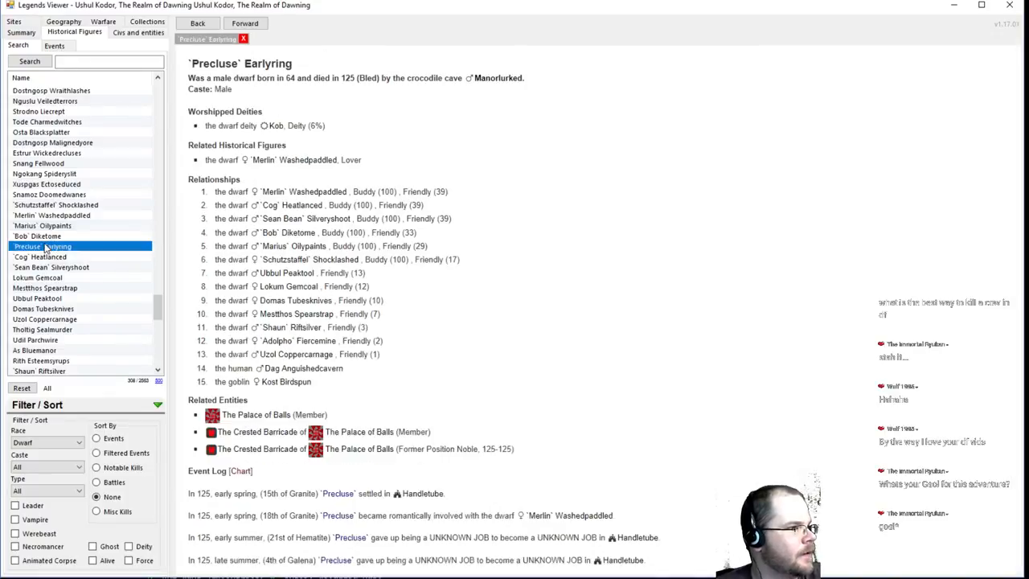
scroll(down, 3)
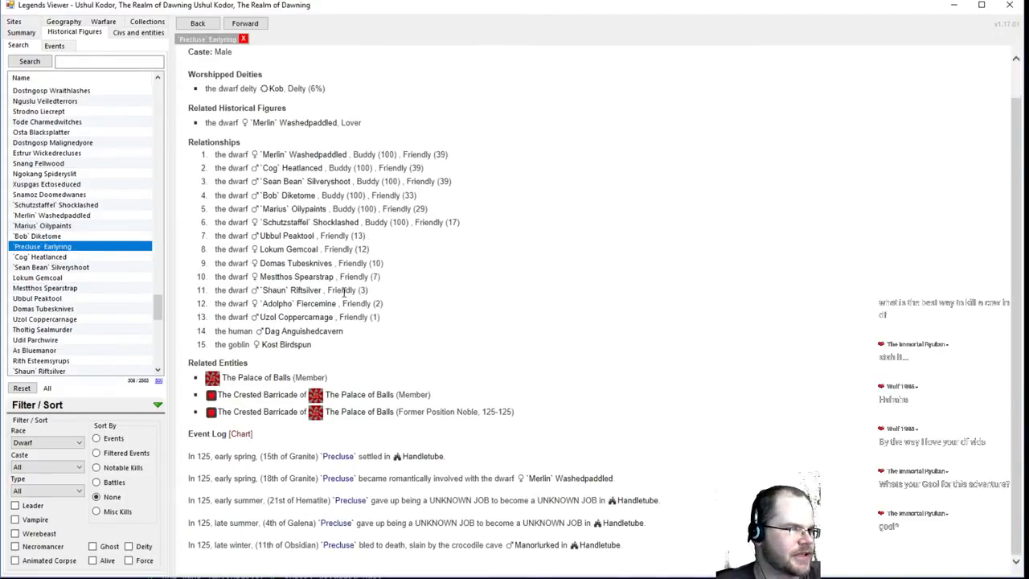
scroll(down, 3)
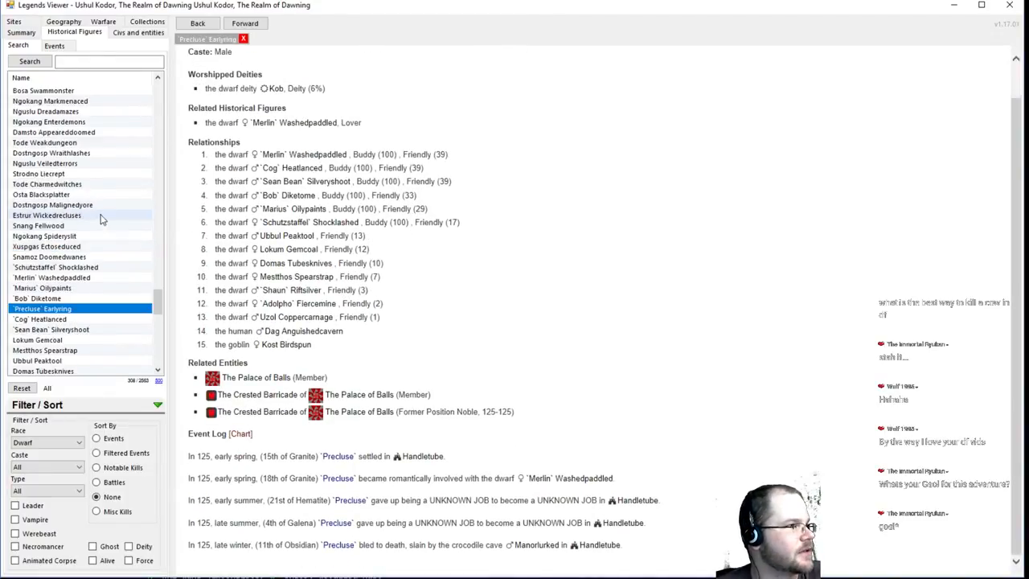
click(56, 266)
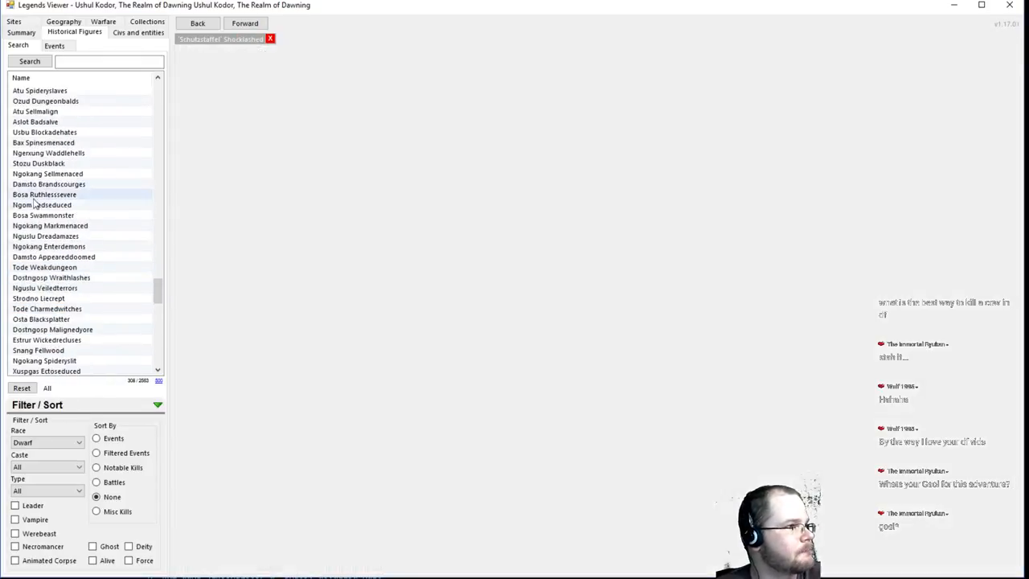
Page through Bosa Ruthlesssevere, Whitcode Knownpost, Mestthos Spearstrap, Sean Bean Silveryshoot, ending on Ngokang Markmenaced
click(44, 193)
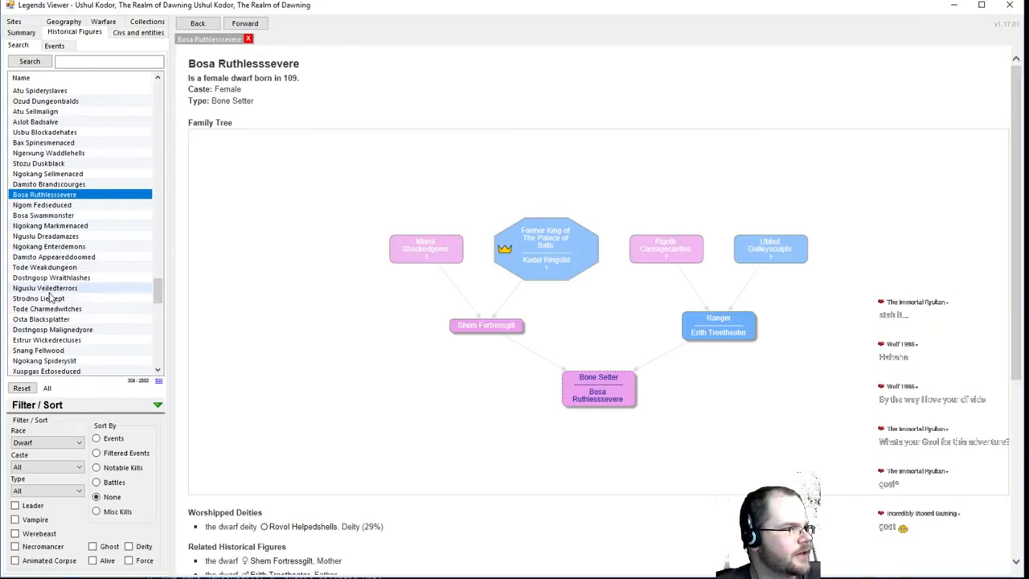
click(37, 266)
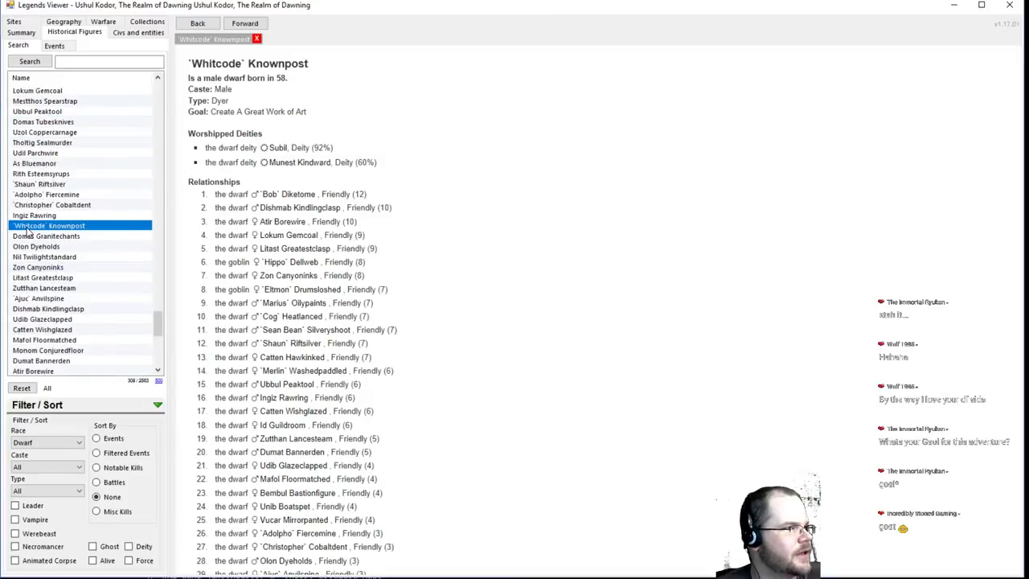
click(44, 163)
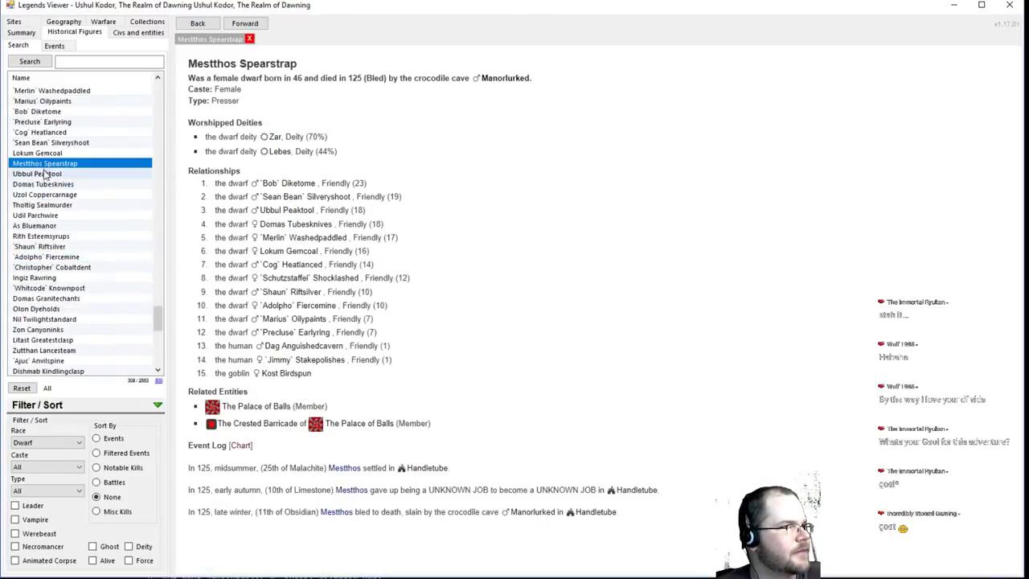
click(50, 142)
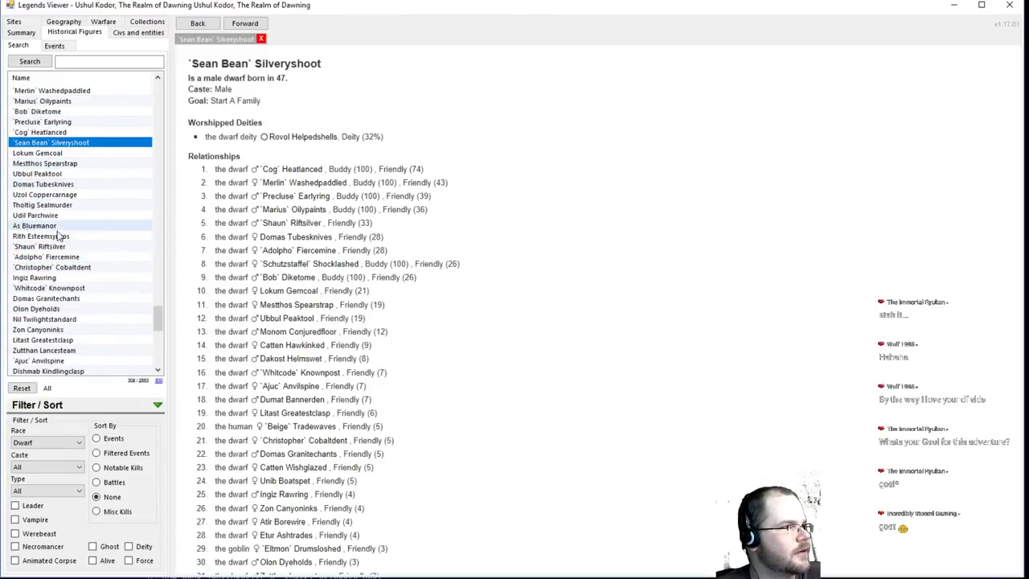
click(50, 163)
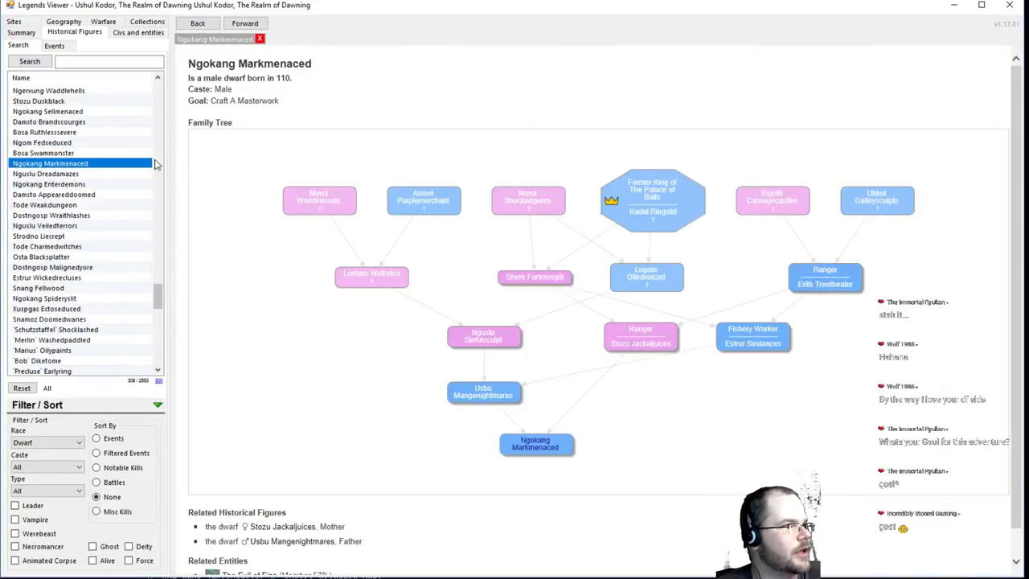
mouse_move(610, 200)
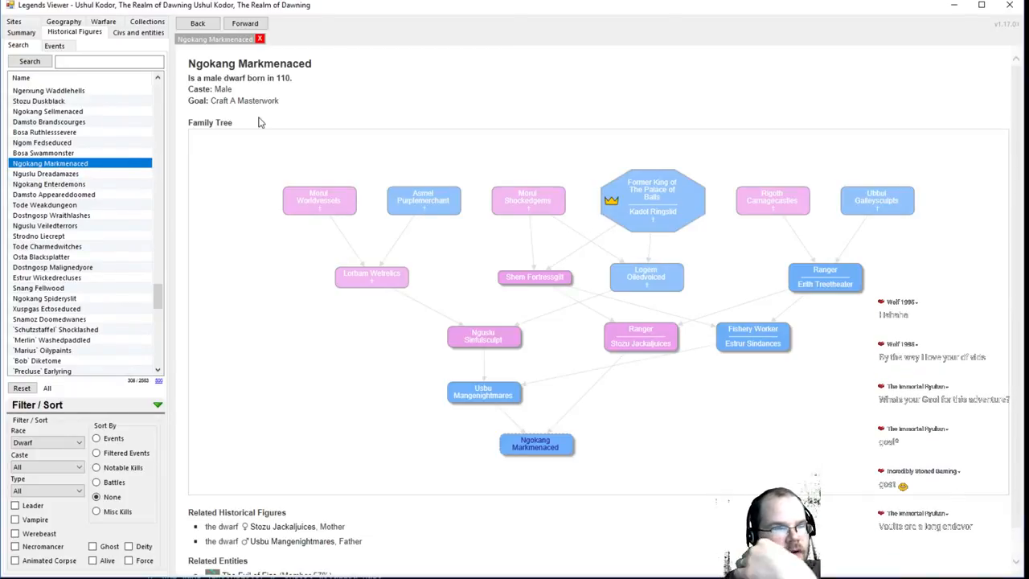
mouse_move(527, 454)
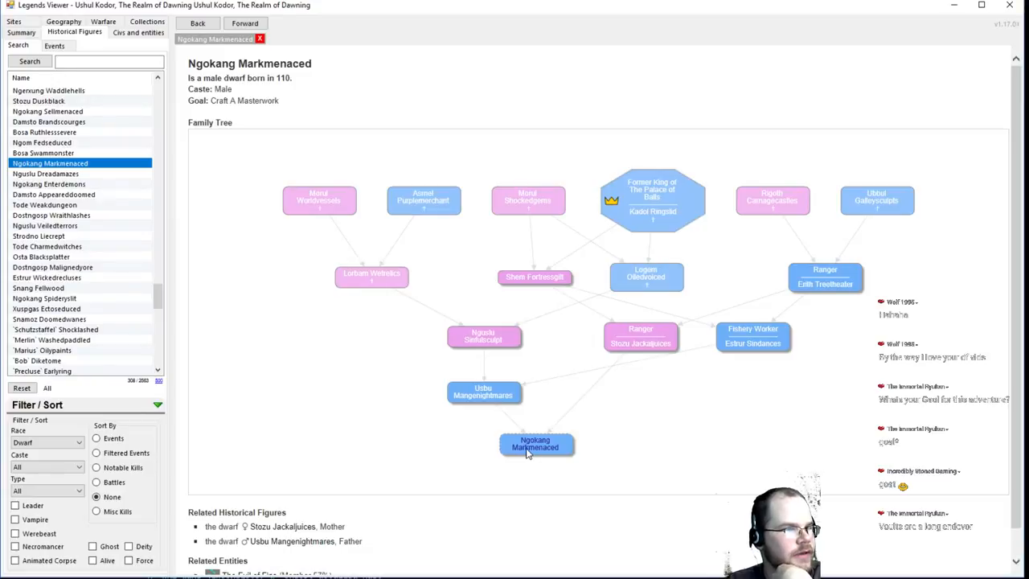
mouse_move(662, 380)
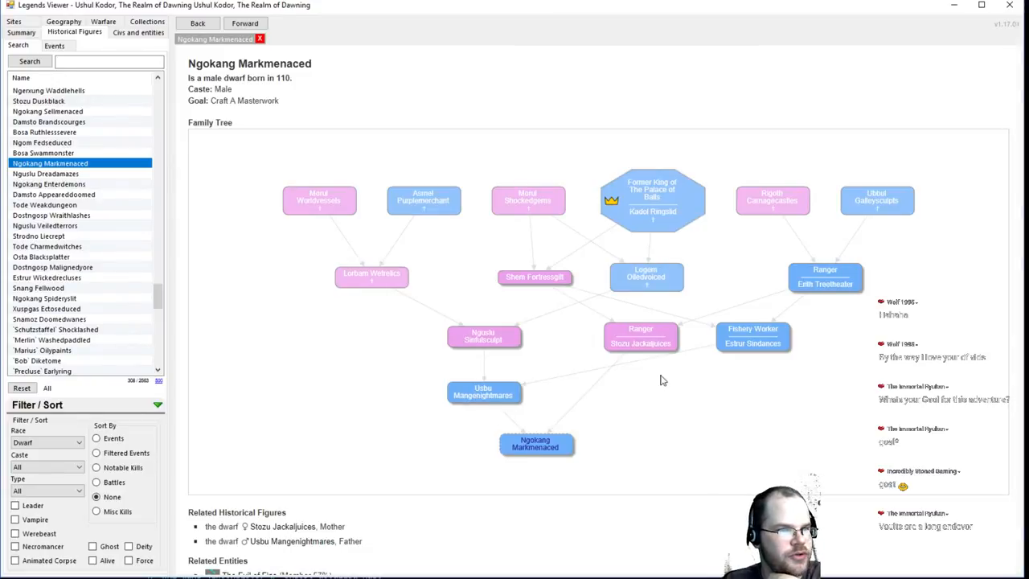
mouse_move(780, 343)
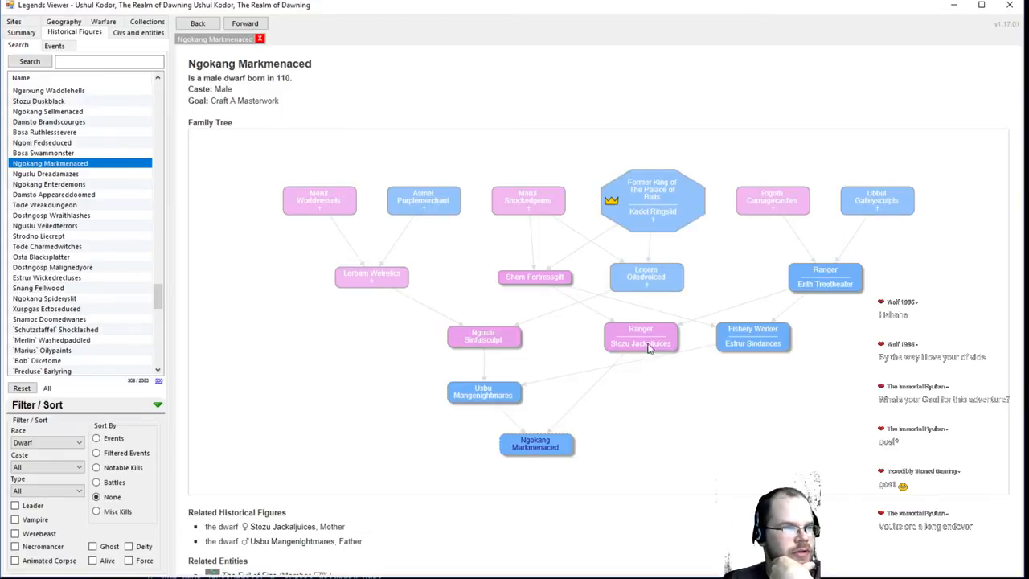
mouse_move(563, 412)
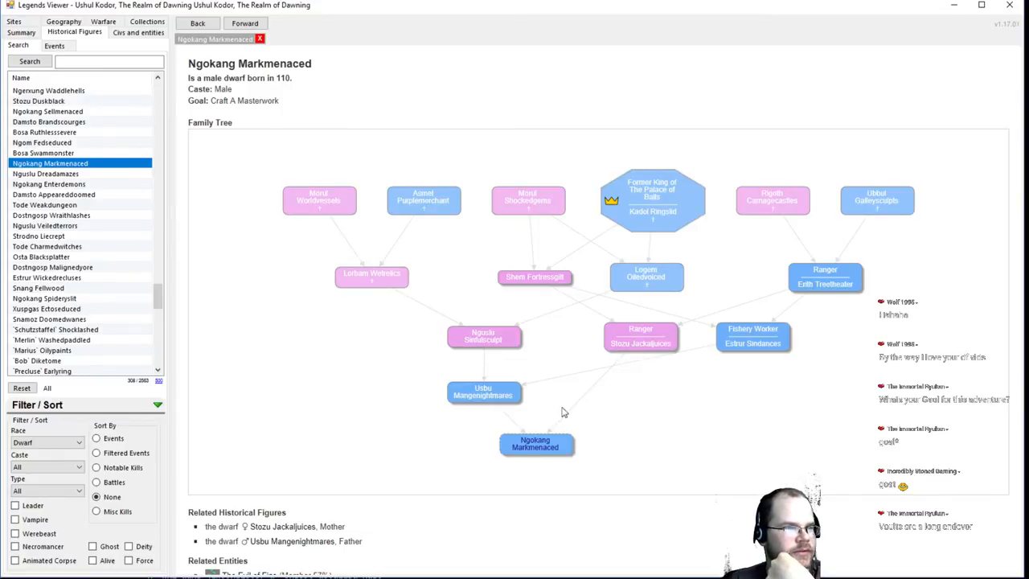
mouse_move(491, 399)
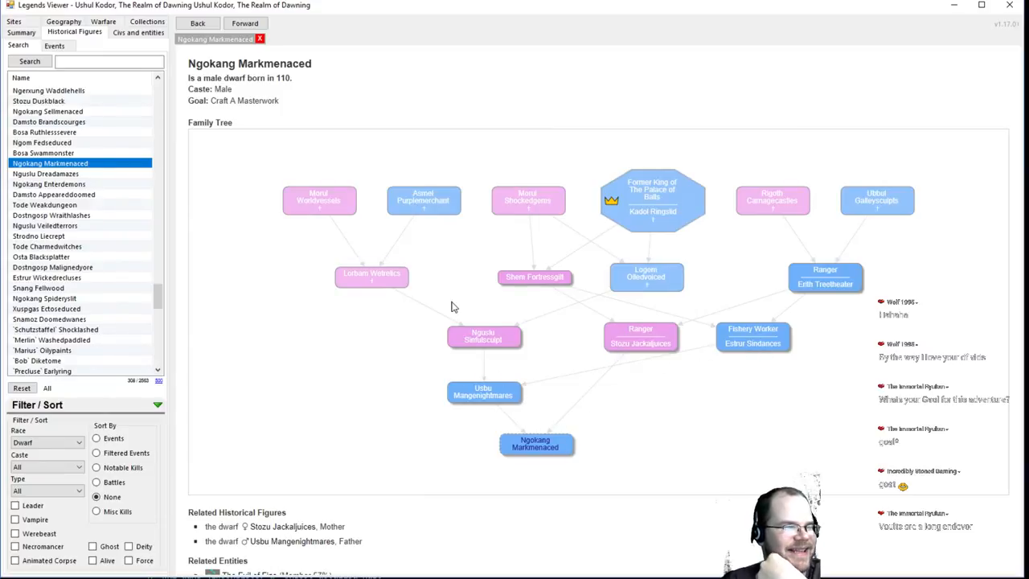
View Bosa Swammonster's record, a dwarf engineer with a sprawling family tree
click(43, 153)
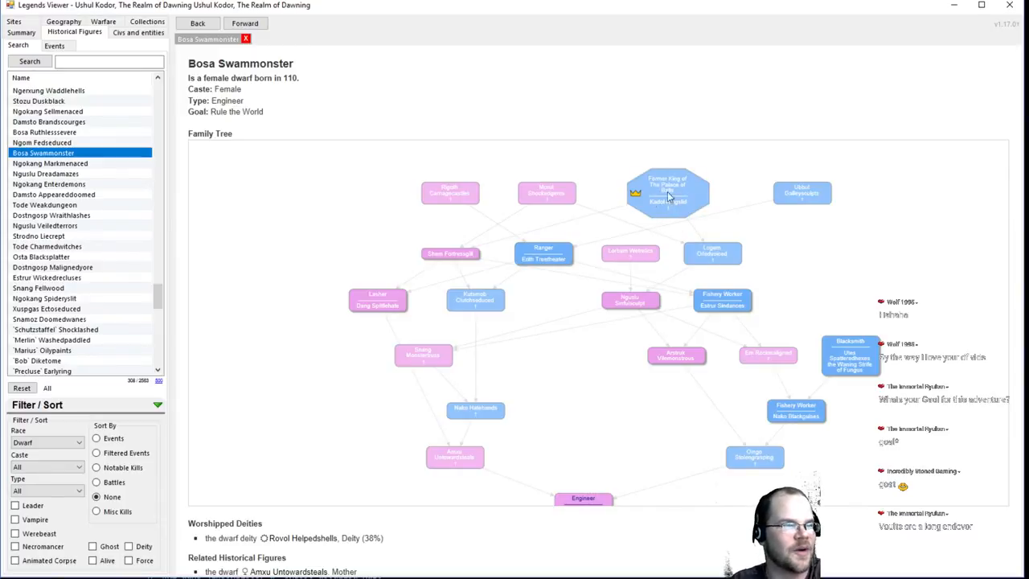
Follow the family-tree node to former king Kadol Ringslid, killed by a troll in year 24
click(667, 193)
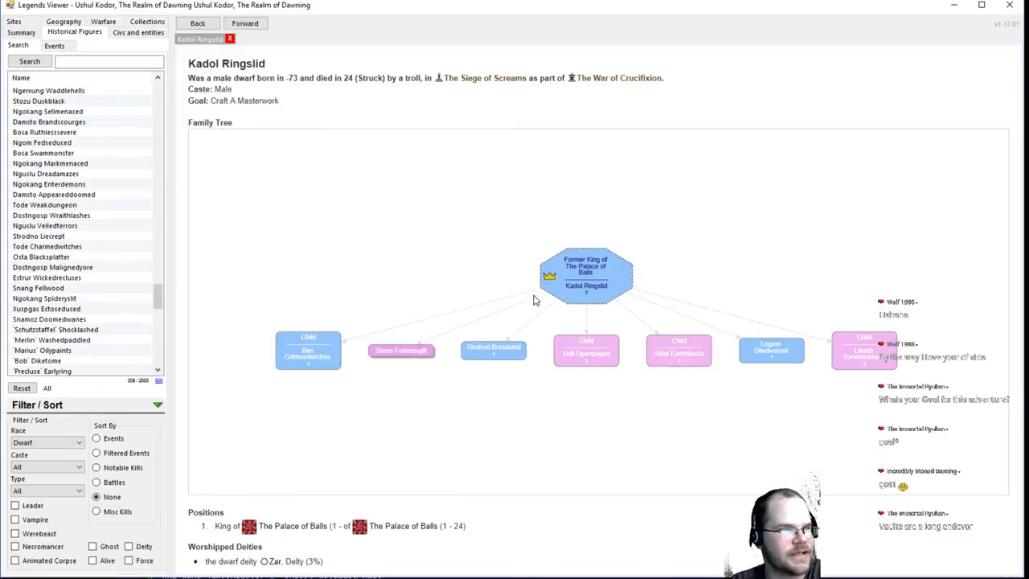
mouse_move(414, 93)
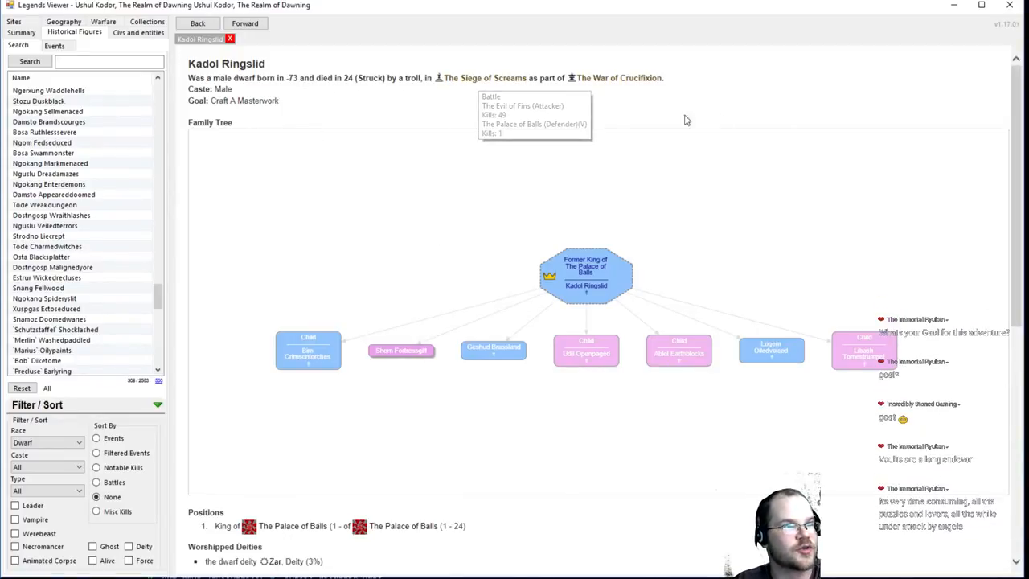
mouse_move(754, 111)
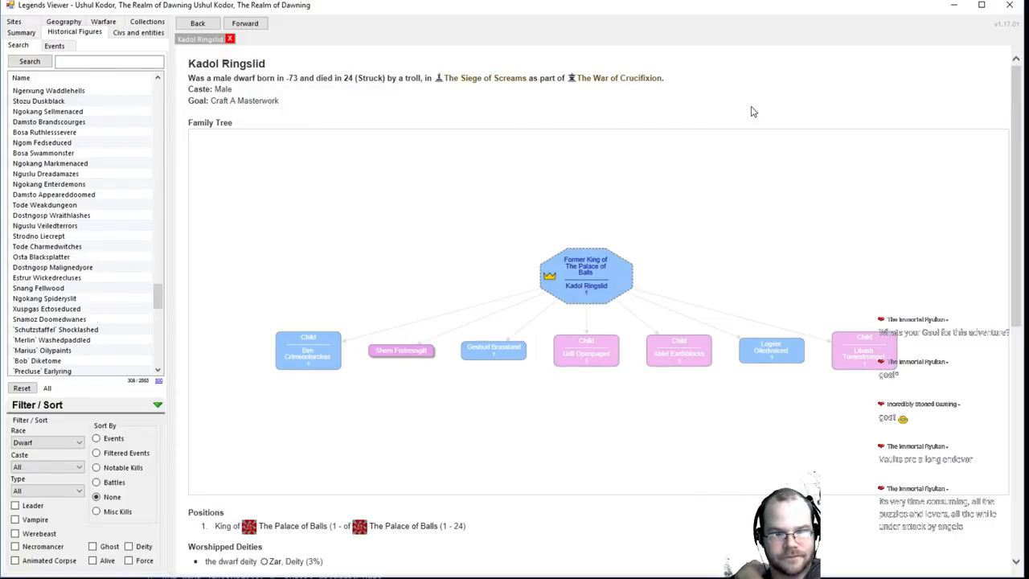
mouse_move(747, 198)
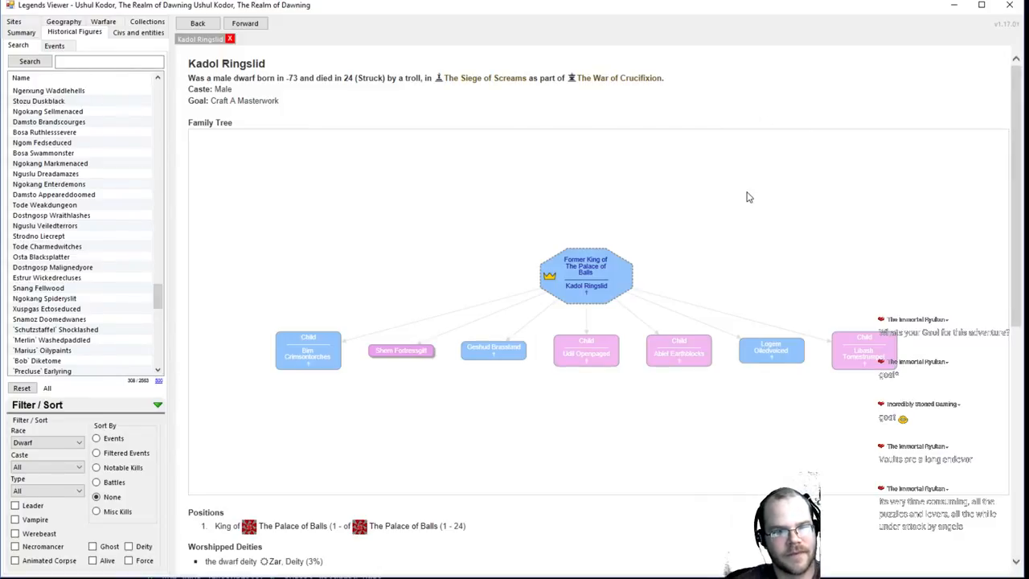
mouse_move(823, 282)
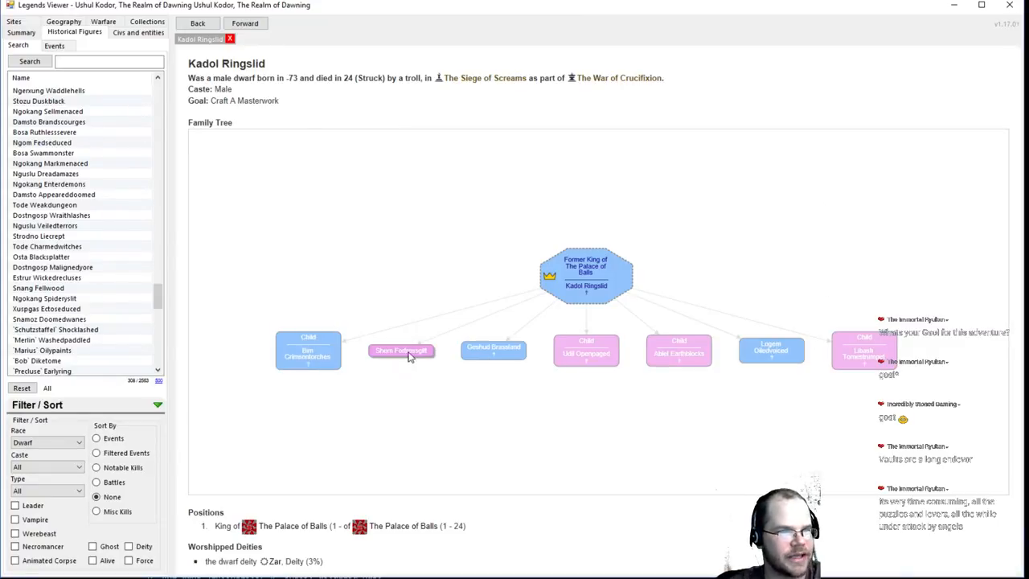
Show Shem Fortressgilt's figure page from the family tree and read down it
click(400, 350)
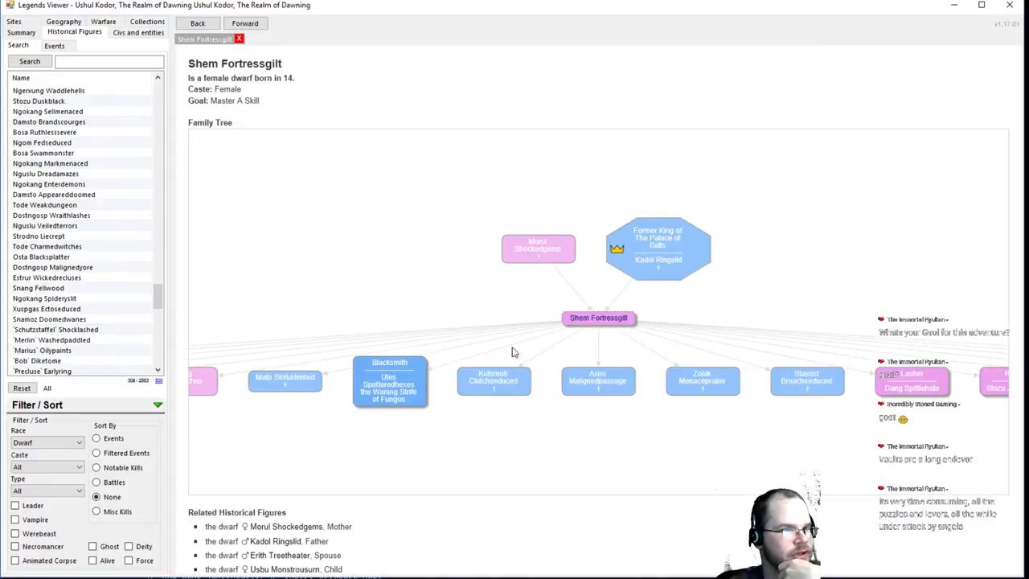
mouse_move(703, 397)
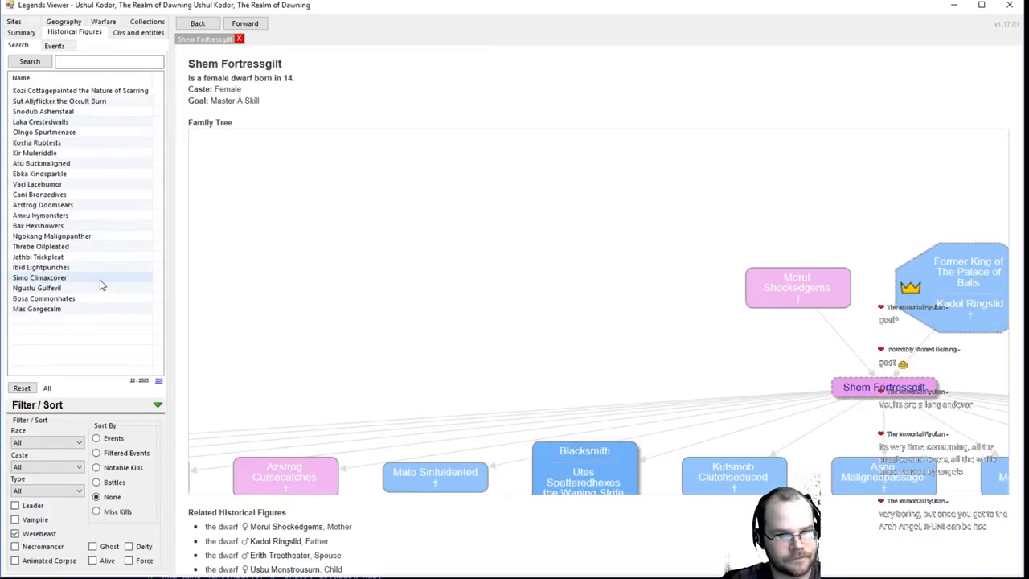
scroll(down, 3)
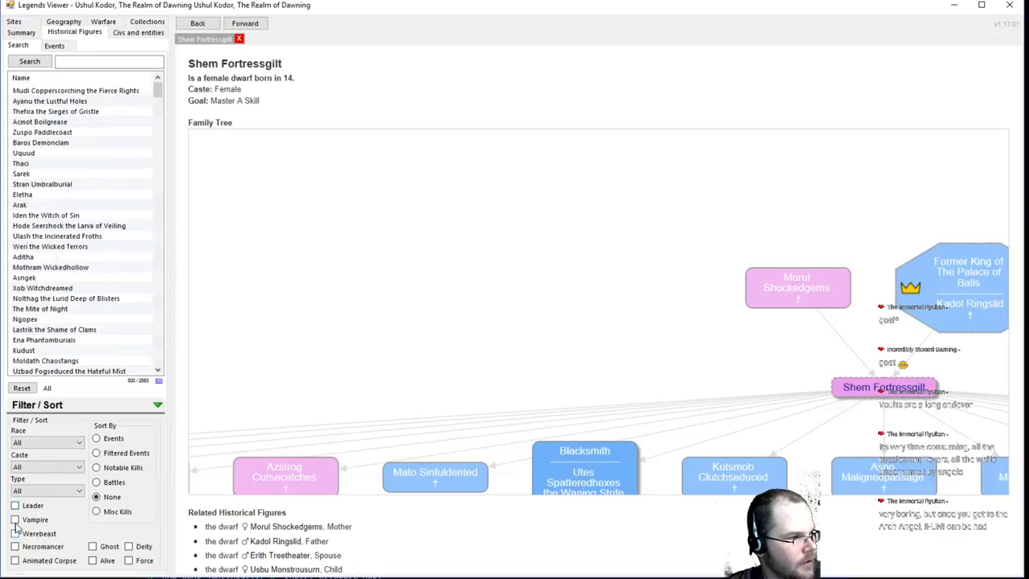
Filter figures to leader vampires, viewing Ethro Conjurerooters and then Jalew Numbersheens' kills and event log
click(15, 504)
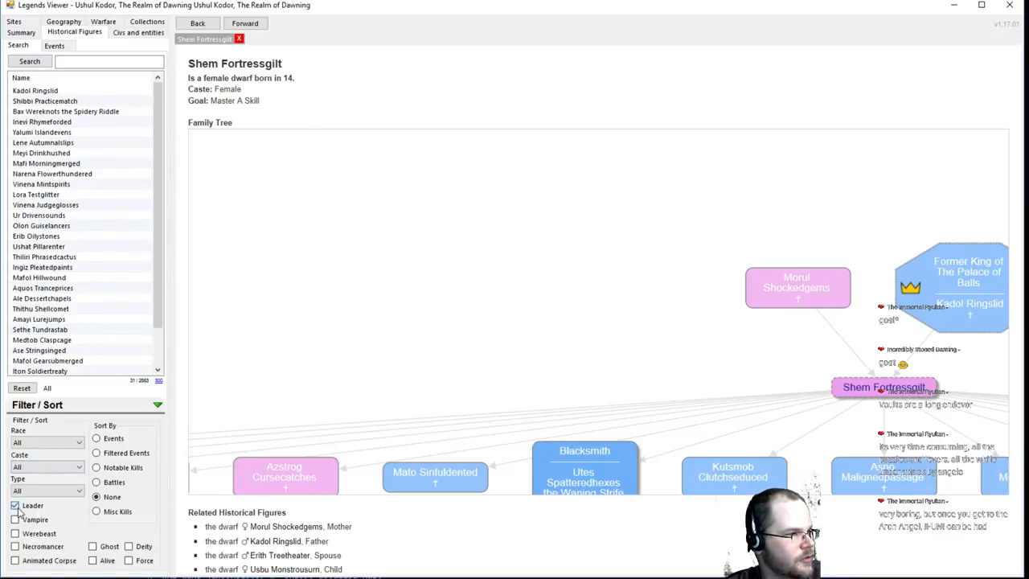
click(45, 100)
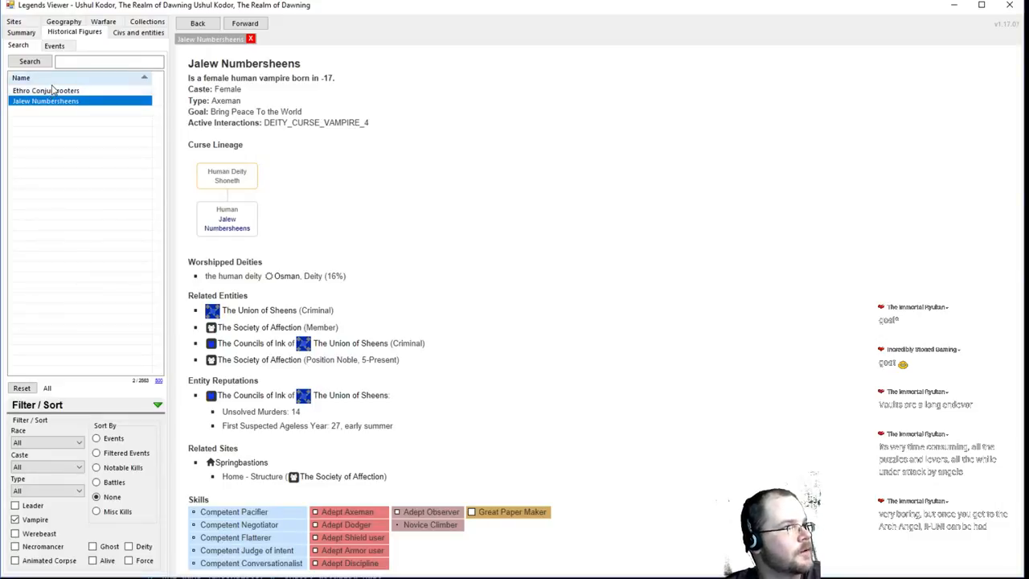
click(46, 90)
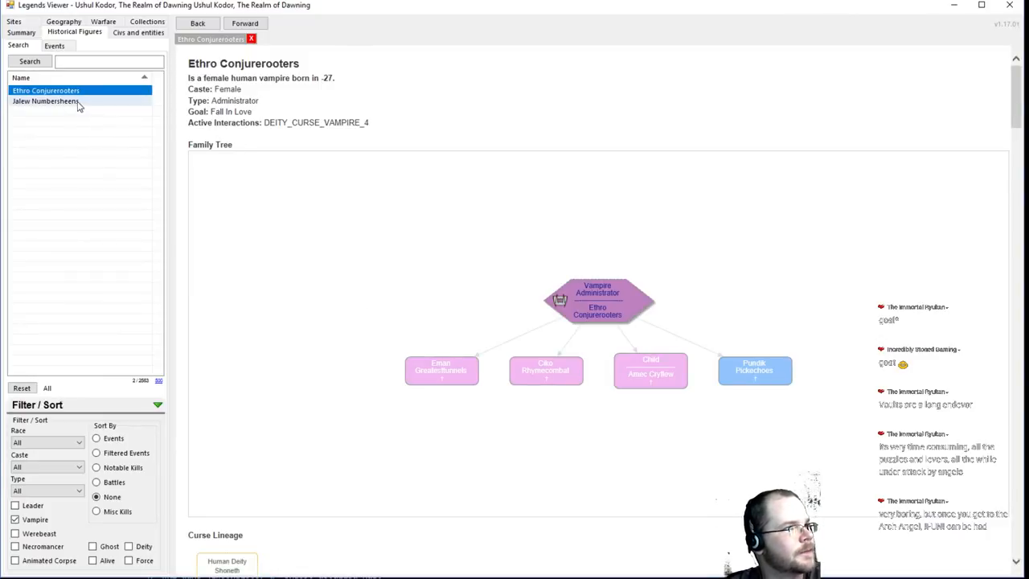
click(46, 101)
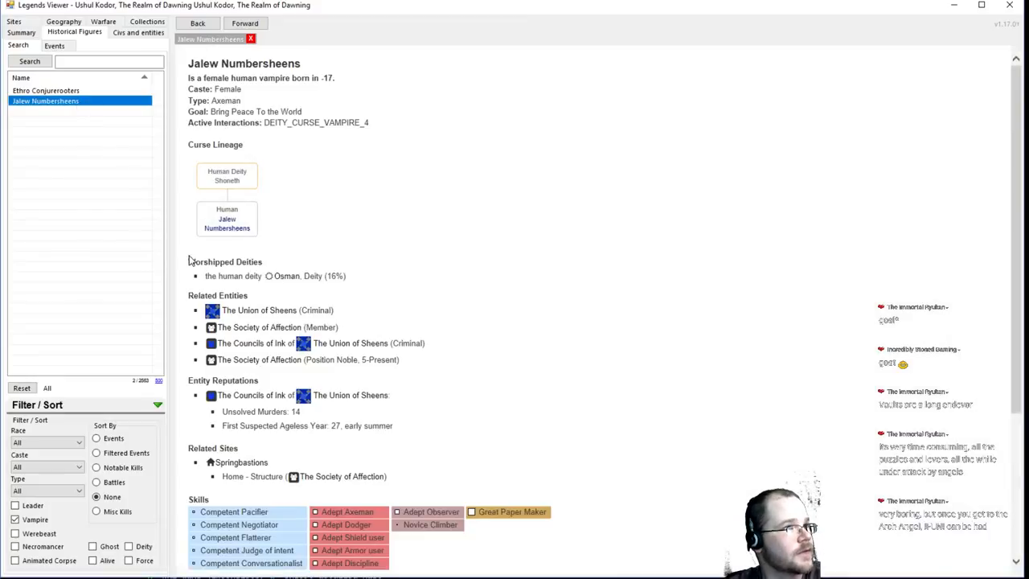
scroll(down, 3)
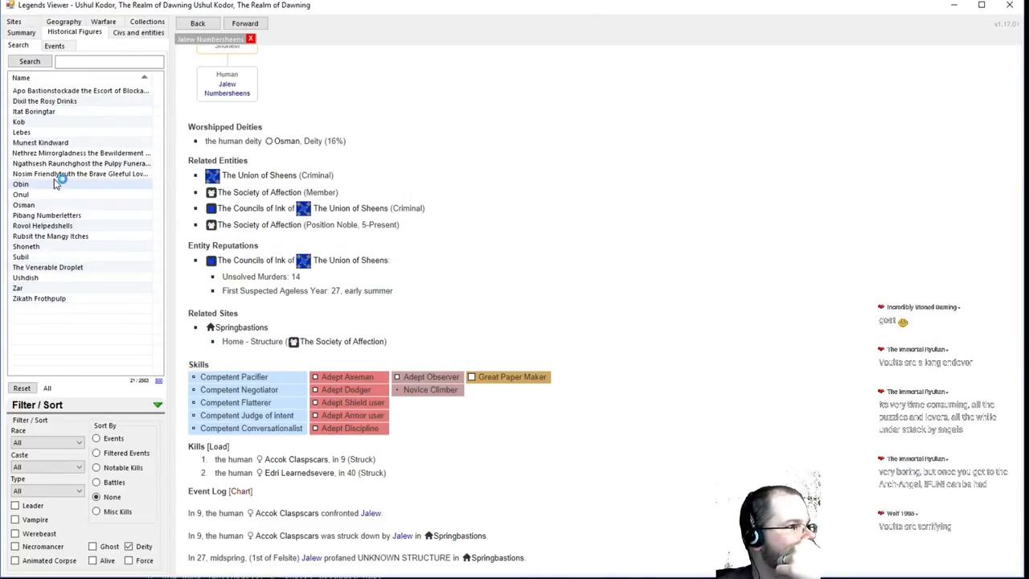
View the deity pages for Kob, Lebes and Nosim Friendlytruth in turn
click(18, 121)
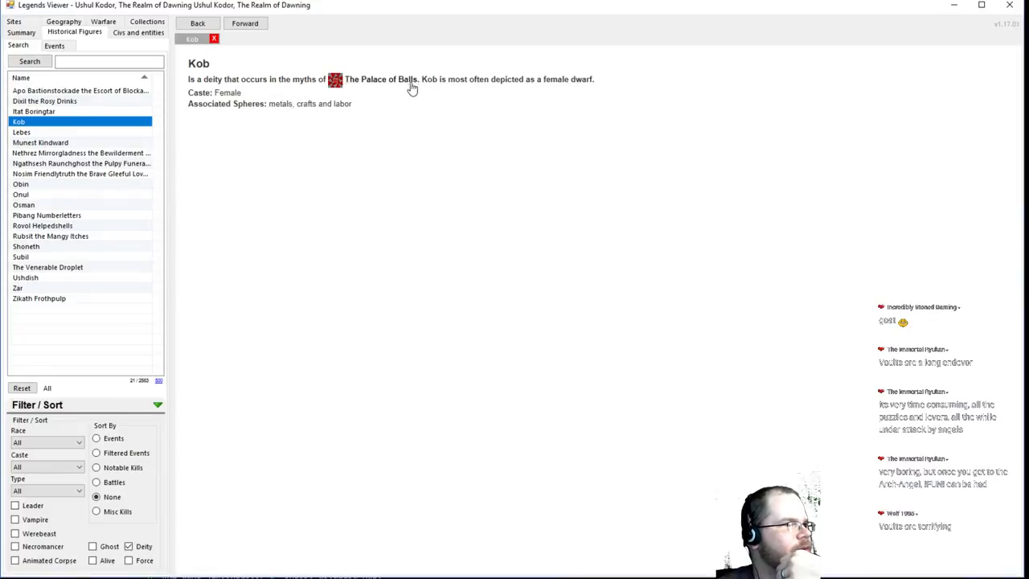
mouse_move(478, 91)
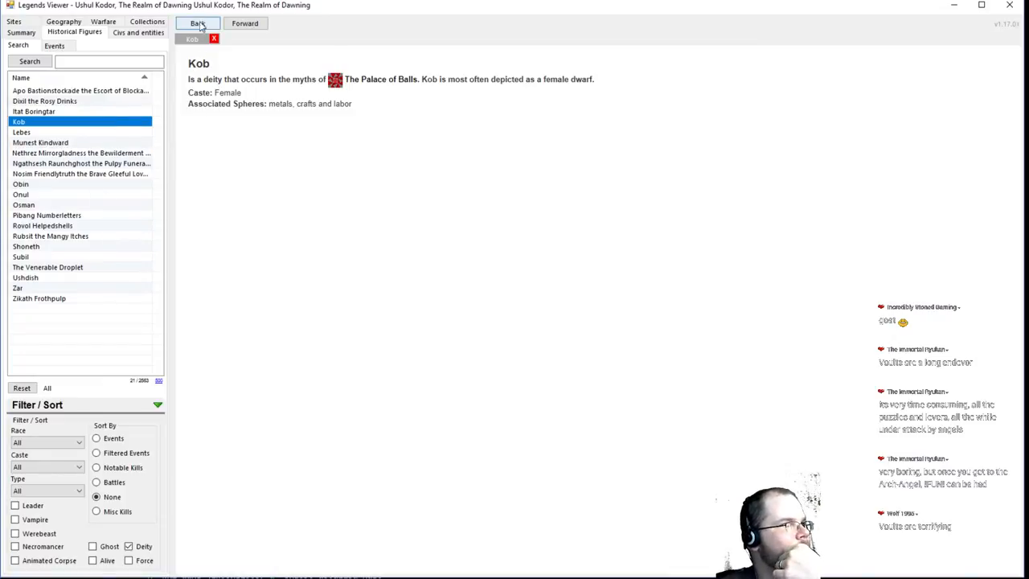
click(22, 132)
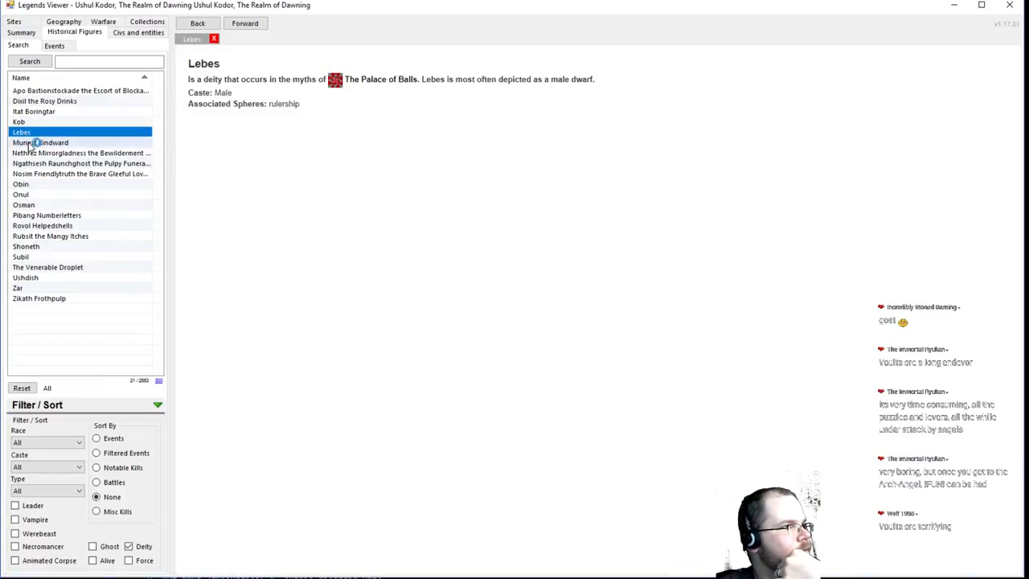
click(80, 174)
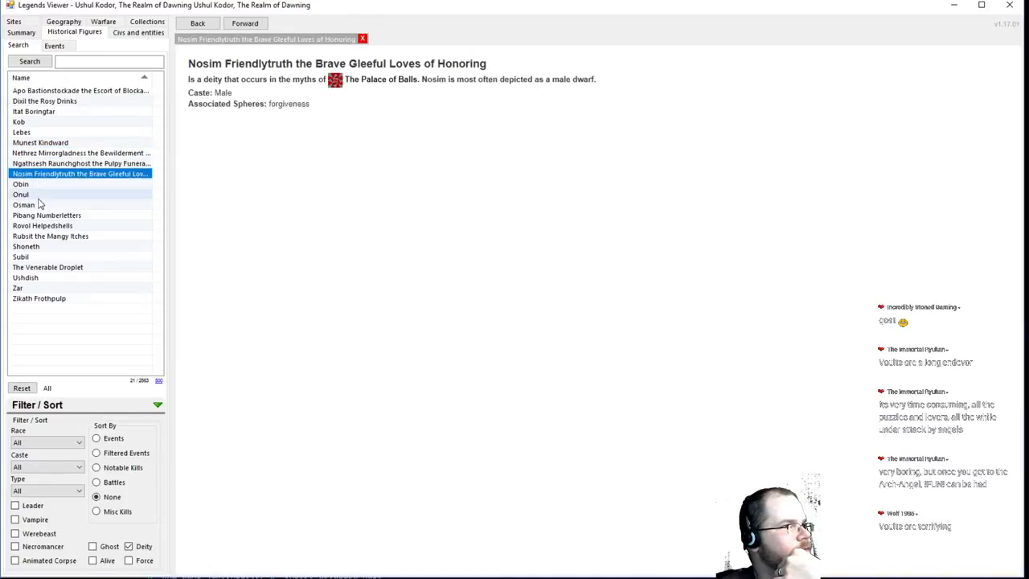
View Rovol Helpedshells' page of glorifying written works, then The Venerable Droplet's entry
click(42, 225)
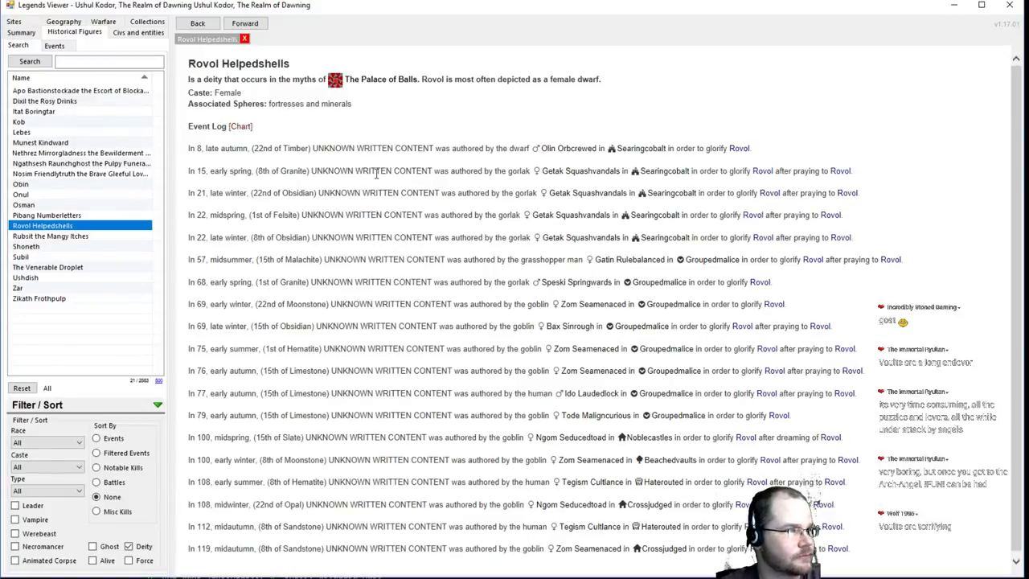
mouse_move(673, 150)
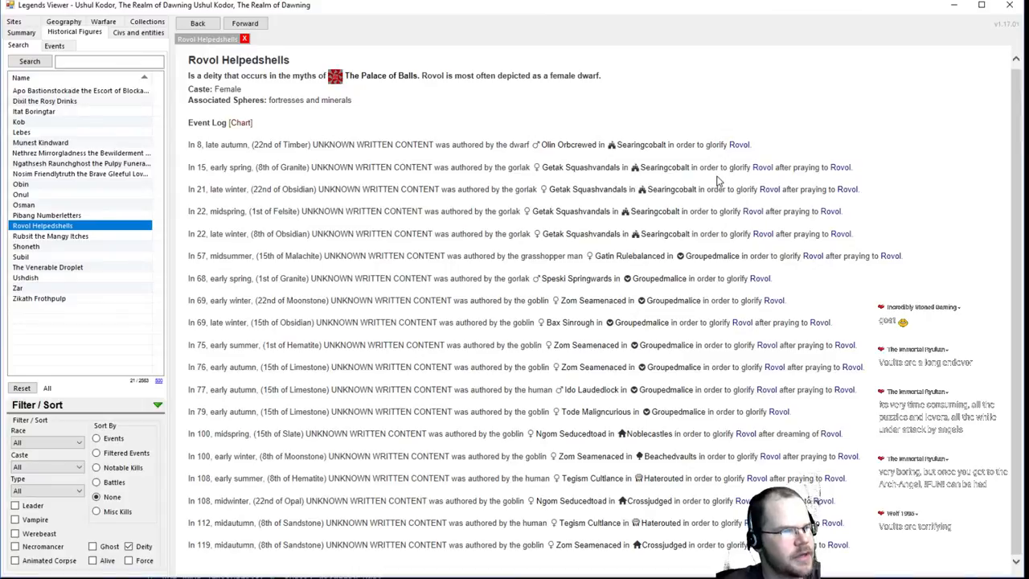
mouse_move(546, 360)
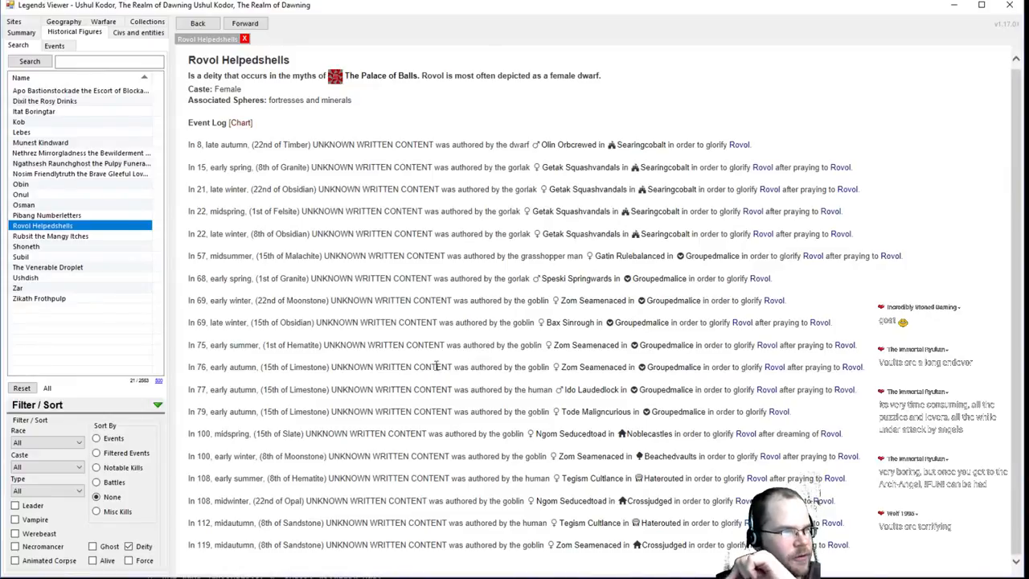
click(27, 246)
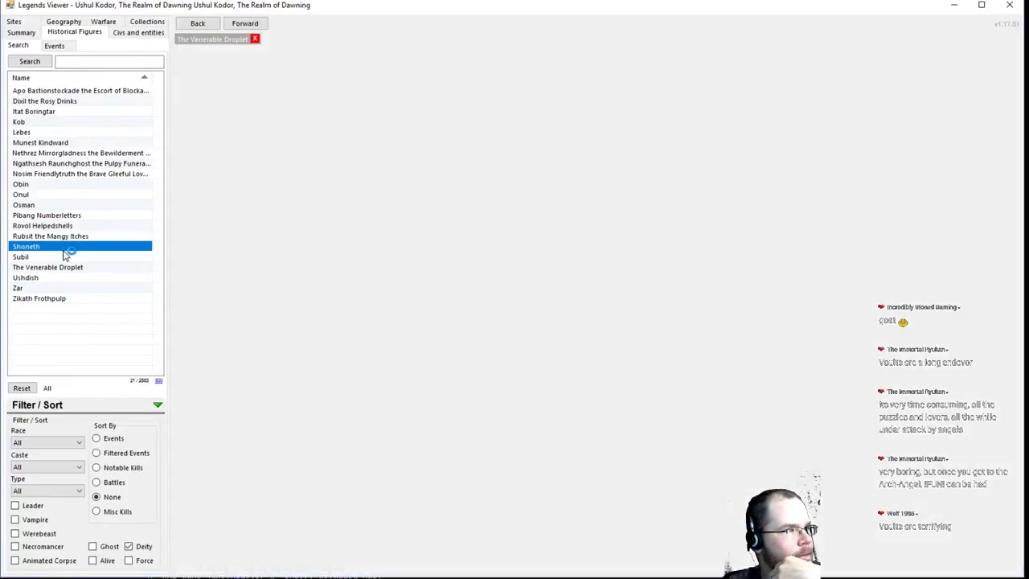
View the torture deity Shoneth's page and read down through its event log
click(21, 257)
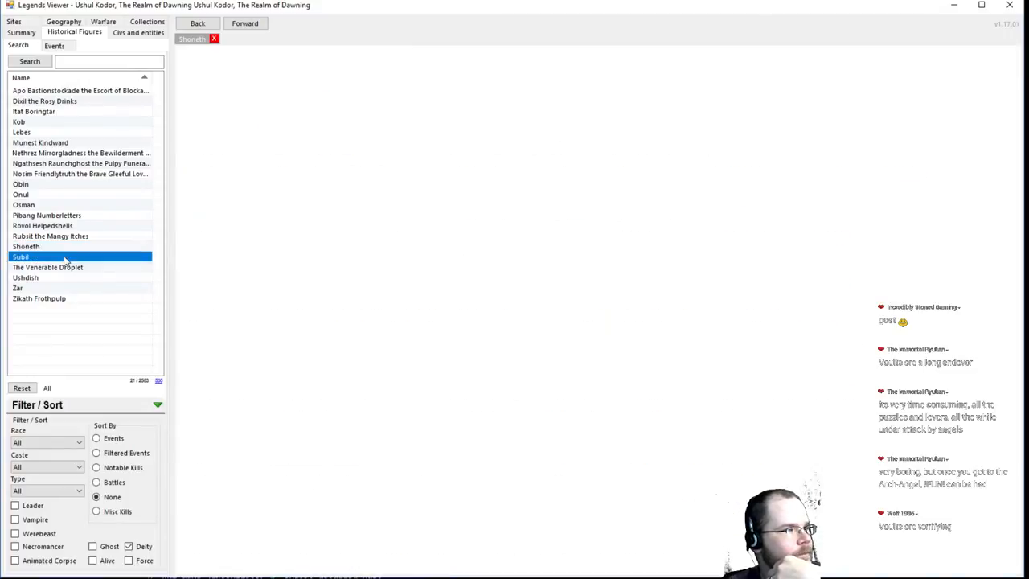
click(27, 245)
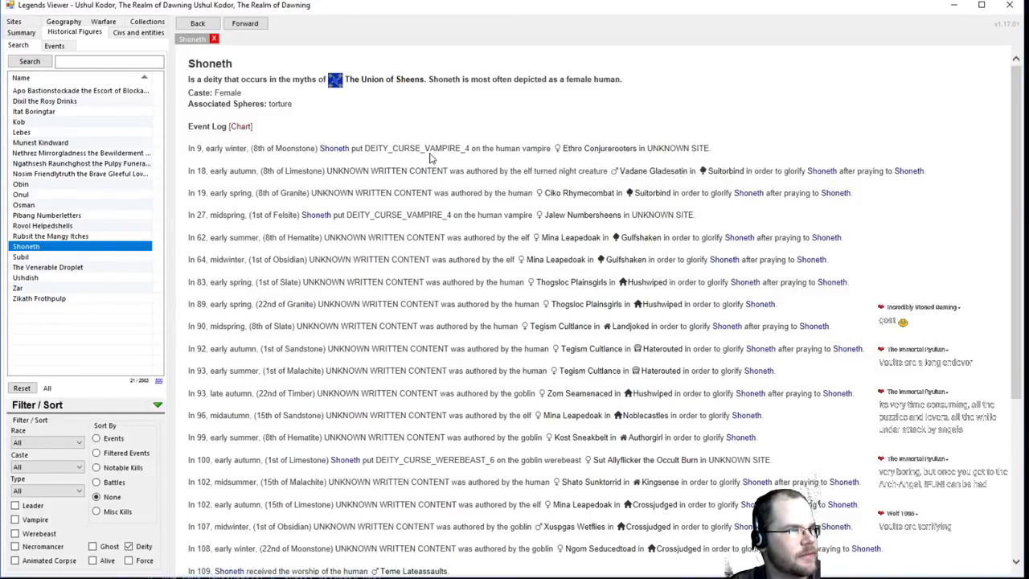
mouse_move(510, 173)
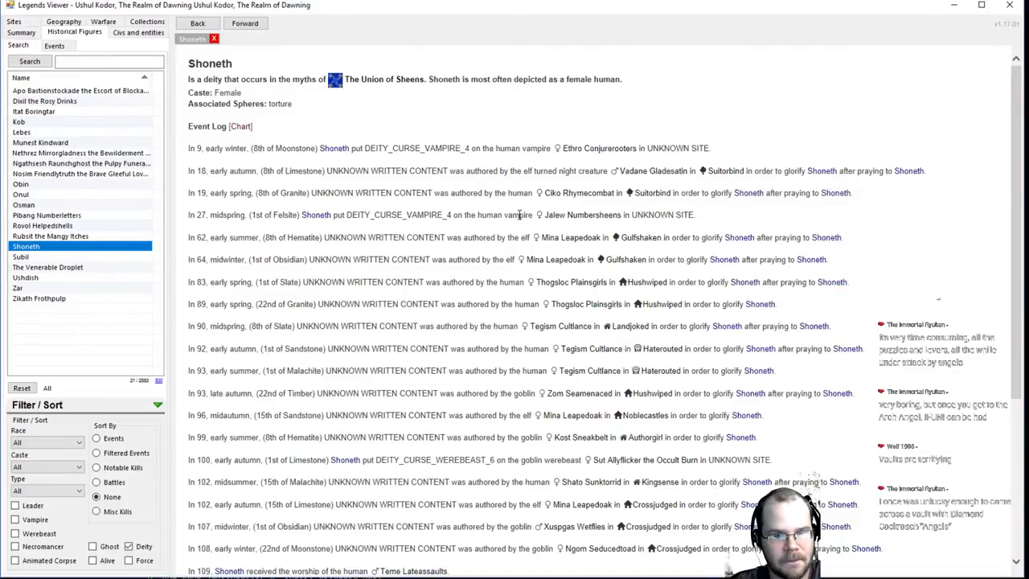
scroll(down, 3)
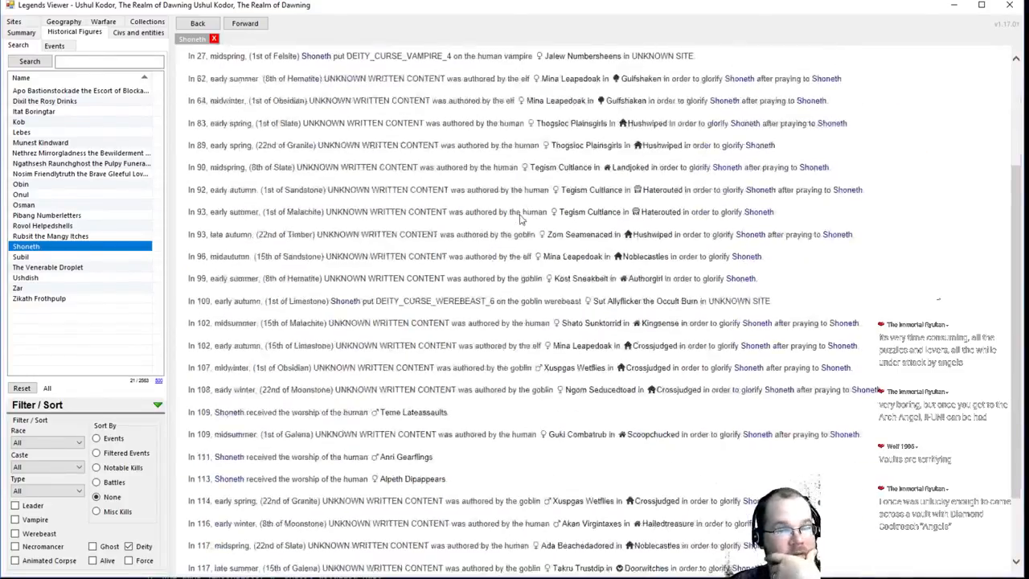
scroll(down, 3)
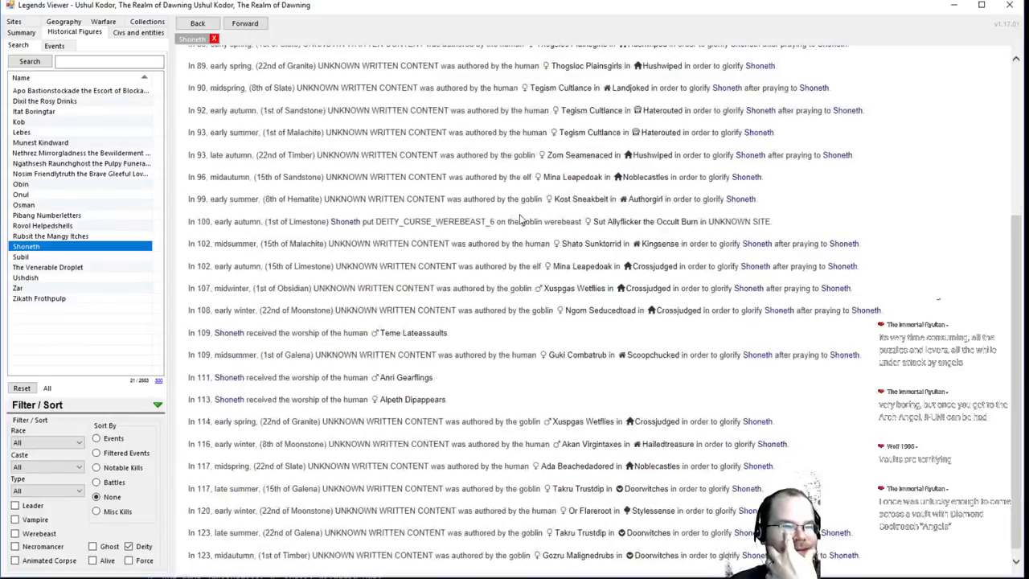
scroll(down, 3)
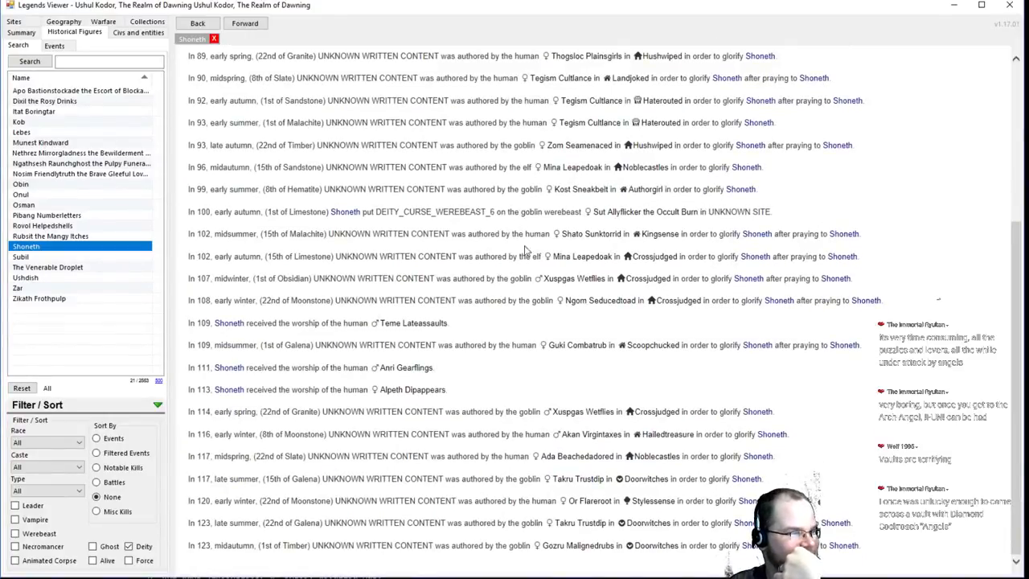
mouse_move(440, 338)
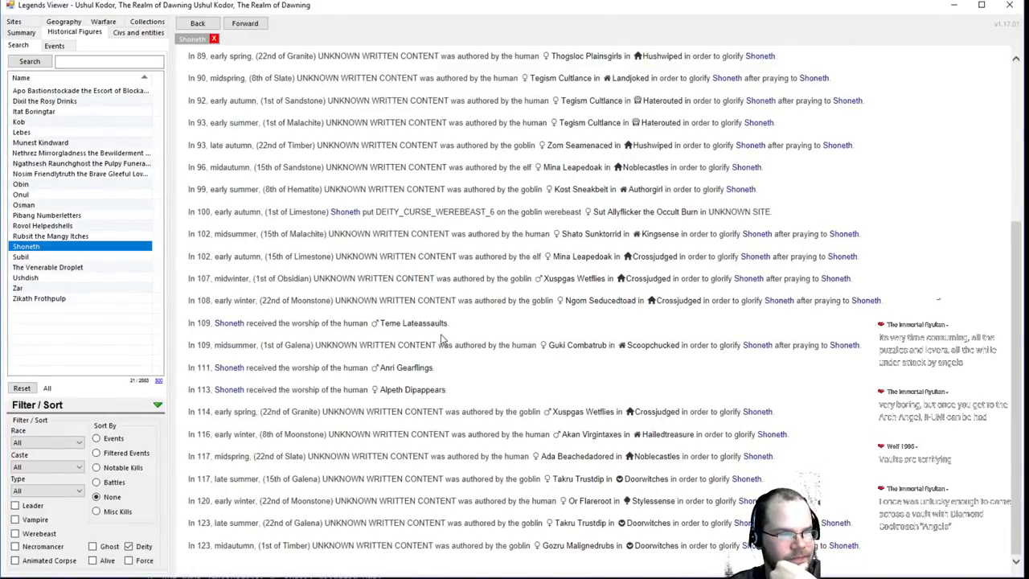
Show the Civs and entities list, landing on The Palace of Balls civilization page
click(137, 31)
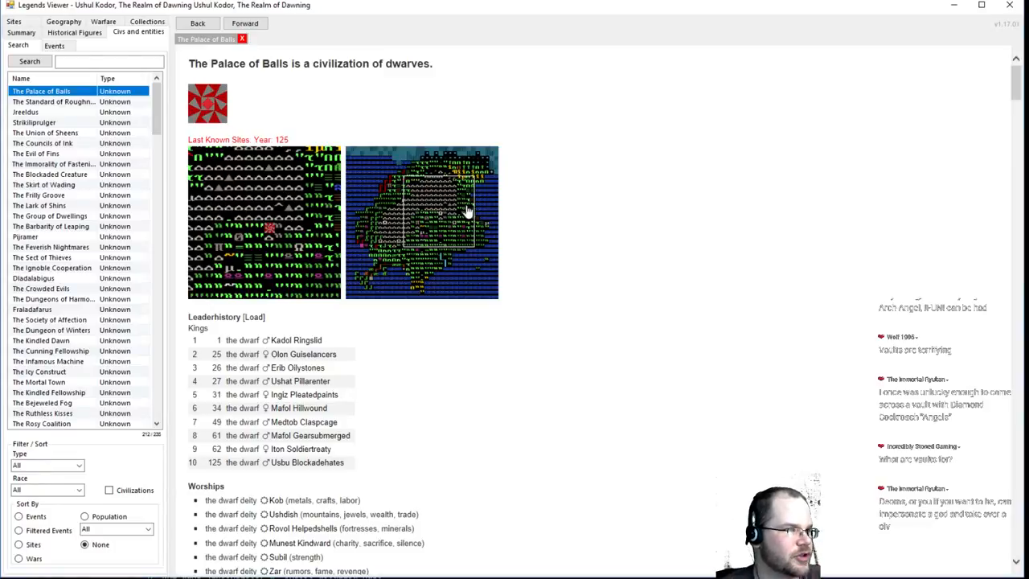
View the kobold civilization Jreeldus, bring up the Wars browser, and return to The Palace of Balls
scroll(down, 3)
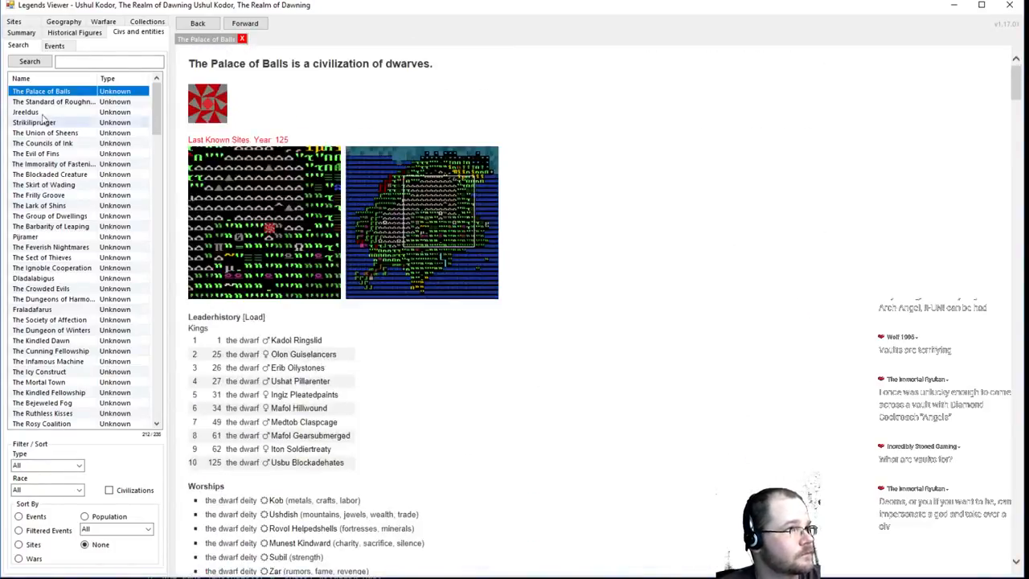
click(25, 111)
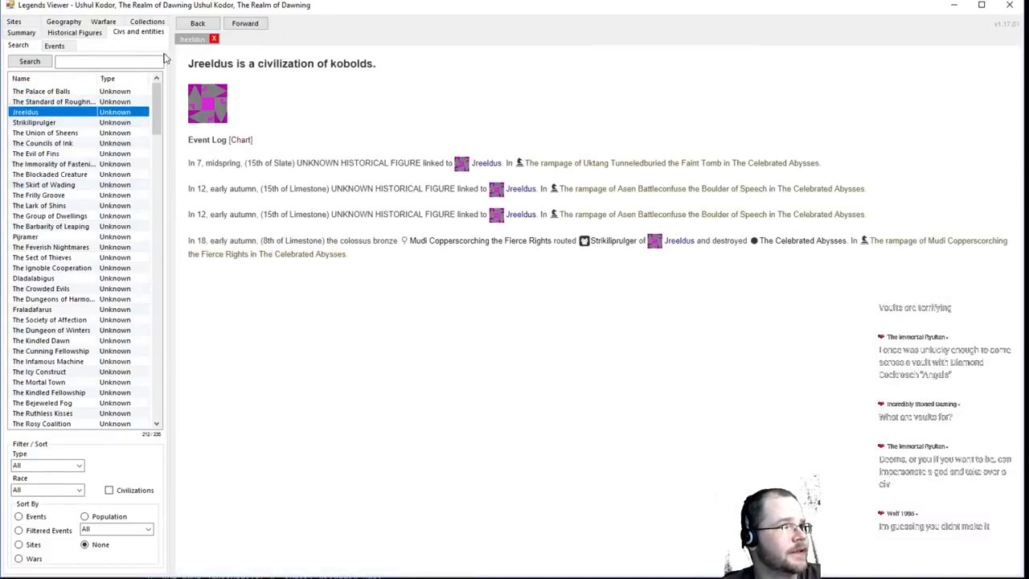
click(147, 21)
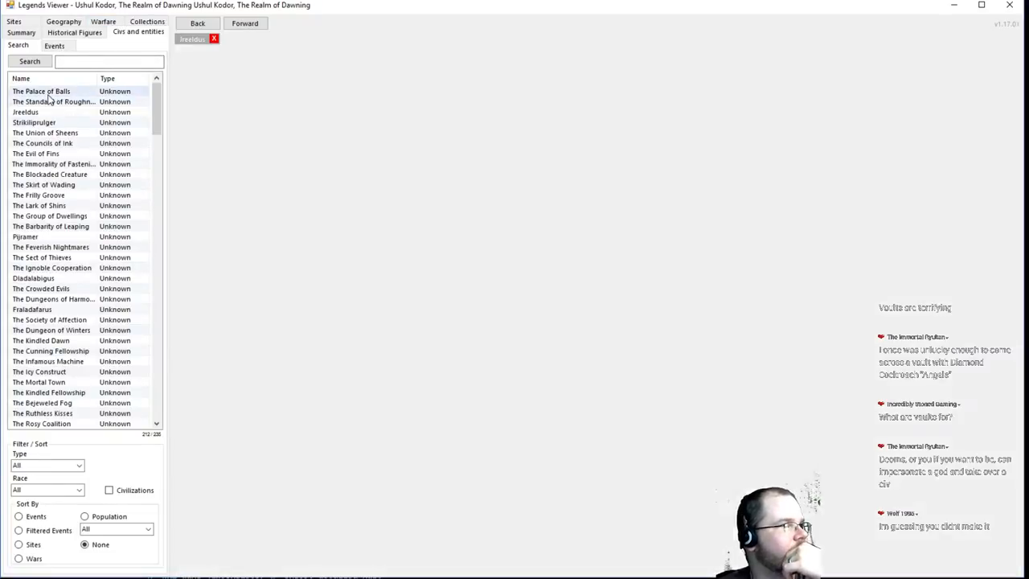
click(41, 91)
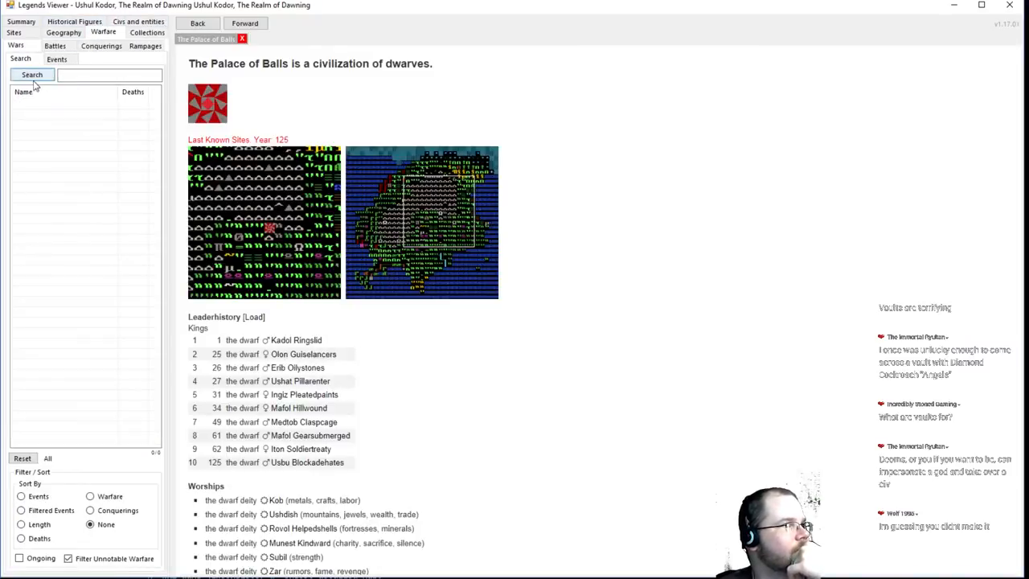
Search all wars and review The War of Crucifixion, The Cremated Conflict and The Scorching War
click(32, 74)
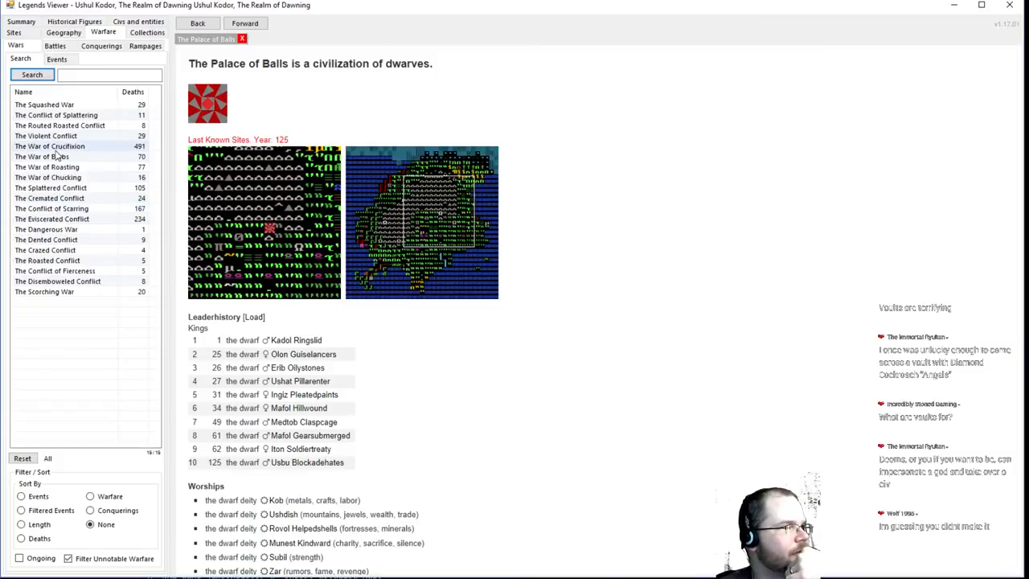
click(49, 146)
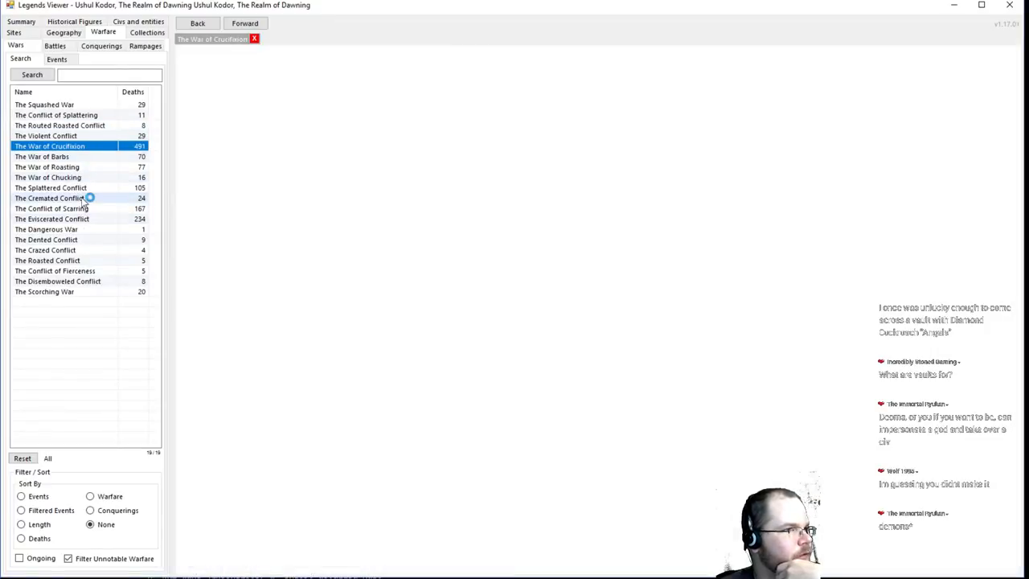
click(49, 198)
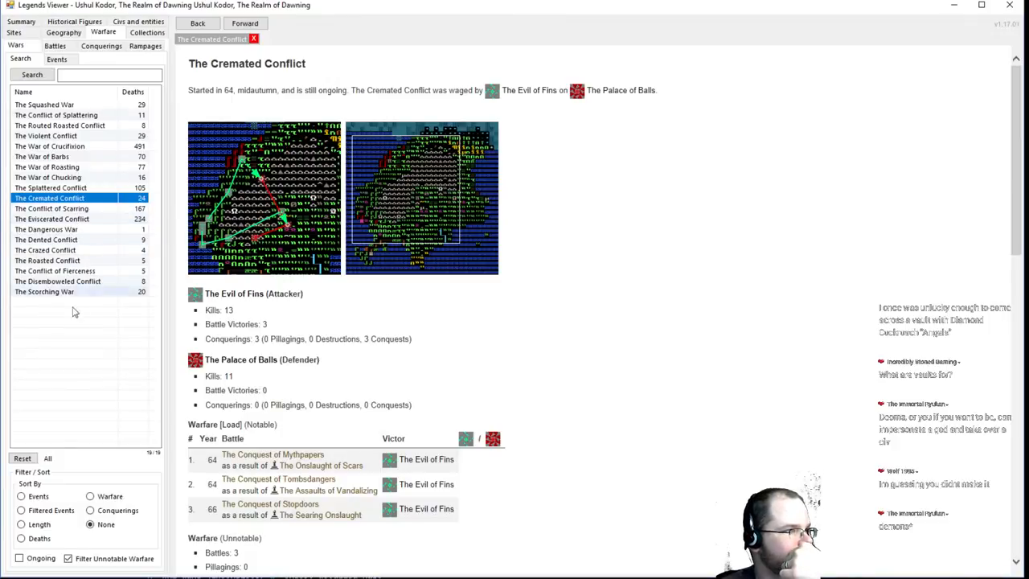
click(44, 291)
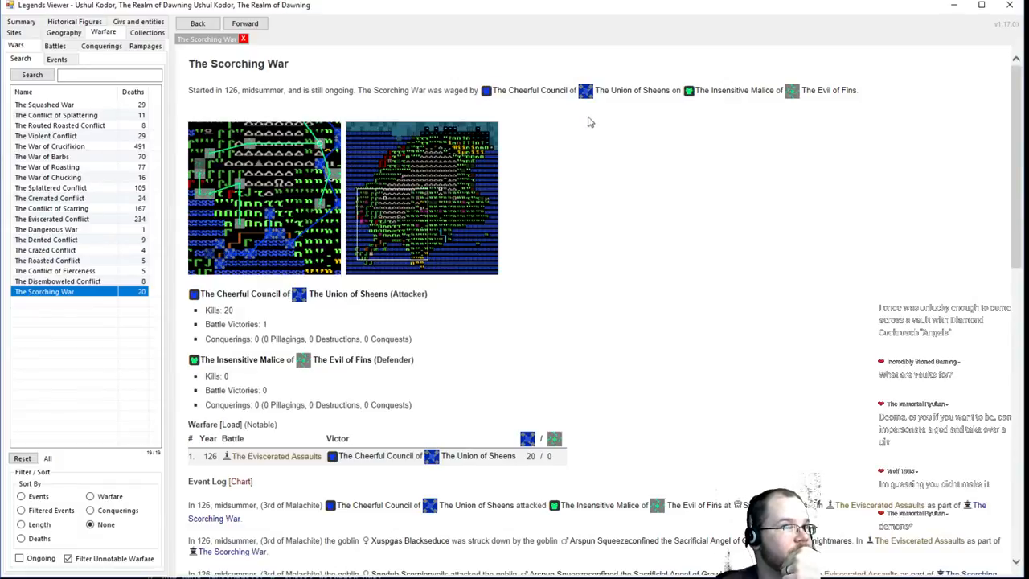
mouse_move(662, 199)
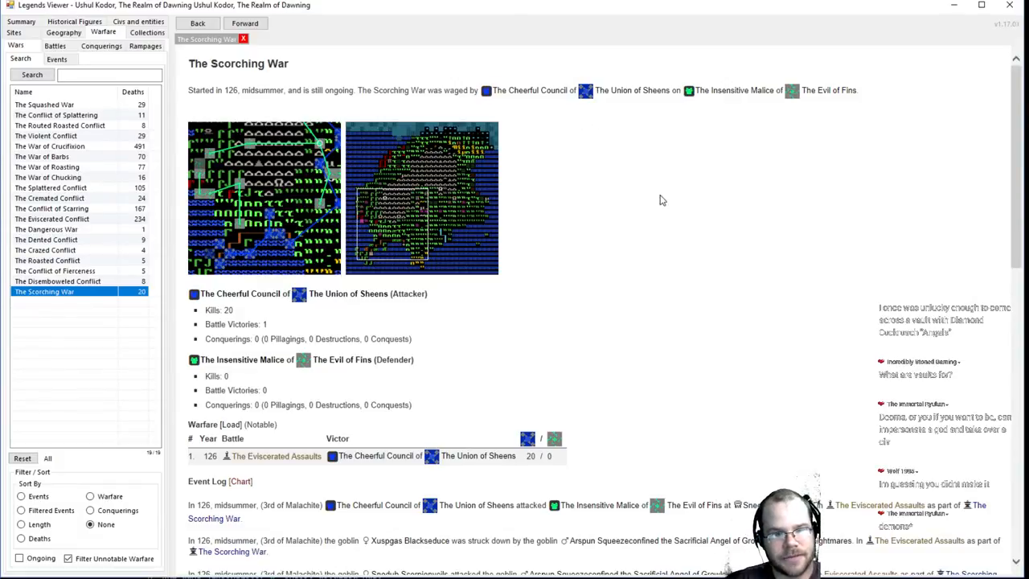
mouse_move(476, 169)
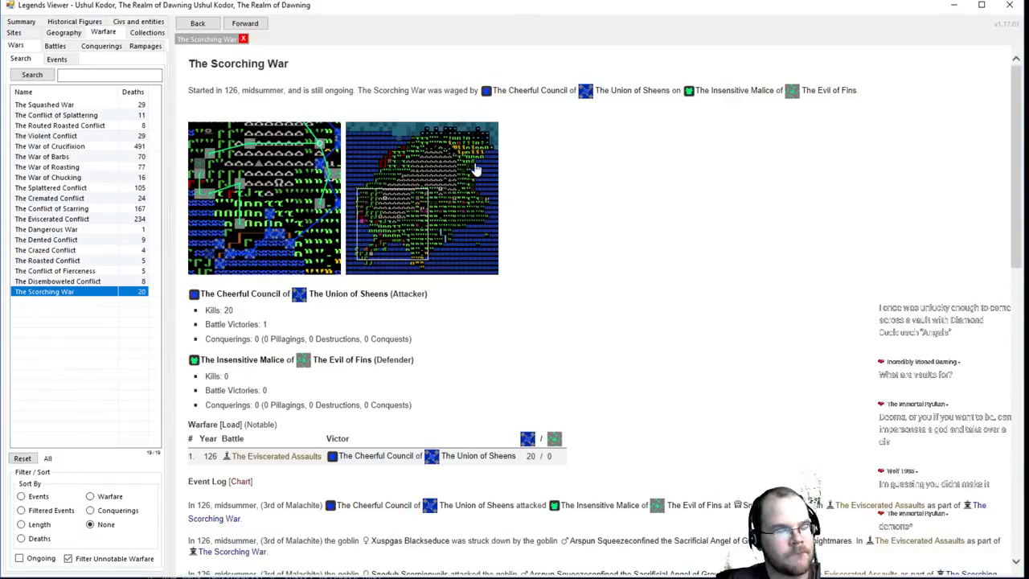
Review The War of Barbs against The Palace of Balls, then return to the world summary
click(42, 156)
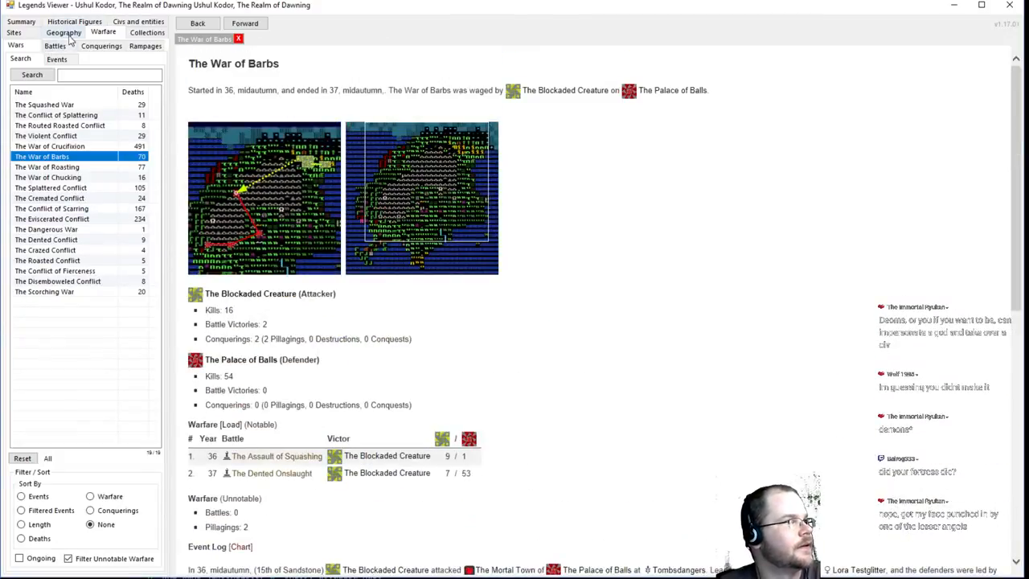
click(64, 32)
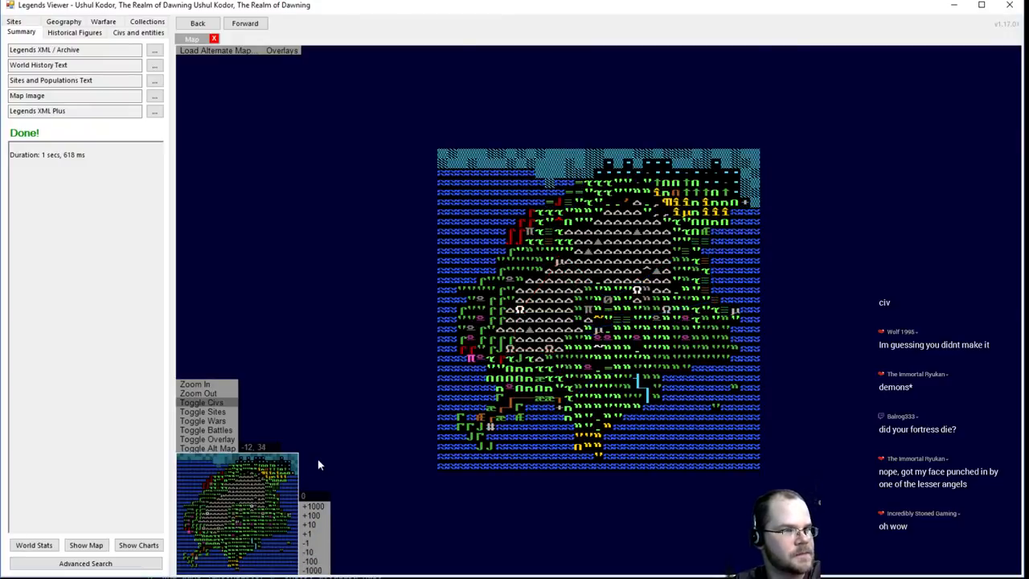
mouse_move(414, 275)
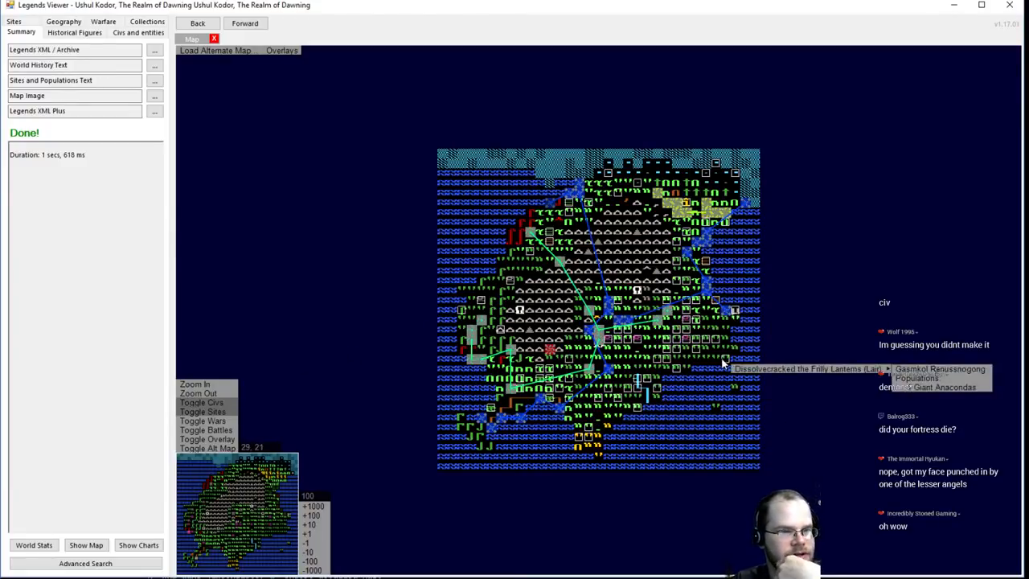
mouse_move(735, 314)
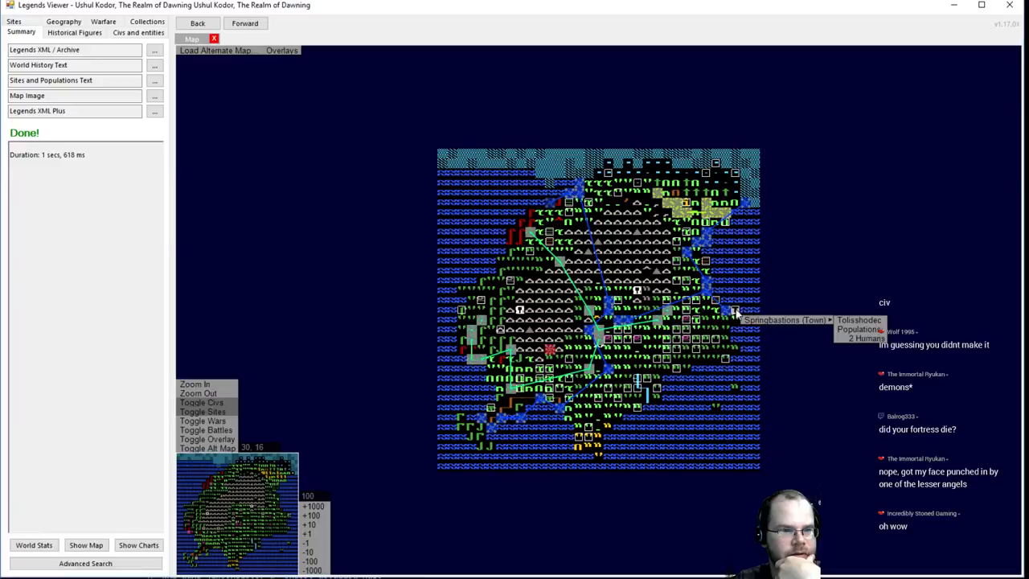
mouse_move(715, 343)
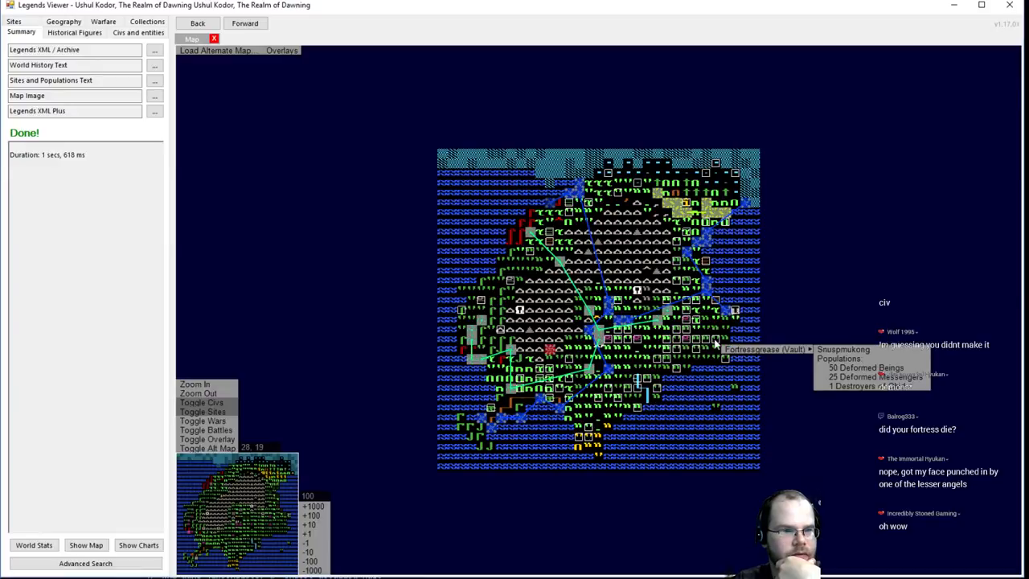
Inspect The Umbral Skull lair from the world map and go back to the map
click(763, 348)
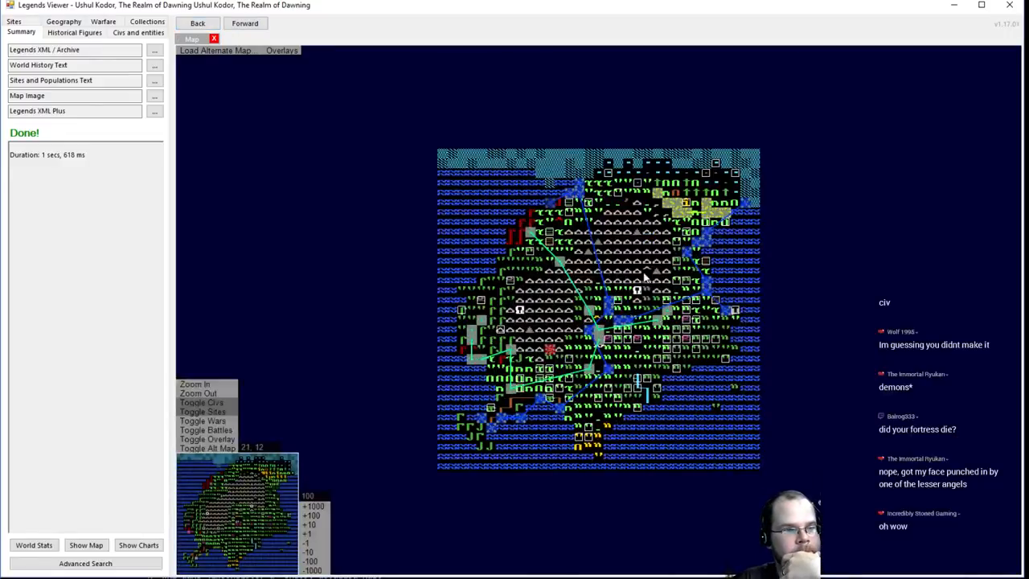
mouse_move(637, 290)
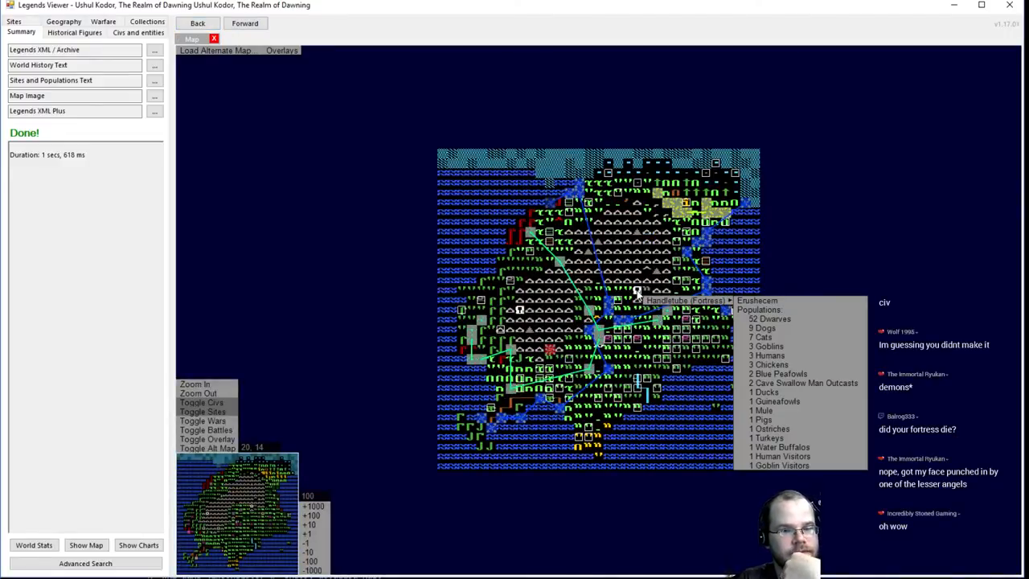
mouse_move(675, 286)
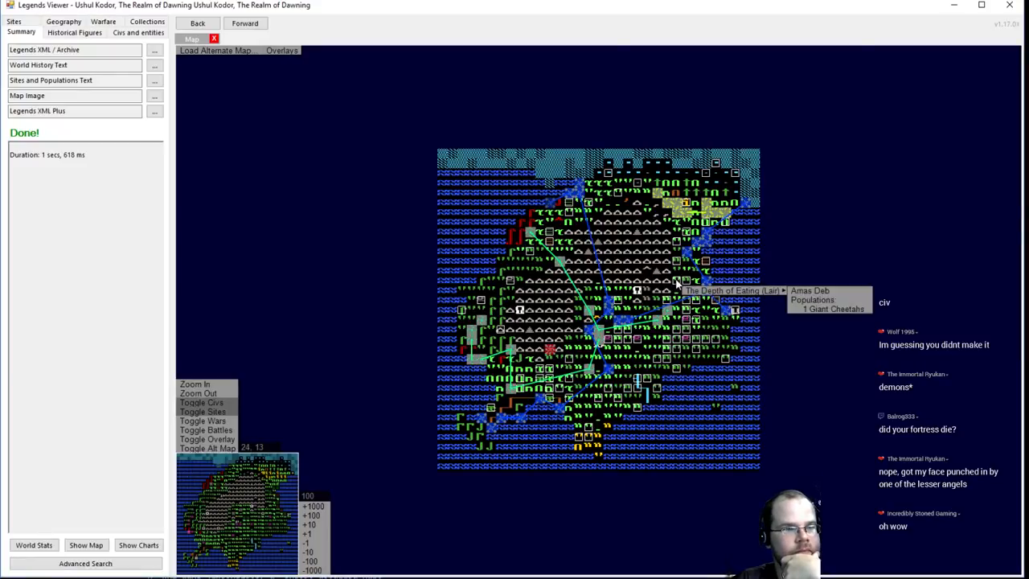
mouse_move(677, 265)
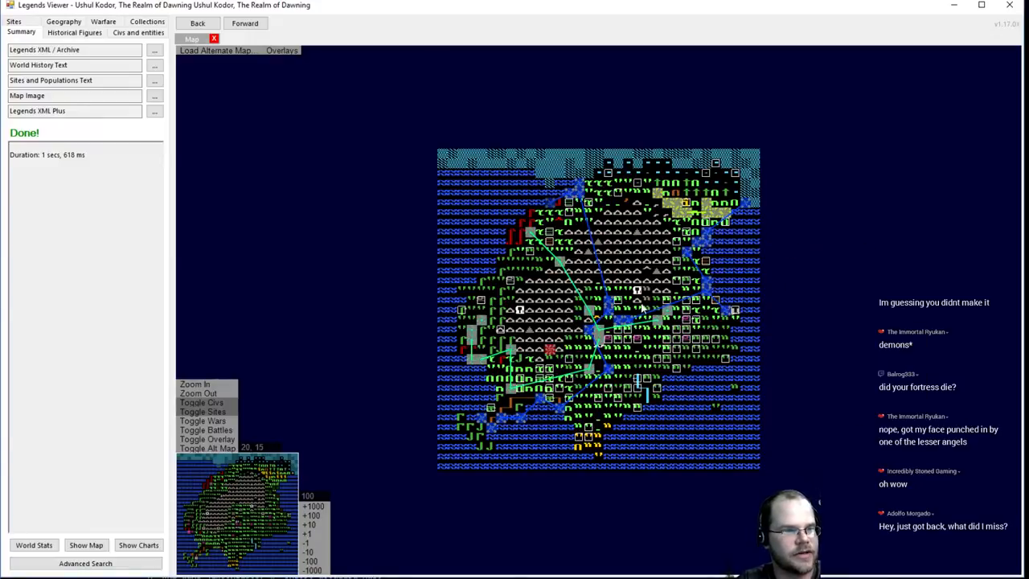
mouse_move(623, 308)
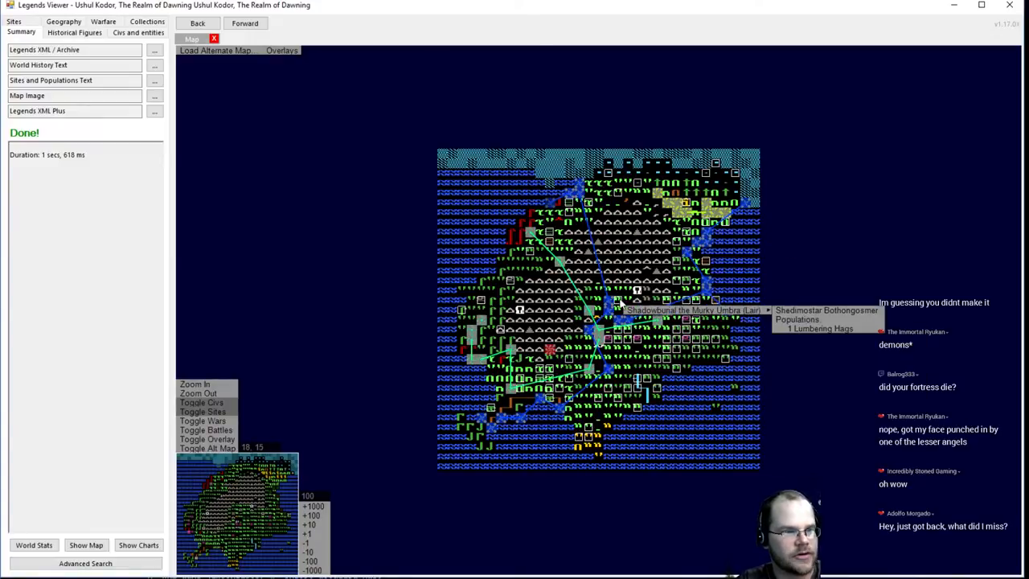
mouse_move(635, 339)
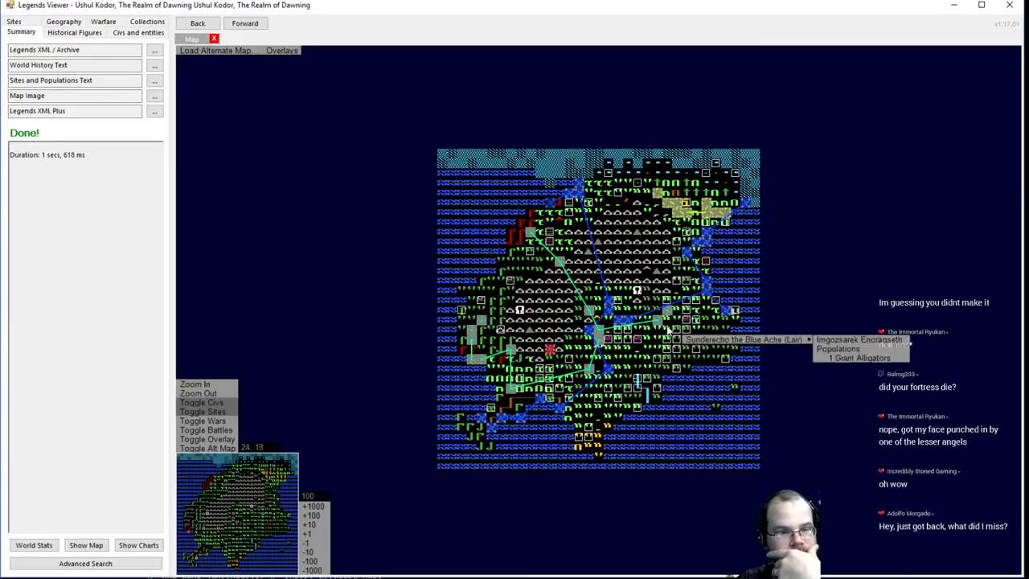
mouse_move(635, 390)
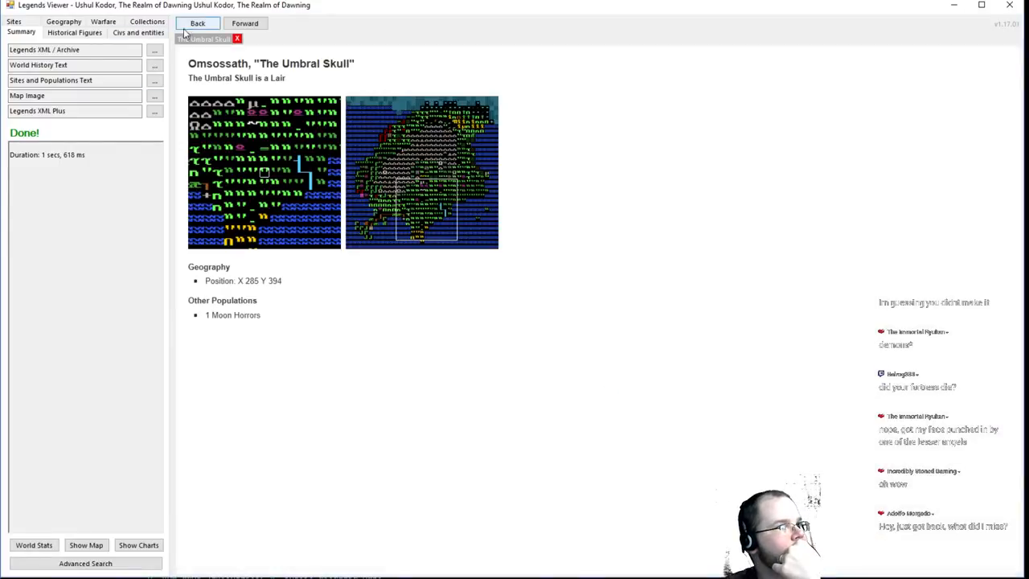
click(85, 545)
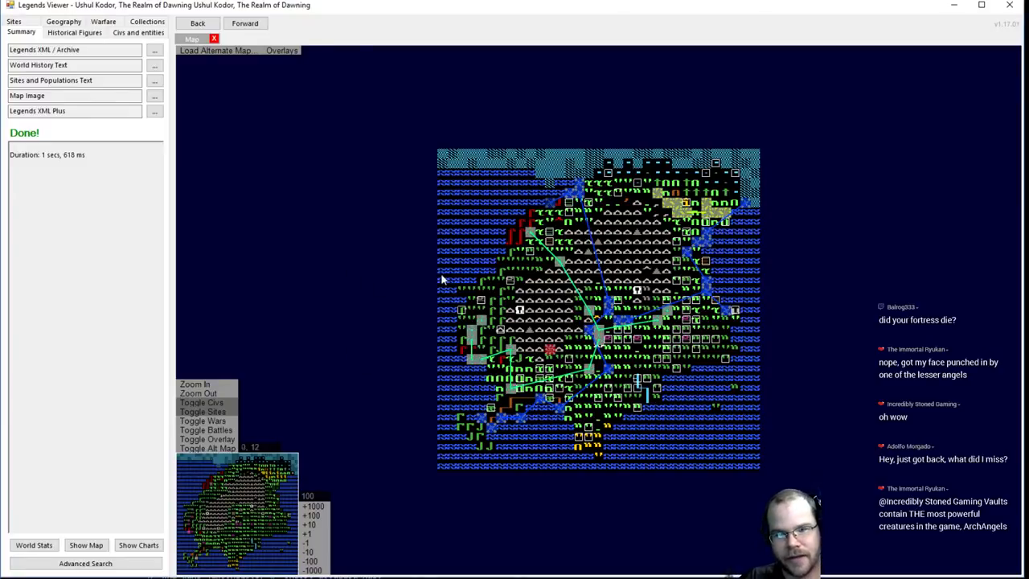
mouse_move(389, 253)
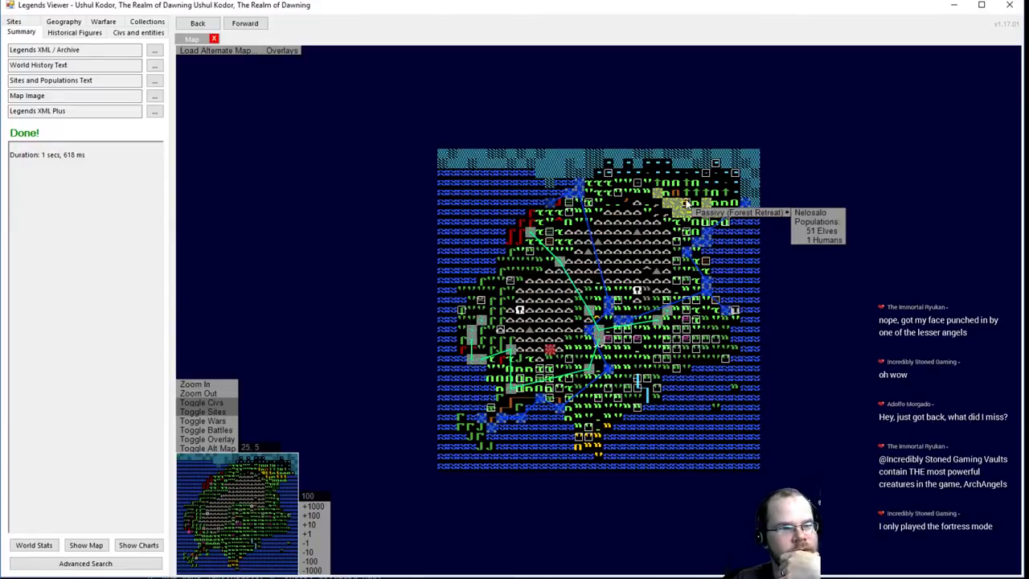
mouse_move(667, 245)
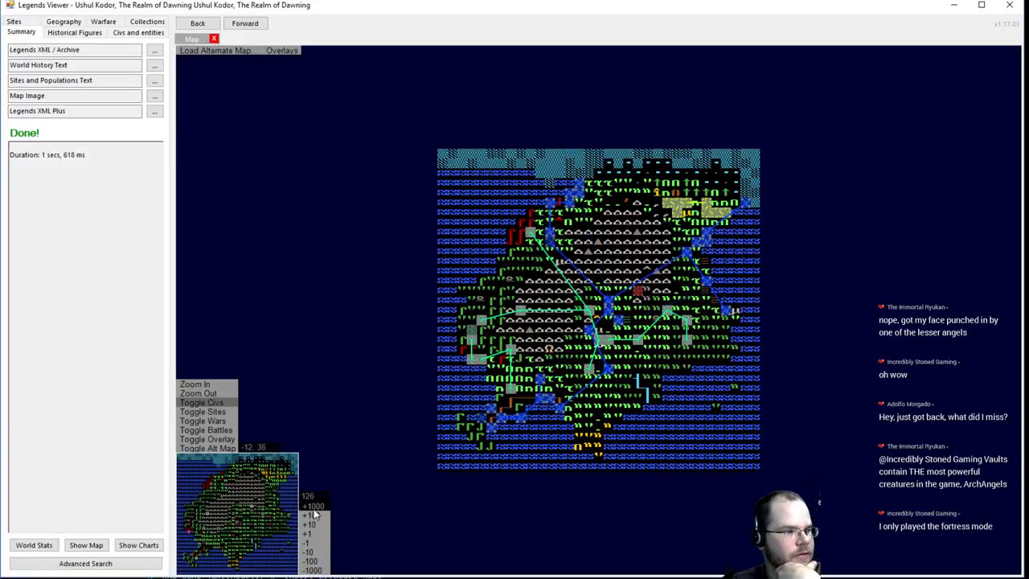
mouse_move(723, 221)
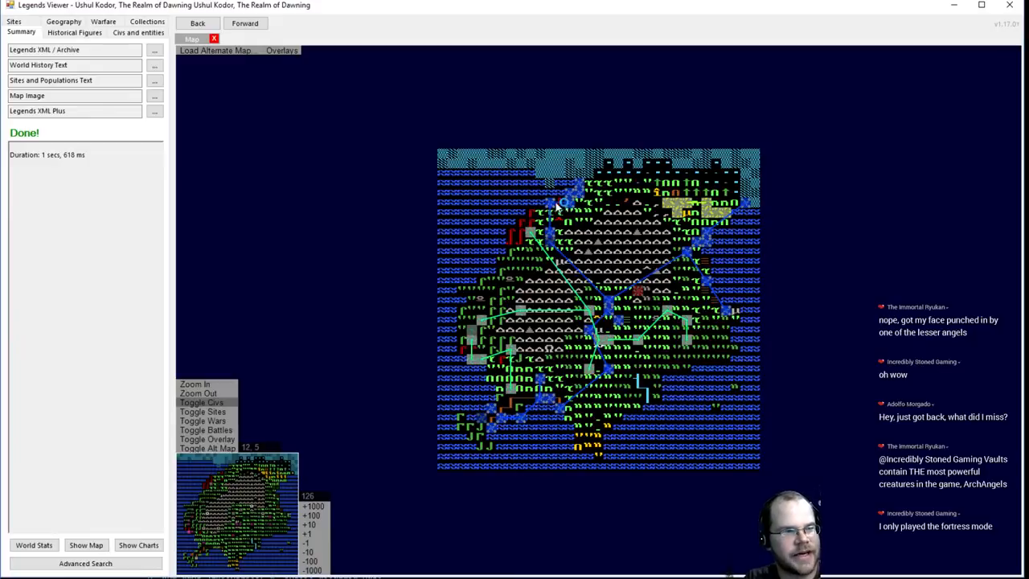
mouse_move(631, 201)
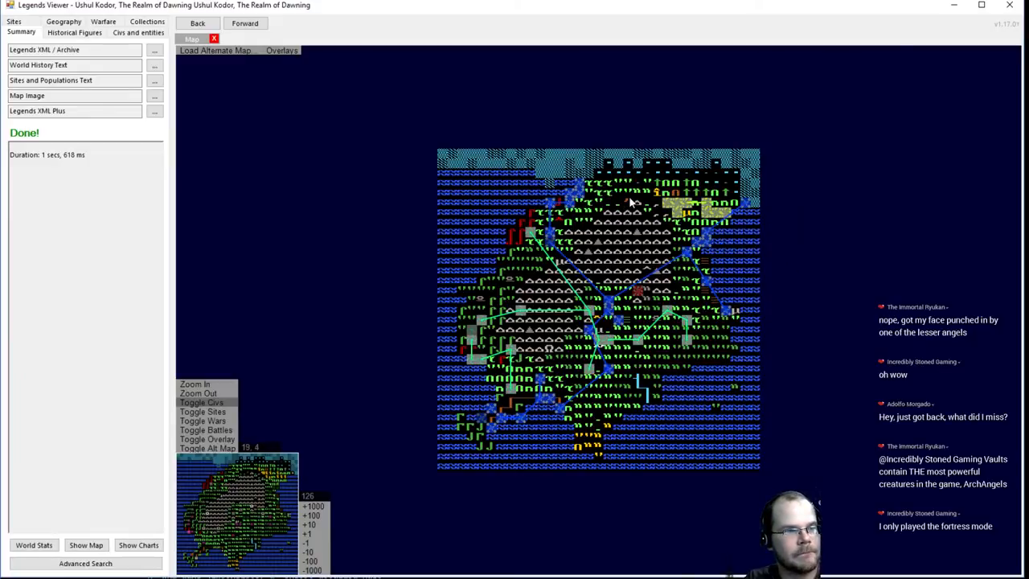
mouse_move(630, 287)
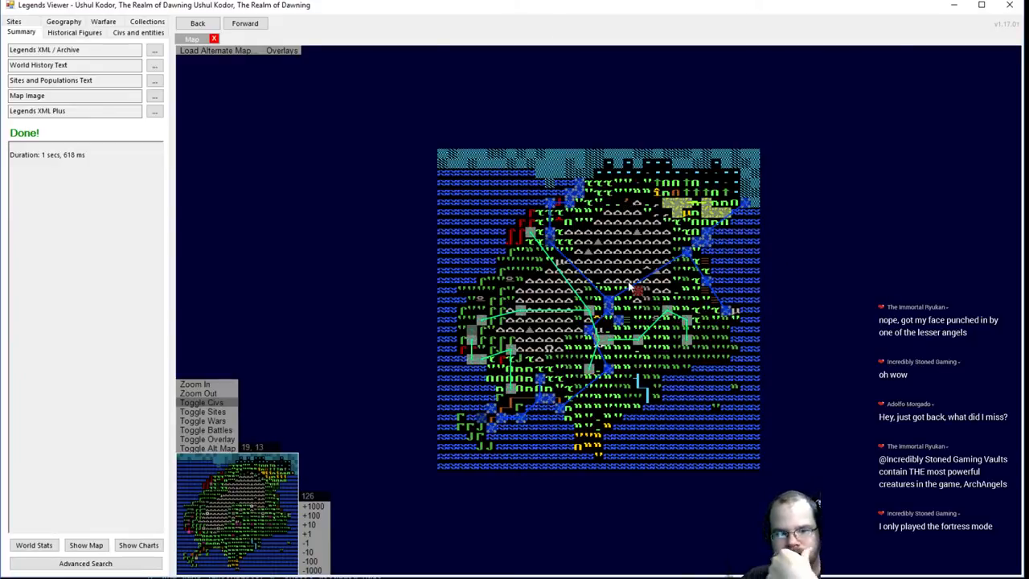
mouse_move(475, 394)
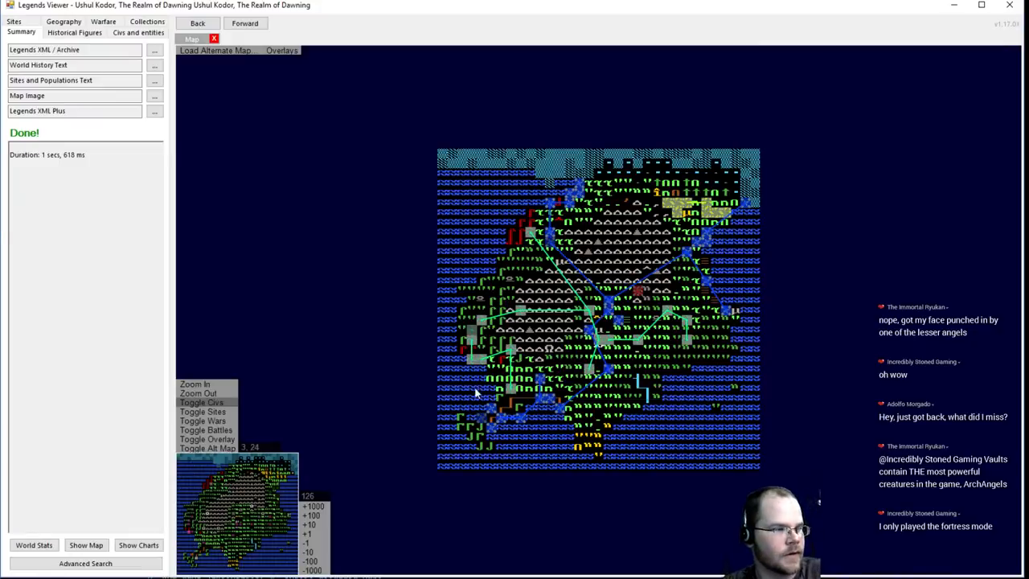
Zoom in on the map and show the timeline chart of events for years 0 to 126
click(195, 384)
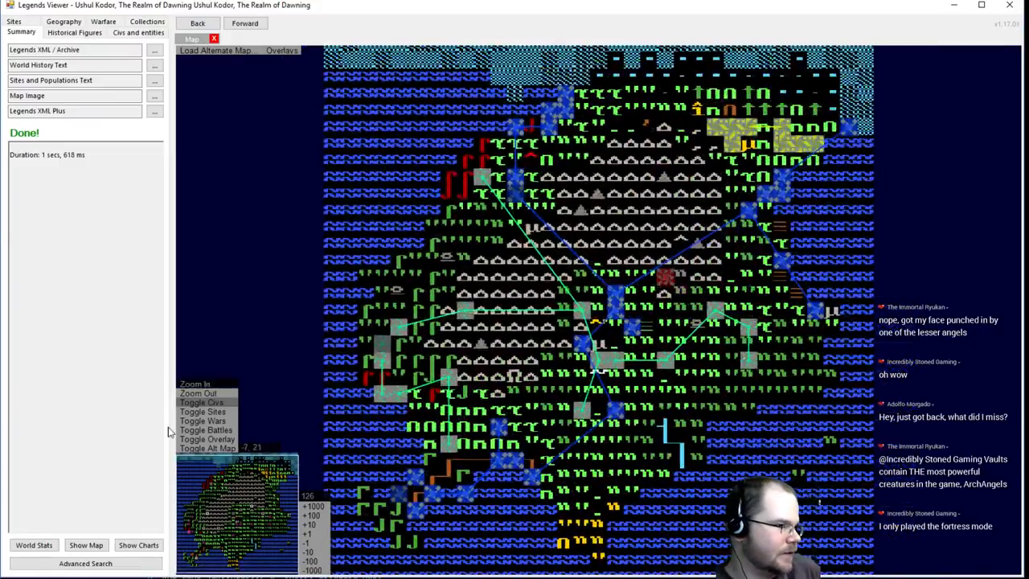
click(138, 545)
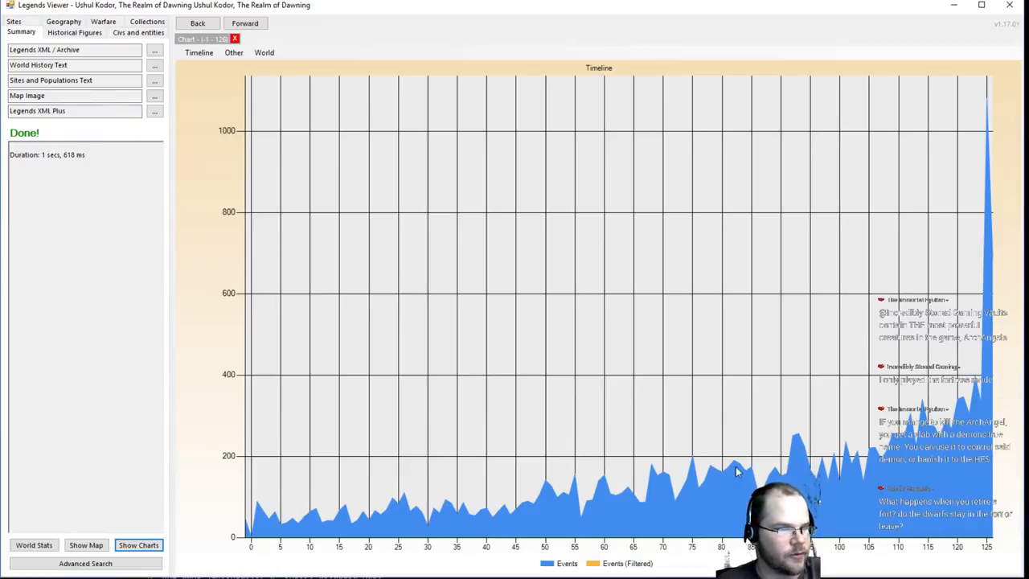
mouse_move(402, 446)
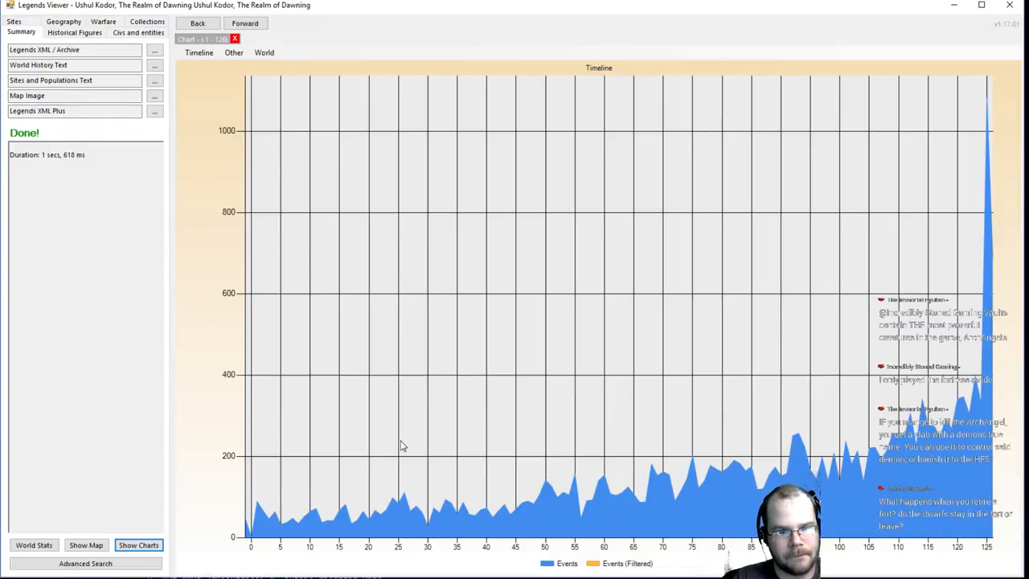
Review the World Stats page with its four current civilizations, then show the map again
click(34, 545)
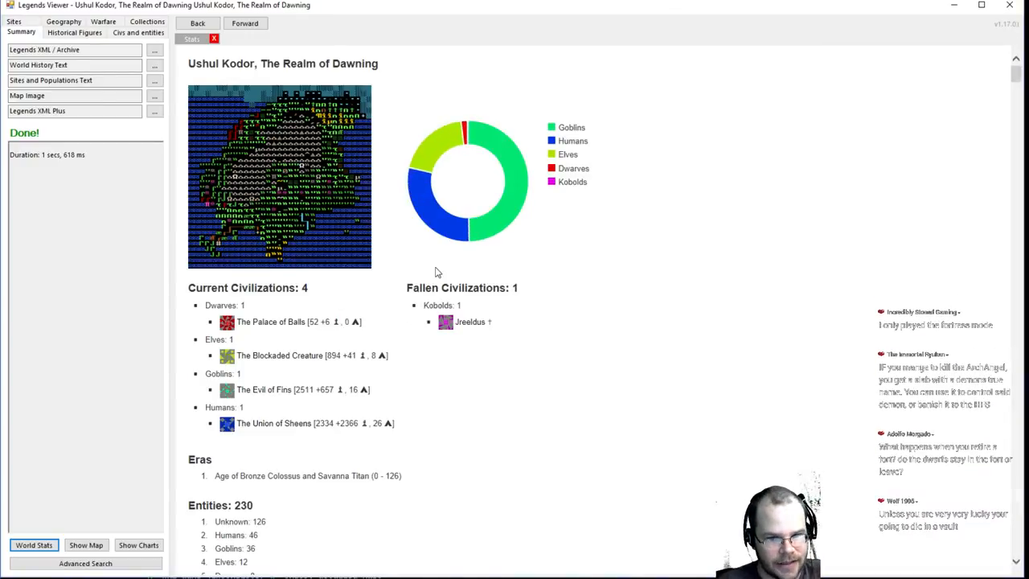
mouse_move(417, 300)
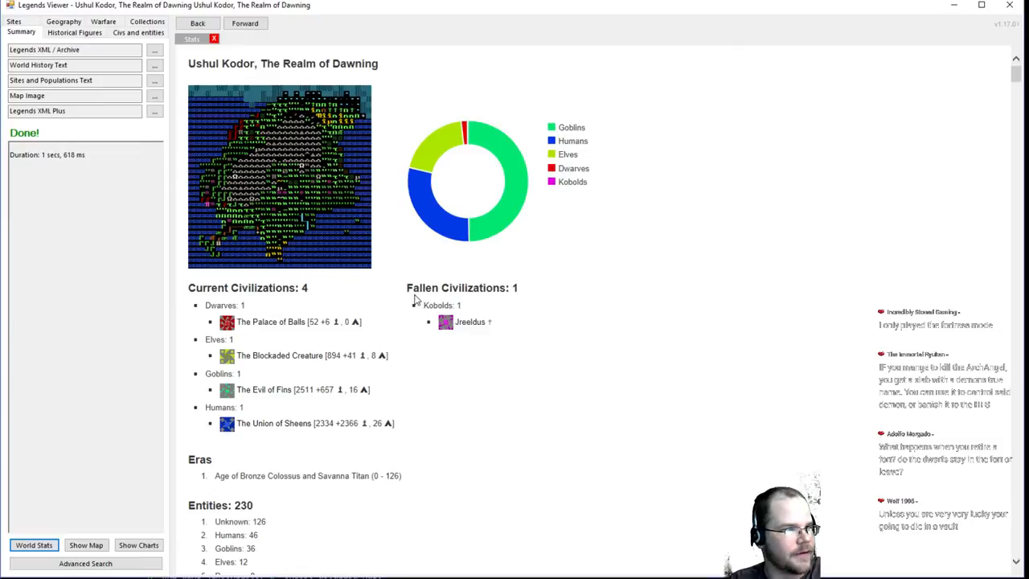
mouse_move(470, 321)
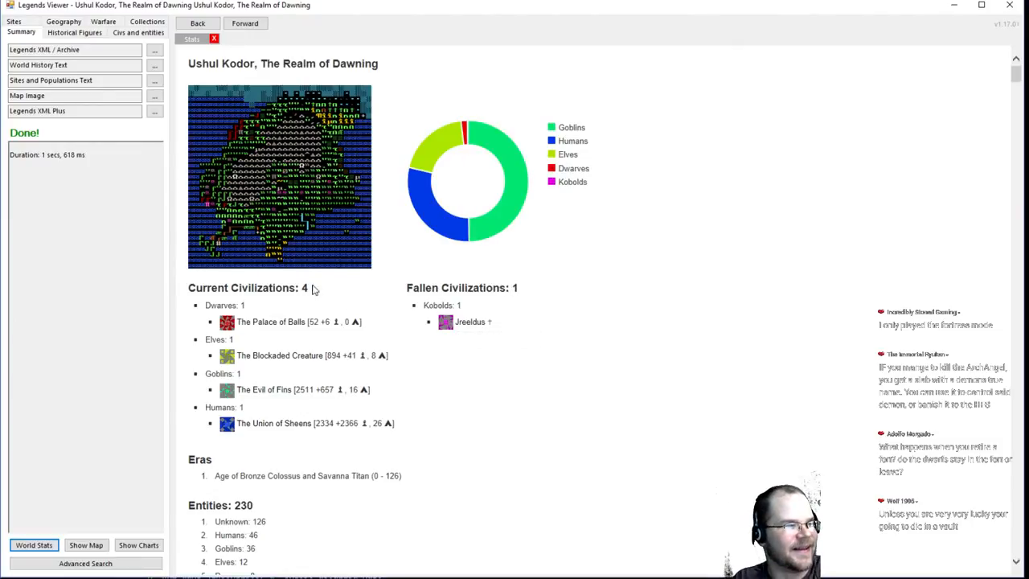
mouse_move(567, 336)
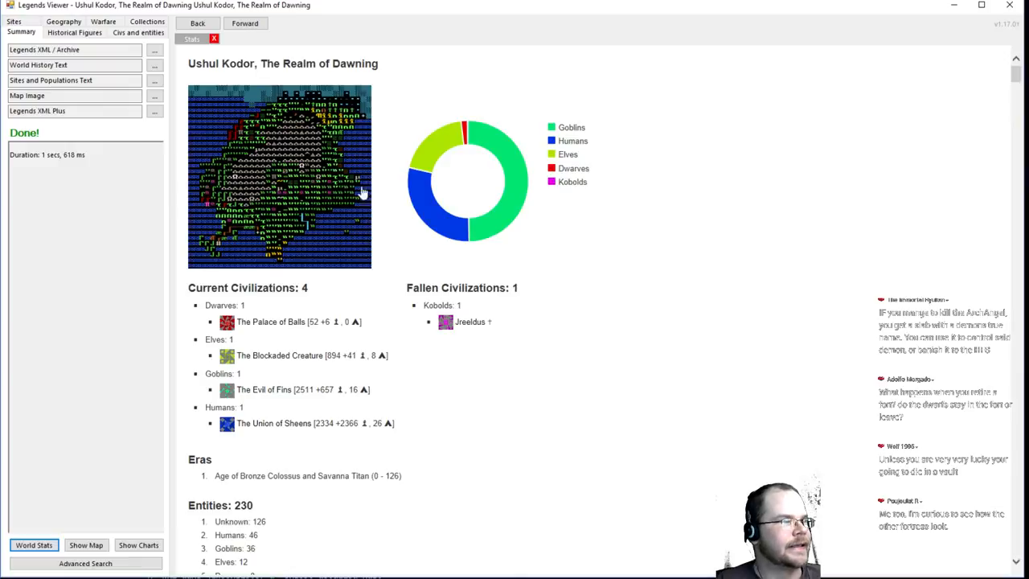
mouse_move(335, 173)
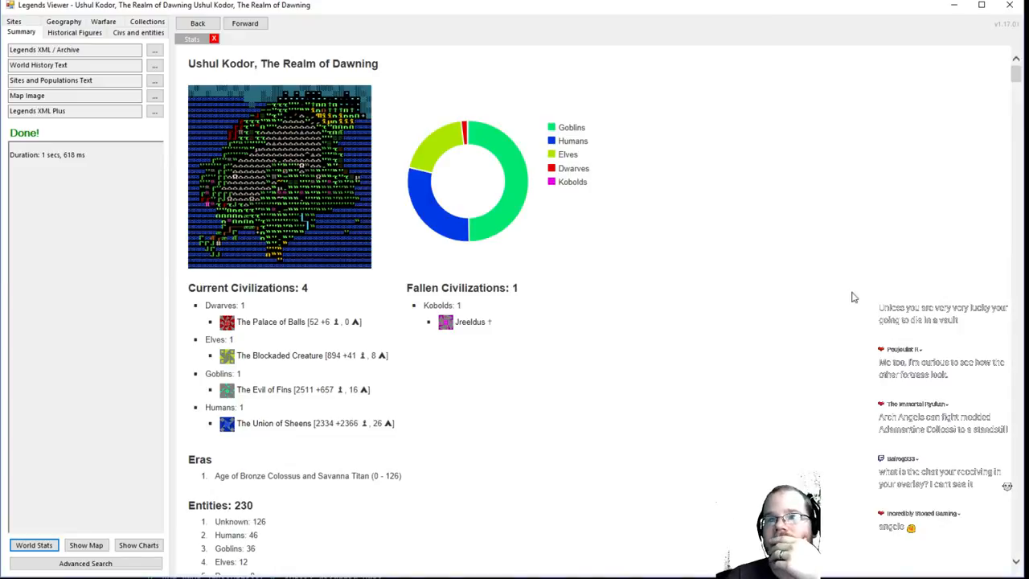
mouse_move(260, 450)
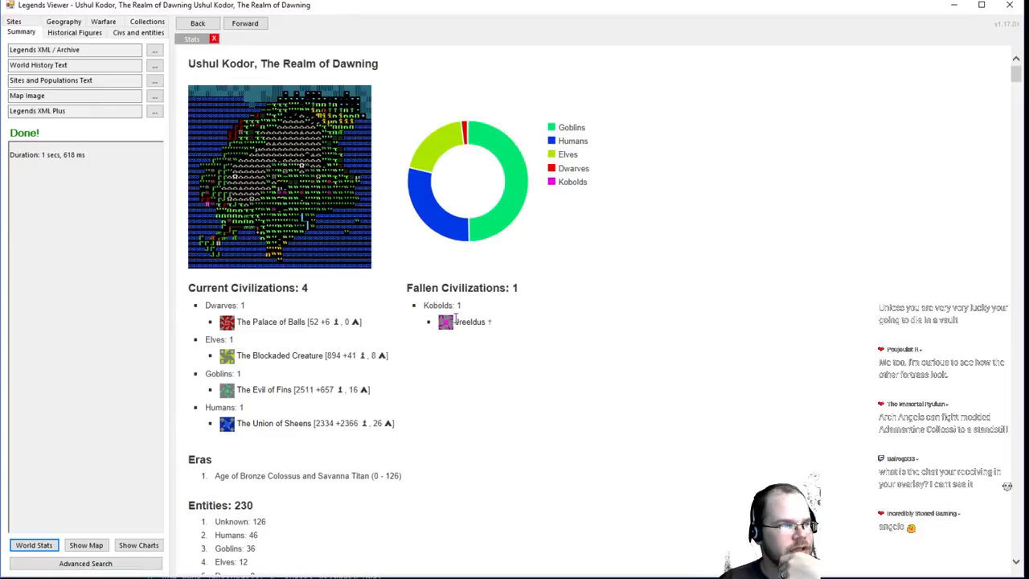
mouse_move(271, 321)
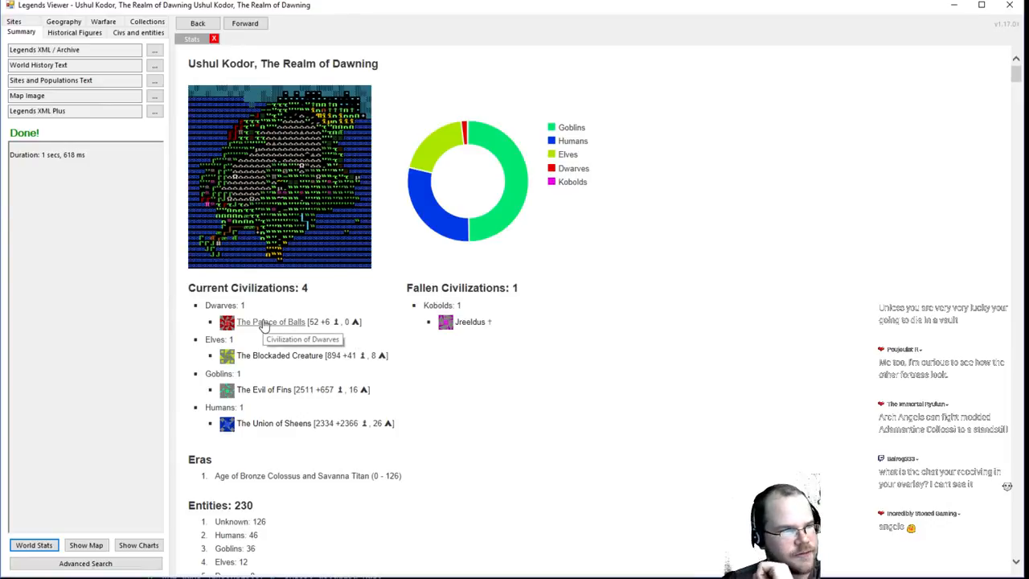
mouse_move(318, 326)
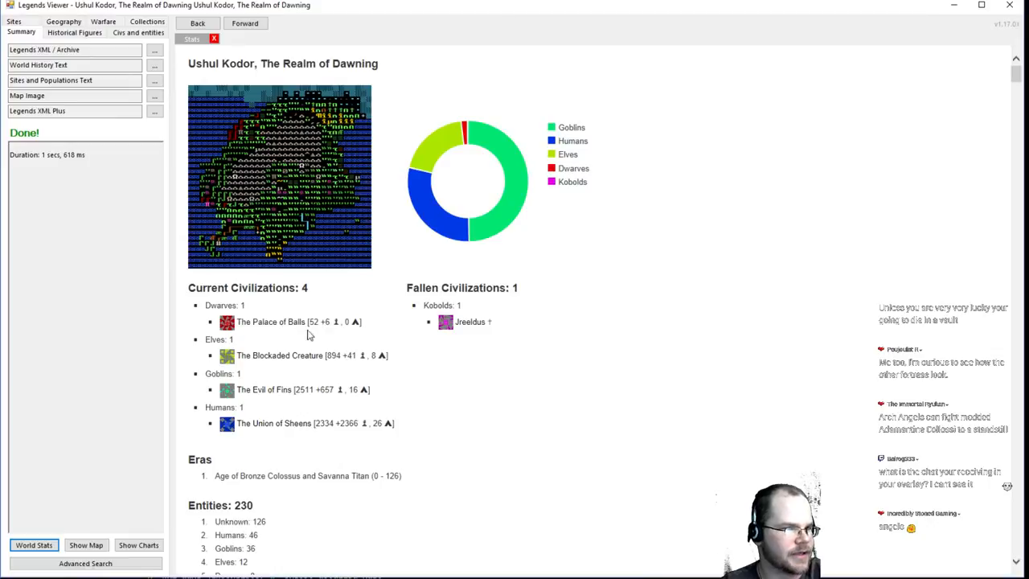
mouse_move(271, 321)
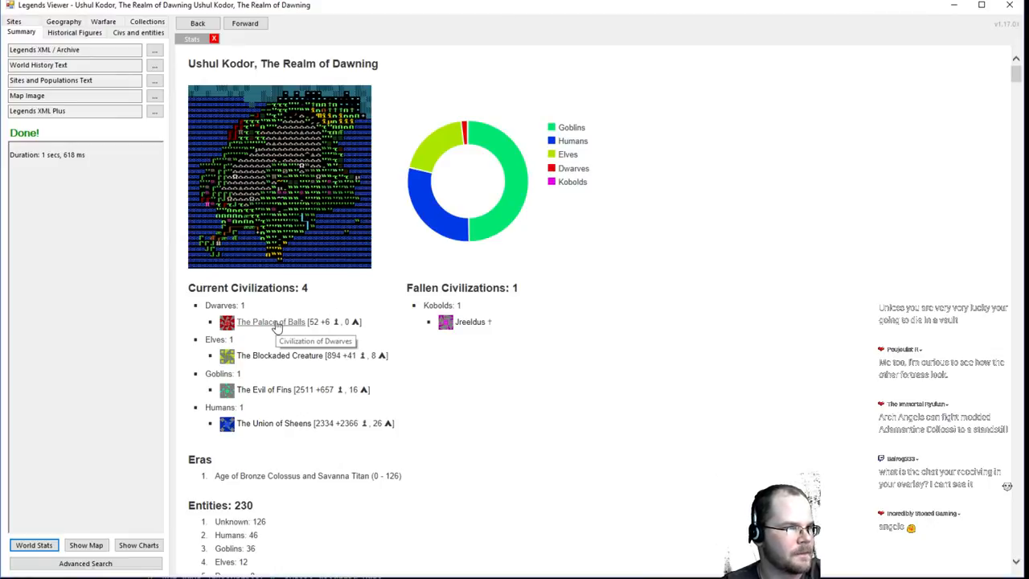
click(86, 545)
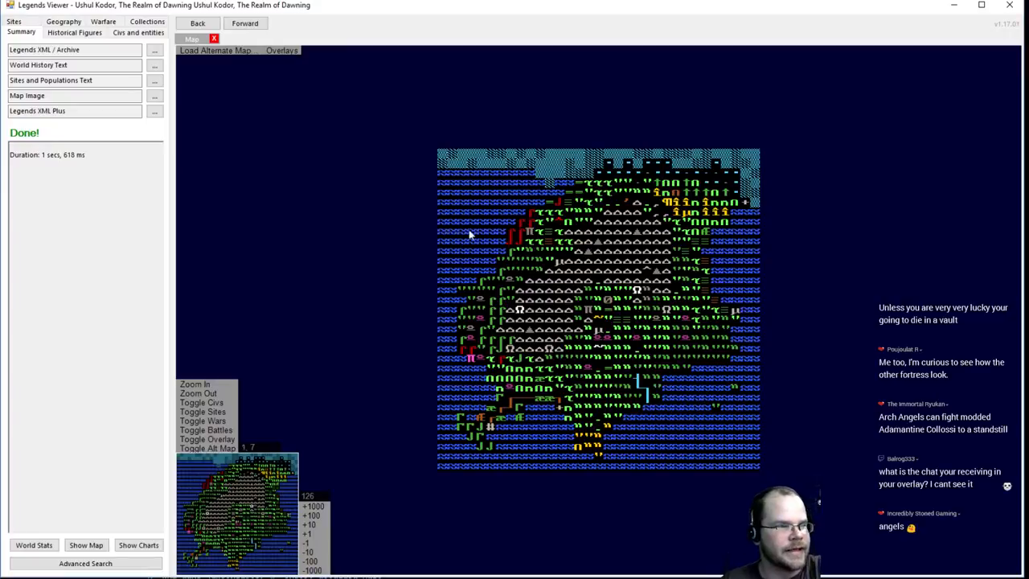
mouse_move(313, 524)
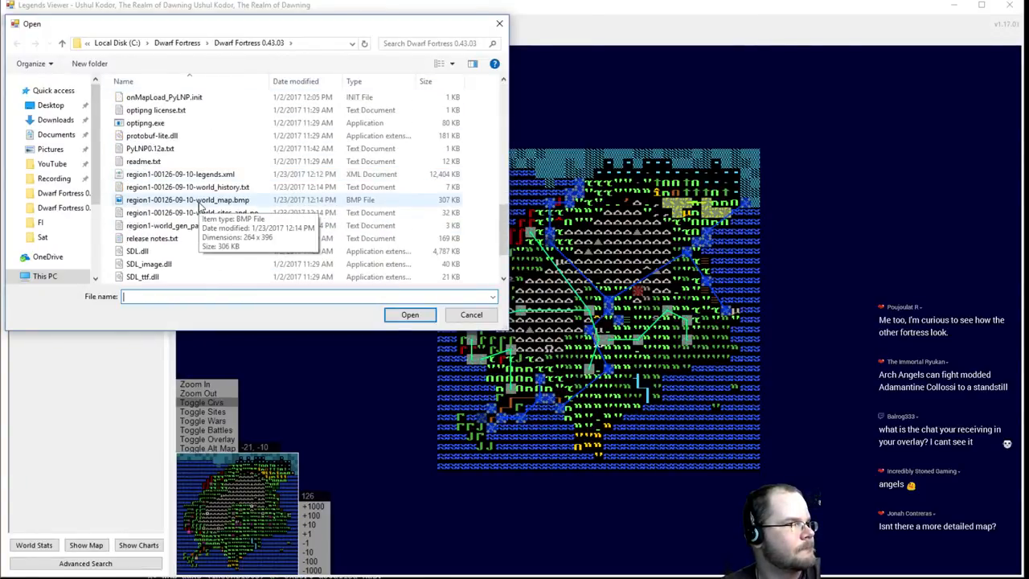
Cancel the map-image picker, reopen it, and browse down the Dwarf Fortress 0.43.03 folder
click(409, 314)
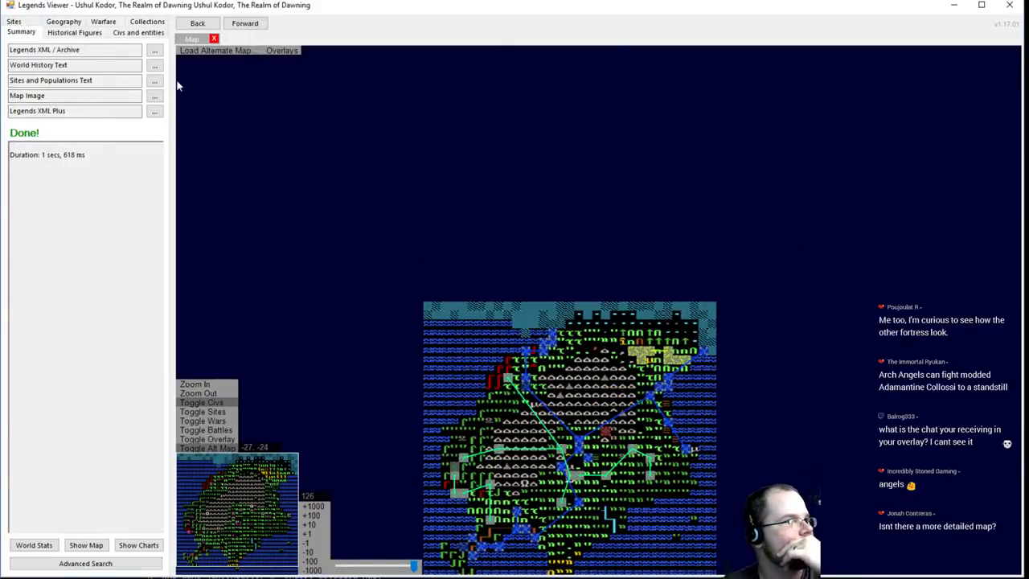
click(214, 50)
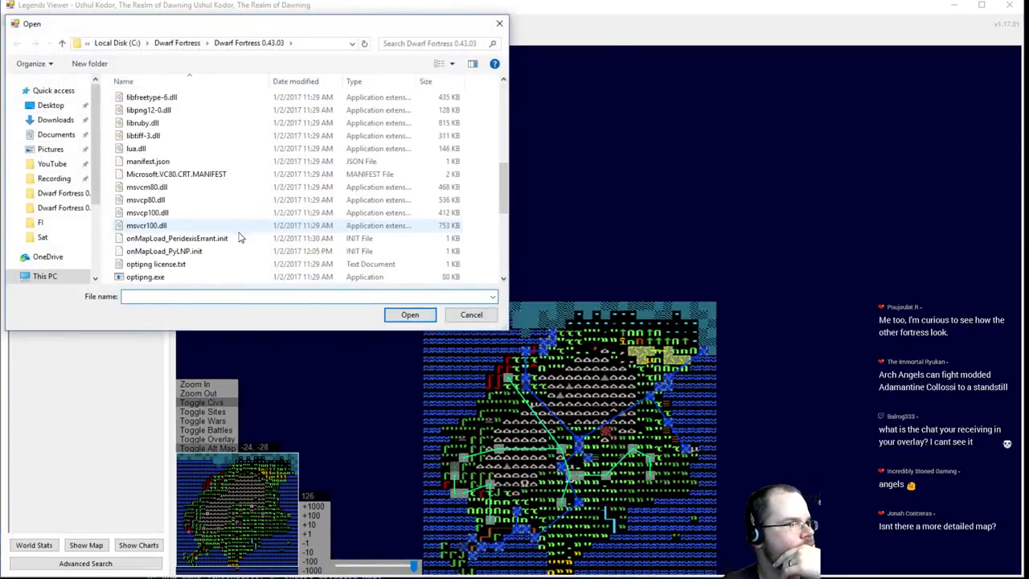
scroll(down, 3)
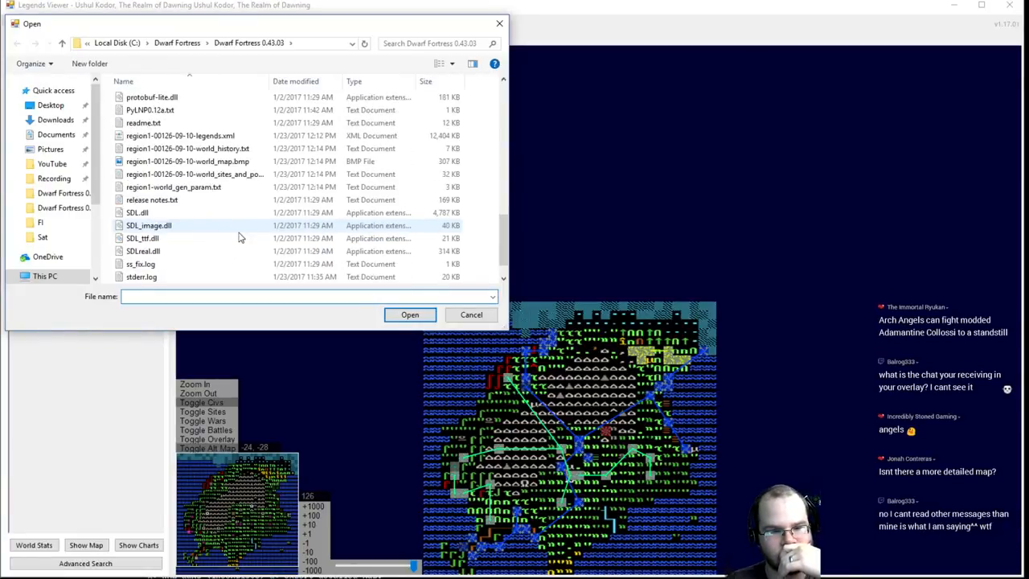
scroll(down, 3)
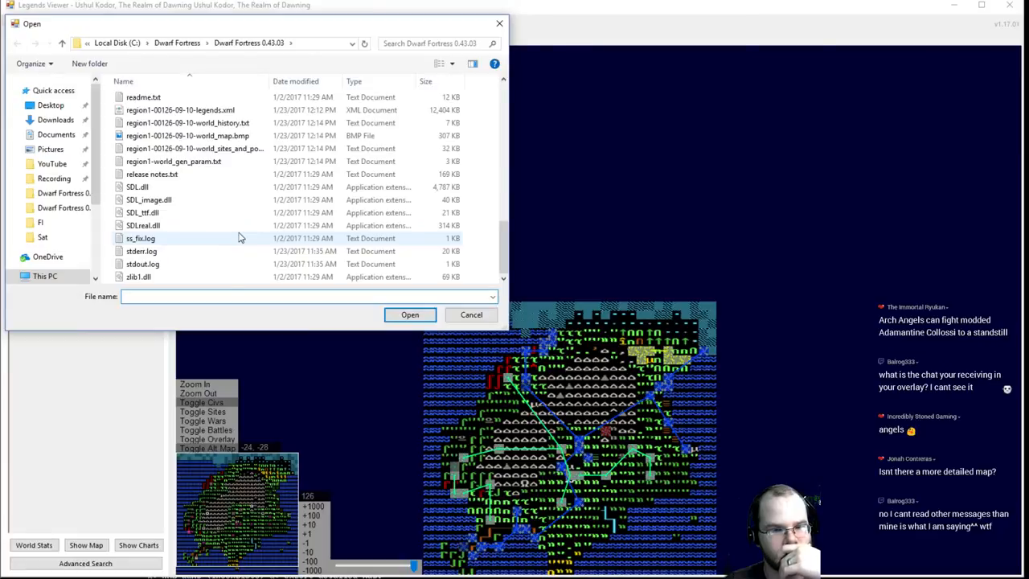
mouse_move(230, 226)
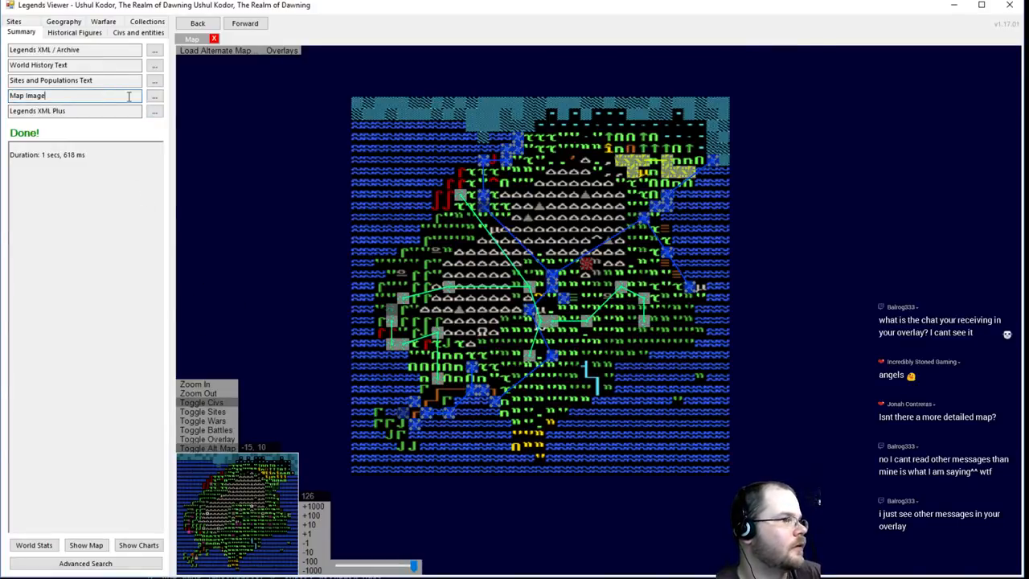
click(155, 96)
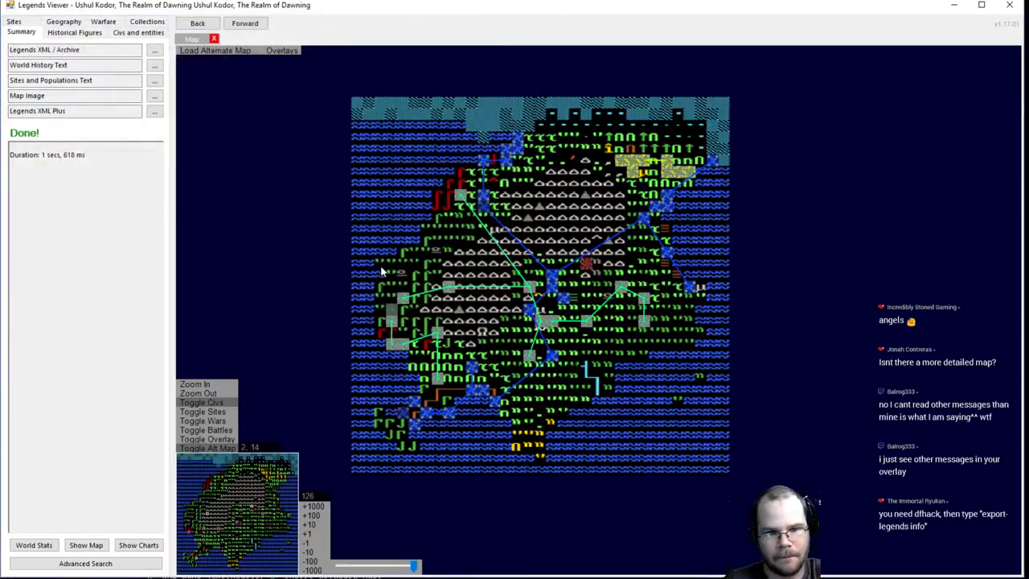
mouse_move(517, 402)
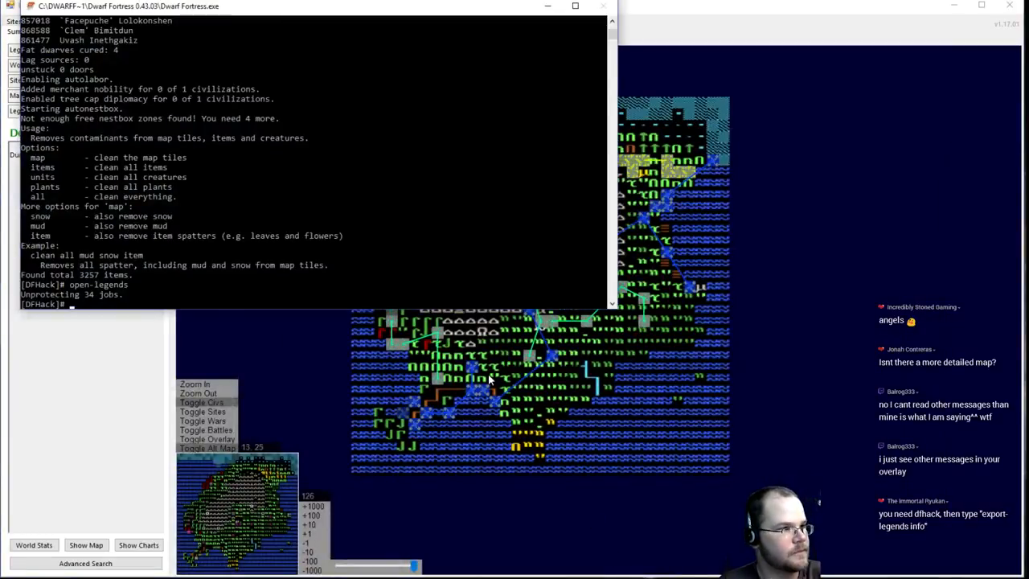
Run 'export-legends info' in the DFHack console, get it rejected, and start retyping the command
text(e)
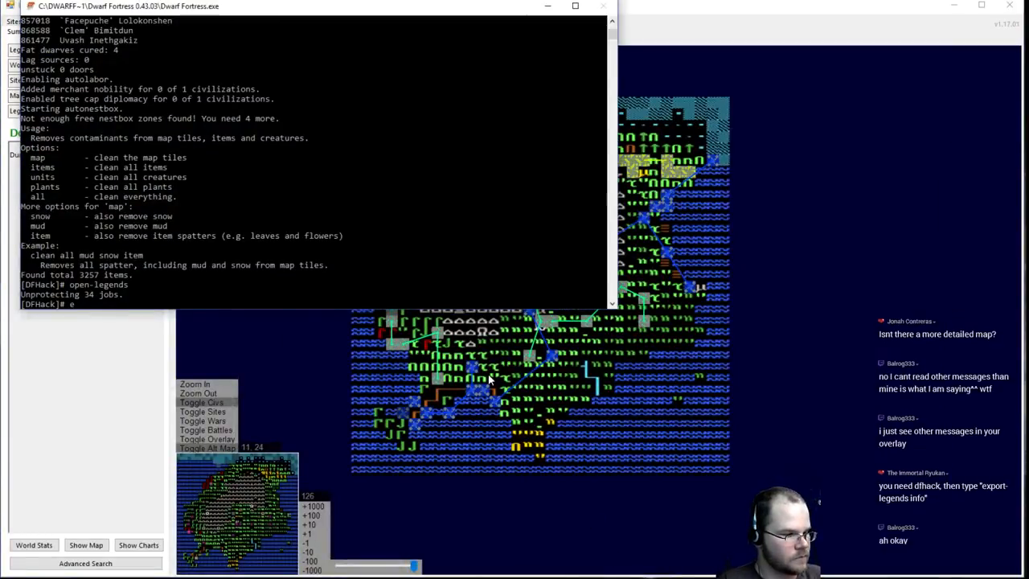
text(export)
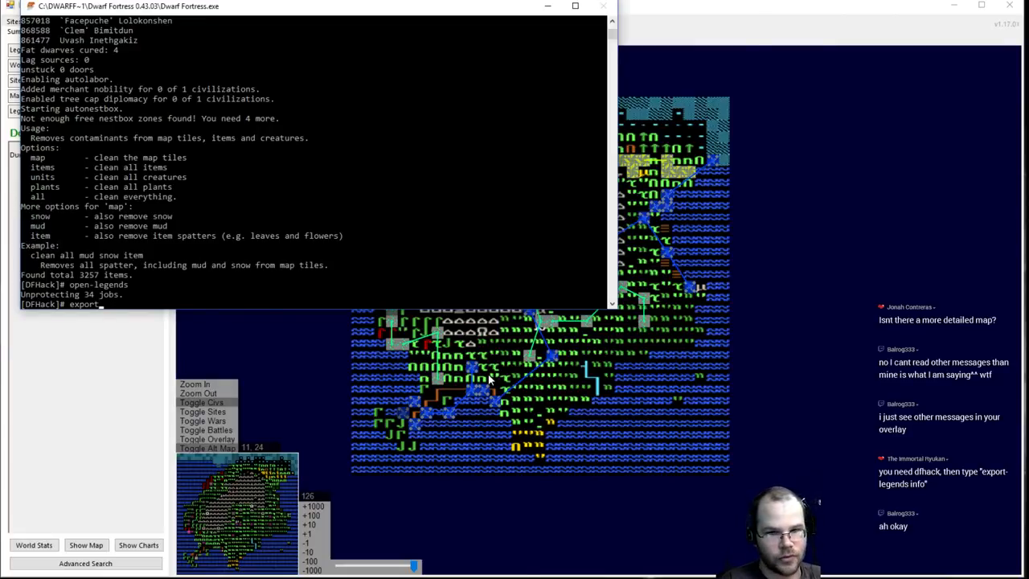
text(legends)
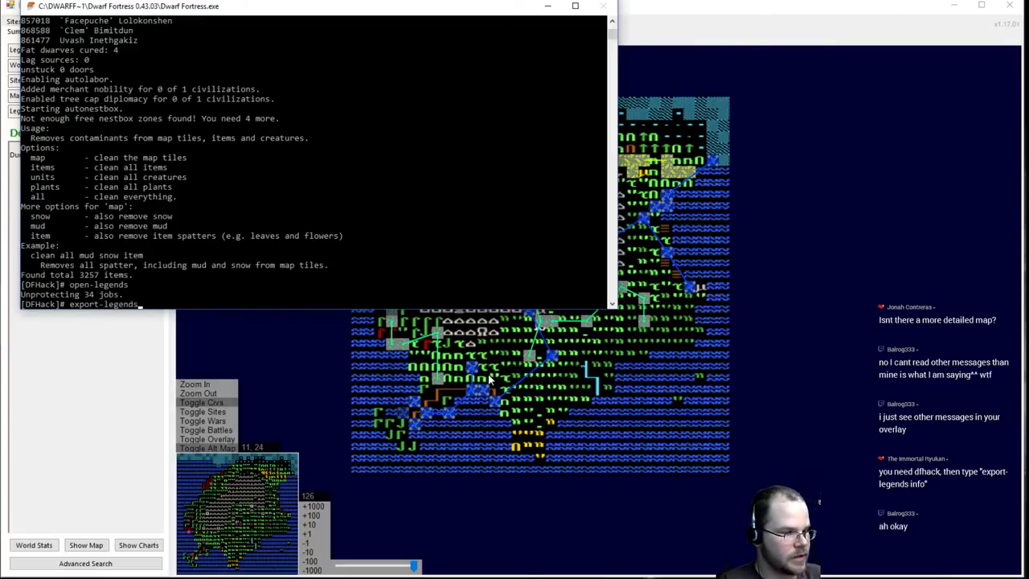
text(info)
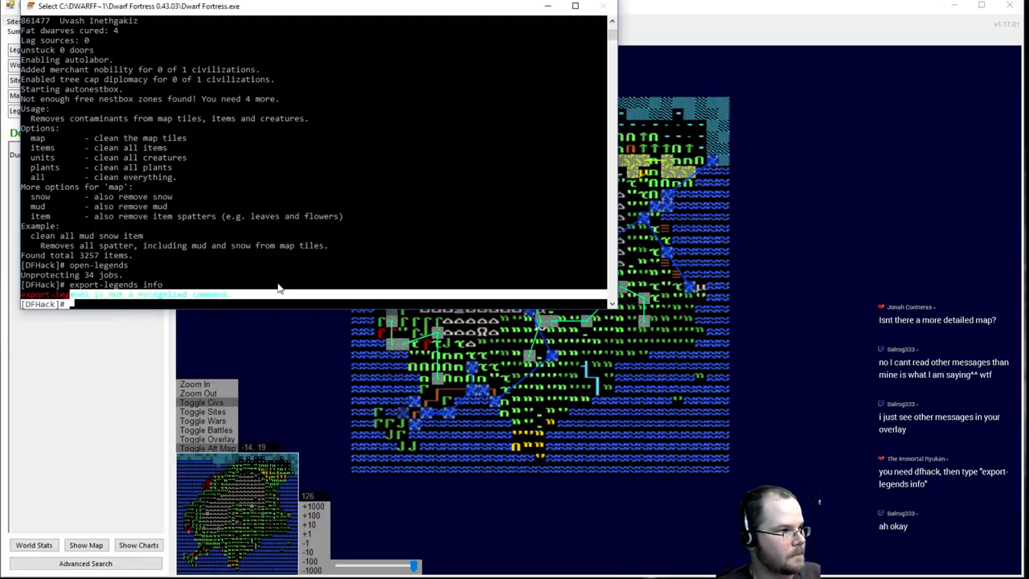
text(export)
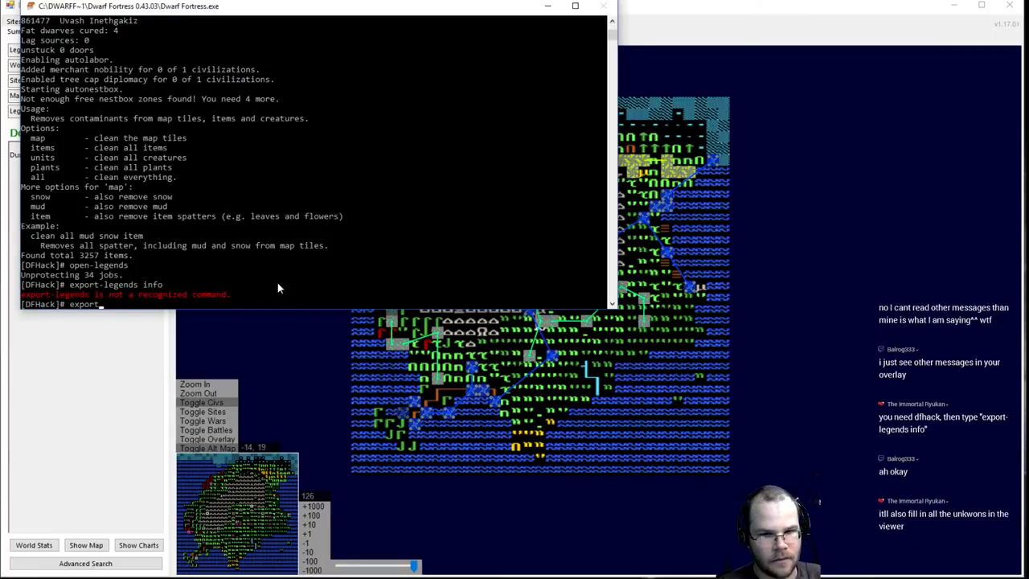
text(le)
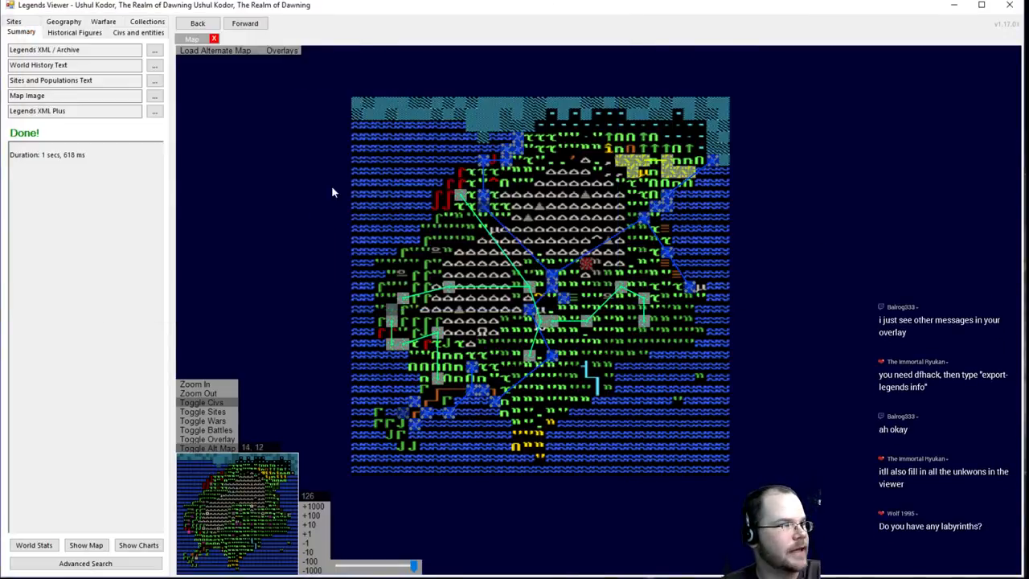
Move from the summary to the Geography listings and then the world's Sites list
click(64, 33)
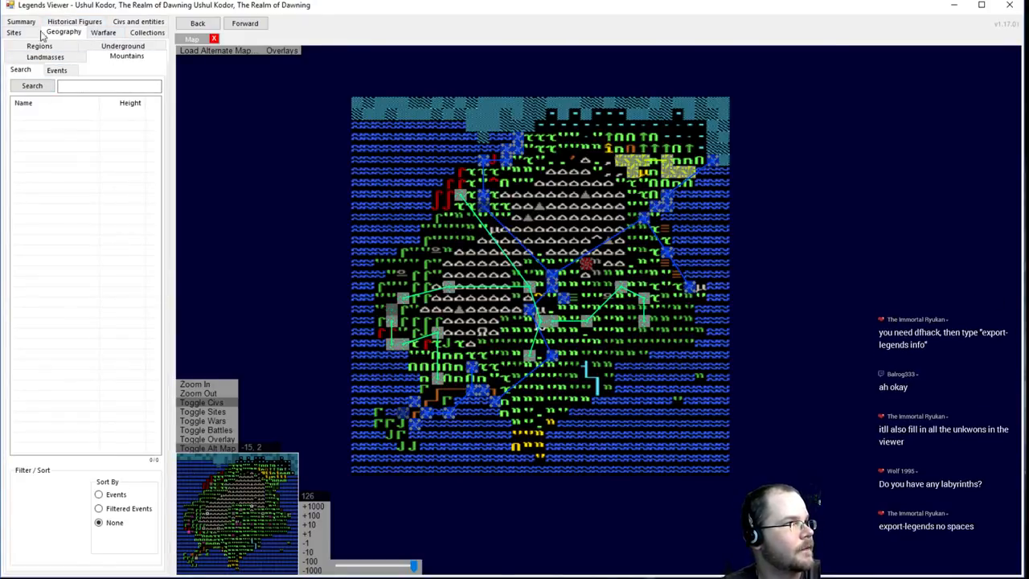
click(14, 32)
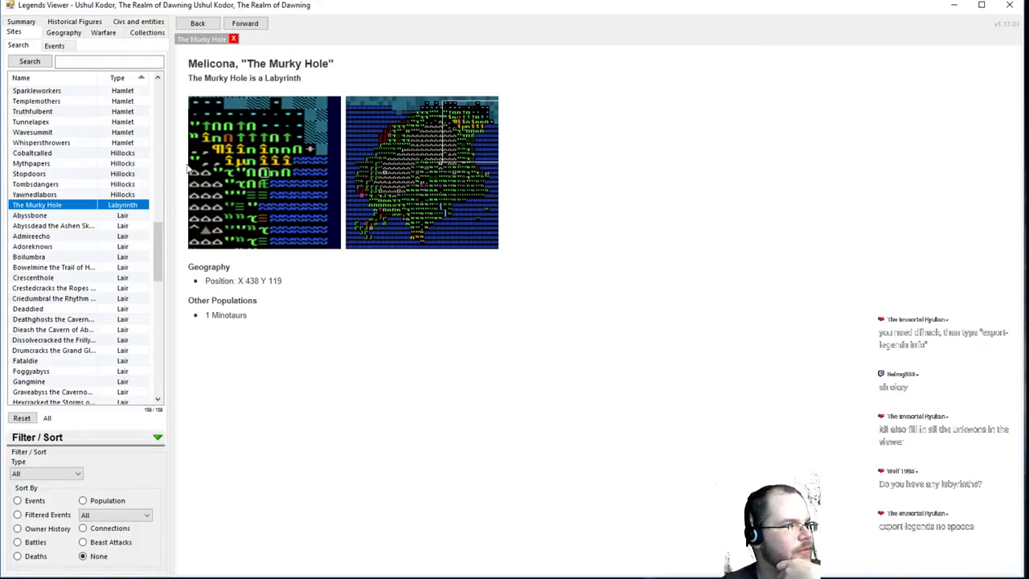
View the Abyssbone lair, return to The Murky Hole labyrinth with its one minotaur, then go back
click(32, 214)
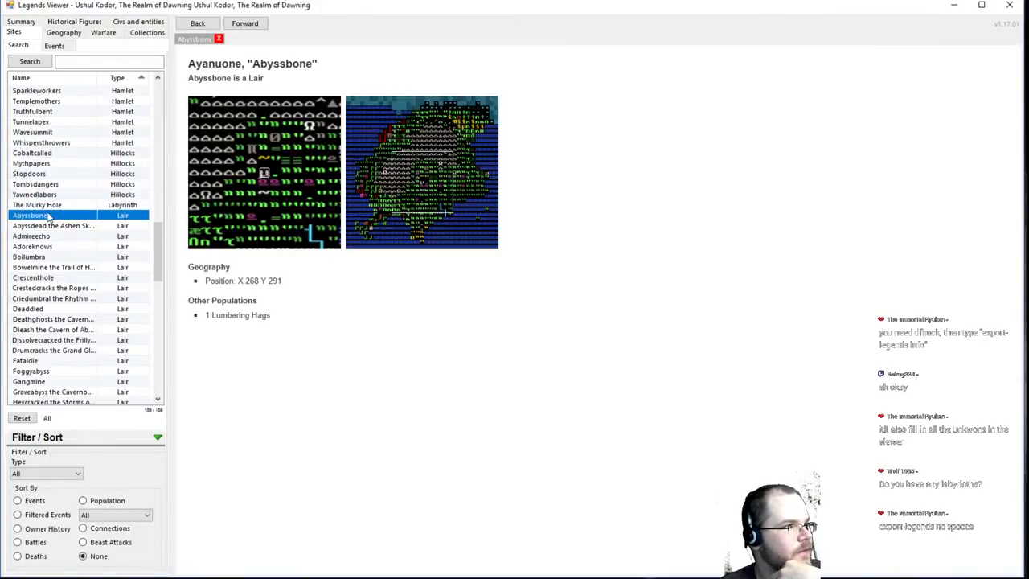
click(37, 204)
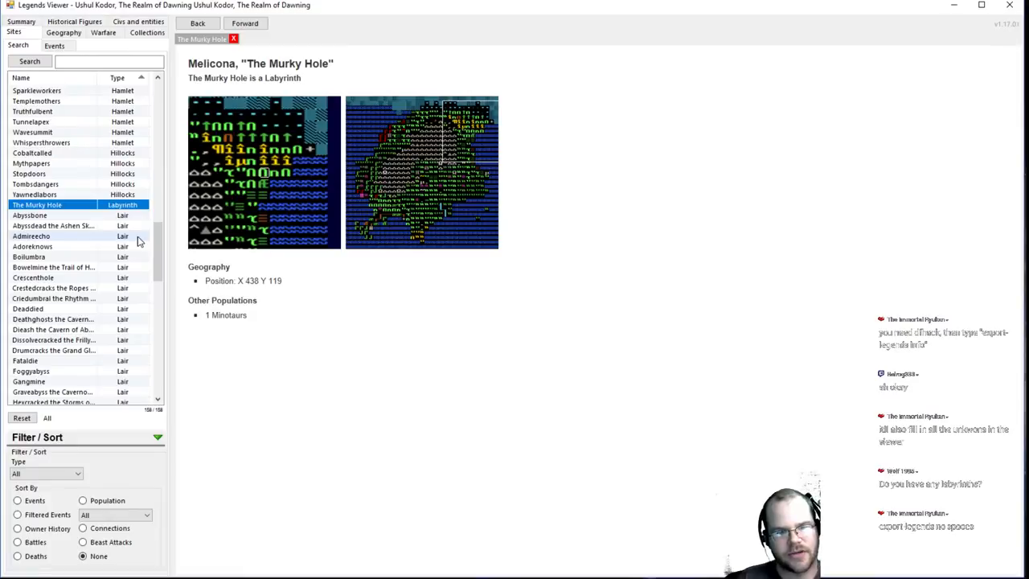
mouse_move(573, 529)
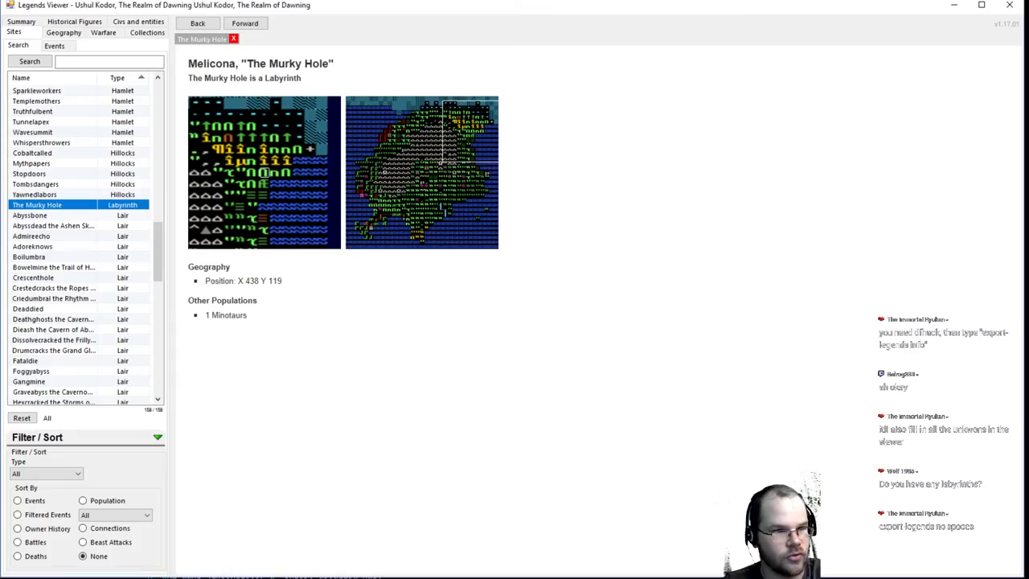
click(197, 23)
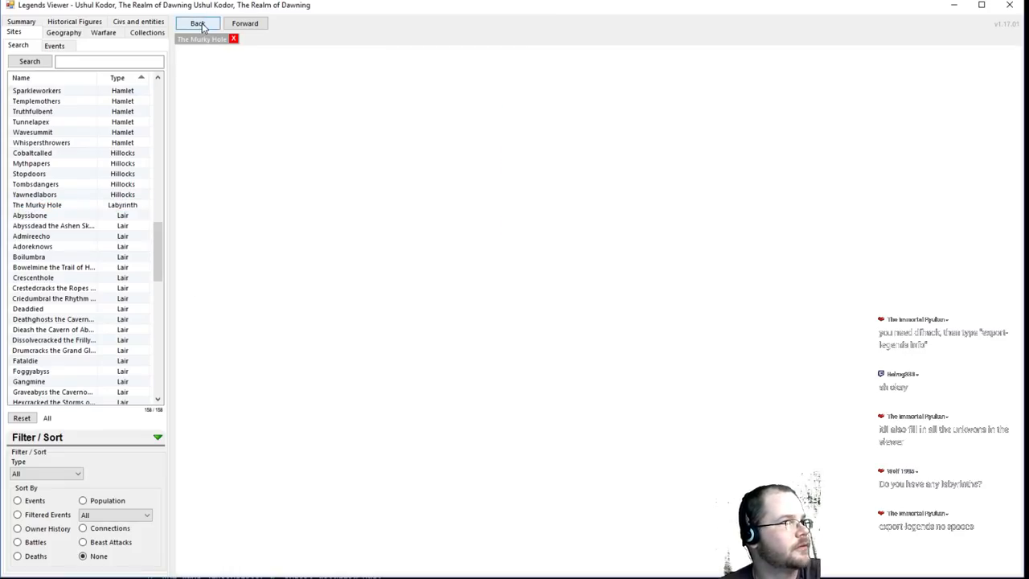
Reload the world with the legends-plus data and map image, then show the world map
click(197, 22)
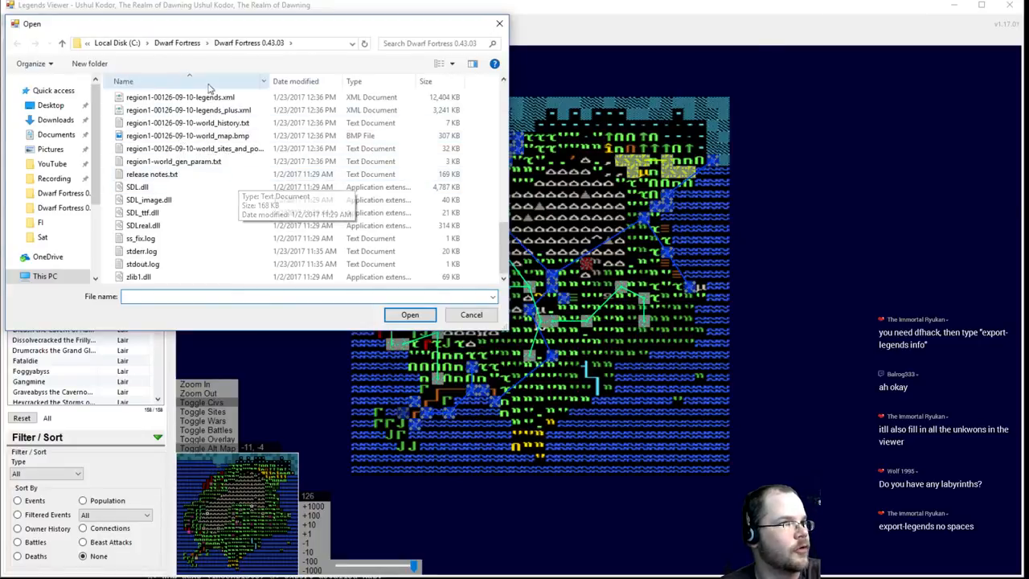
click(470, 315)
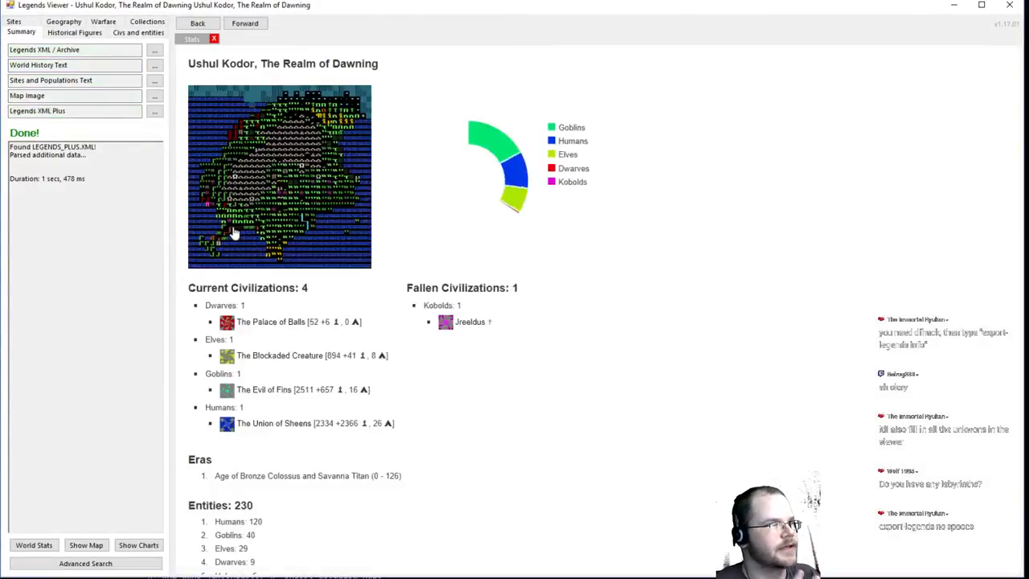
click(86, 545)
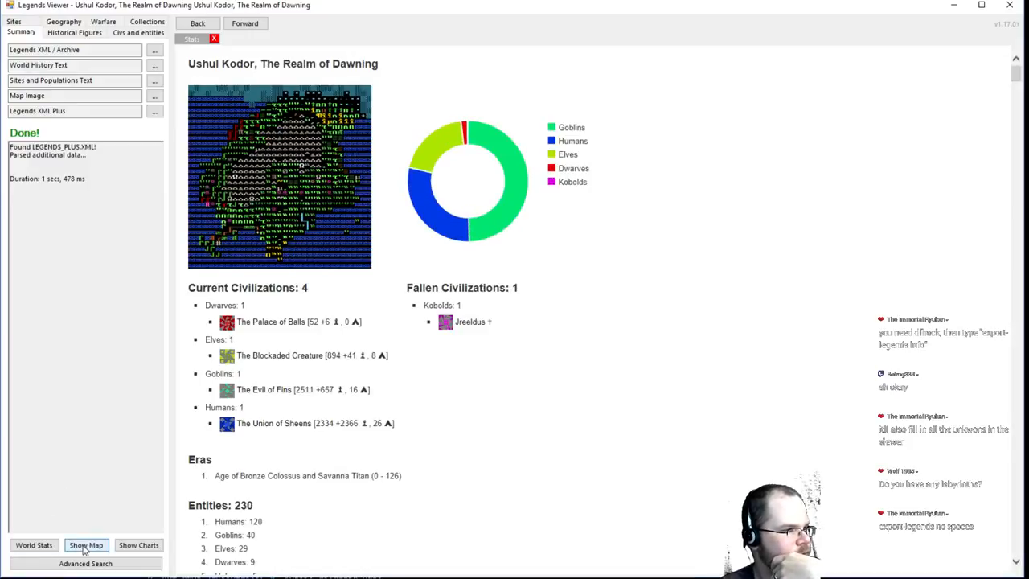
click(85, 545)
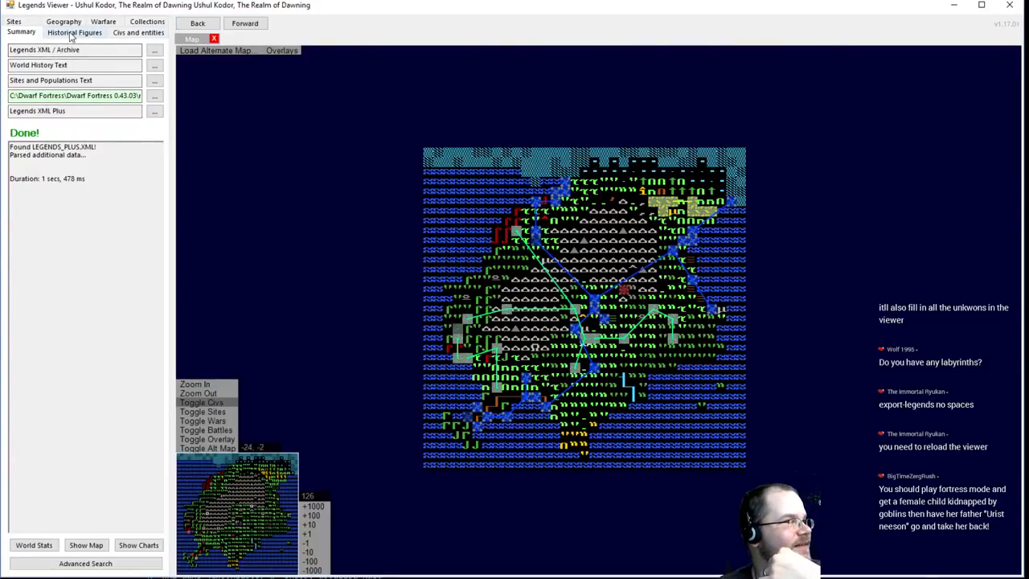
click(215, 49)
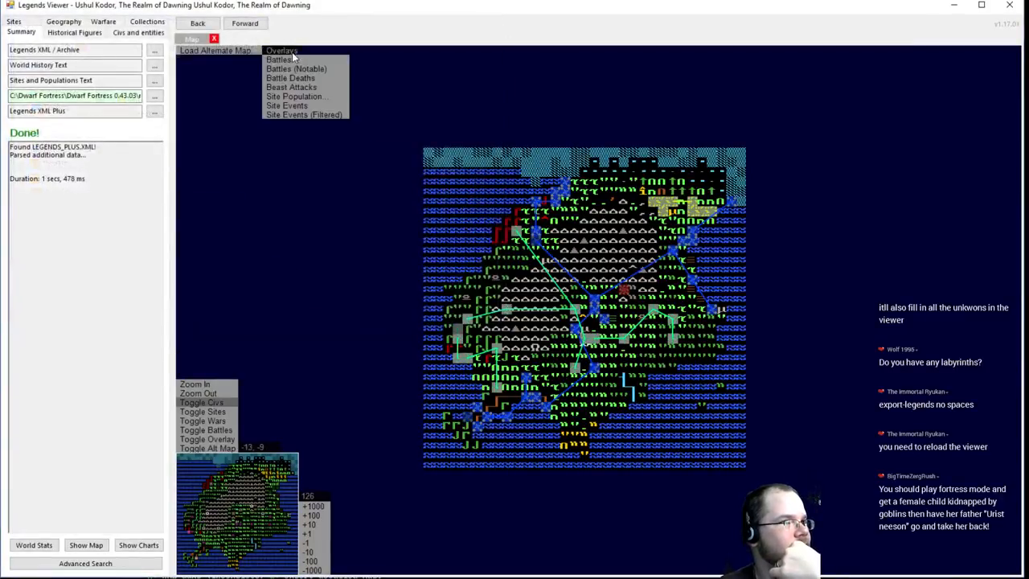
mouse_move(279, 60)
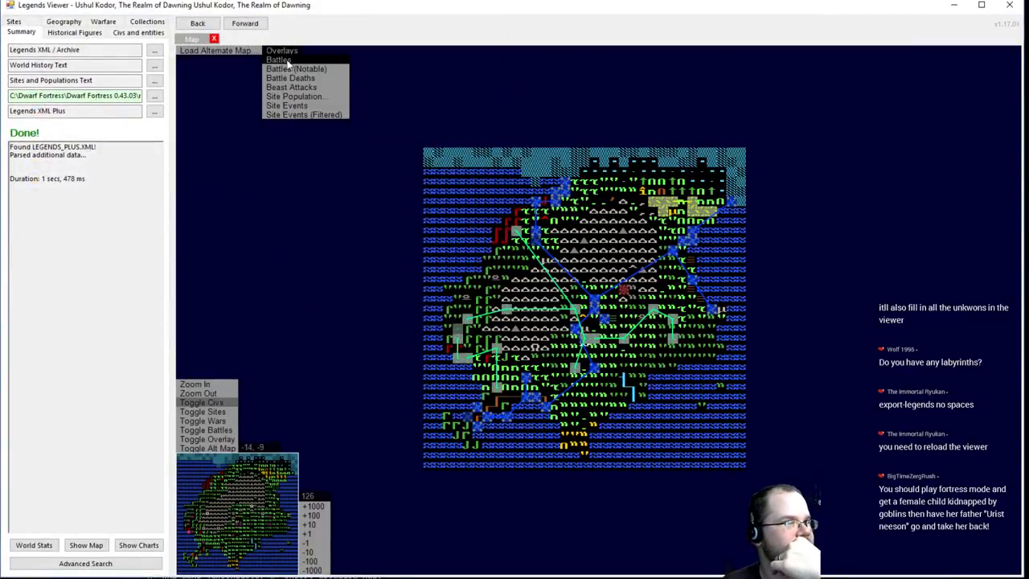
click(277, 59)
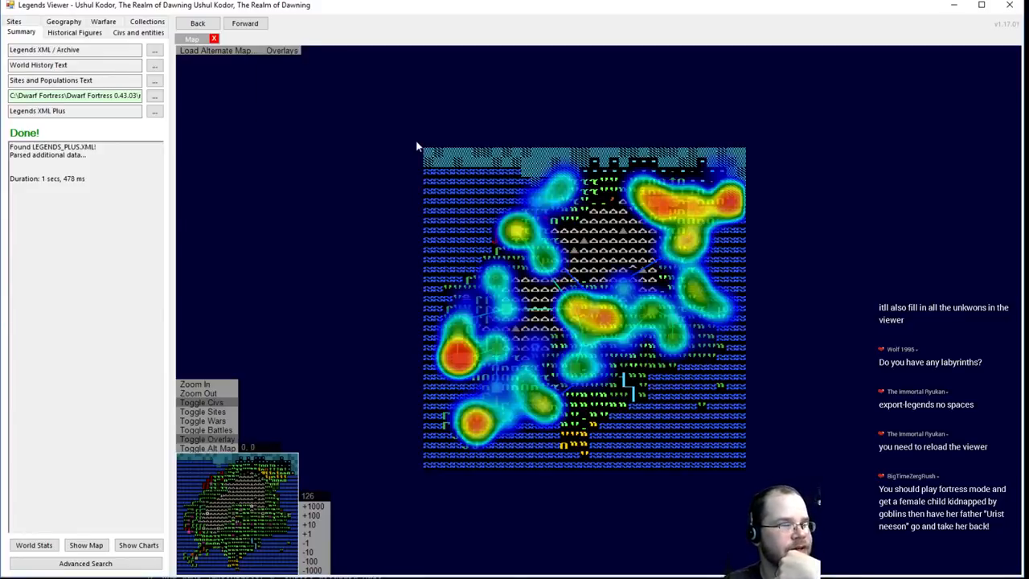
click(282, 50)
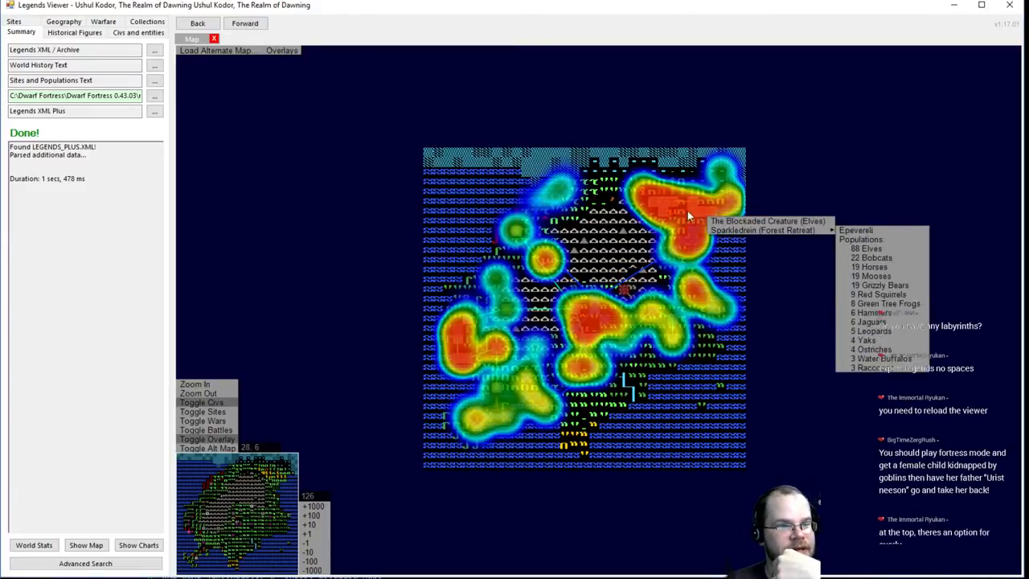
click(282, 50)
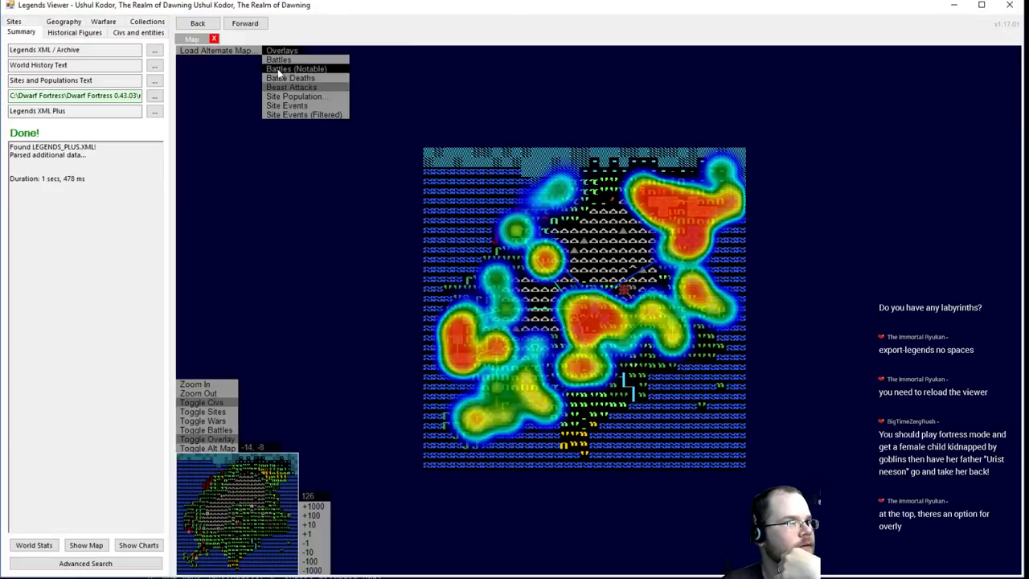
click(295, 68)
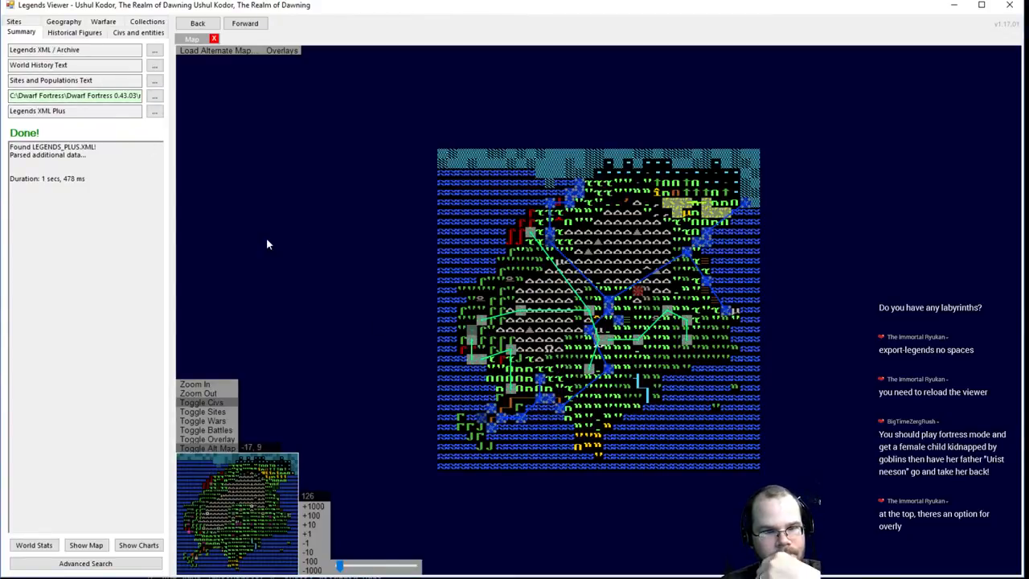
Bring up the Load Alternate Map file picker over the Dwarf Fortress 0.43.03 folder
click(281, 50)
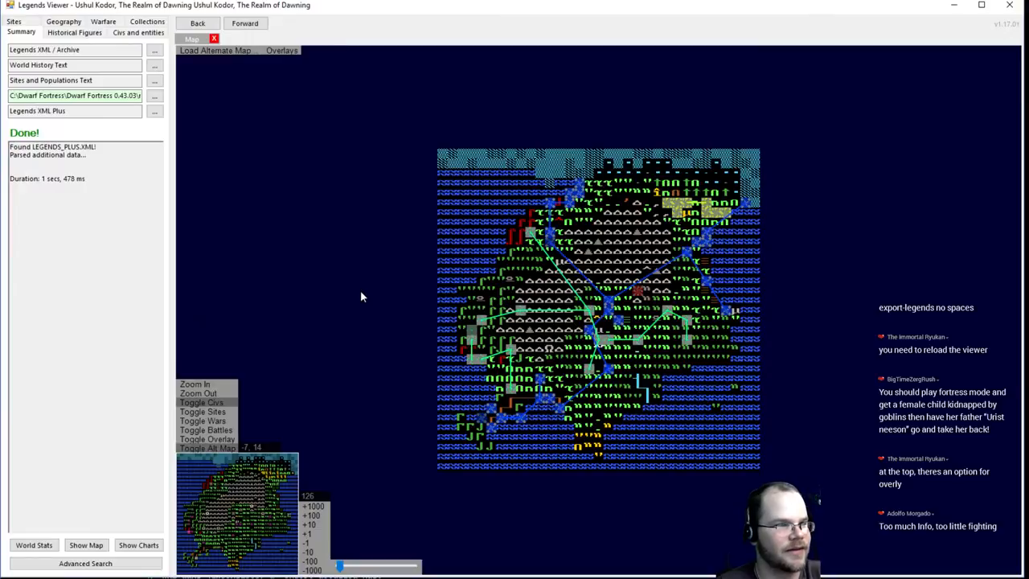
mouse_move(577, 235)
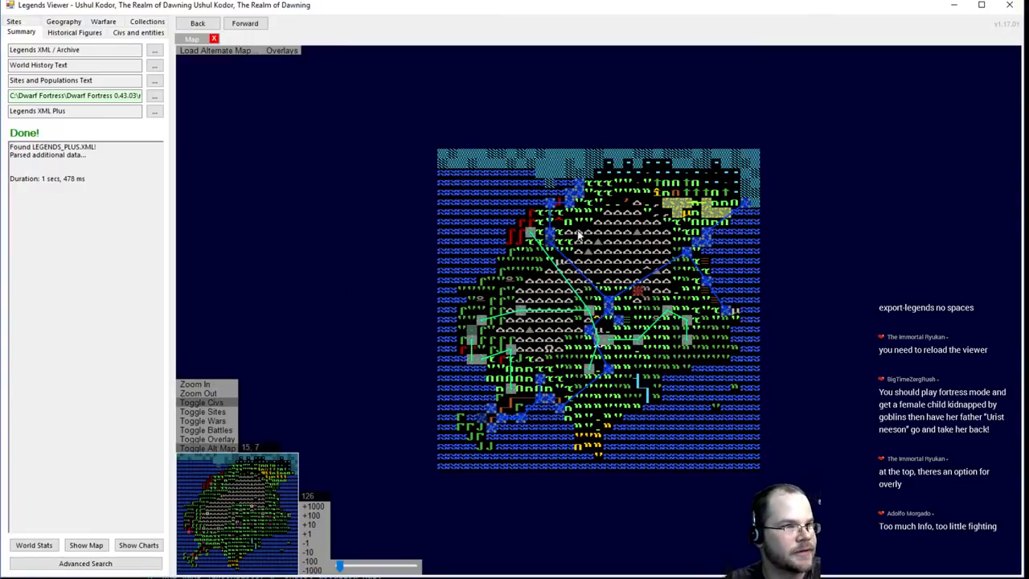
mouse_move(371, 521)
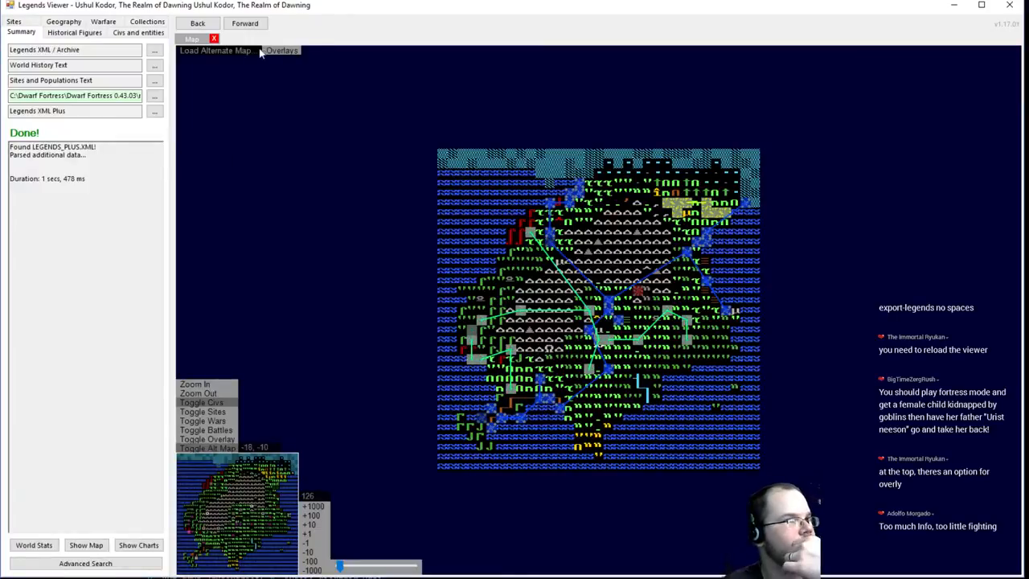
click(215, 50)
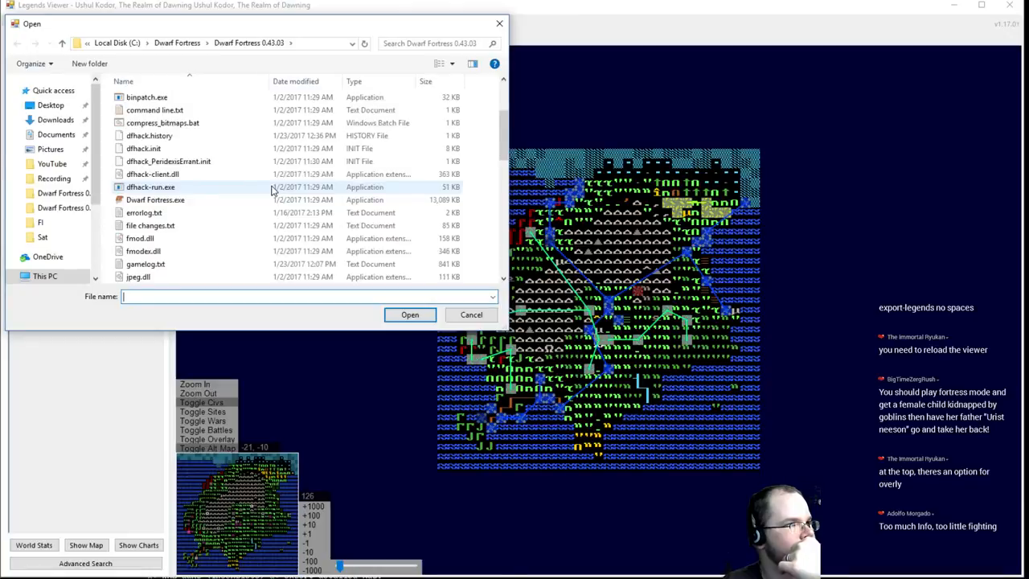
mouse_move(144, 212)
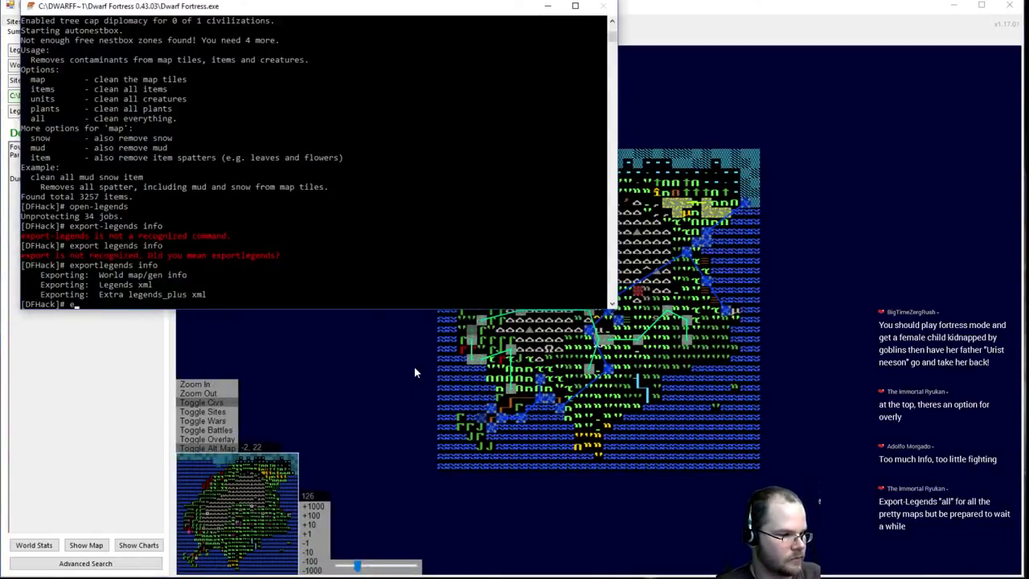
Run 'exportlegends all' in the DFHack console to export legends data with all world map images
text(exportlegen)
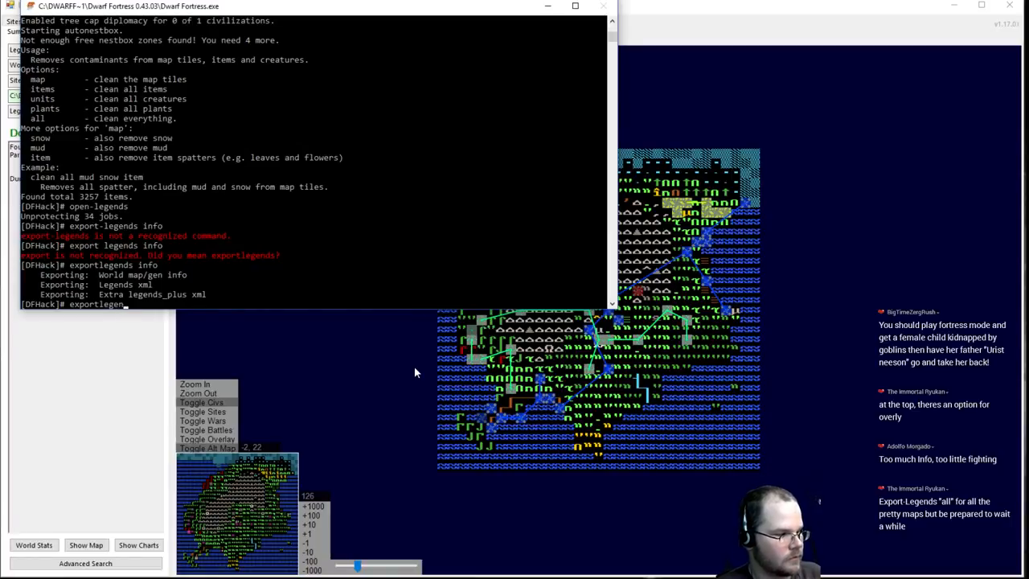
text(exportlegends all)
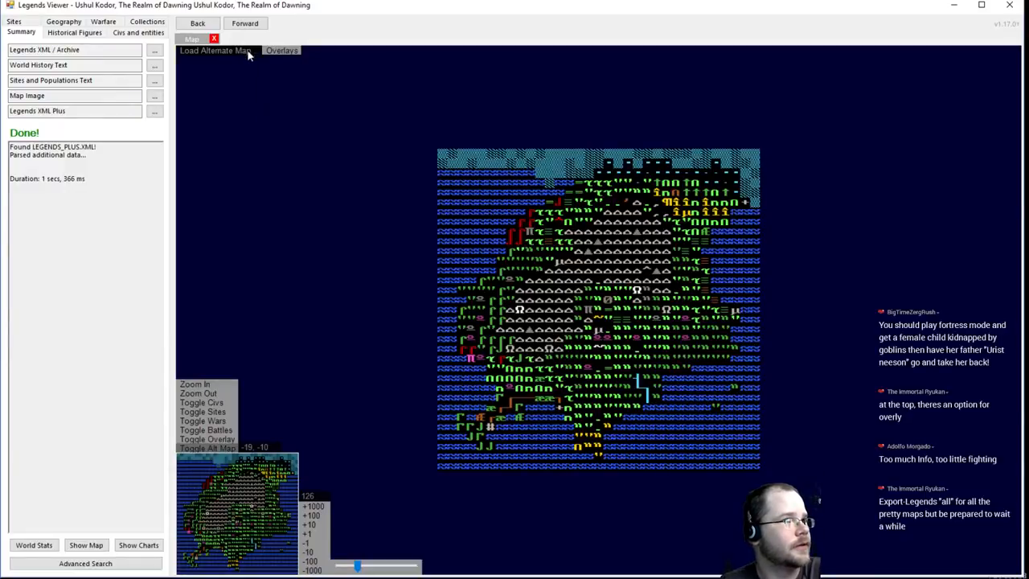
click(215, 49)
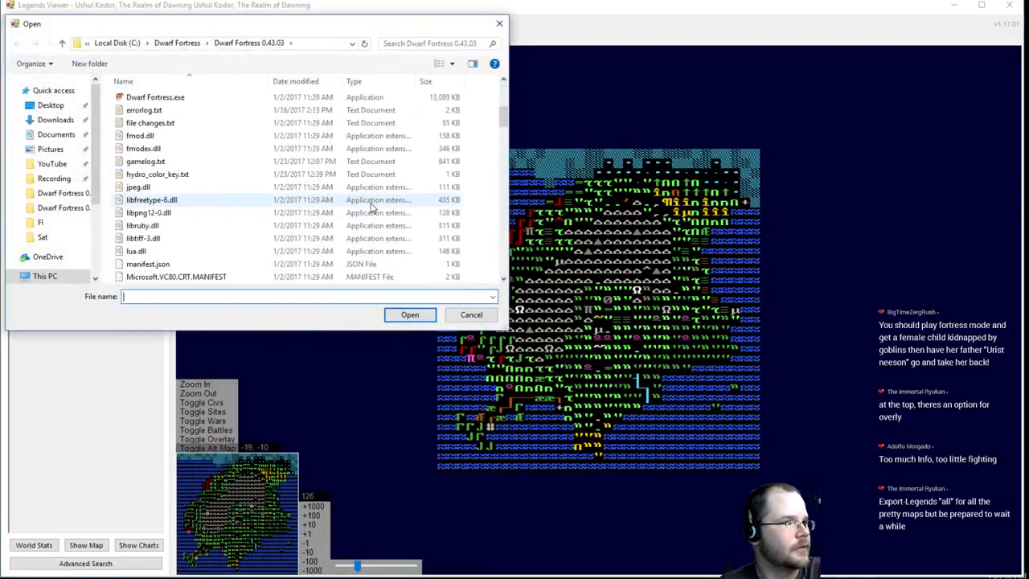
scroll(down, 3)
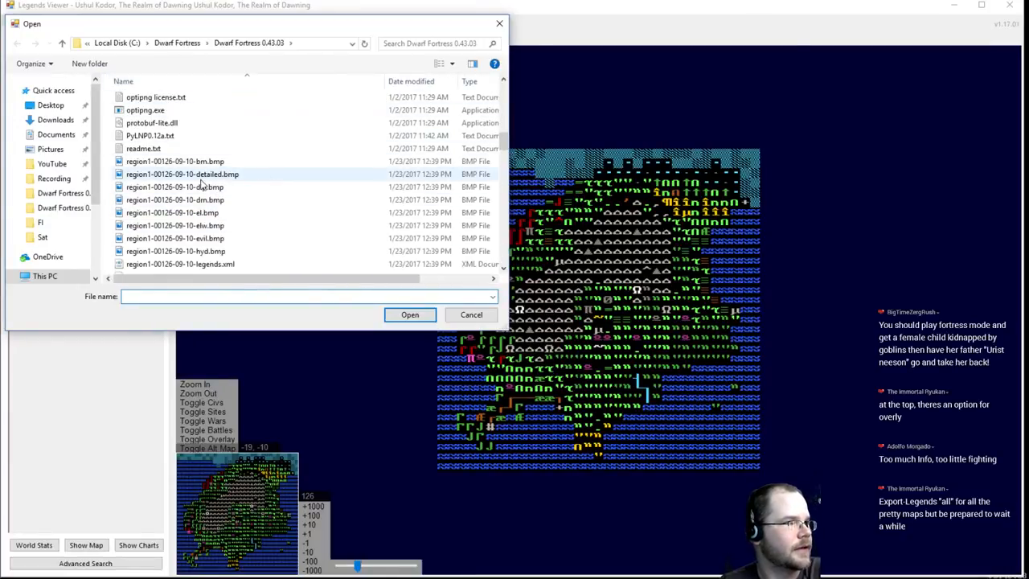
click(182, 173)
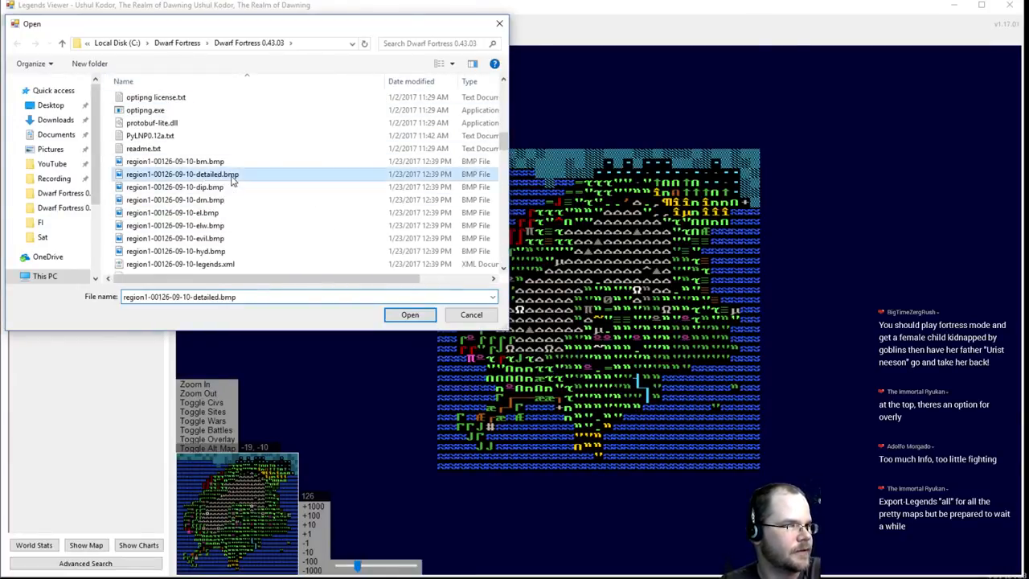
click(410, 314)
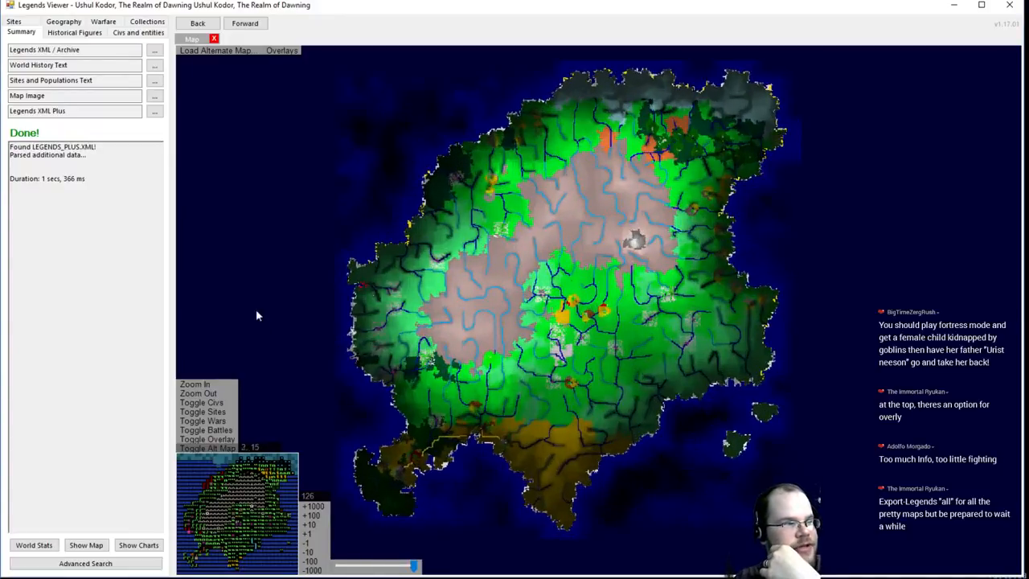
Show civilization territories and site markers on the detailed map, checking Hushwiped and Patterndales populations
click(201, 402)
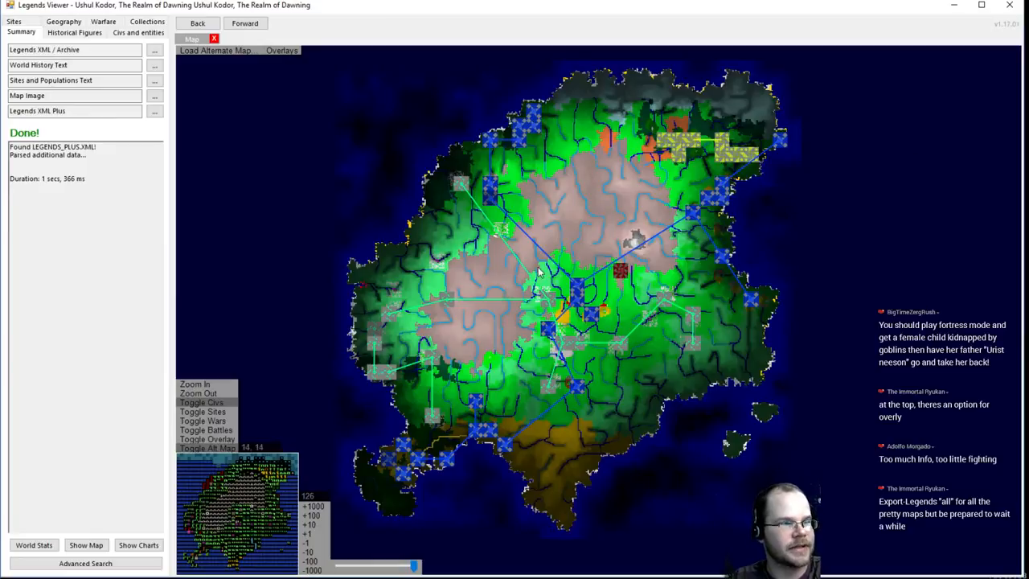
mouse_move(610, 143)
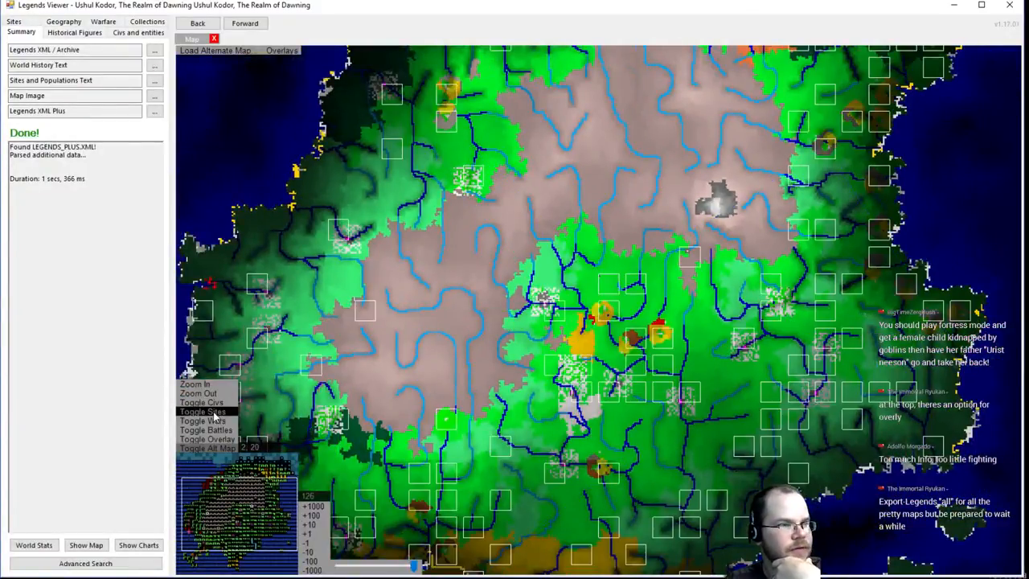
mouse_move(635, 326)
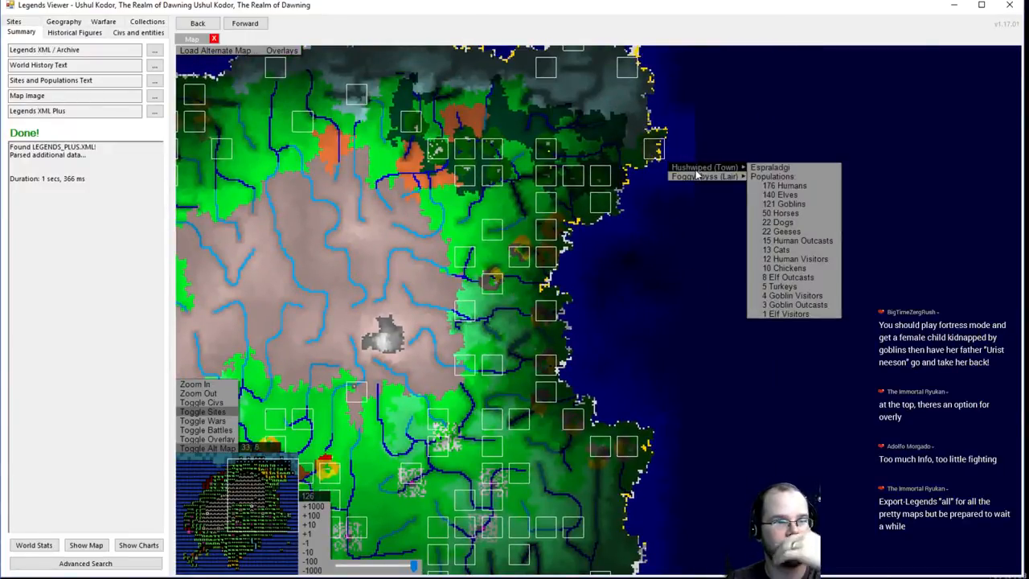
mouse_move(626, 72)
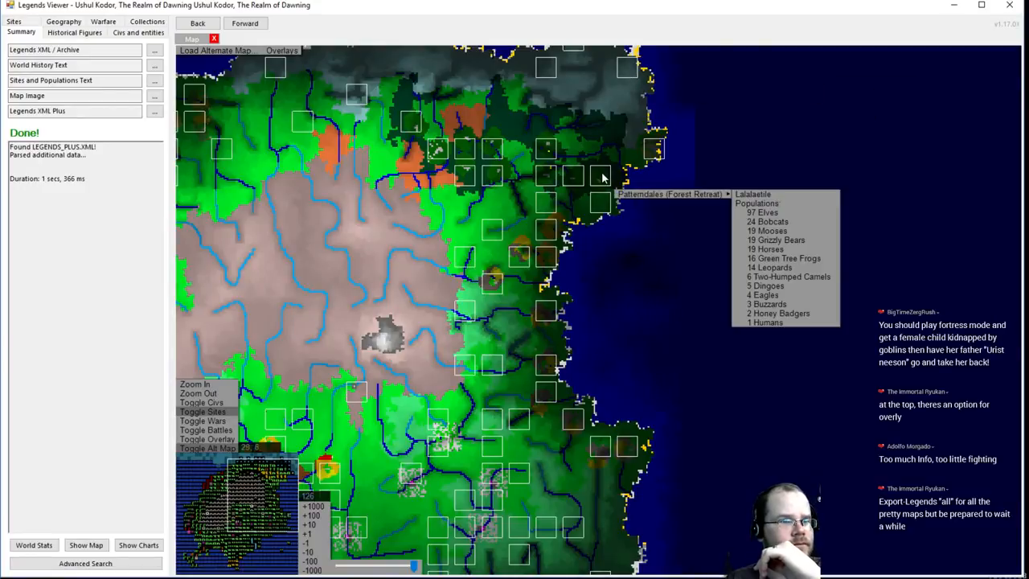
mouse_move(545, 203)
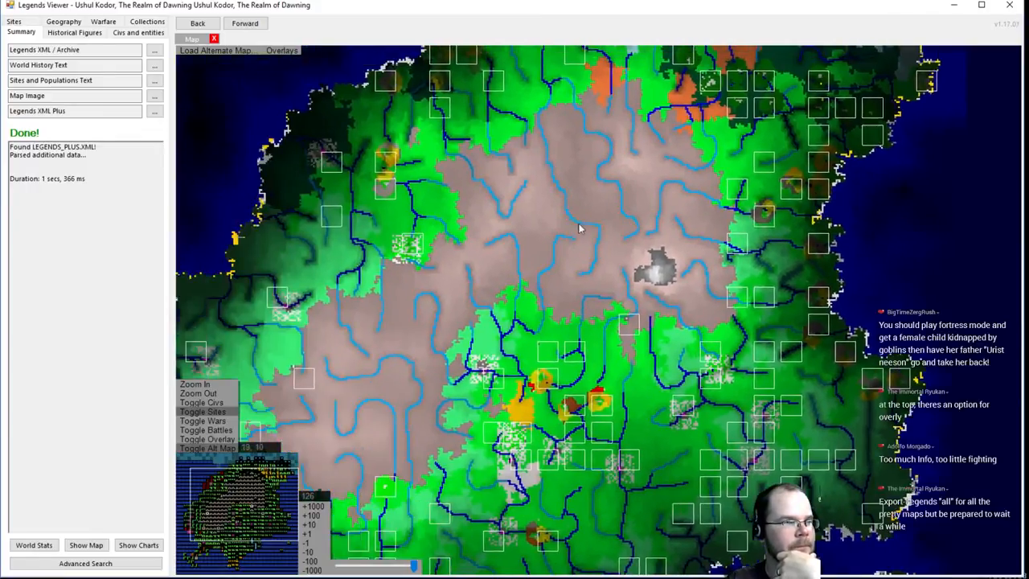
click(281, 50)
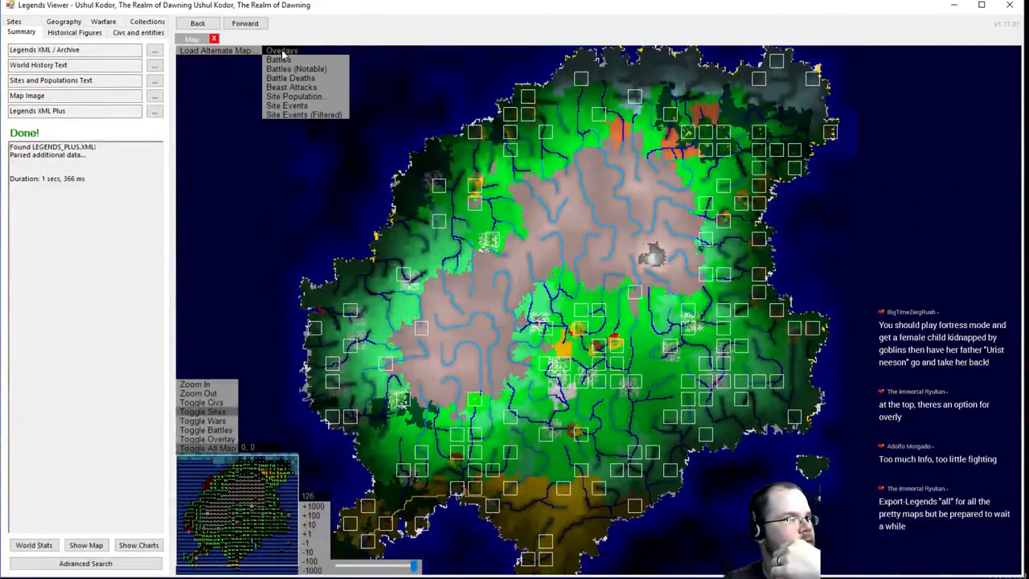
click(215, 49)
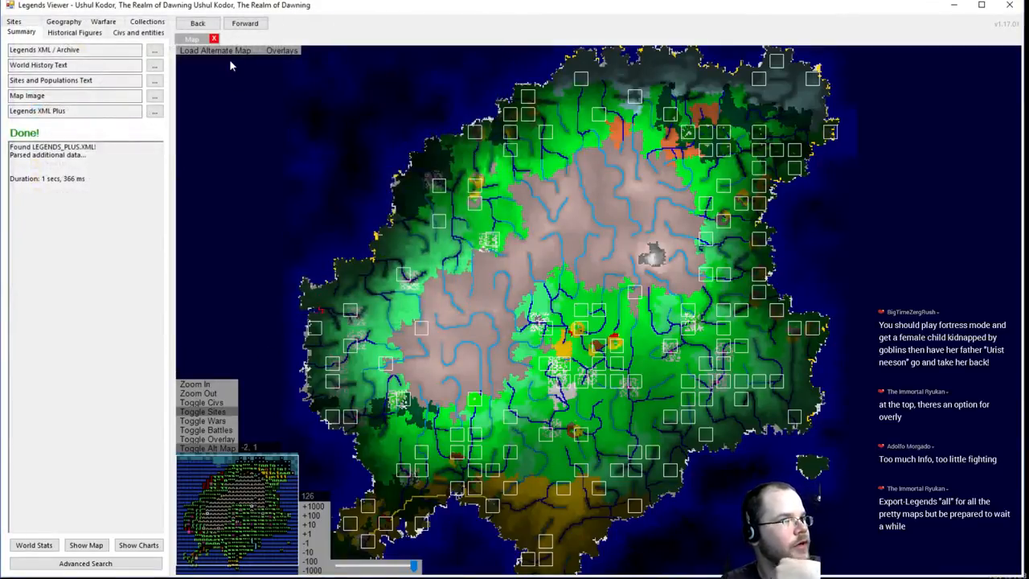
Load another exported map file as the alternate world map image
click(214, 50)
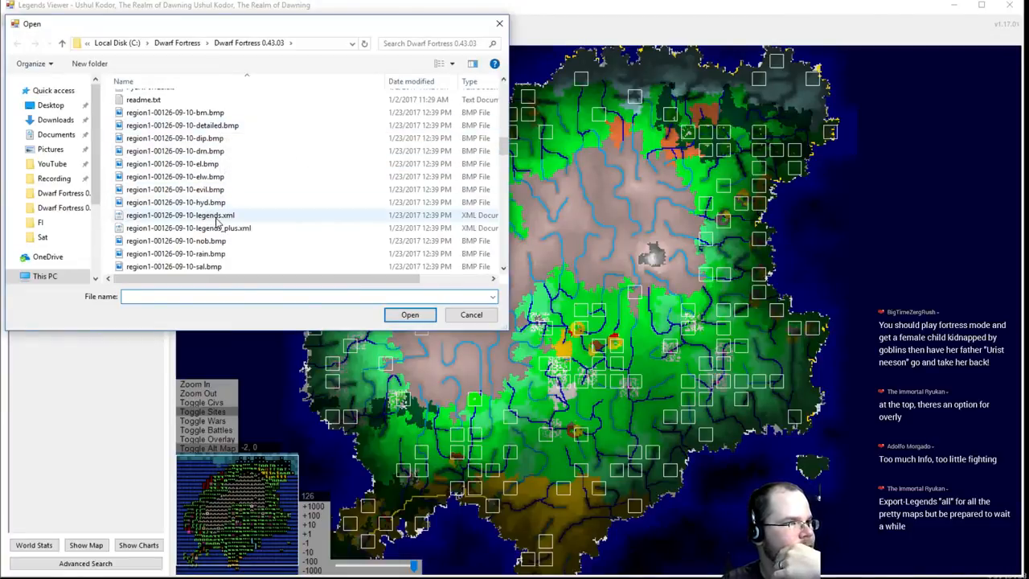
click(409, 314)
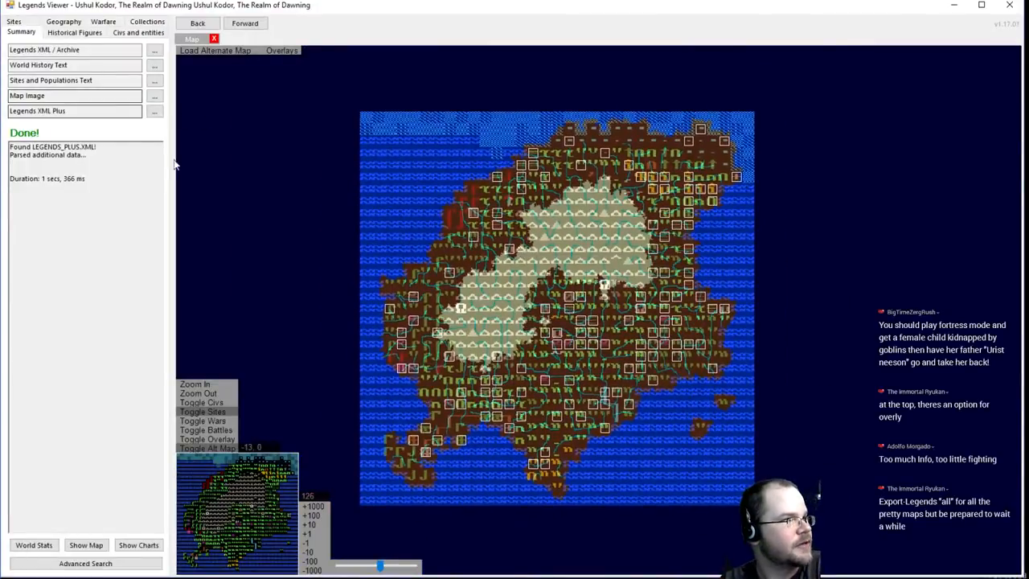
Browse the Civs and Historical Figures lists, return to Summary and show World Stats for The Realm of Dawning
click(138, 31)
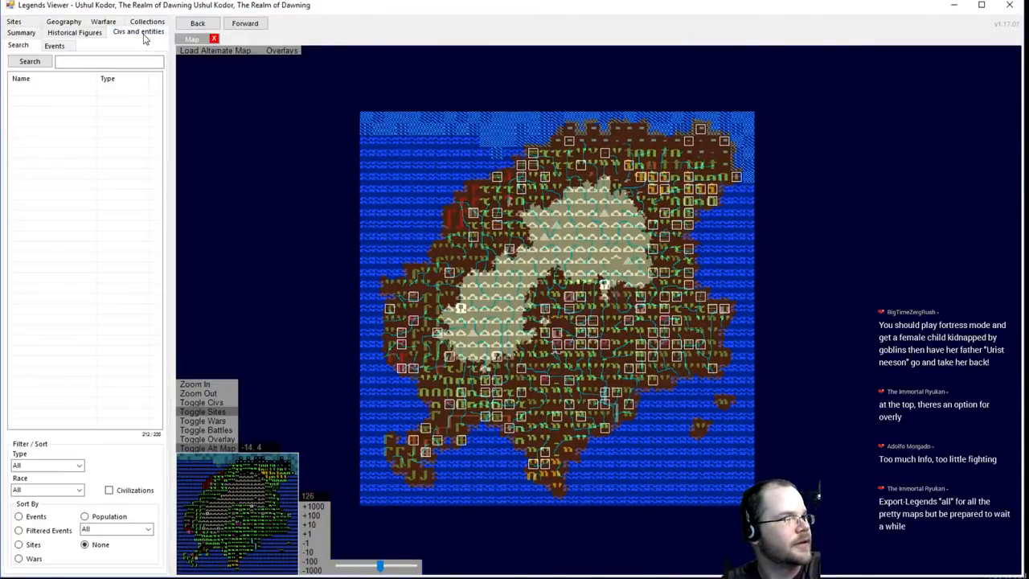
click(74, 32)
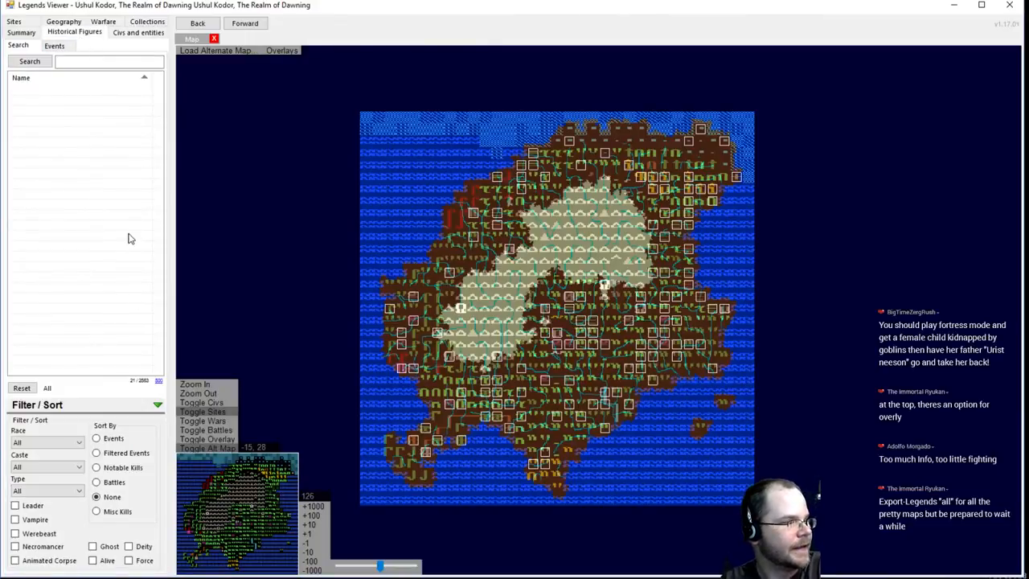
click(22, 33)
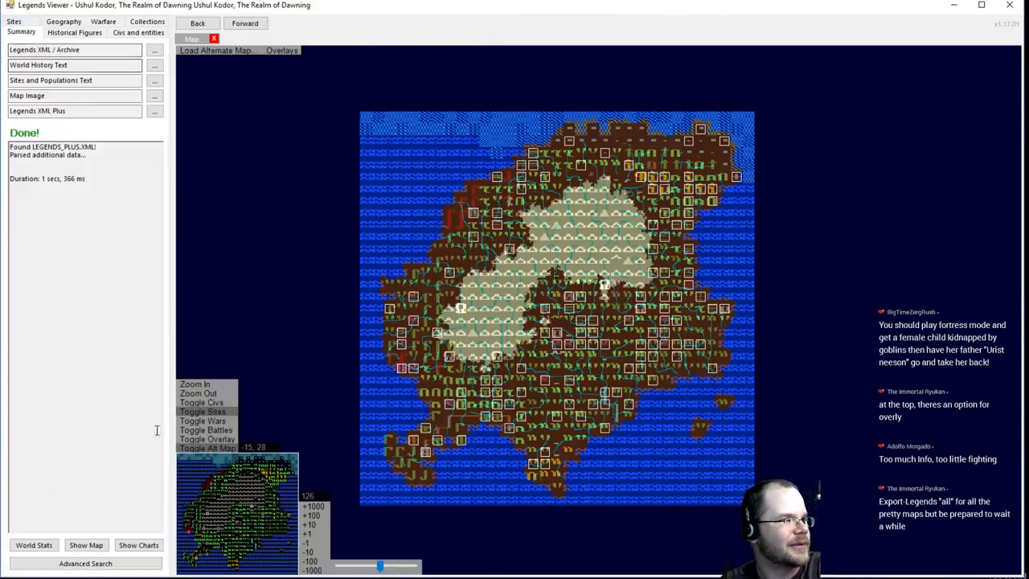
click(34, 545)
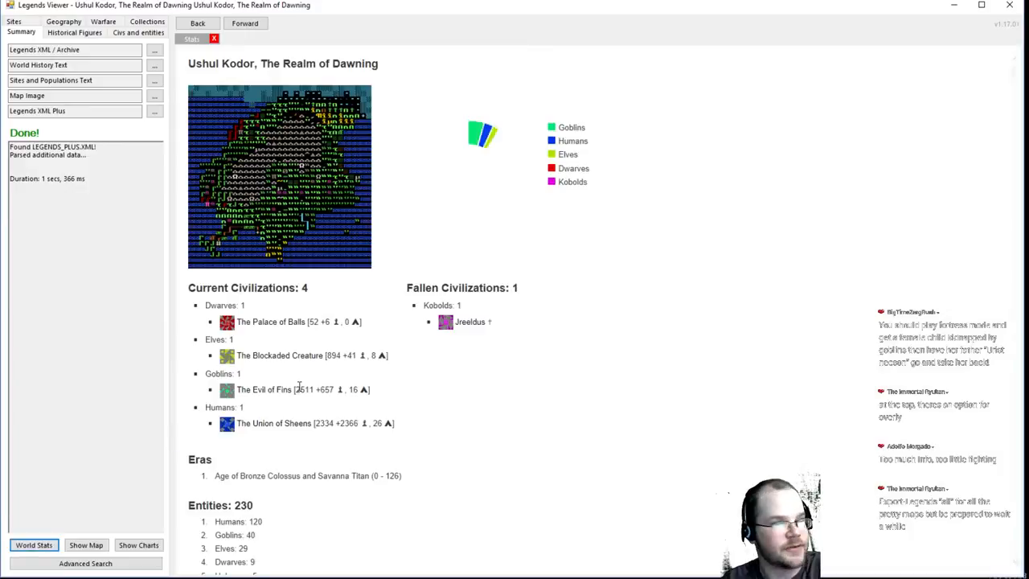